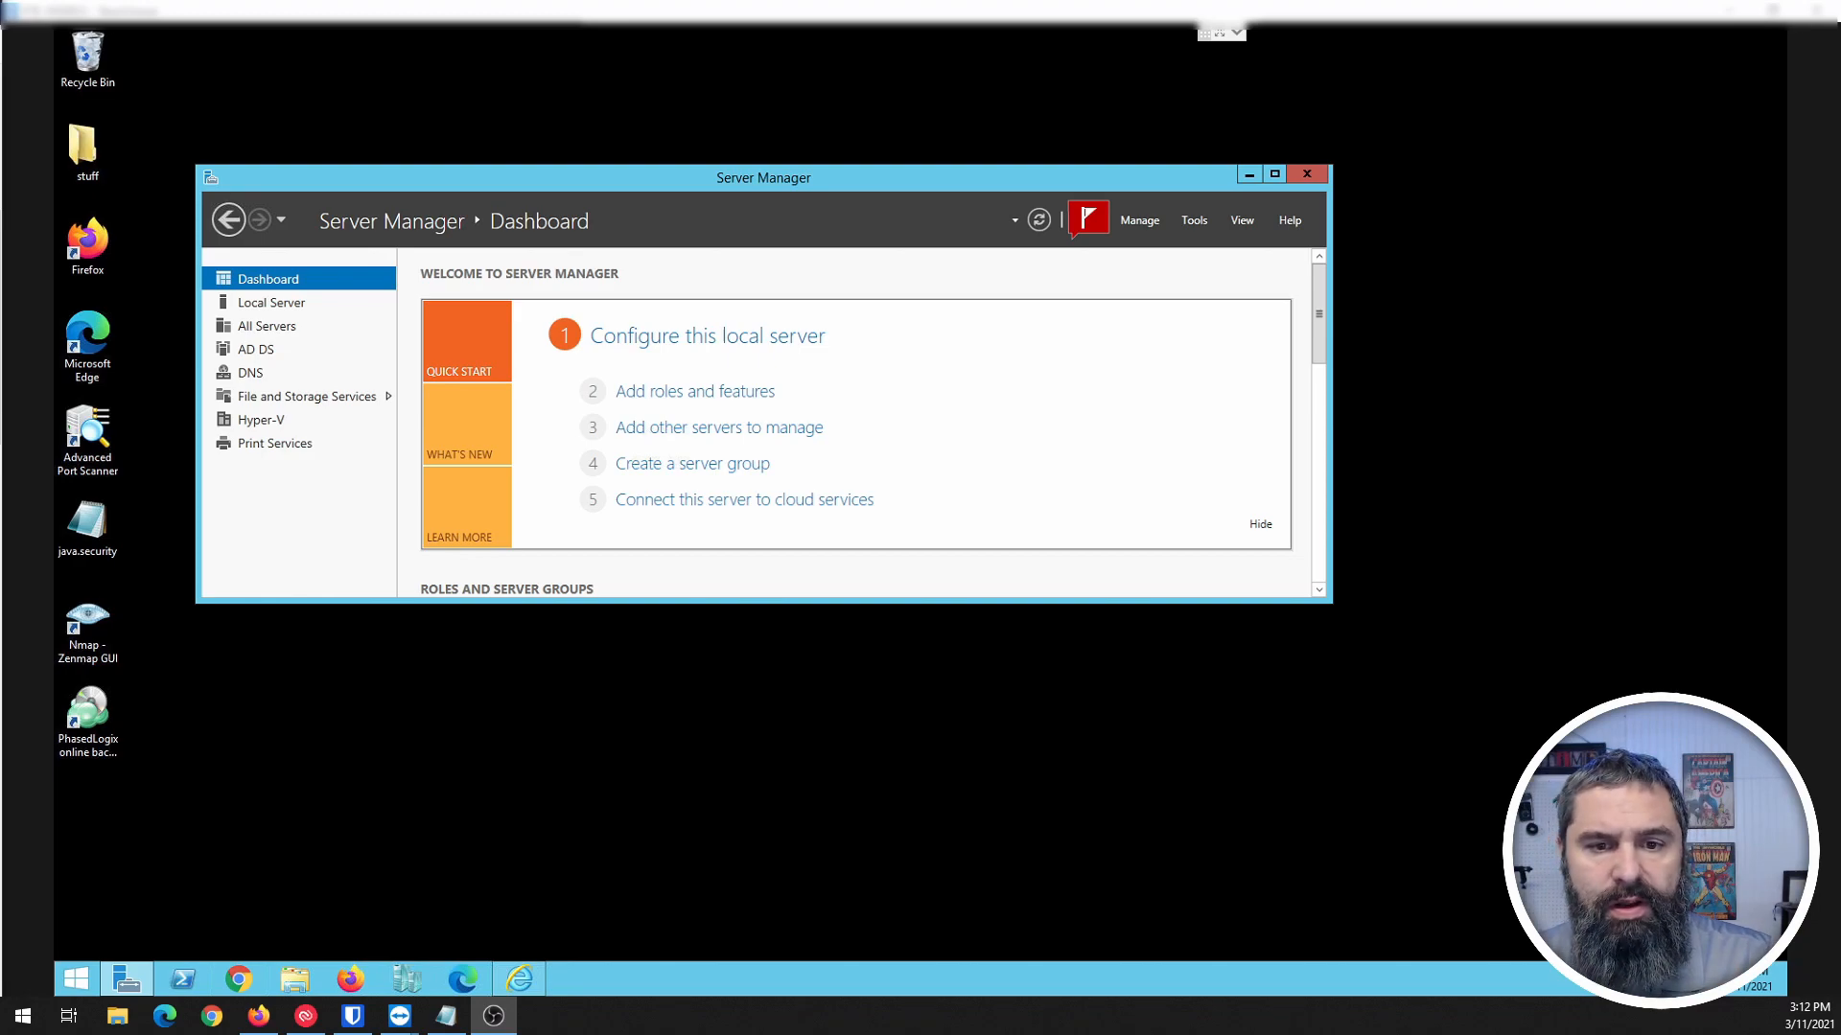
pyautogui.moveTo(947, 385)
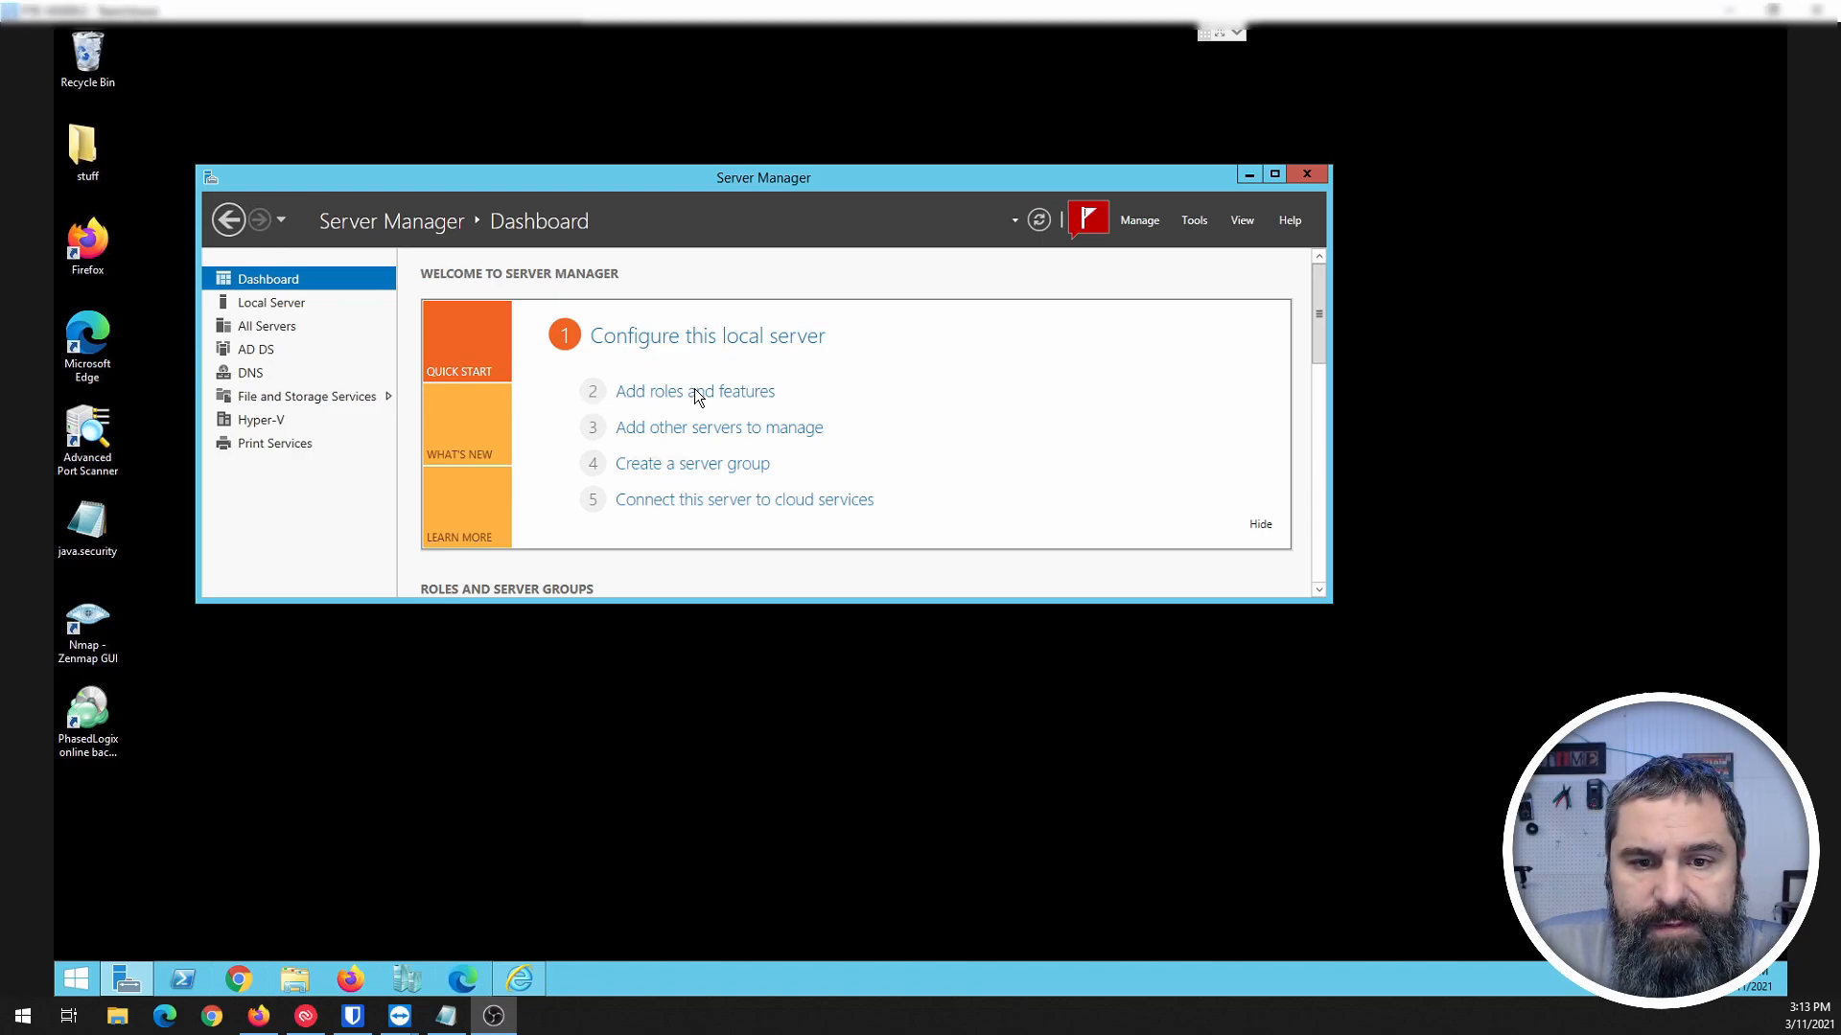
# Step: Start the Add Roles and Features wizard with role-based installation on the first pooled server
pyautogui.click(694, 391)
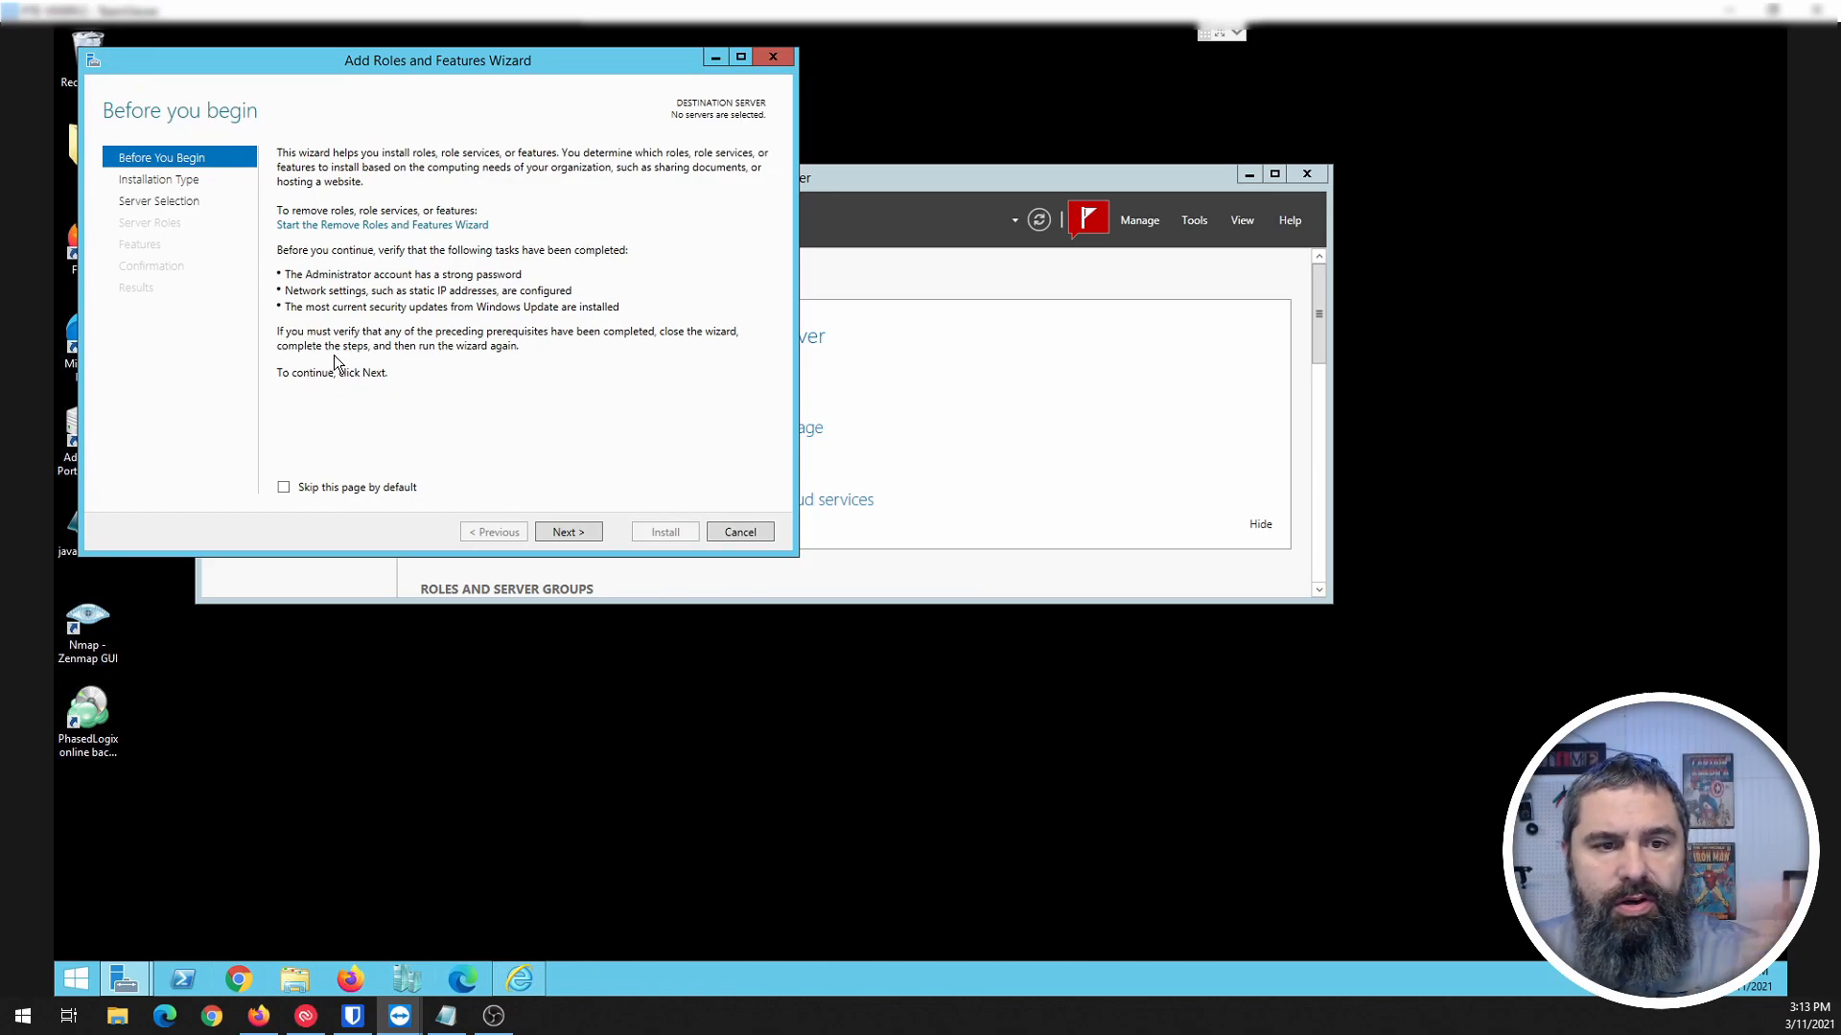
pyautogui.click(568, 531)
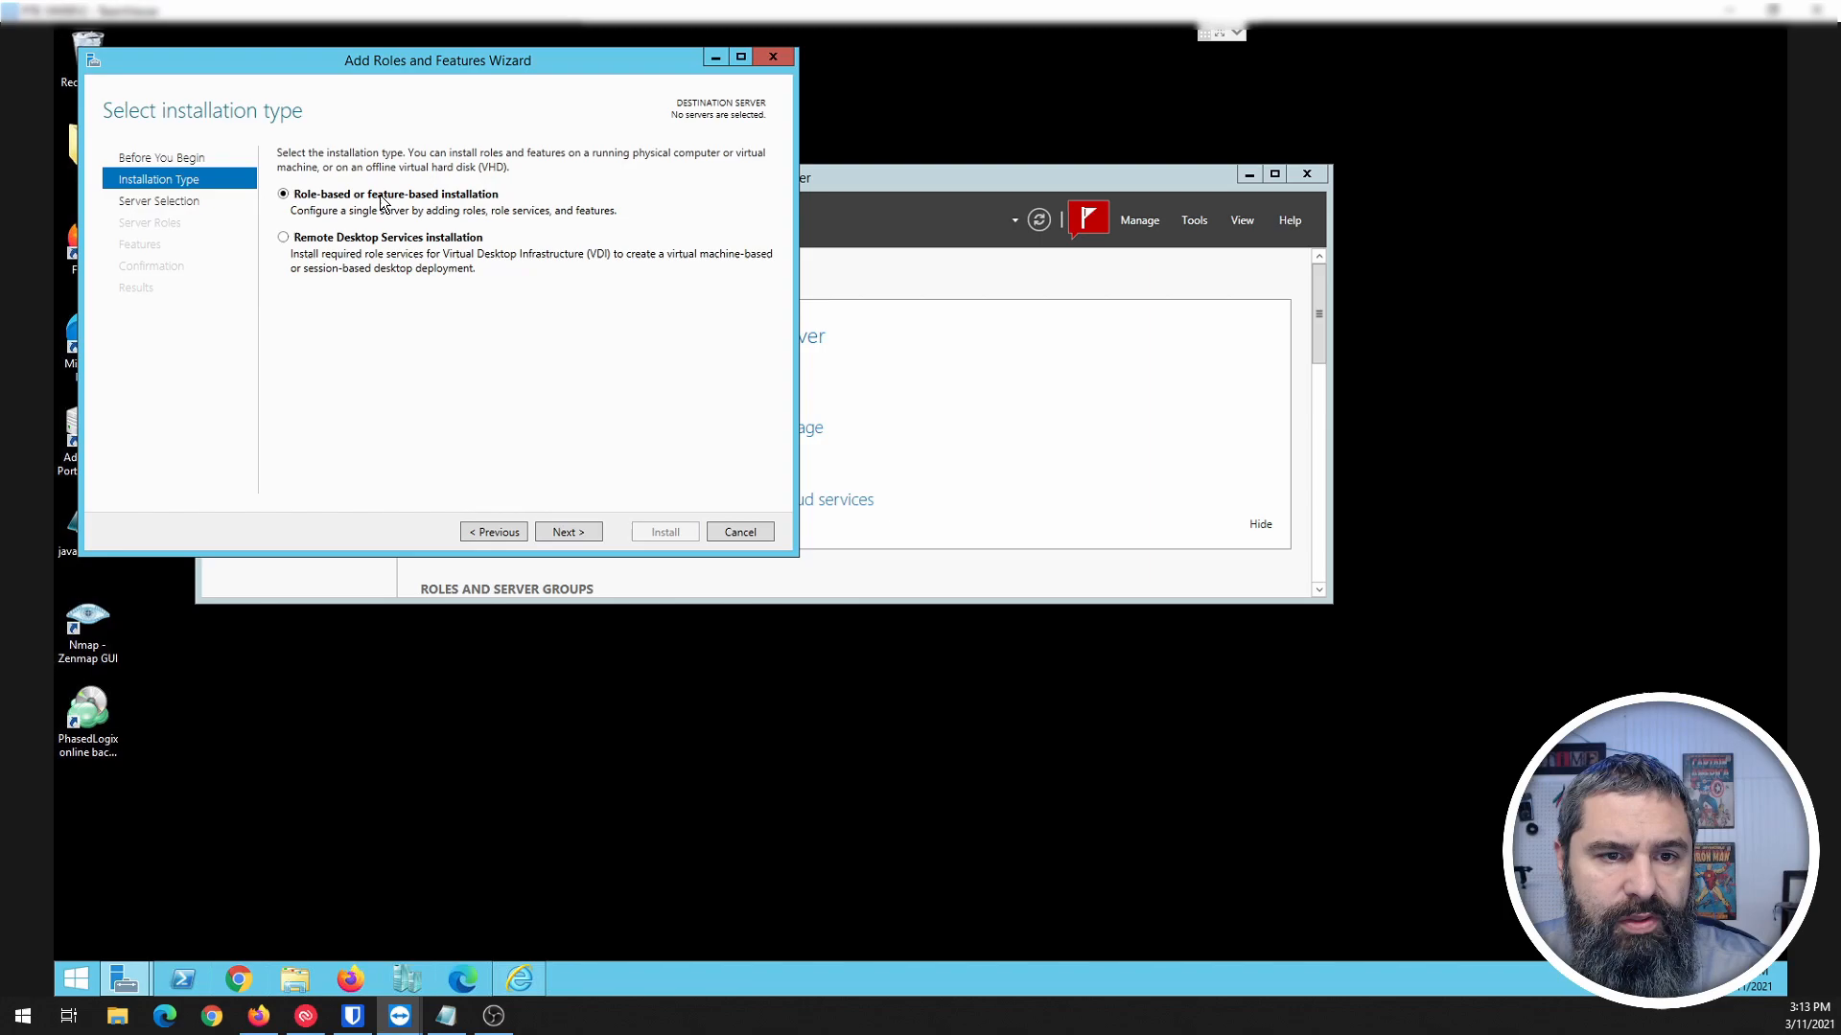
pyautogui.click(567, 531)
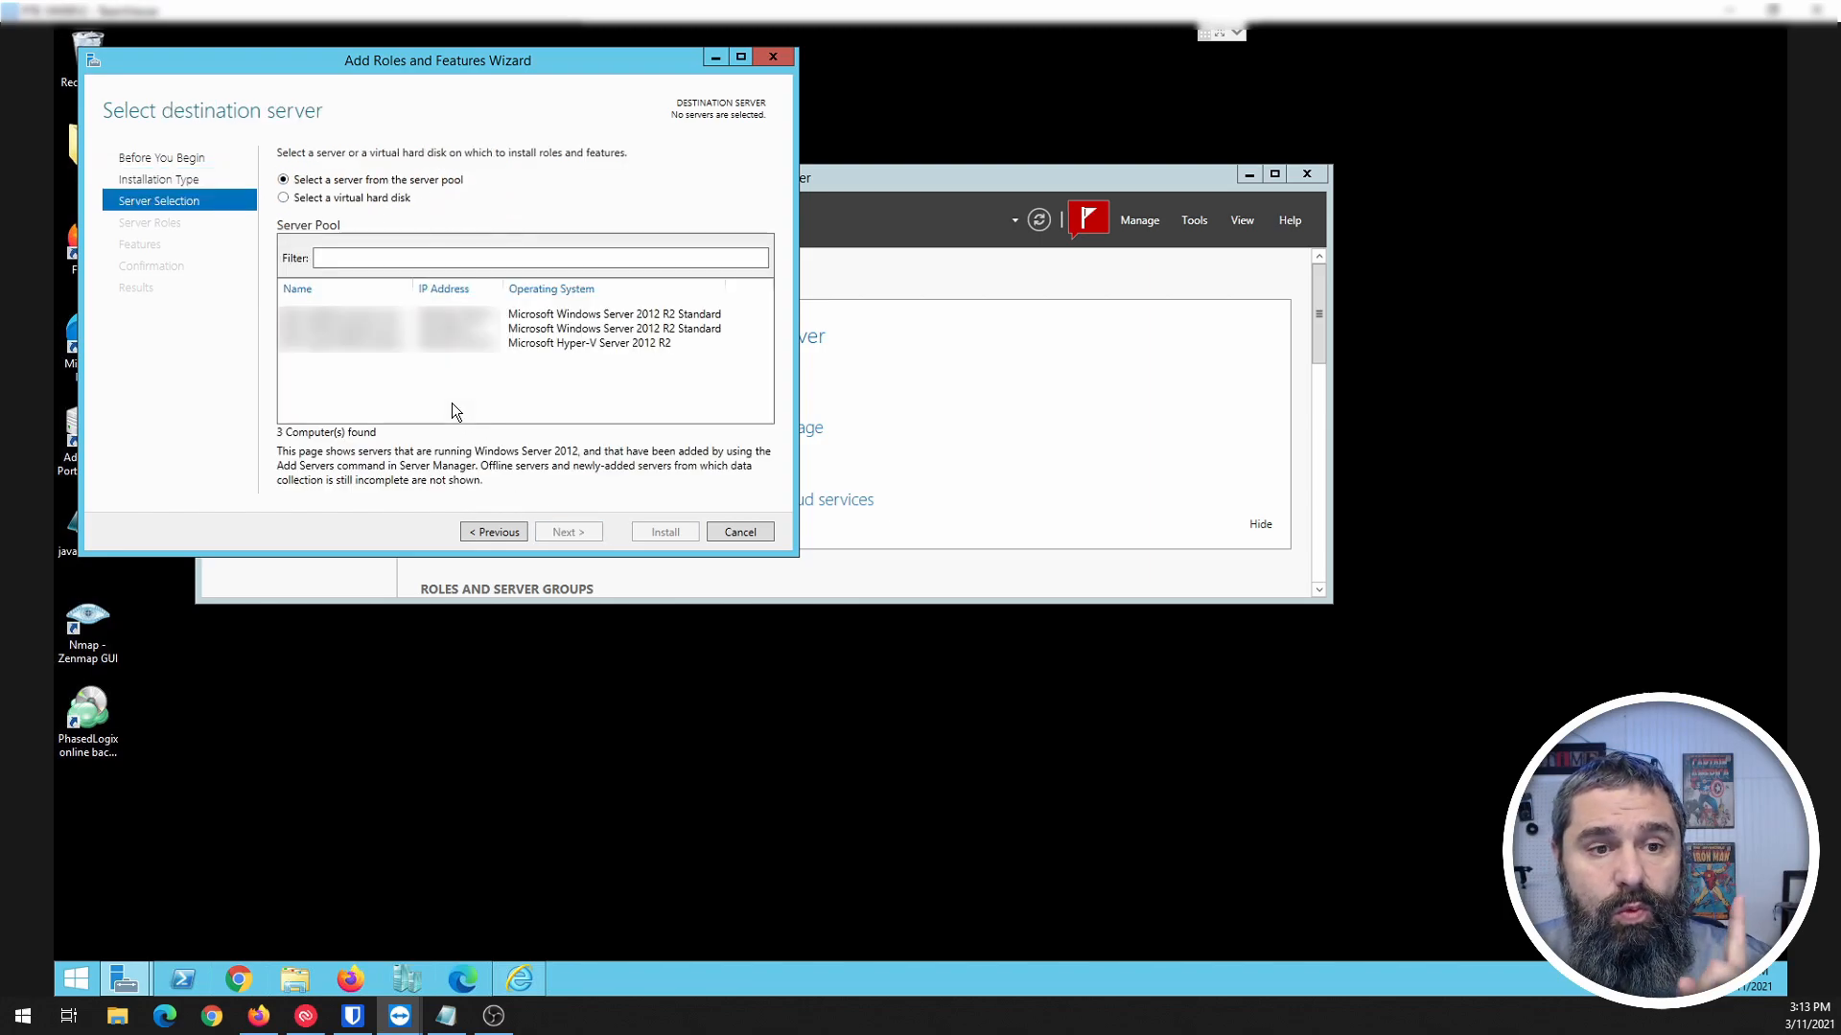
pyautogui.moveTo(348, 203)
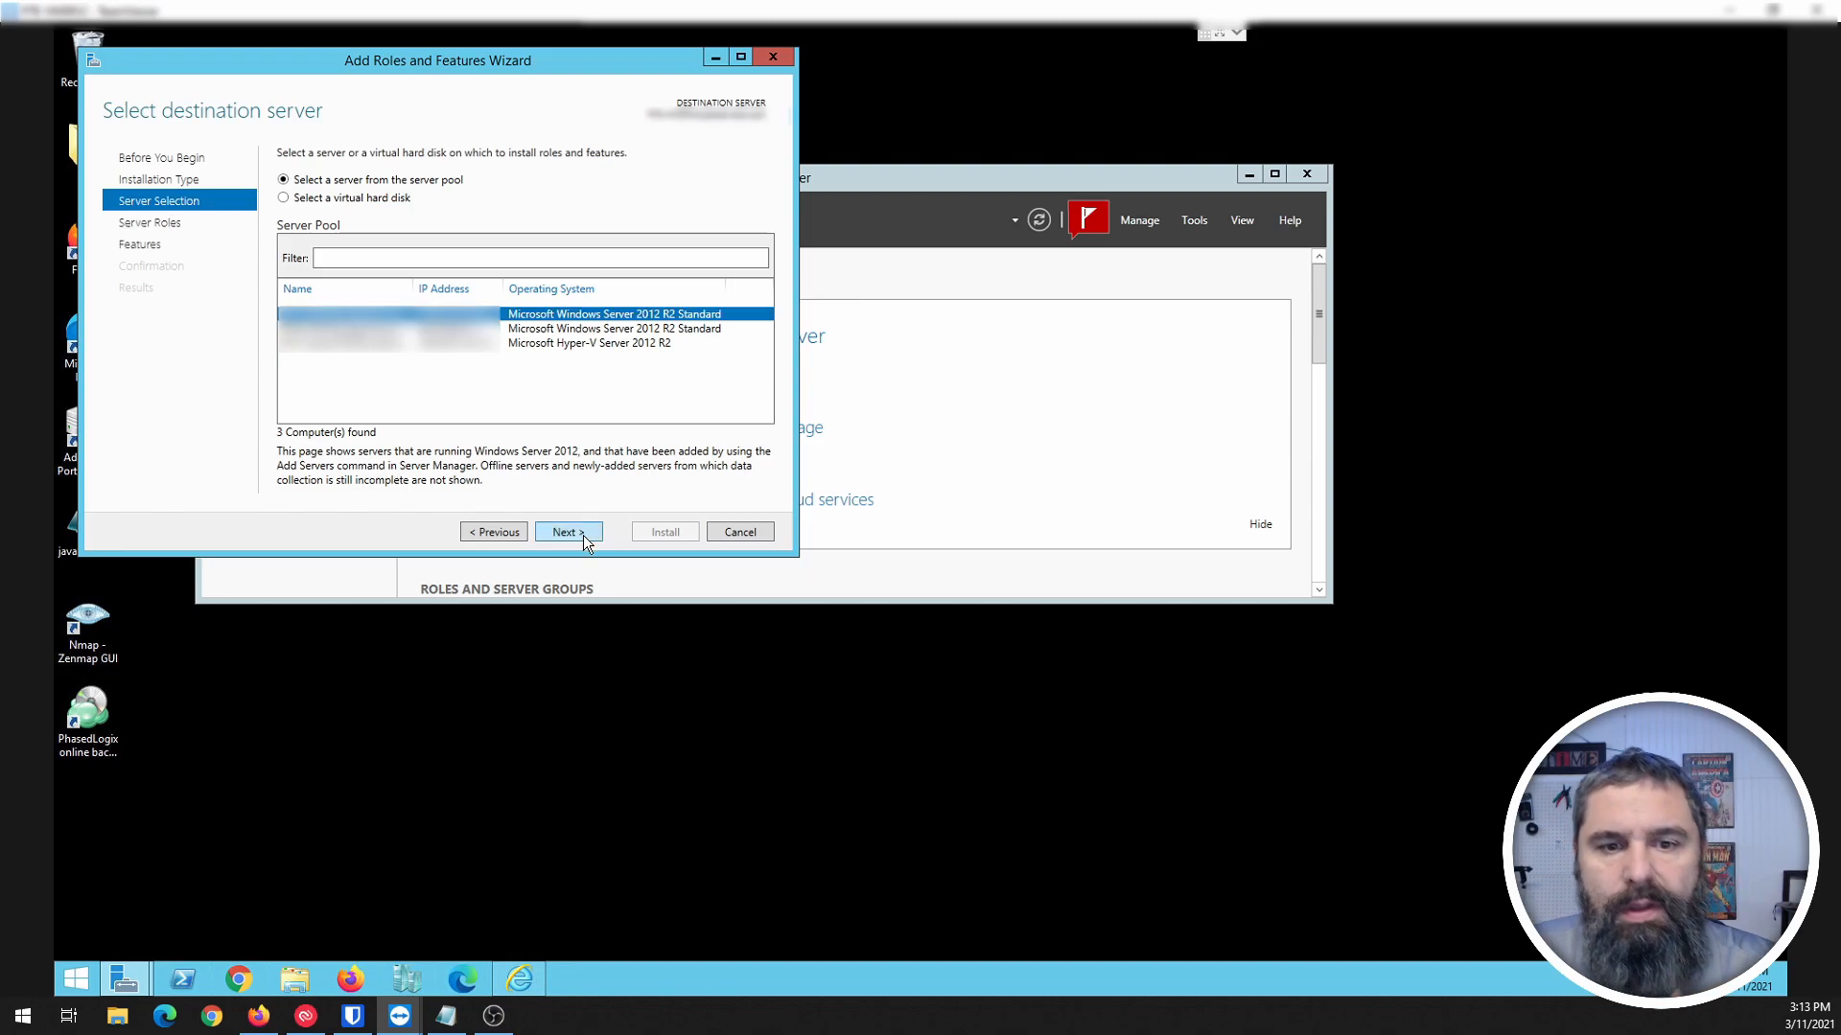
pyautogui.click(568, 531)
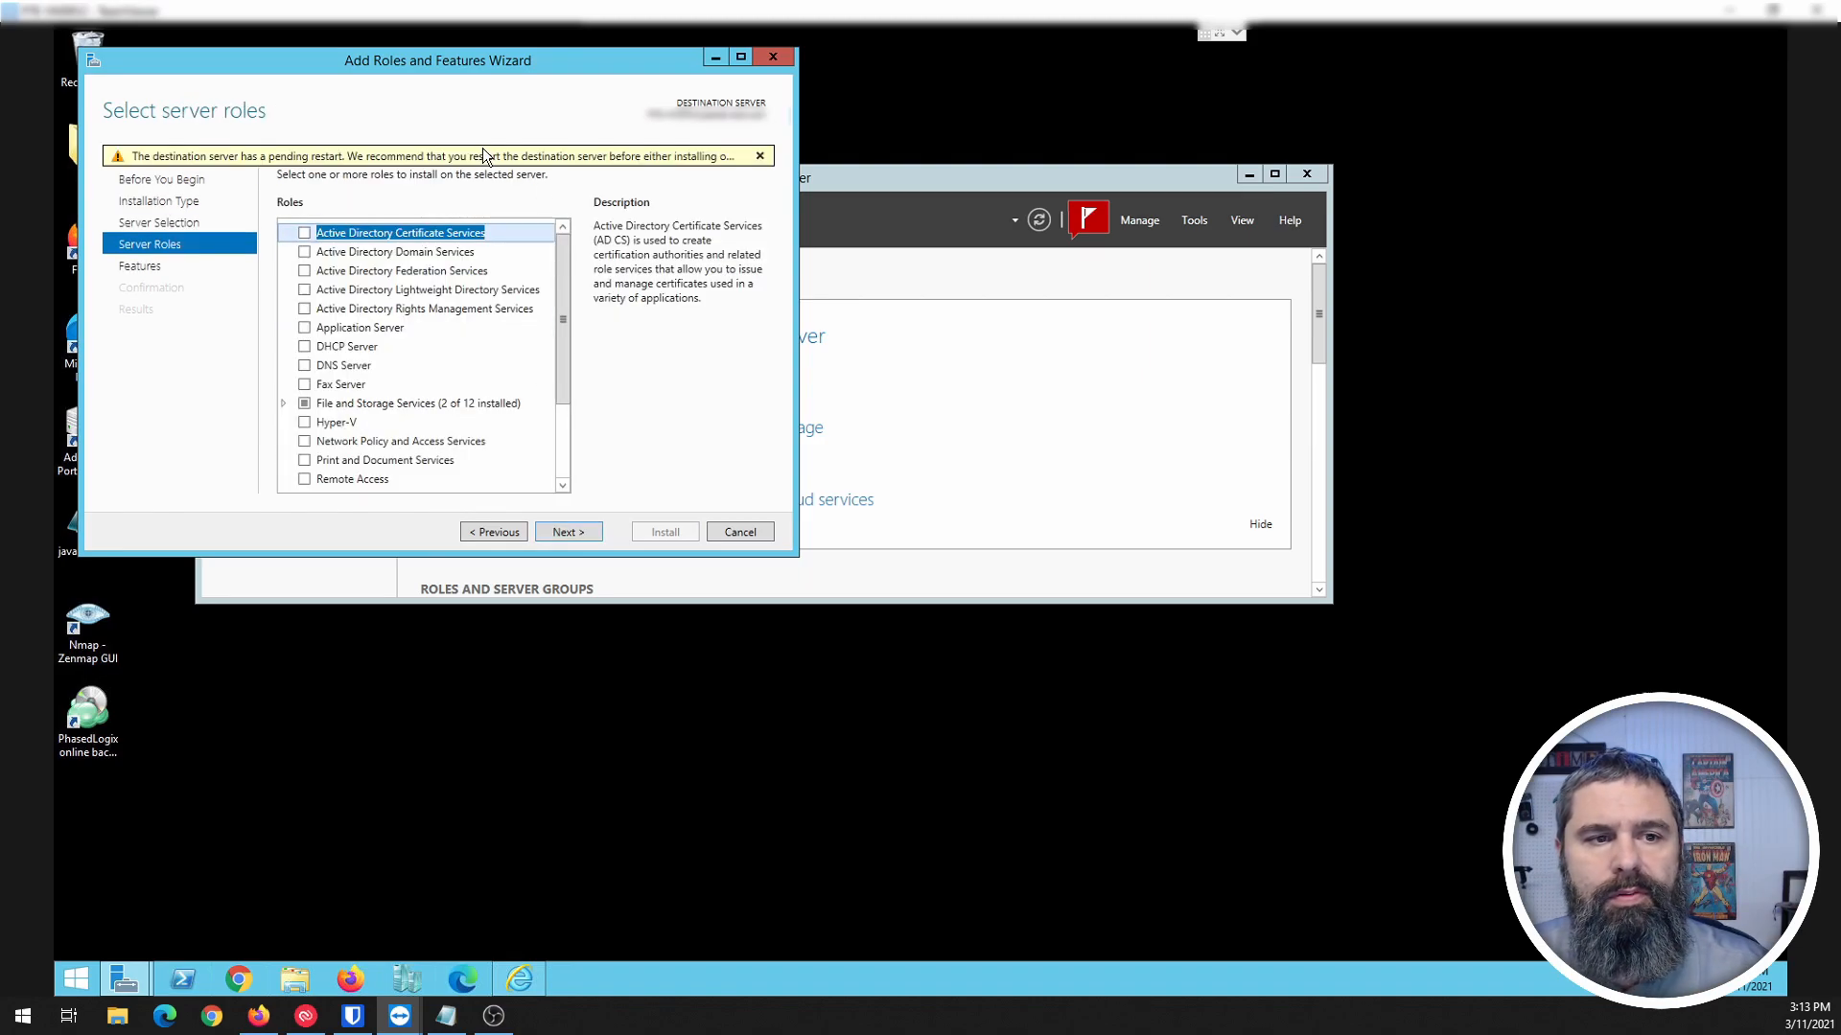
pyautogui.moveTo(414, 169)
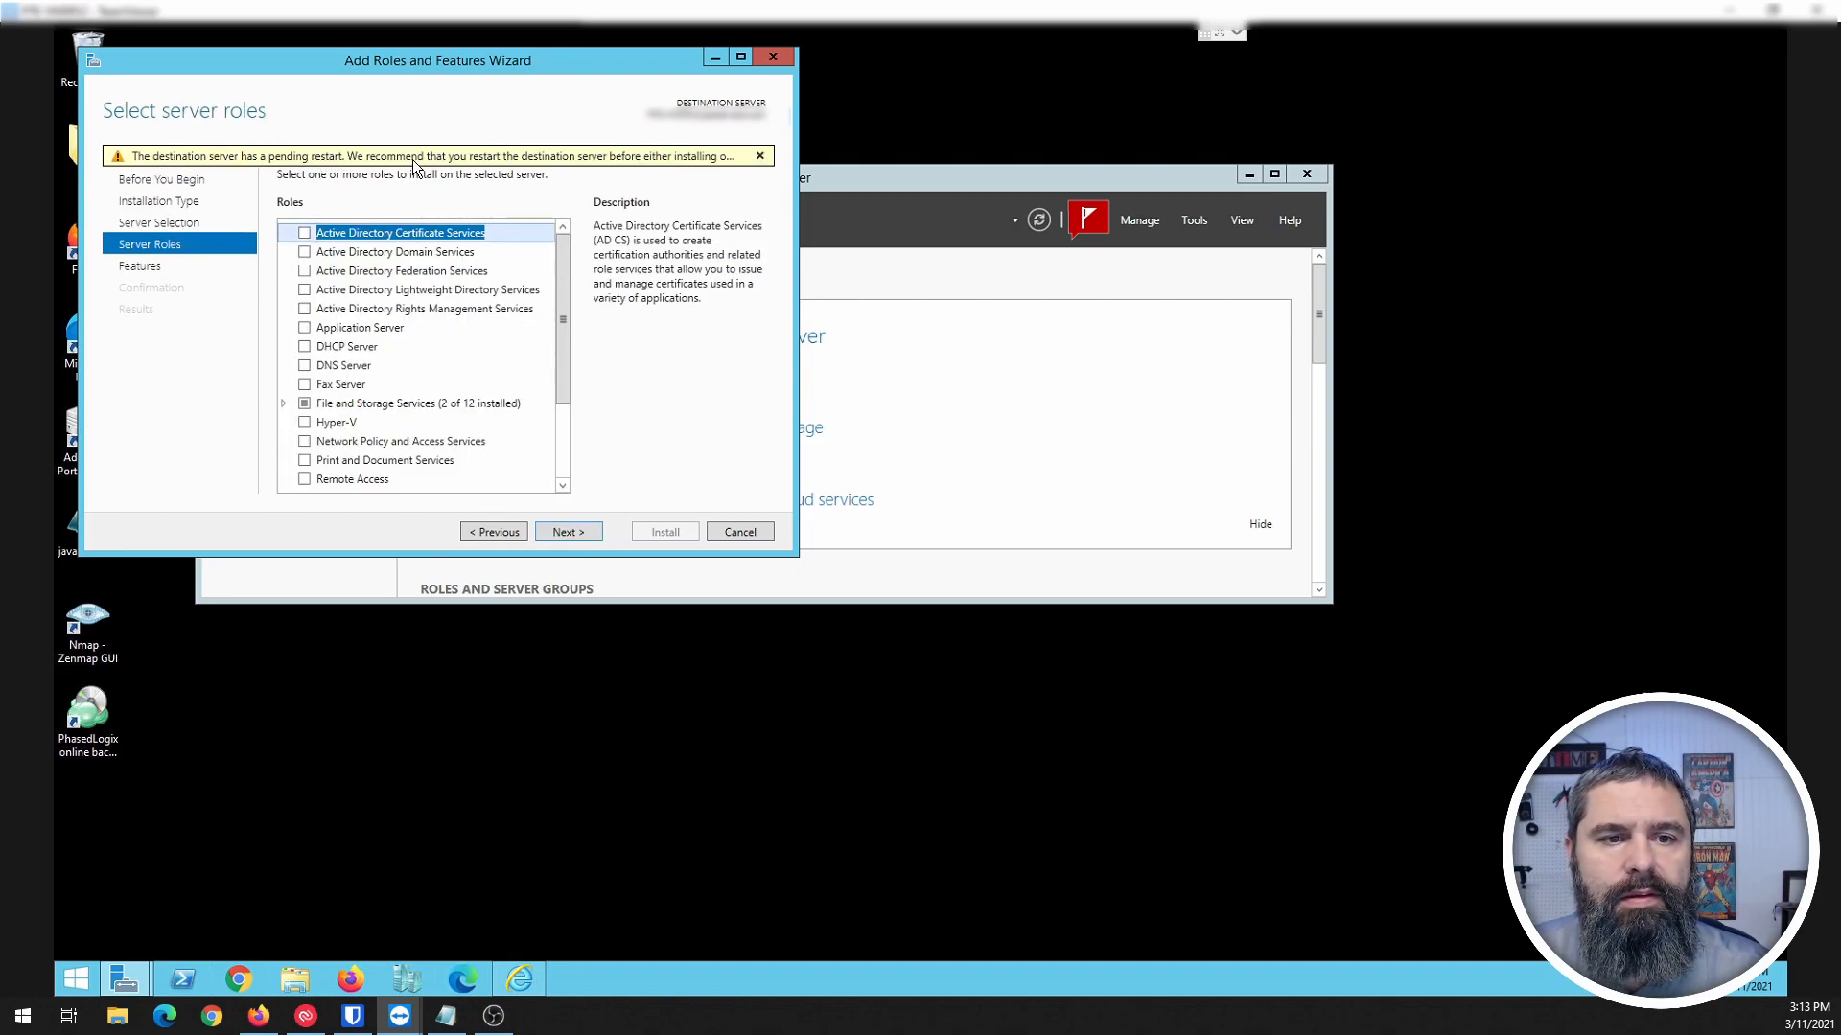
pyautogui.moveTo(575, 161)
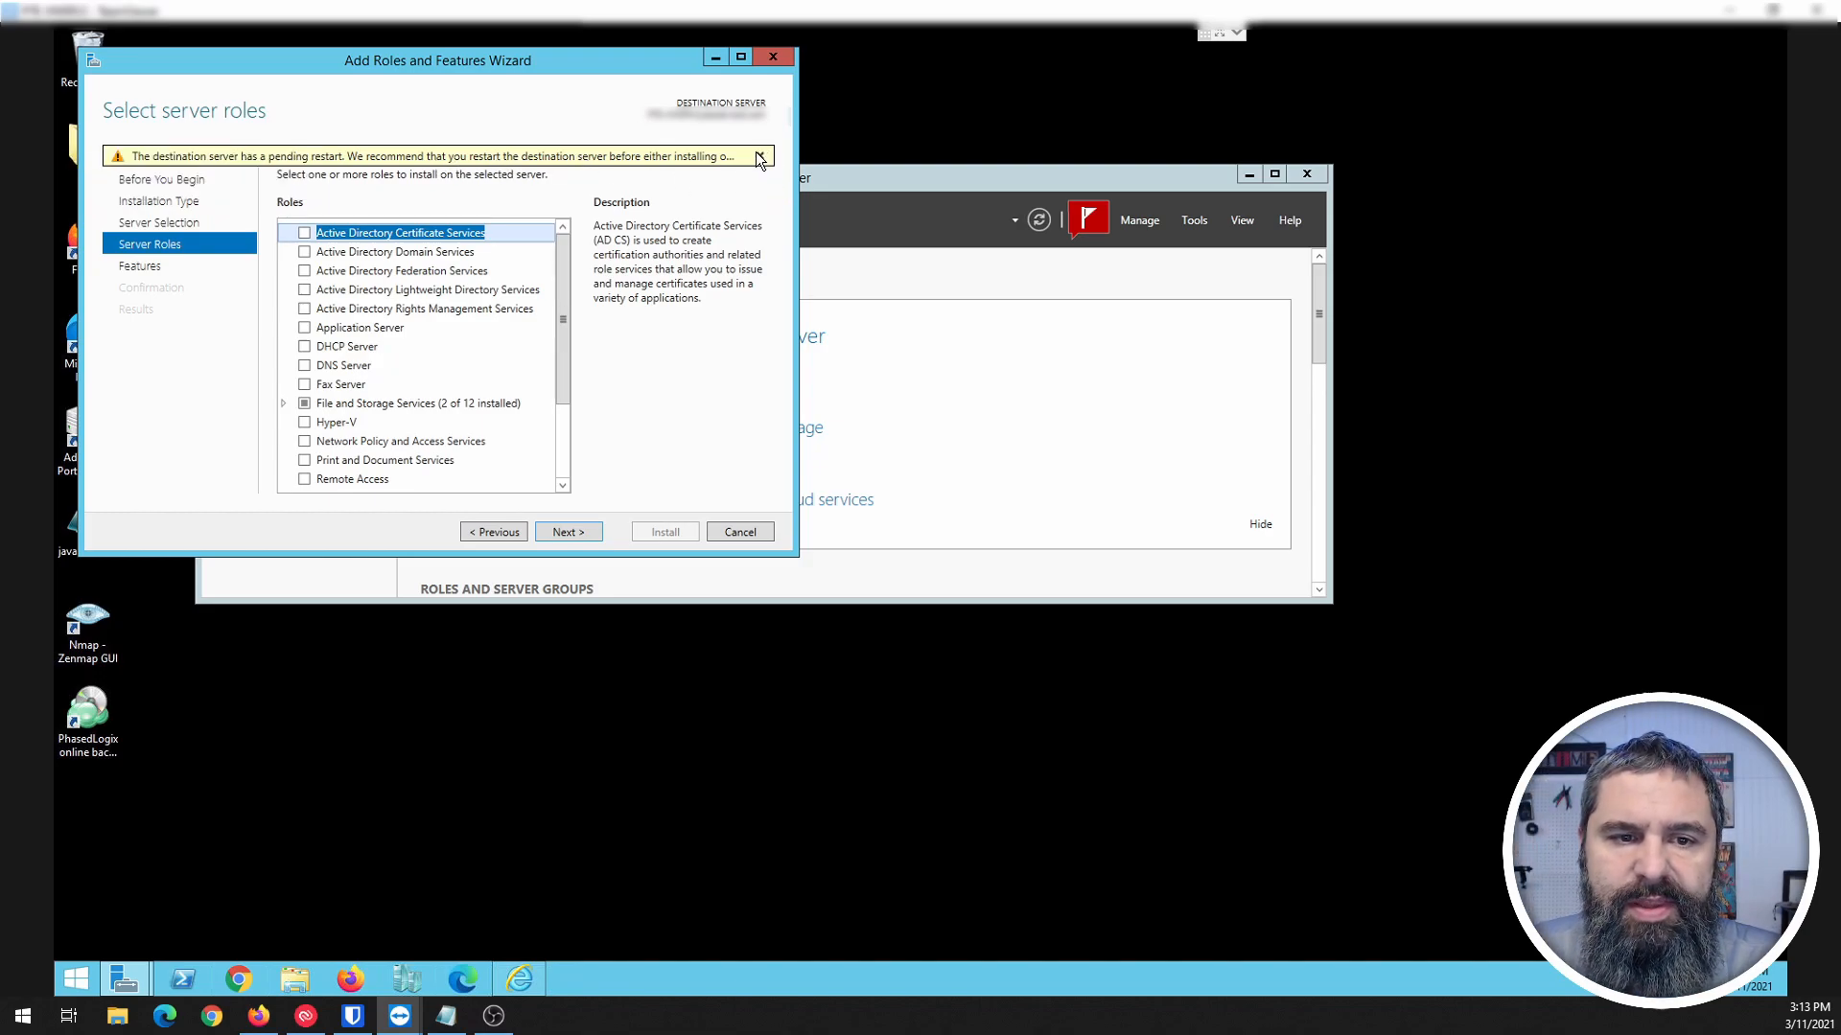
# Step: Dismiss the pending-restart warning and scroll through the server roles list
pyautogui.click(758, 155)
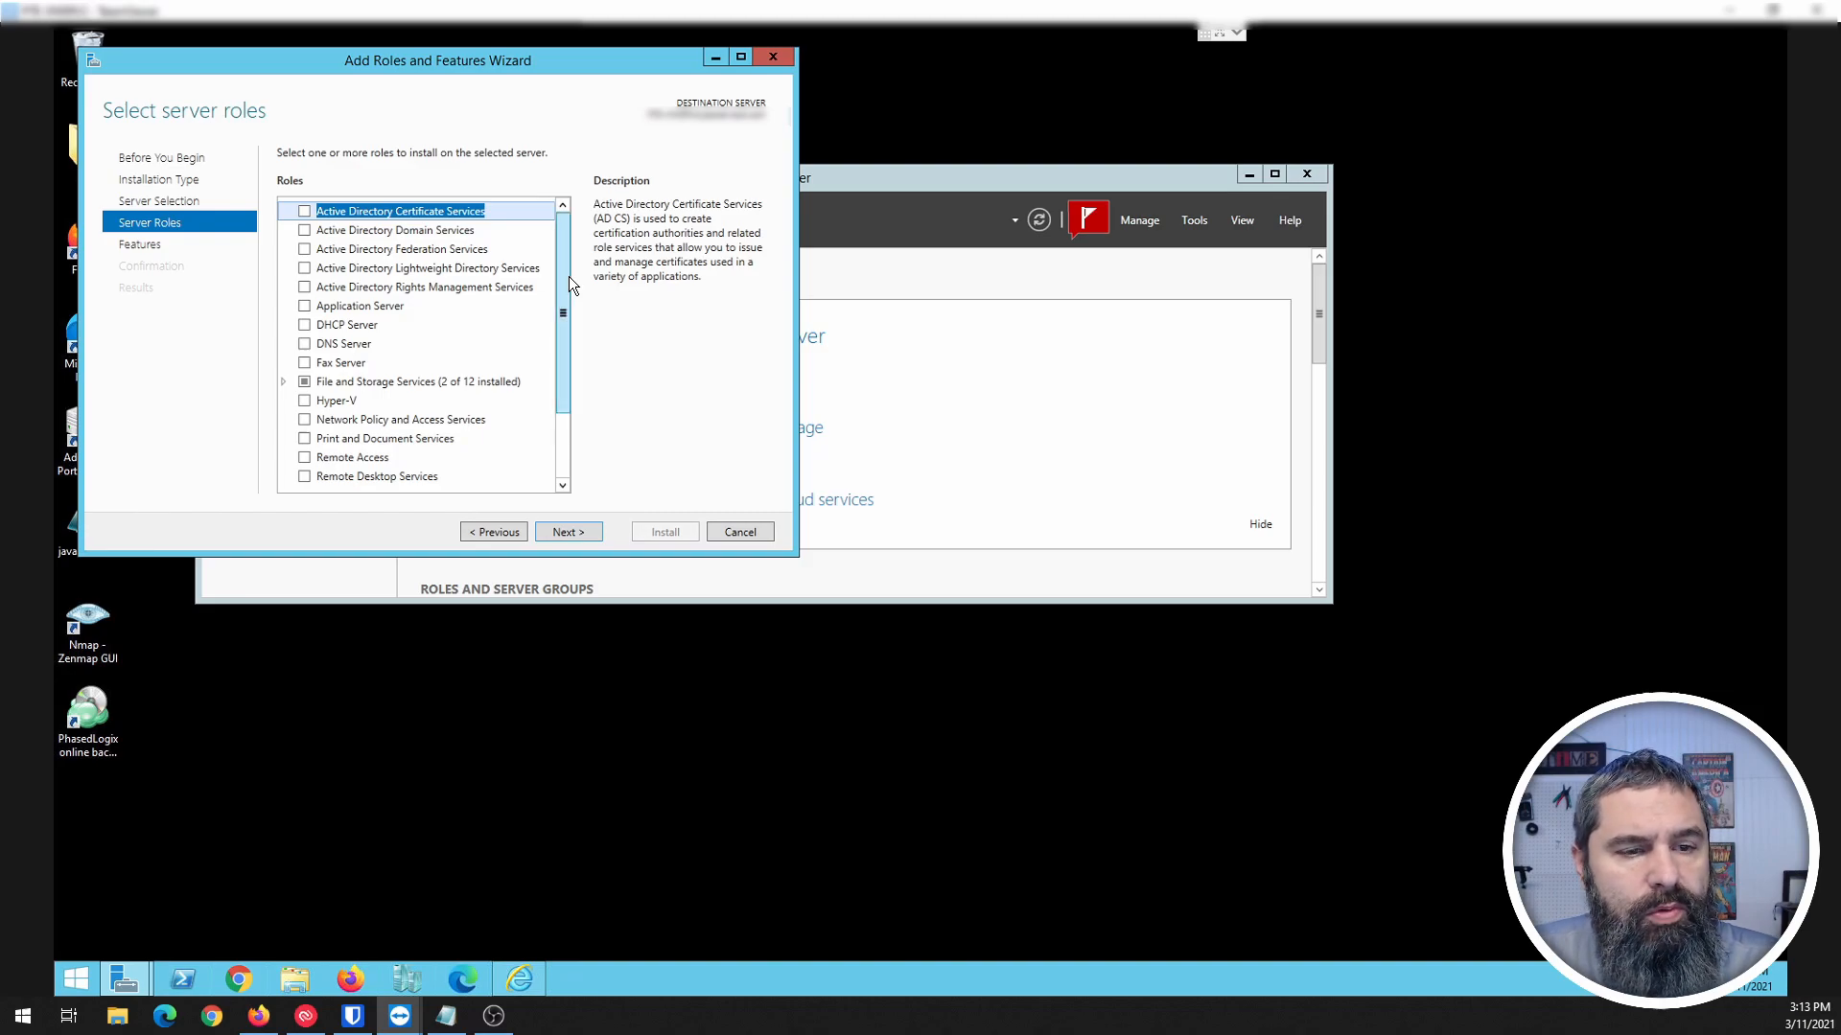
pyautogui.scroll(-3)
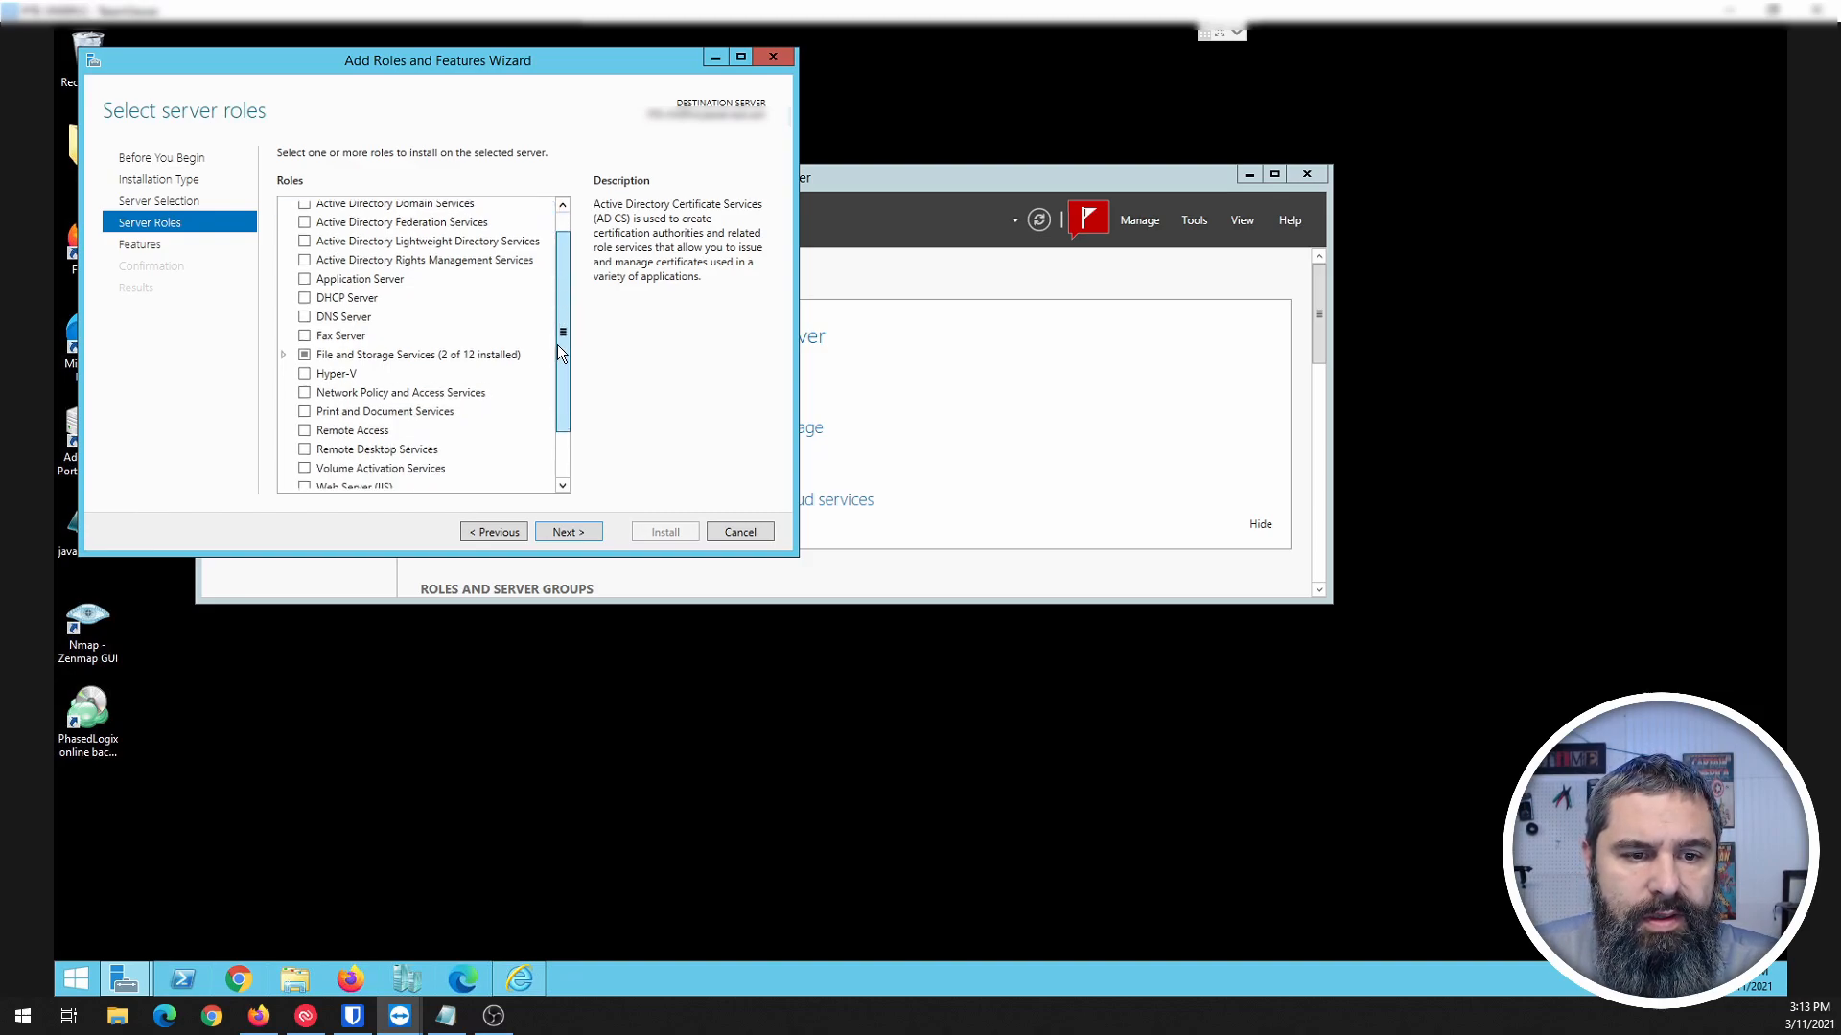
pyautogui.scroll(-3)
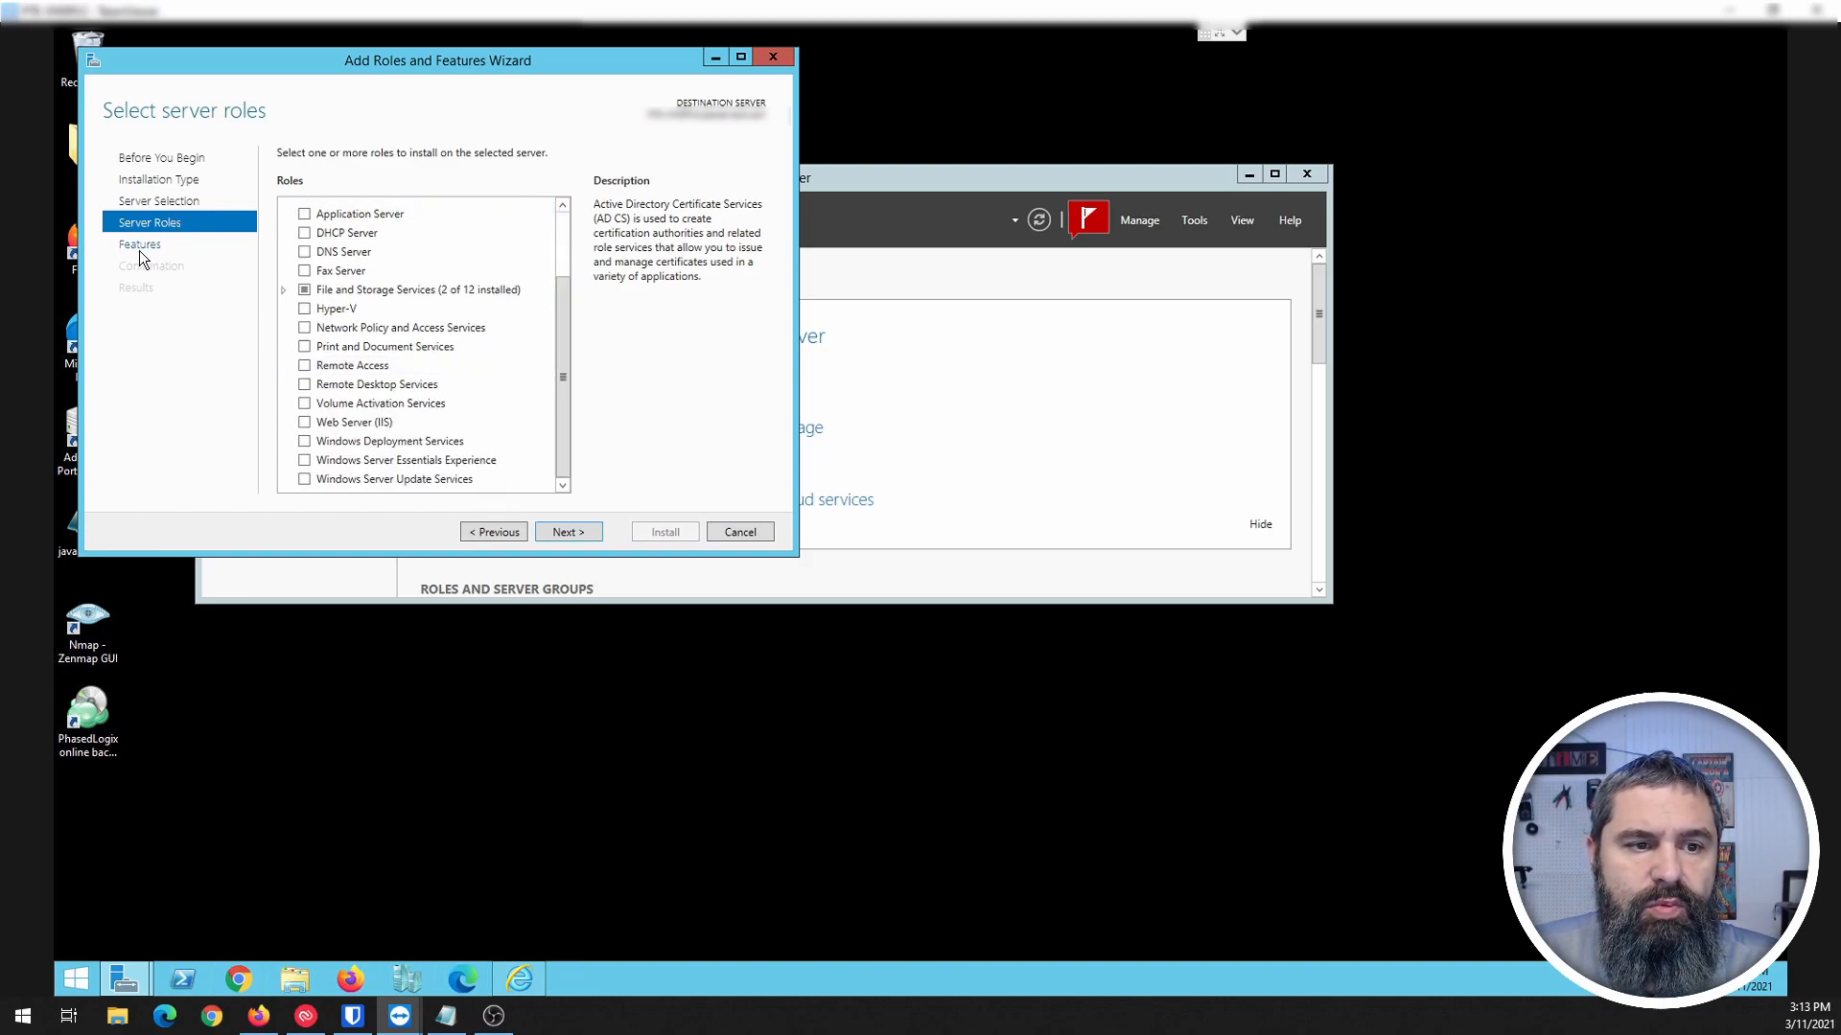
pyautogui.moveTo(568, 531)
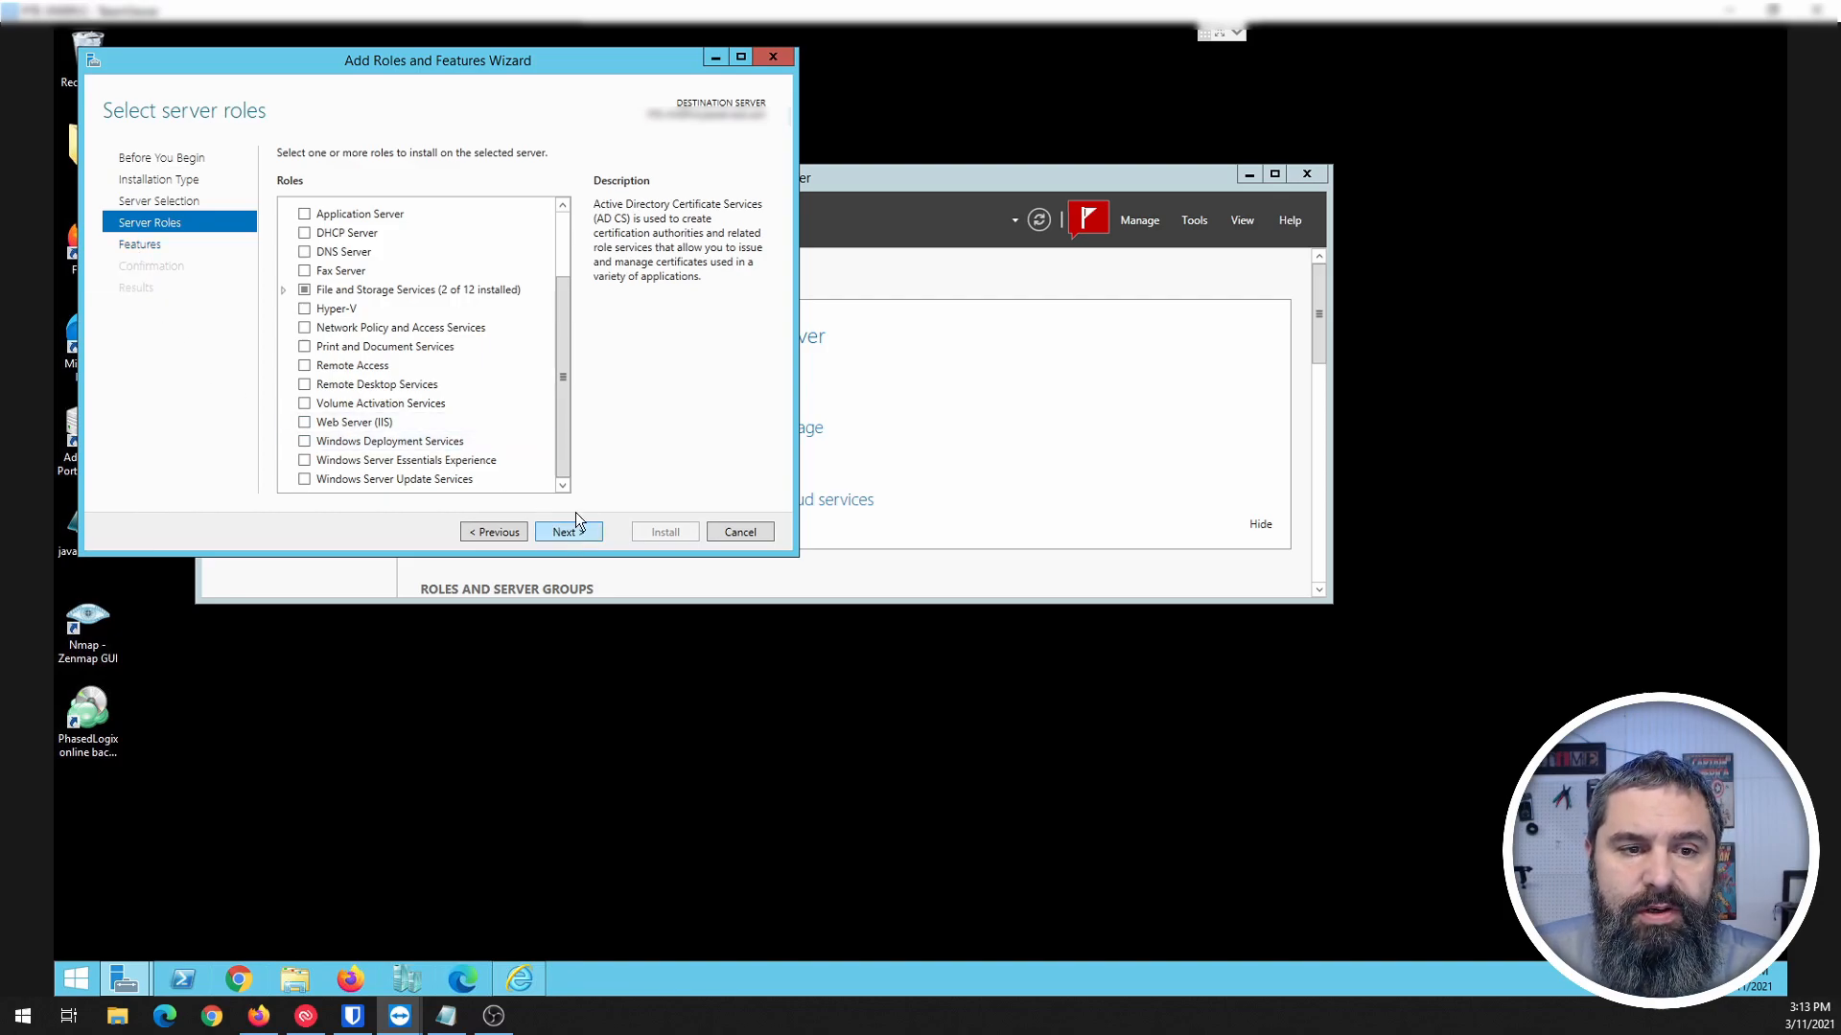
# Step: Select Windows Search Service in the features list and confirm it for installation
pyautogui.click(568, 531)
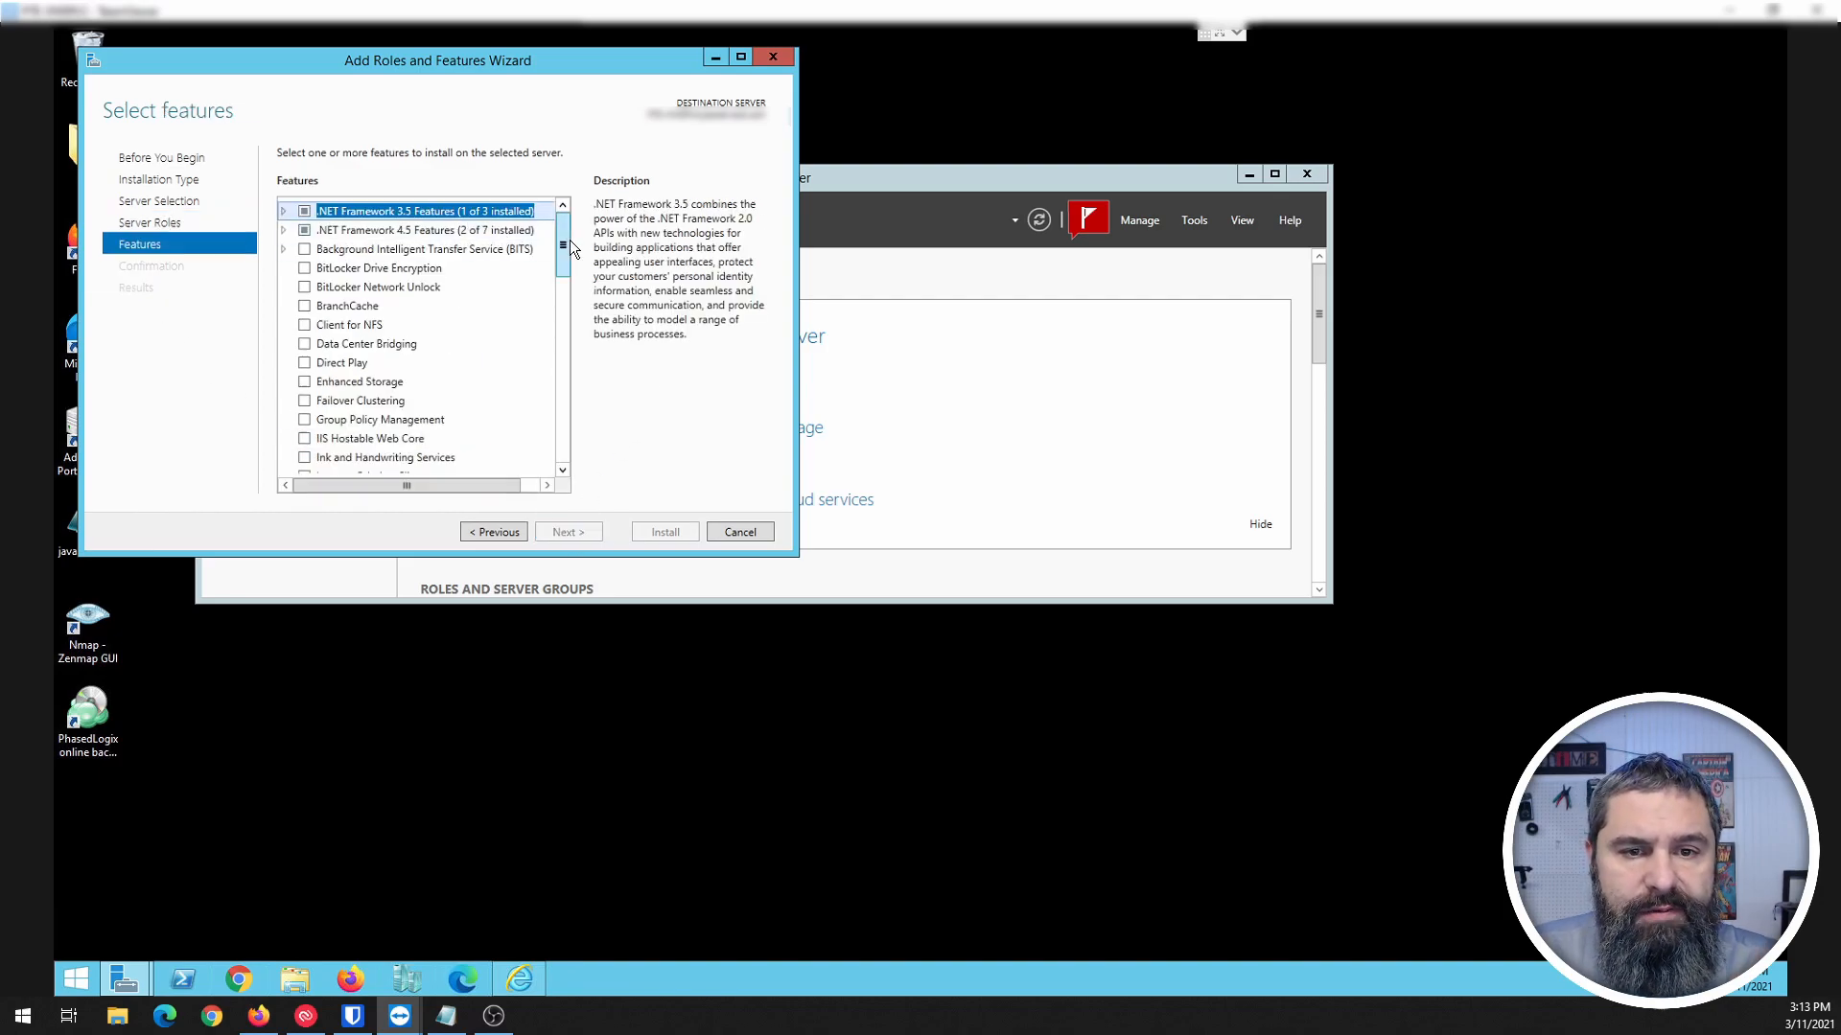
pyautogui.scroll(-3)
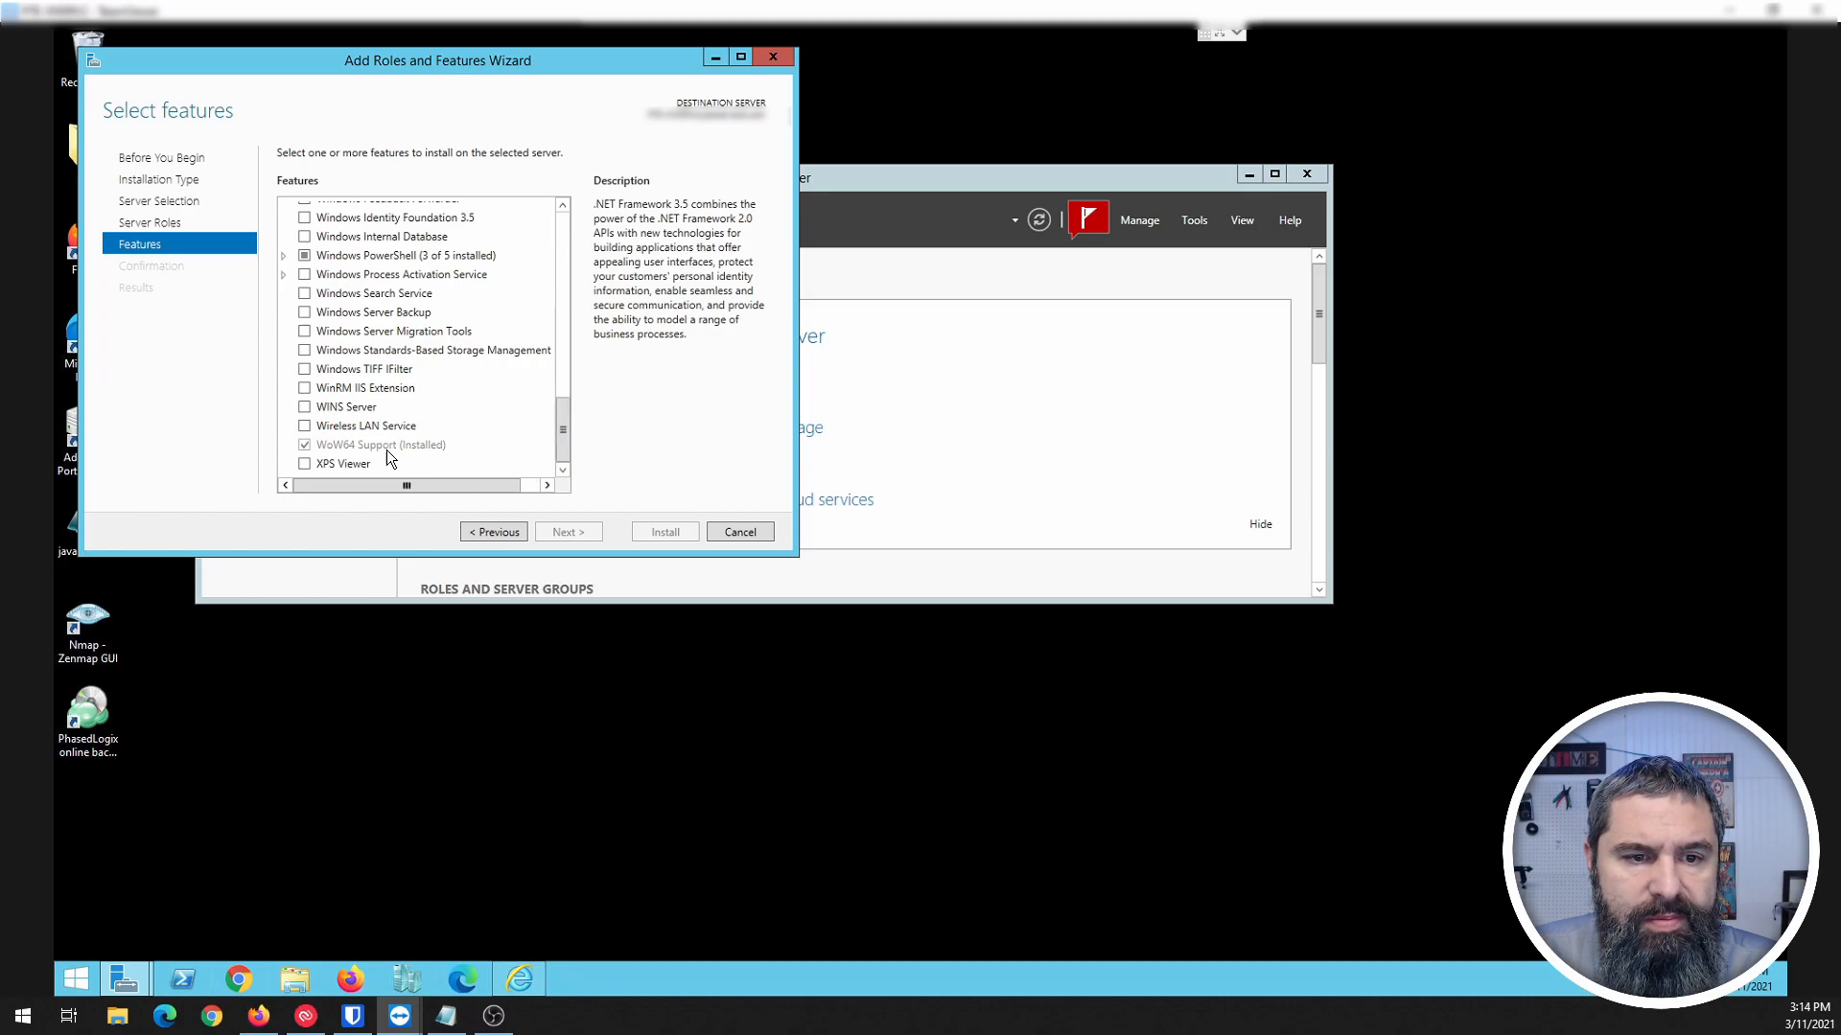
pyautogui.click(374, 292)
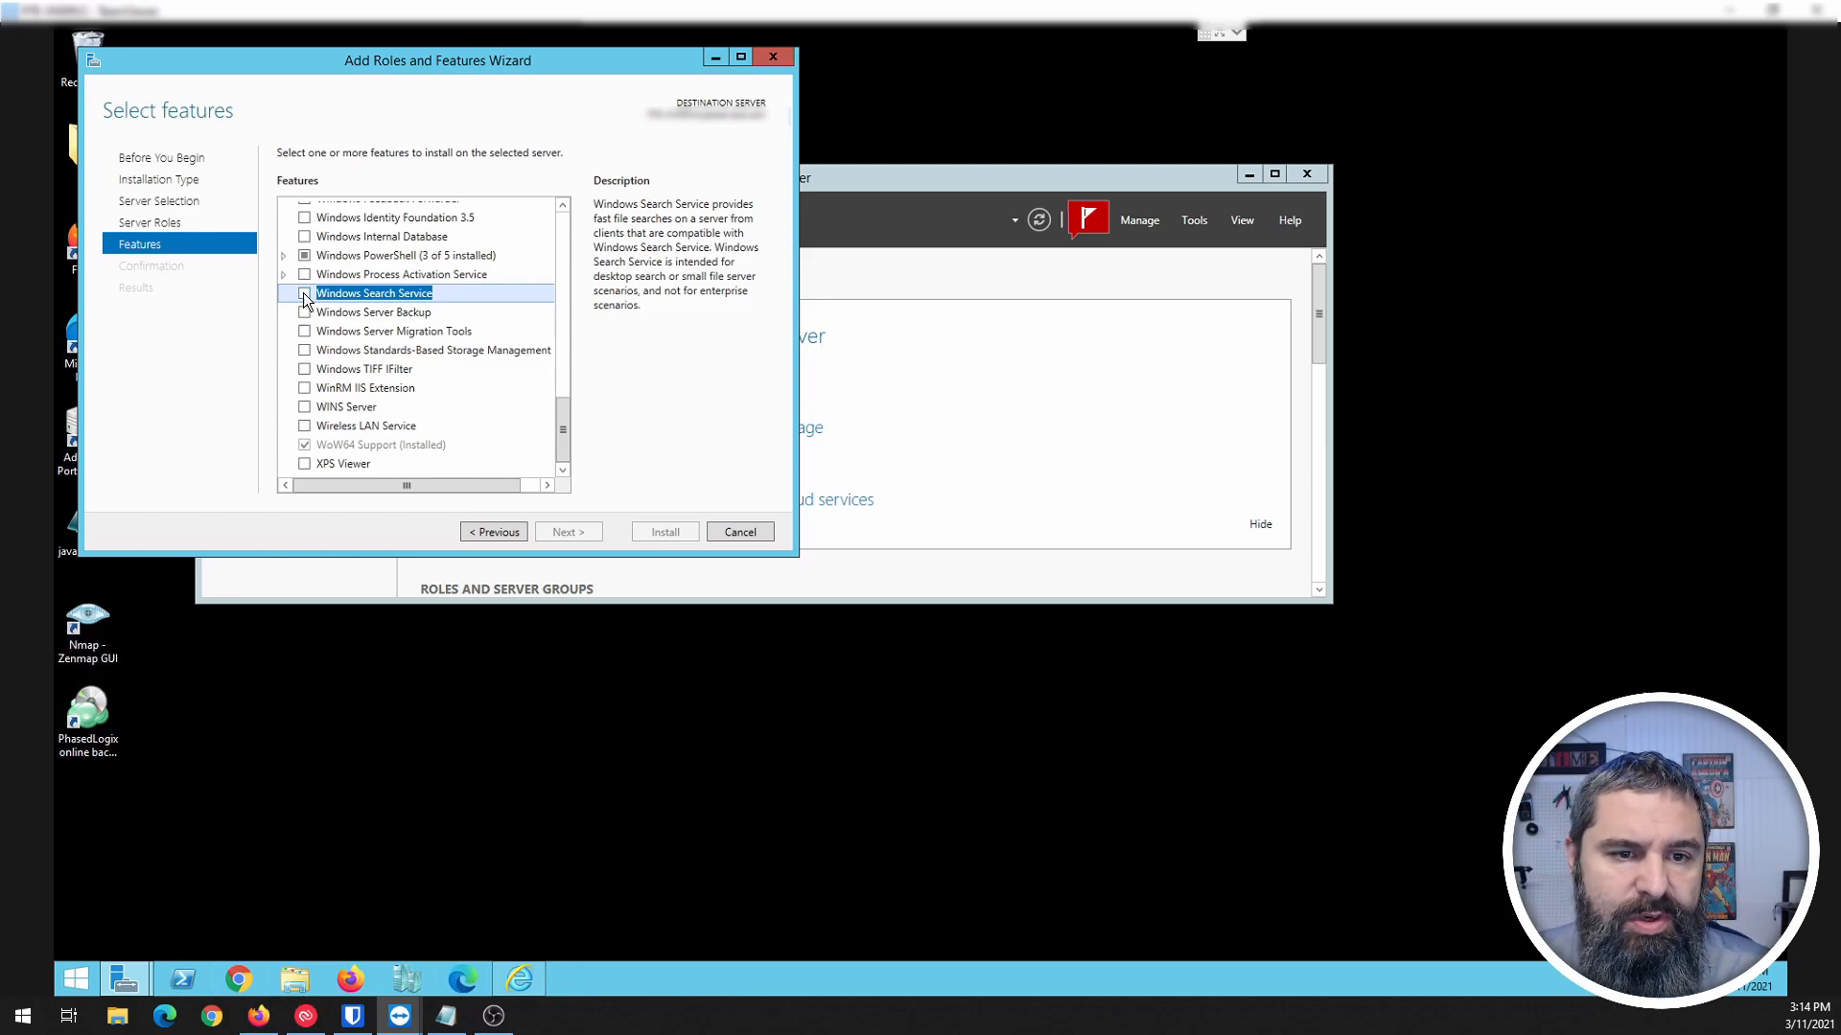
pyautogui.click(305, 291)
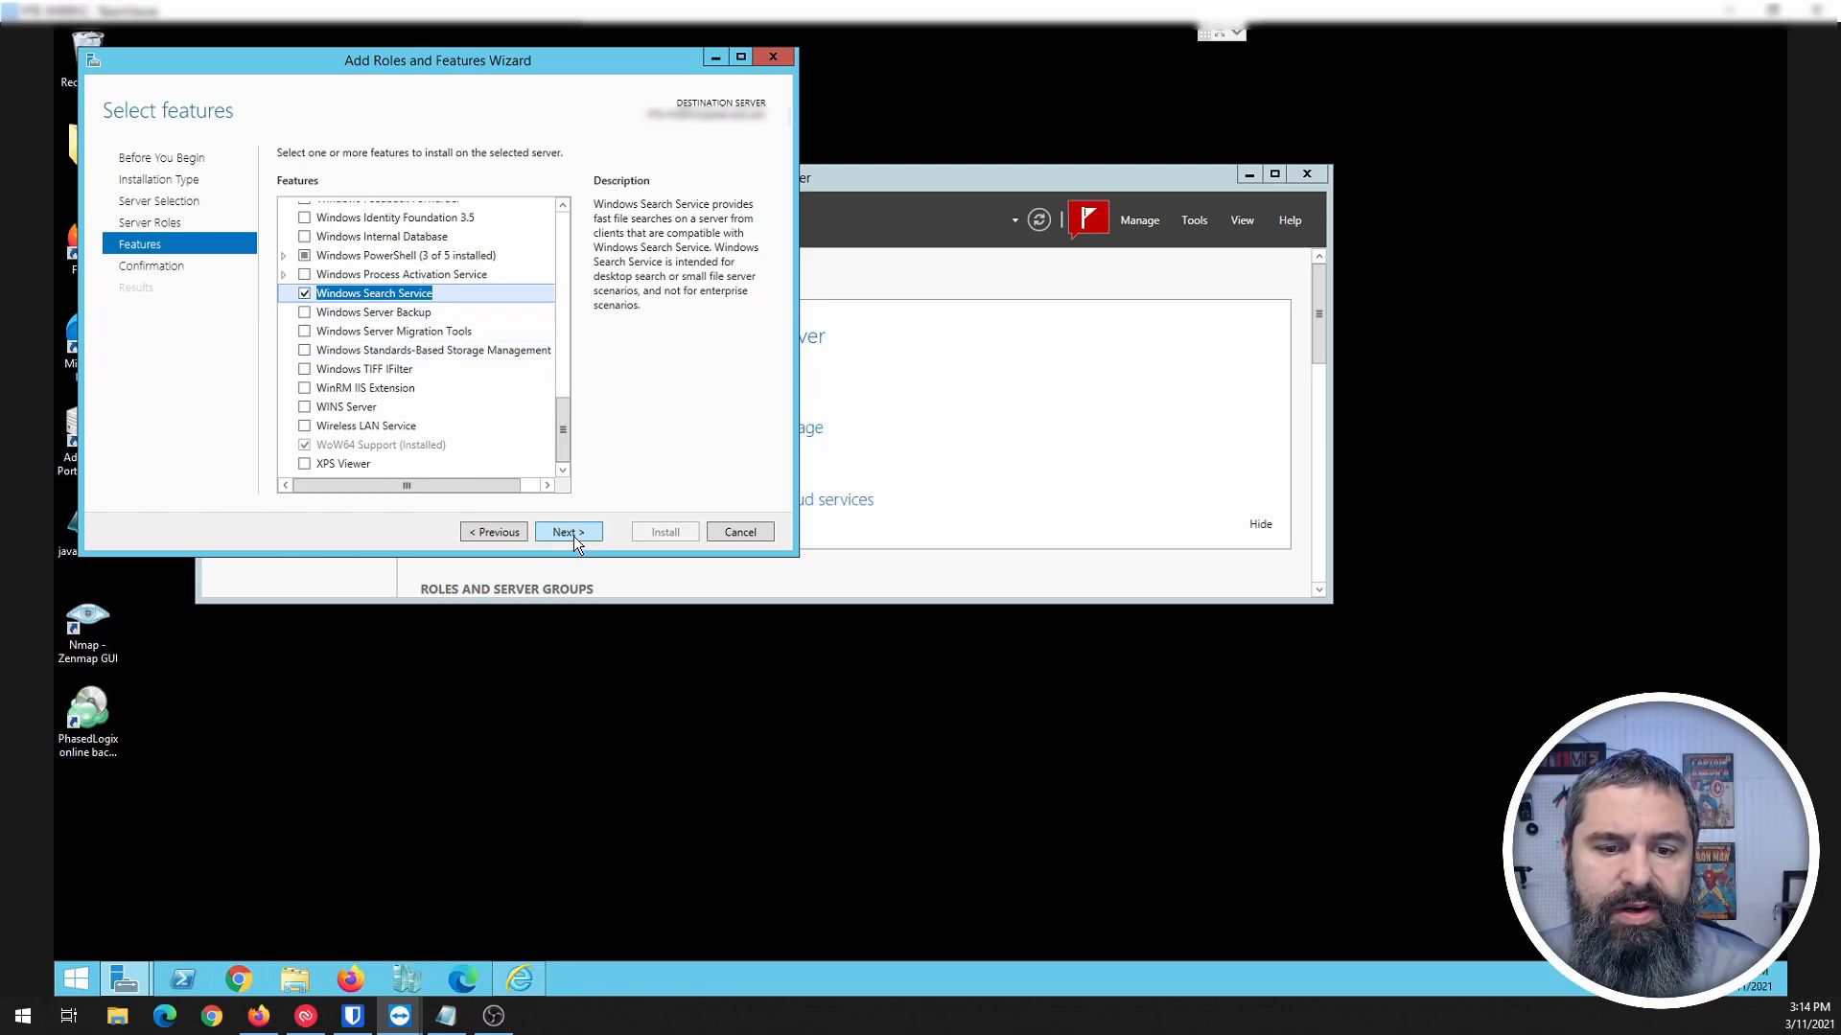
pyautogui.click(566, 532)
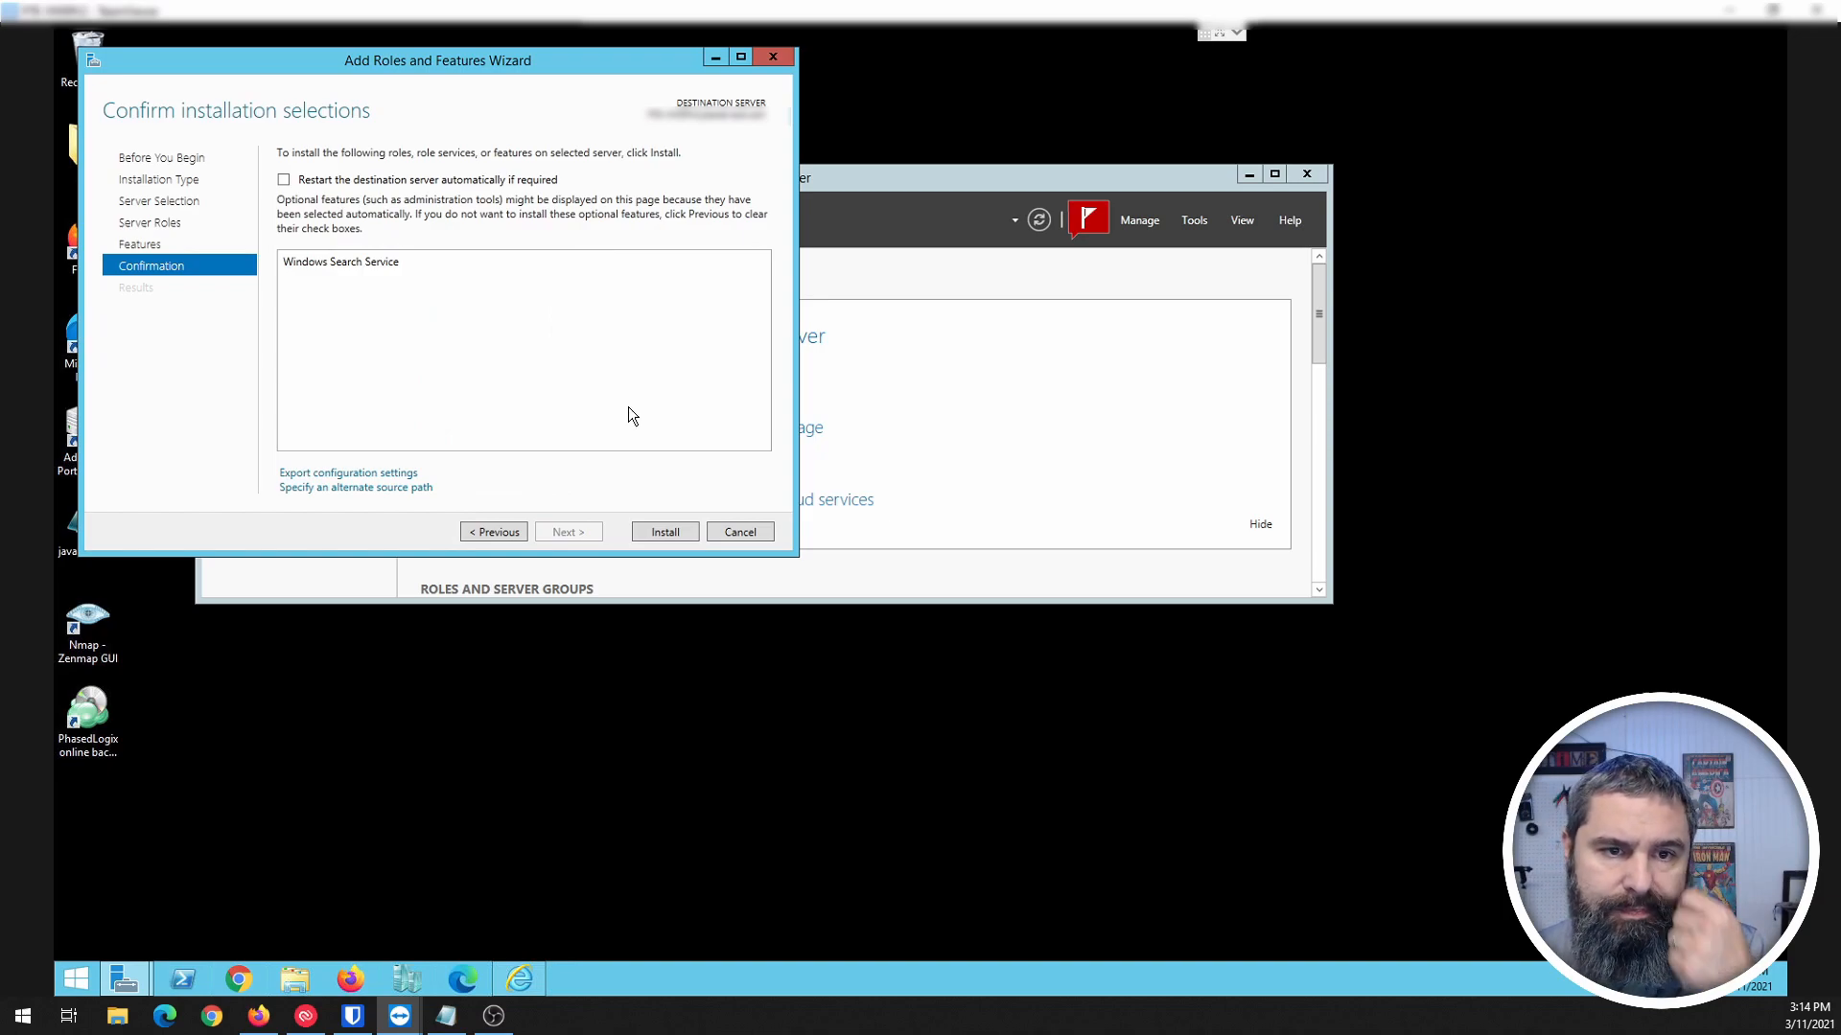
pyautogui.moveTo(395, 288)
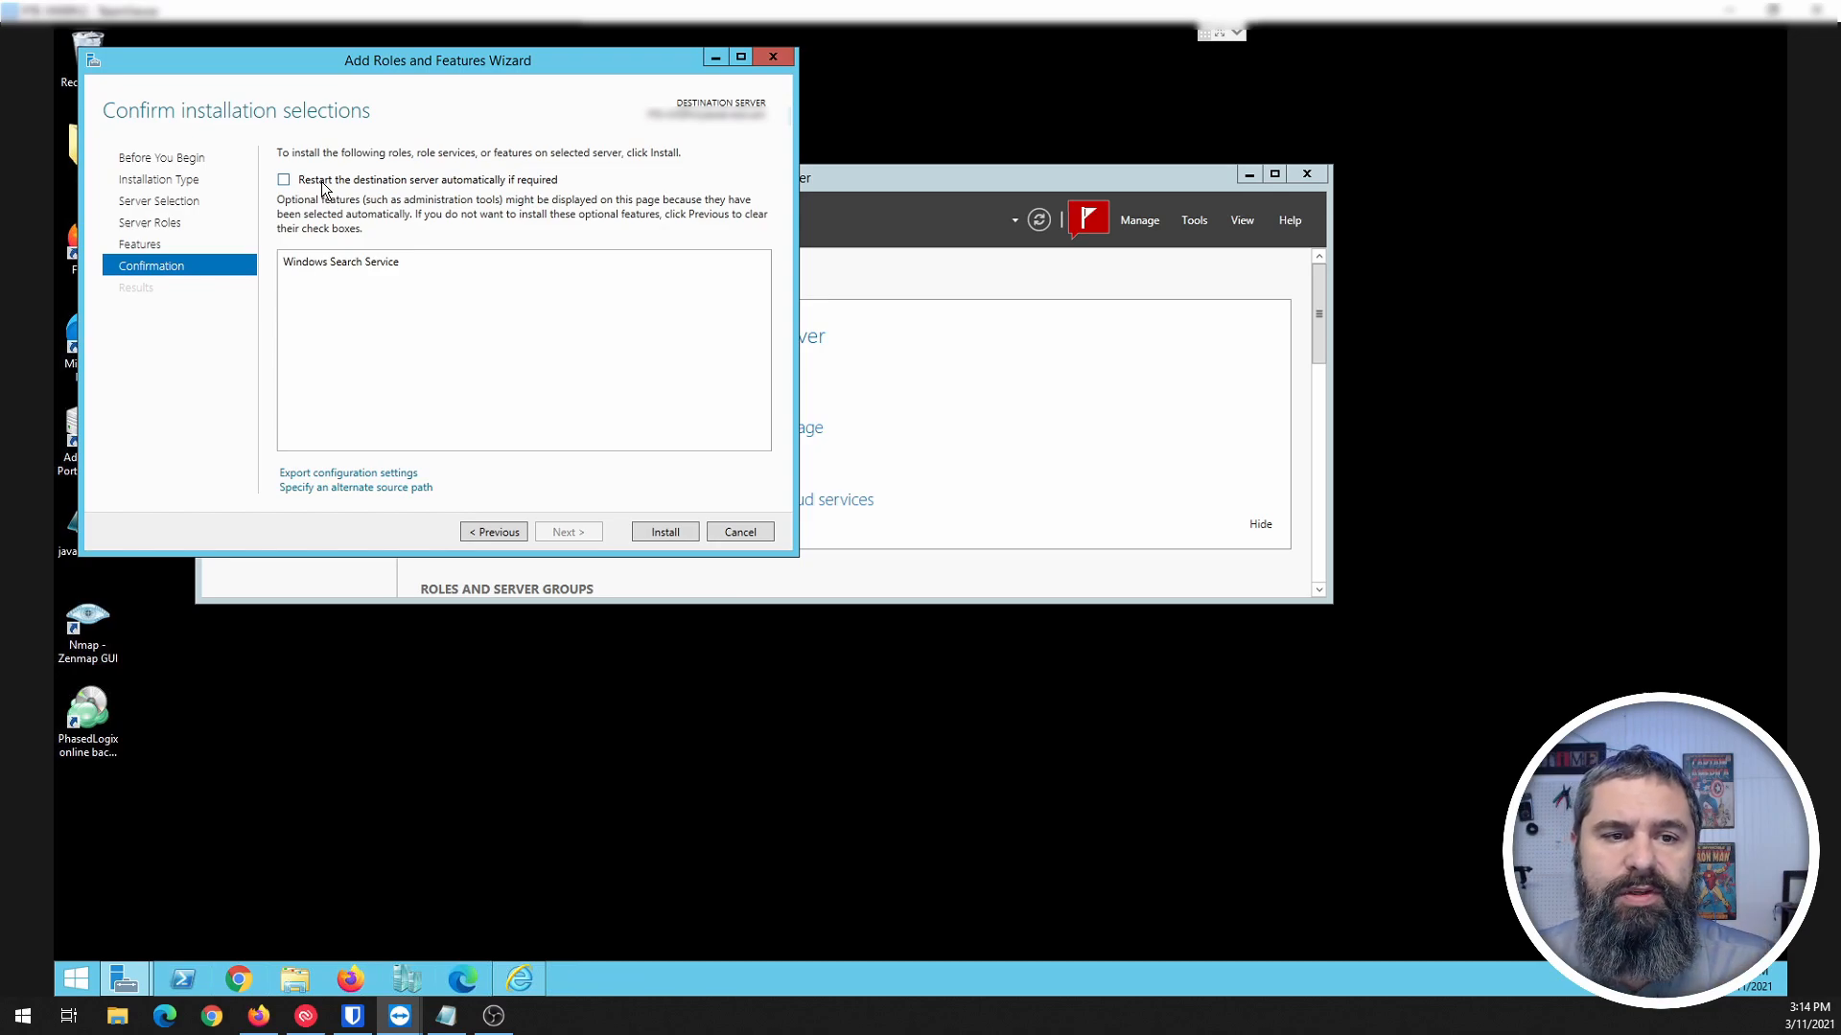
pyautogui.click(666, 531)
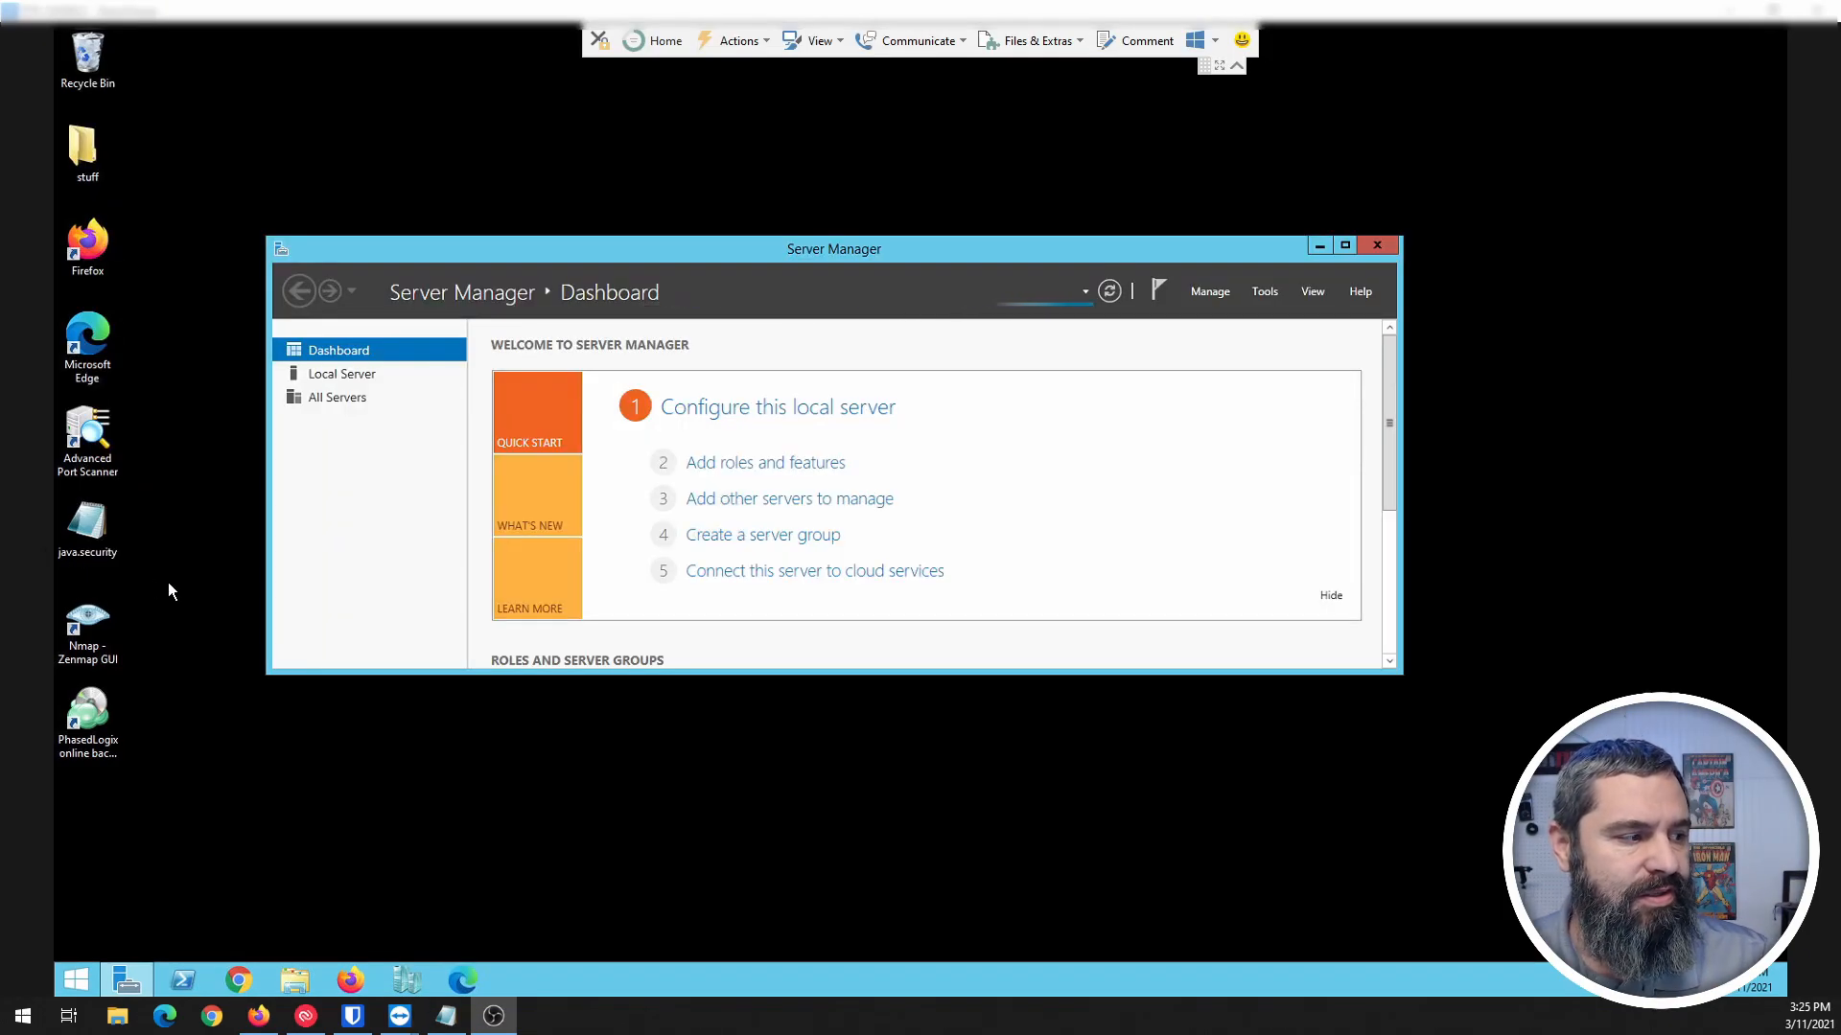
pyautogui.moveTo(209, 679)
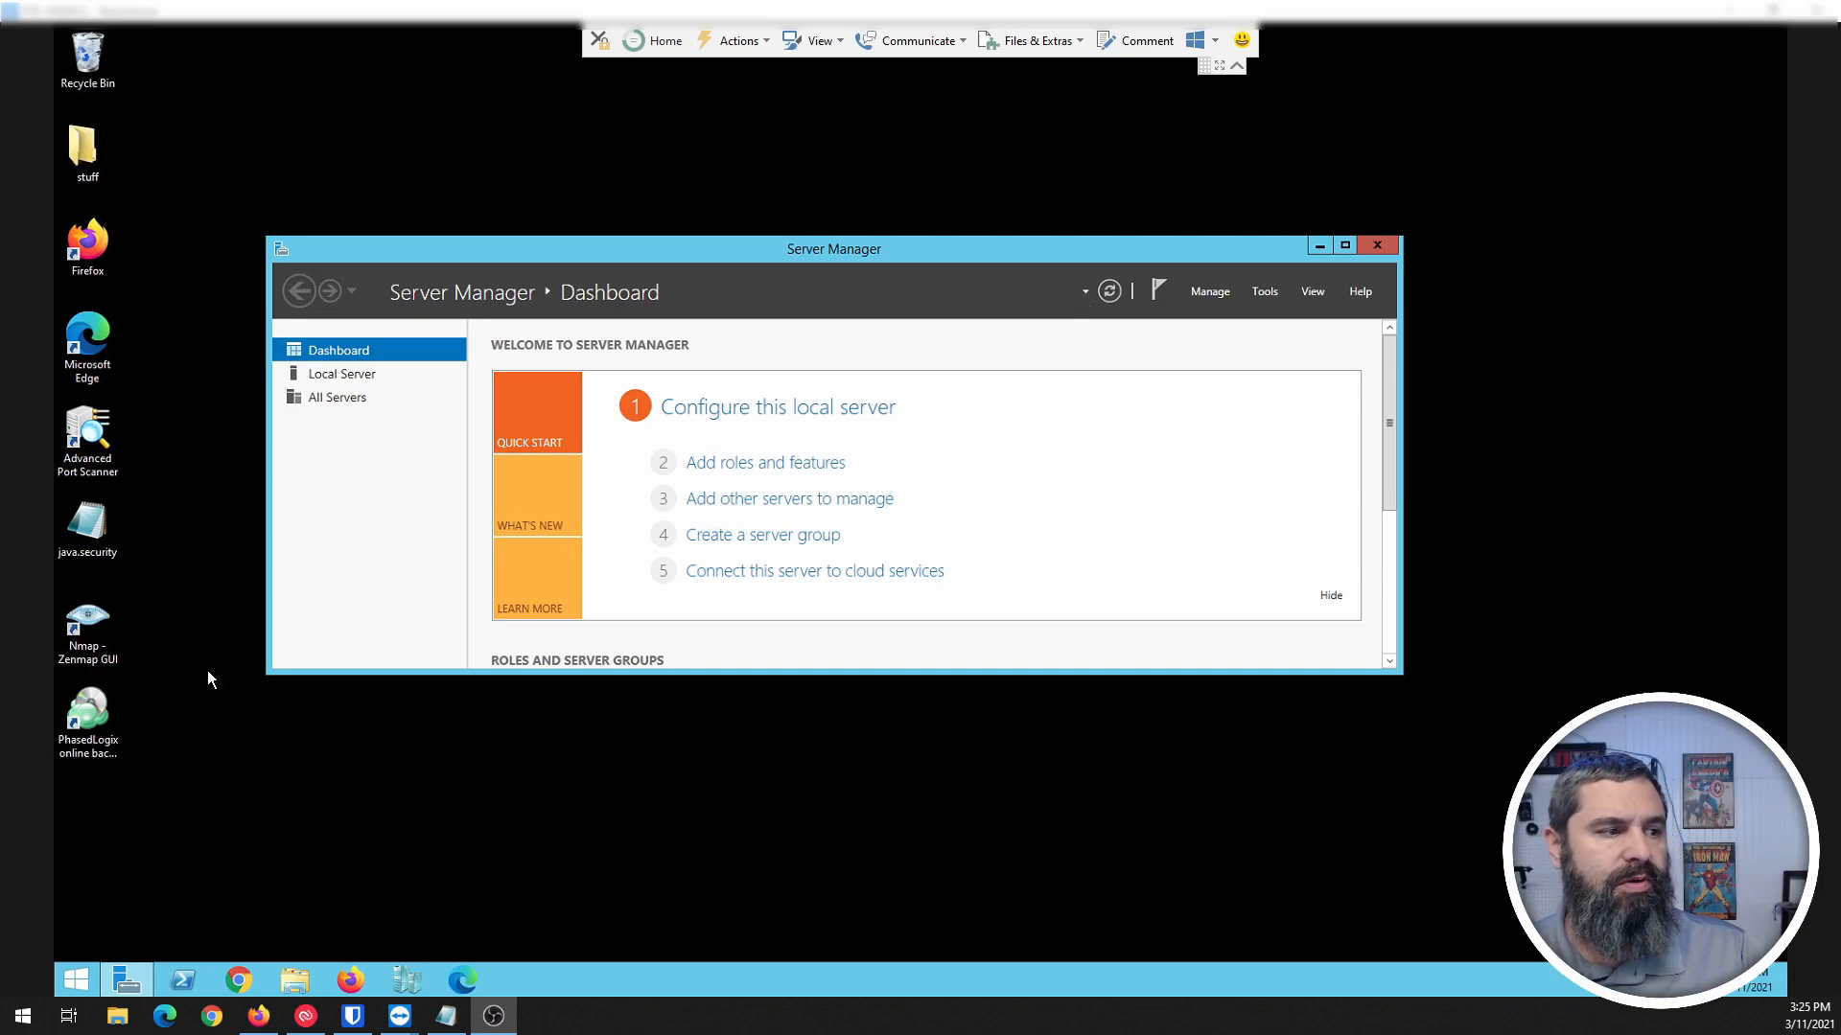
pyautogui.click(1106, 291)
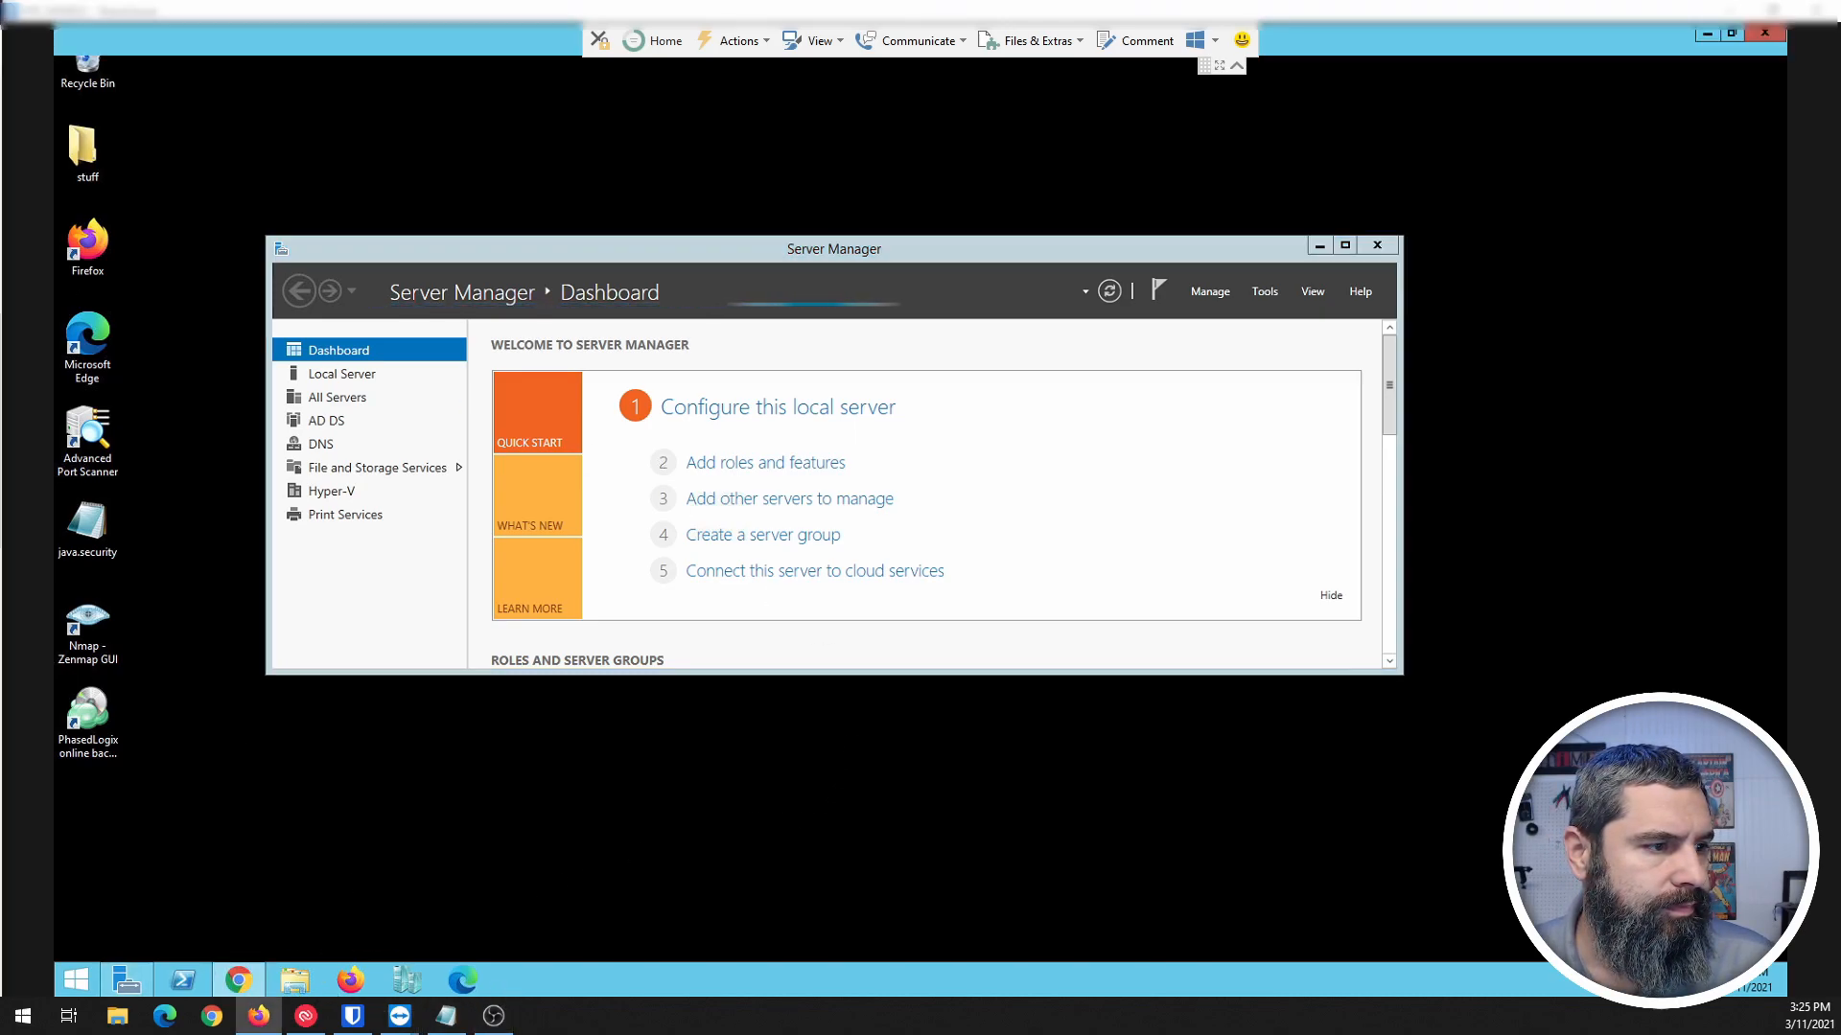
# Step: Bring up the Filter Pack download page in Chrome and its list of downloadable files
pyautogui.click(238, 979)
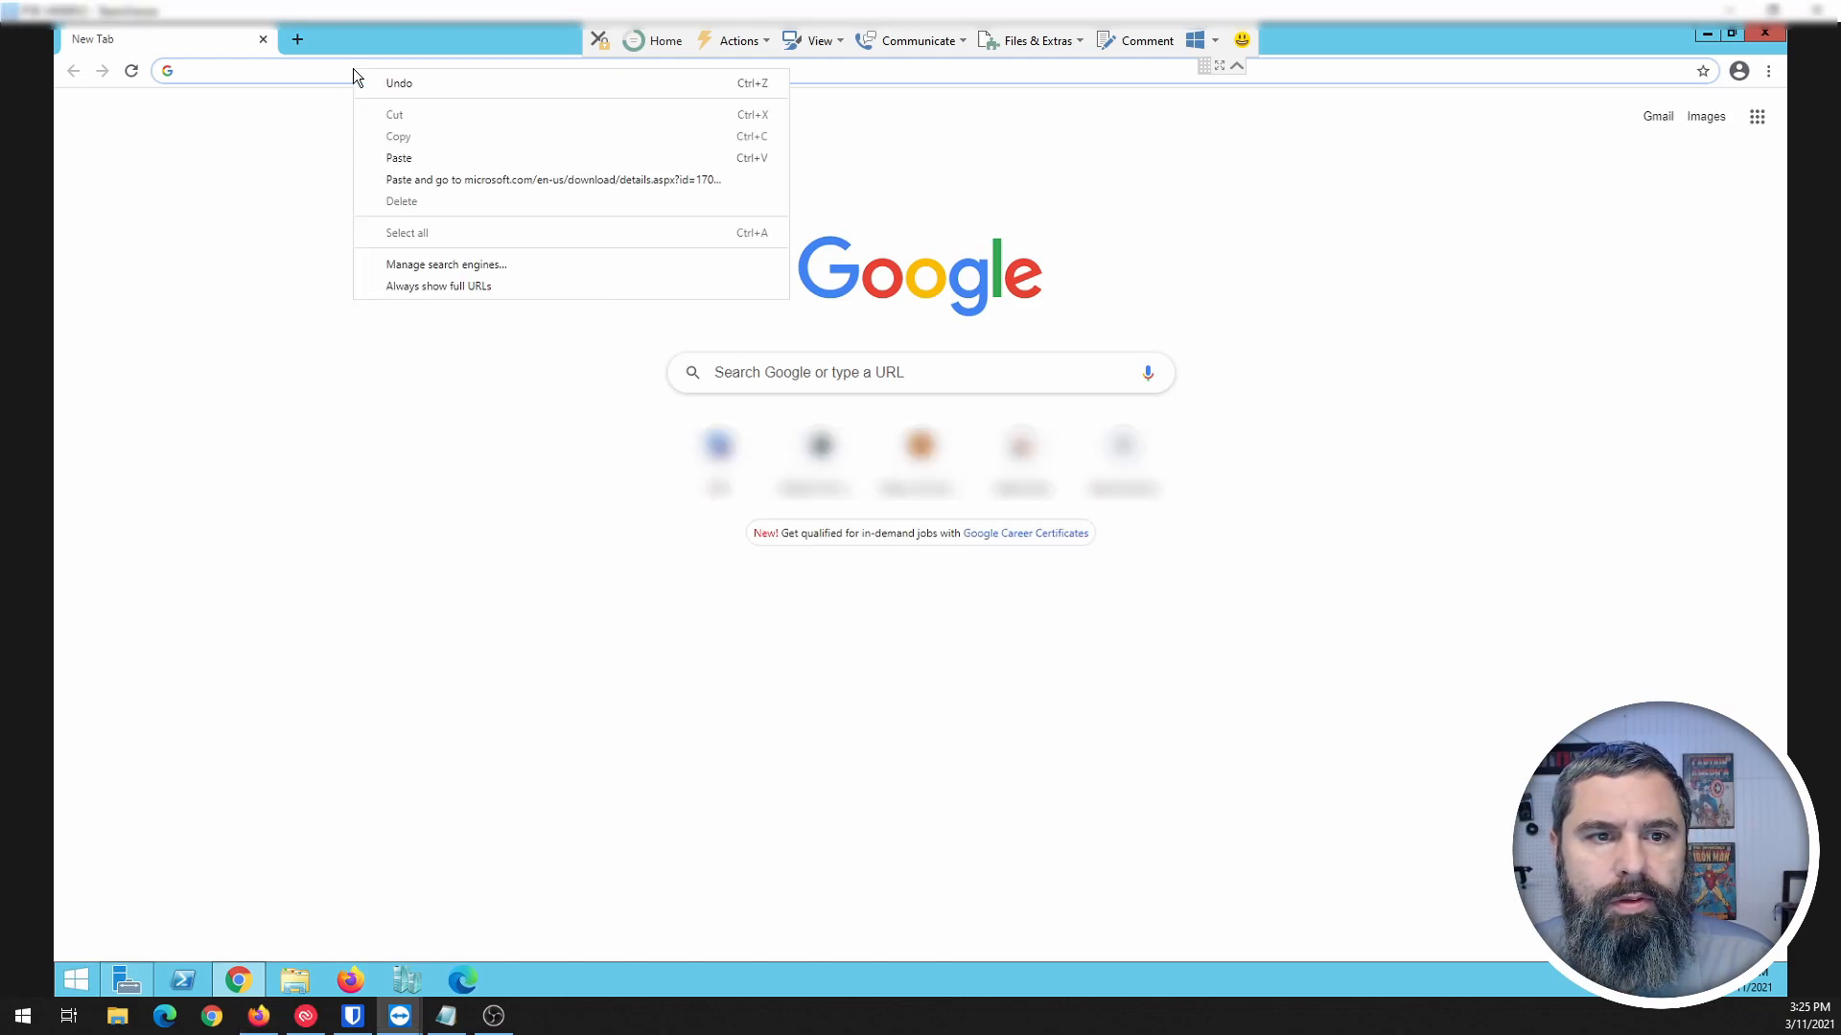
pyautogui.click(552, 179)
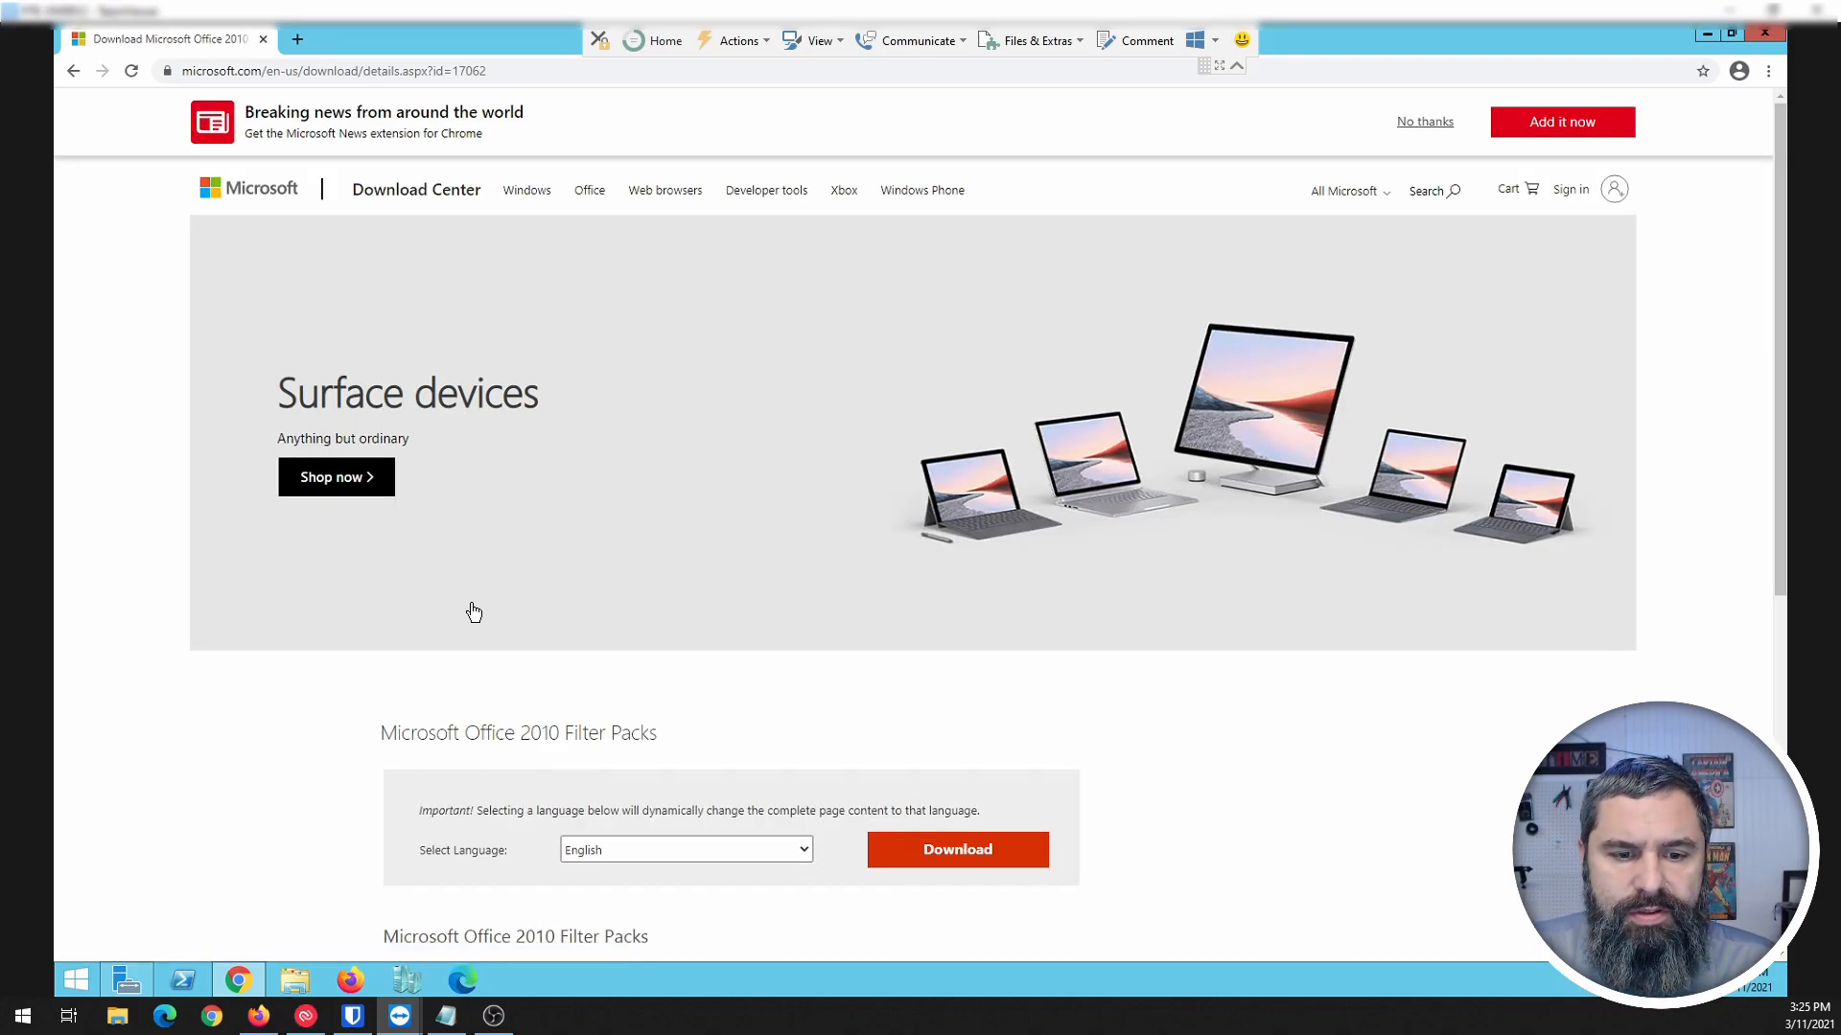
pyautogui.scroll(-3)
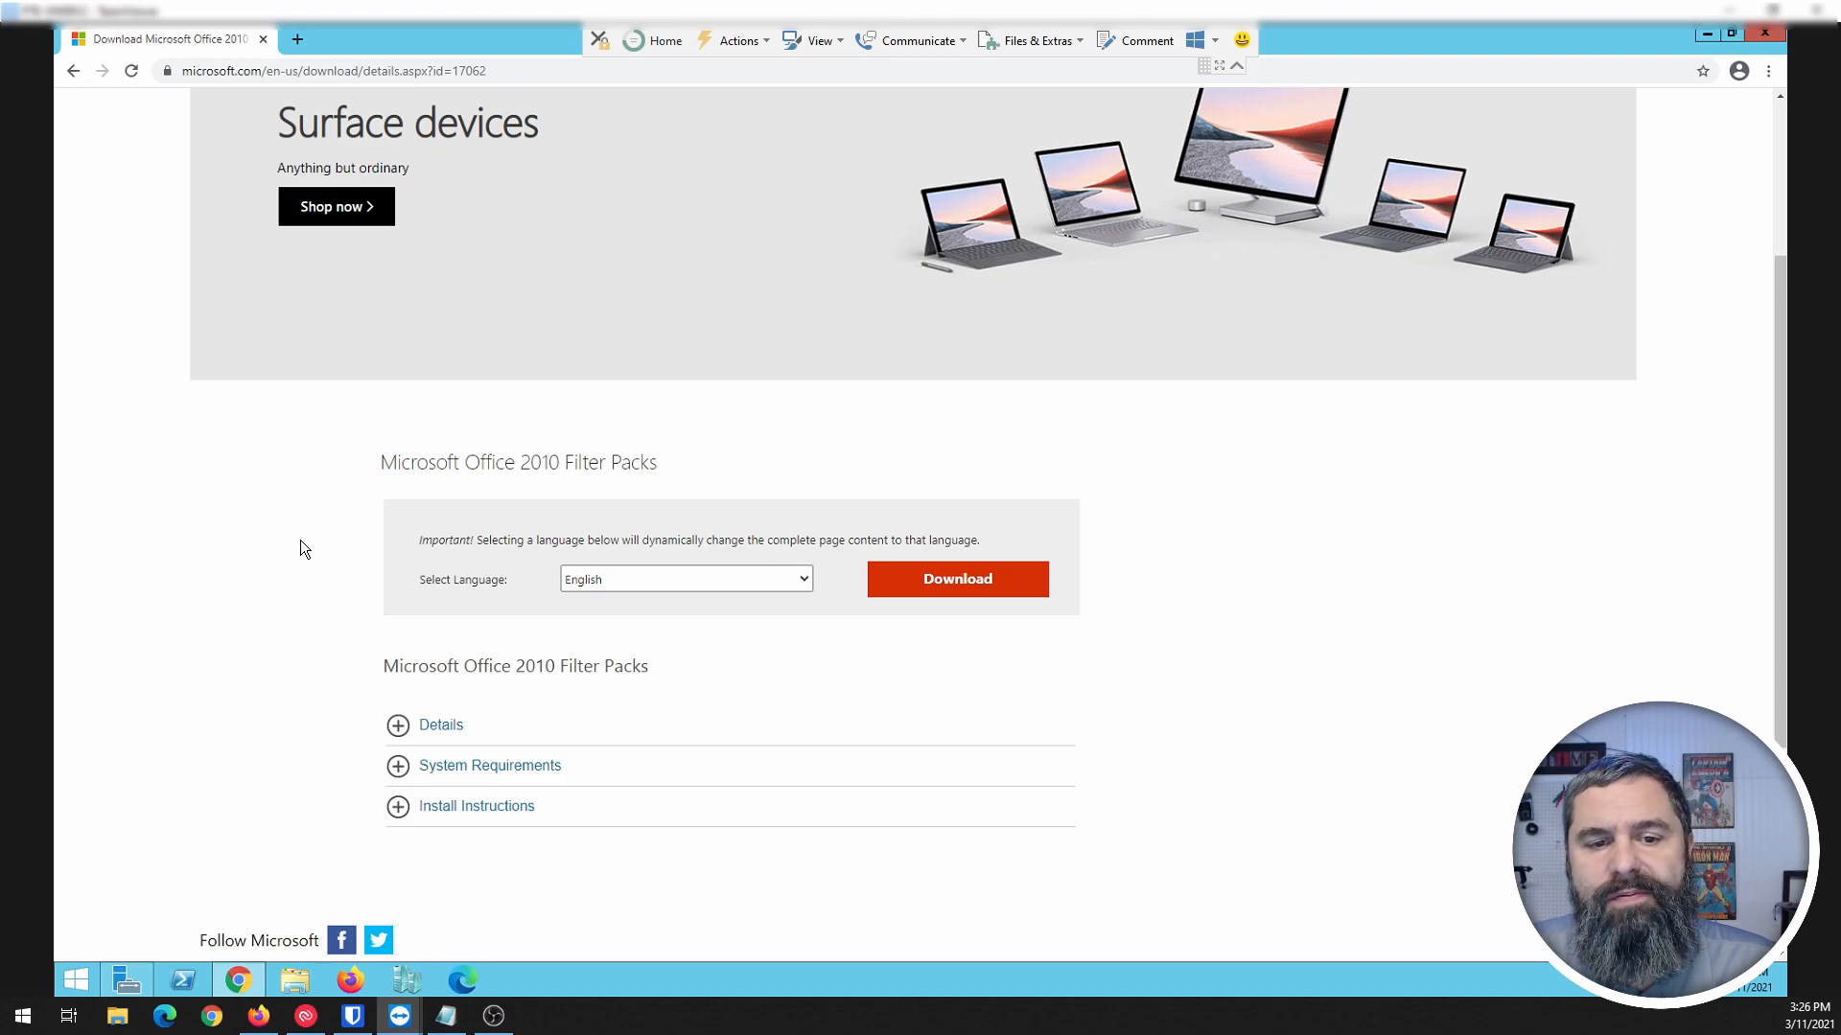
pyautogui.moveTo(963, 593)
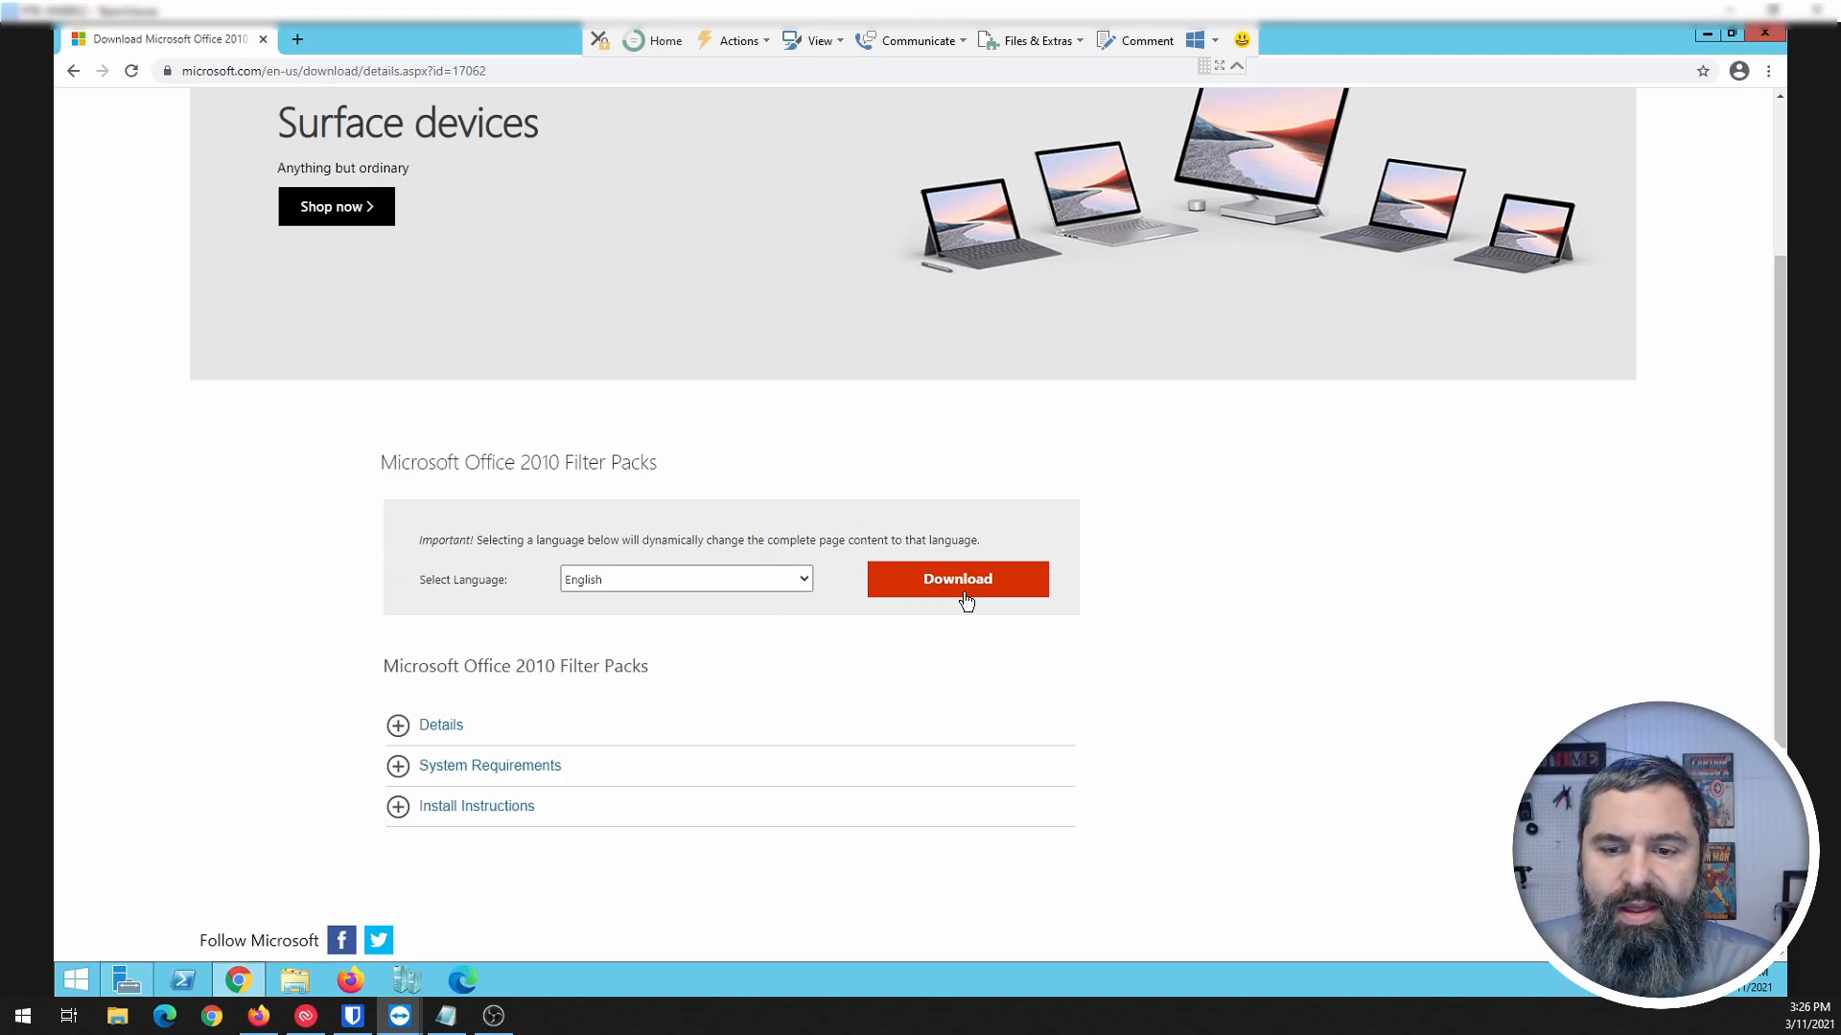
pyautogui.click(957, 579)
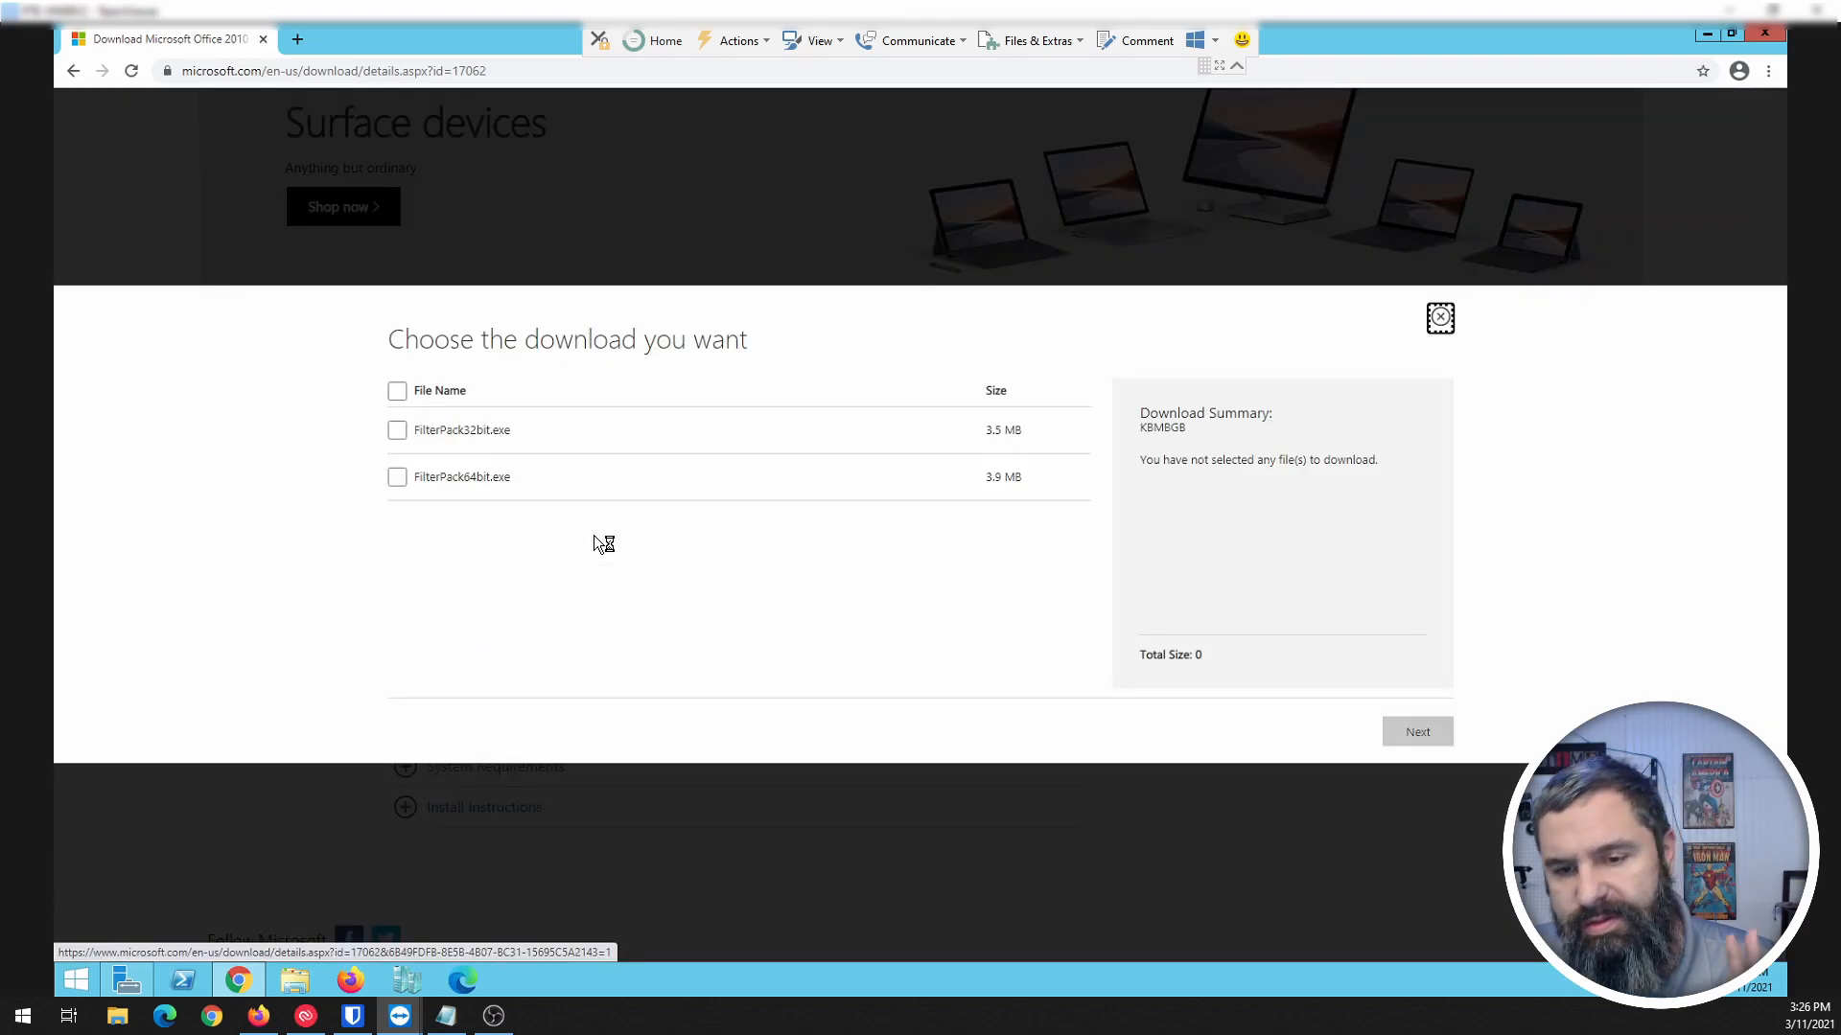
pyautogui.moveTo(443, 508)
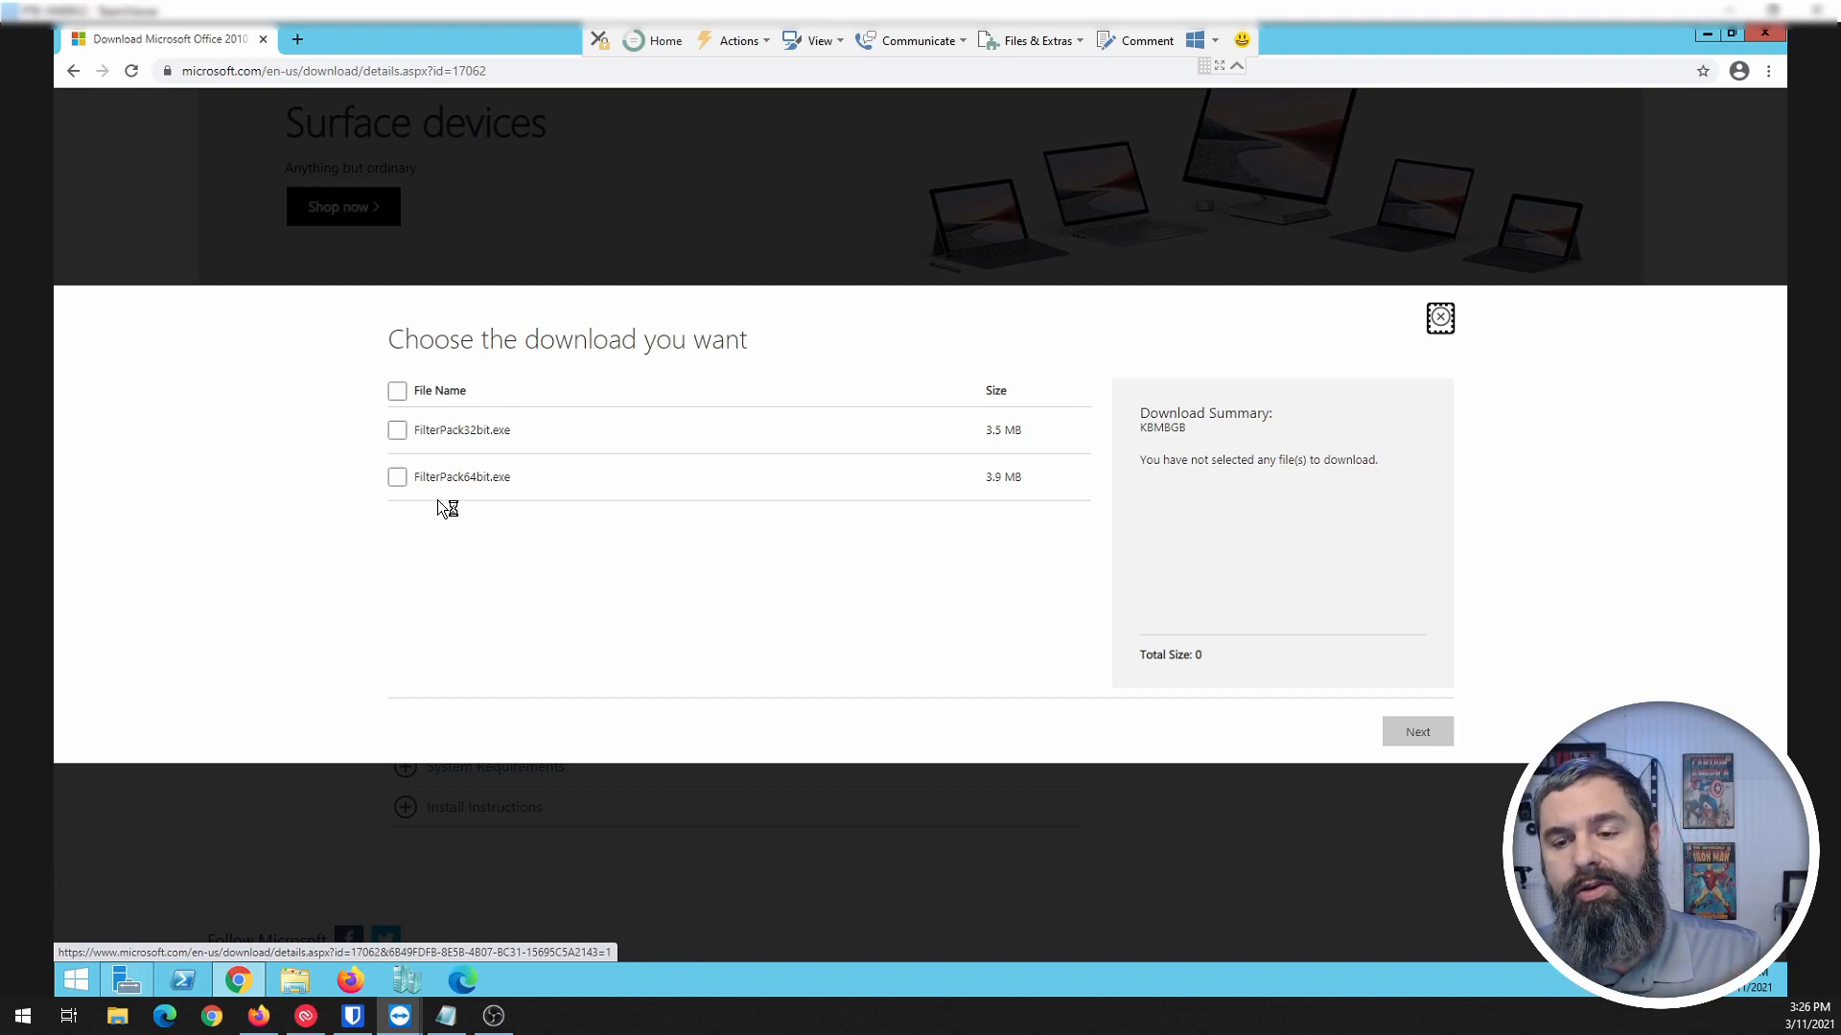
# Step: Download FilterPack64bit.exe and launch the installer from the download bar
pyautogui.click(399, 477)
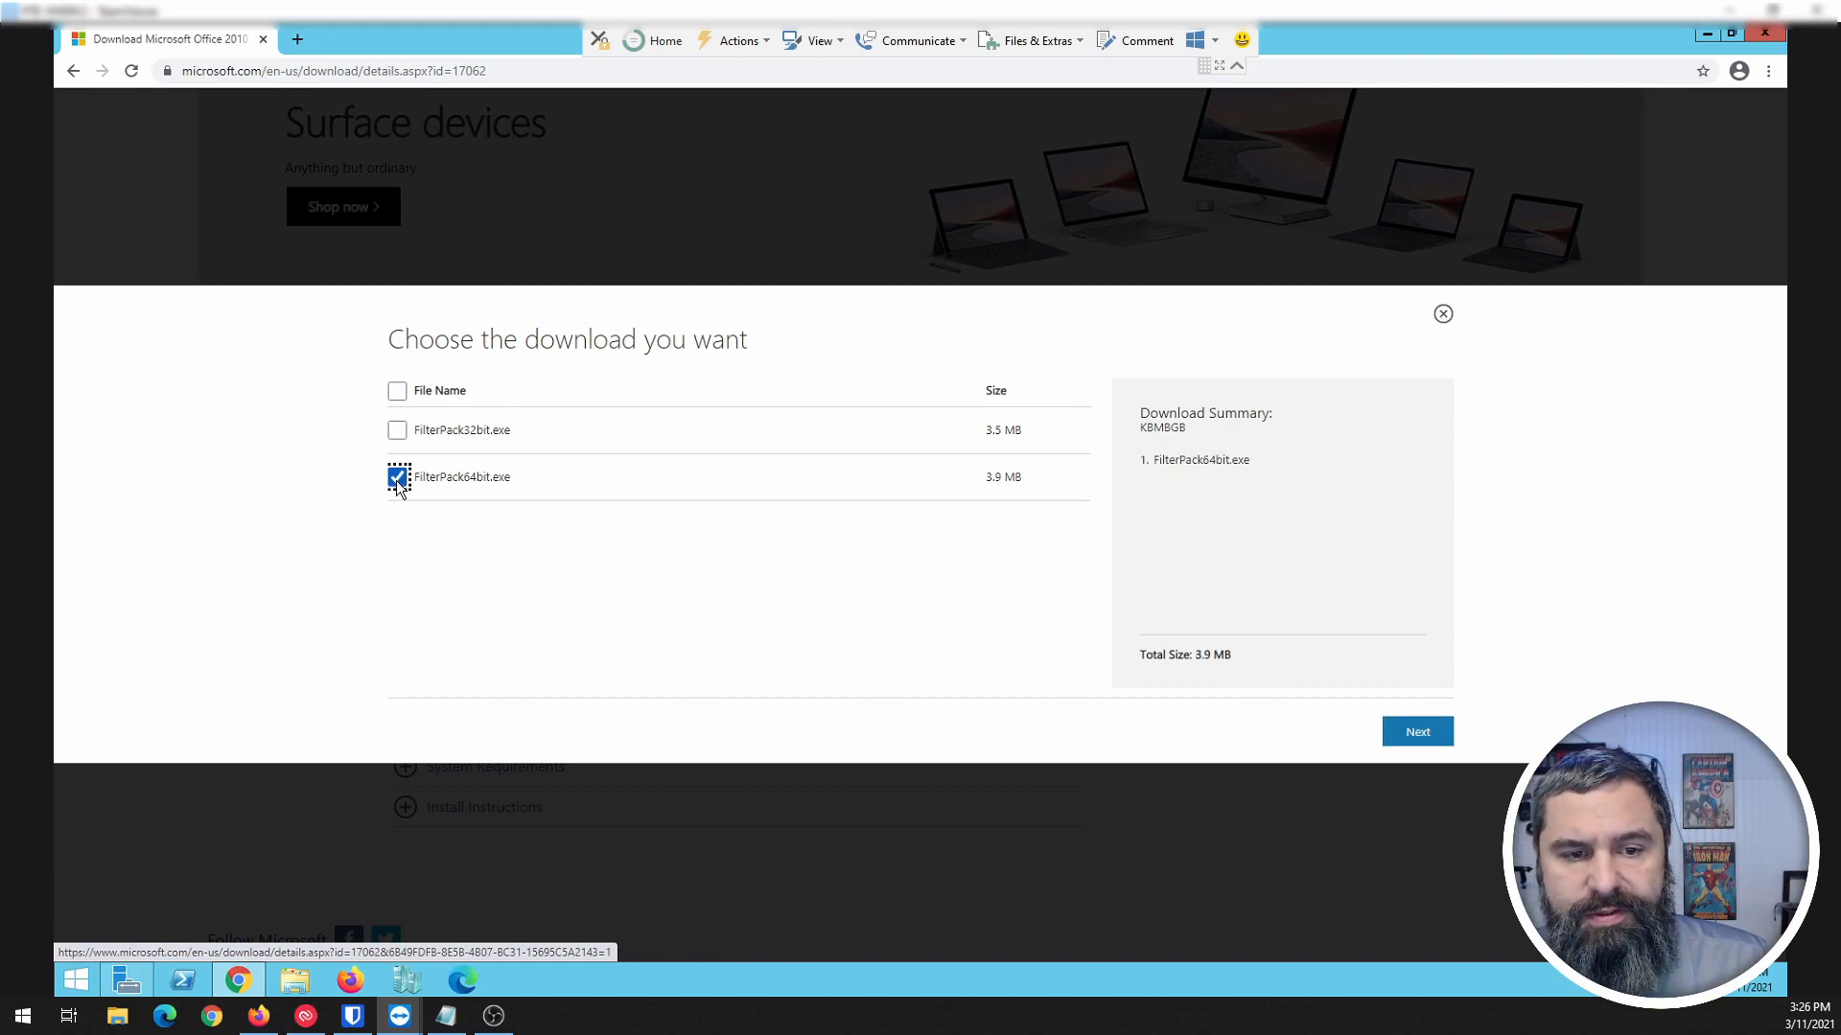
pyautogui.click(1415, 732)
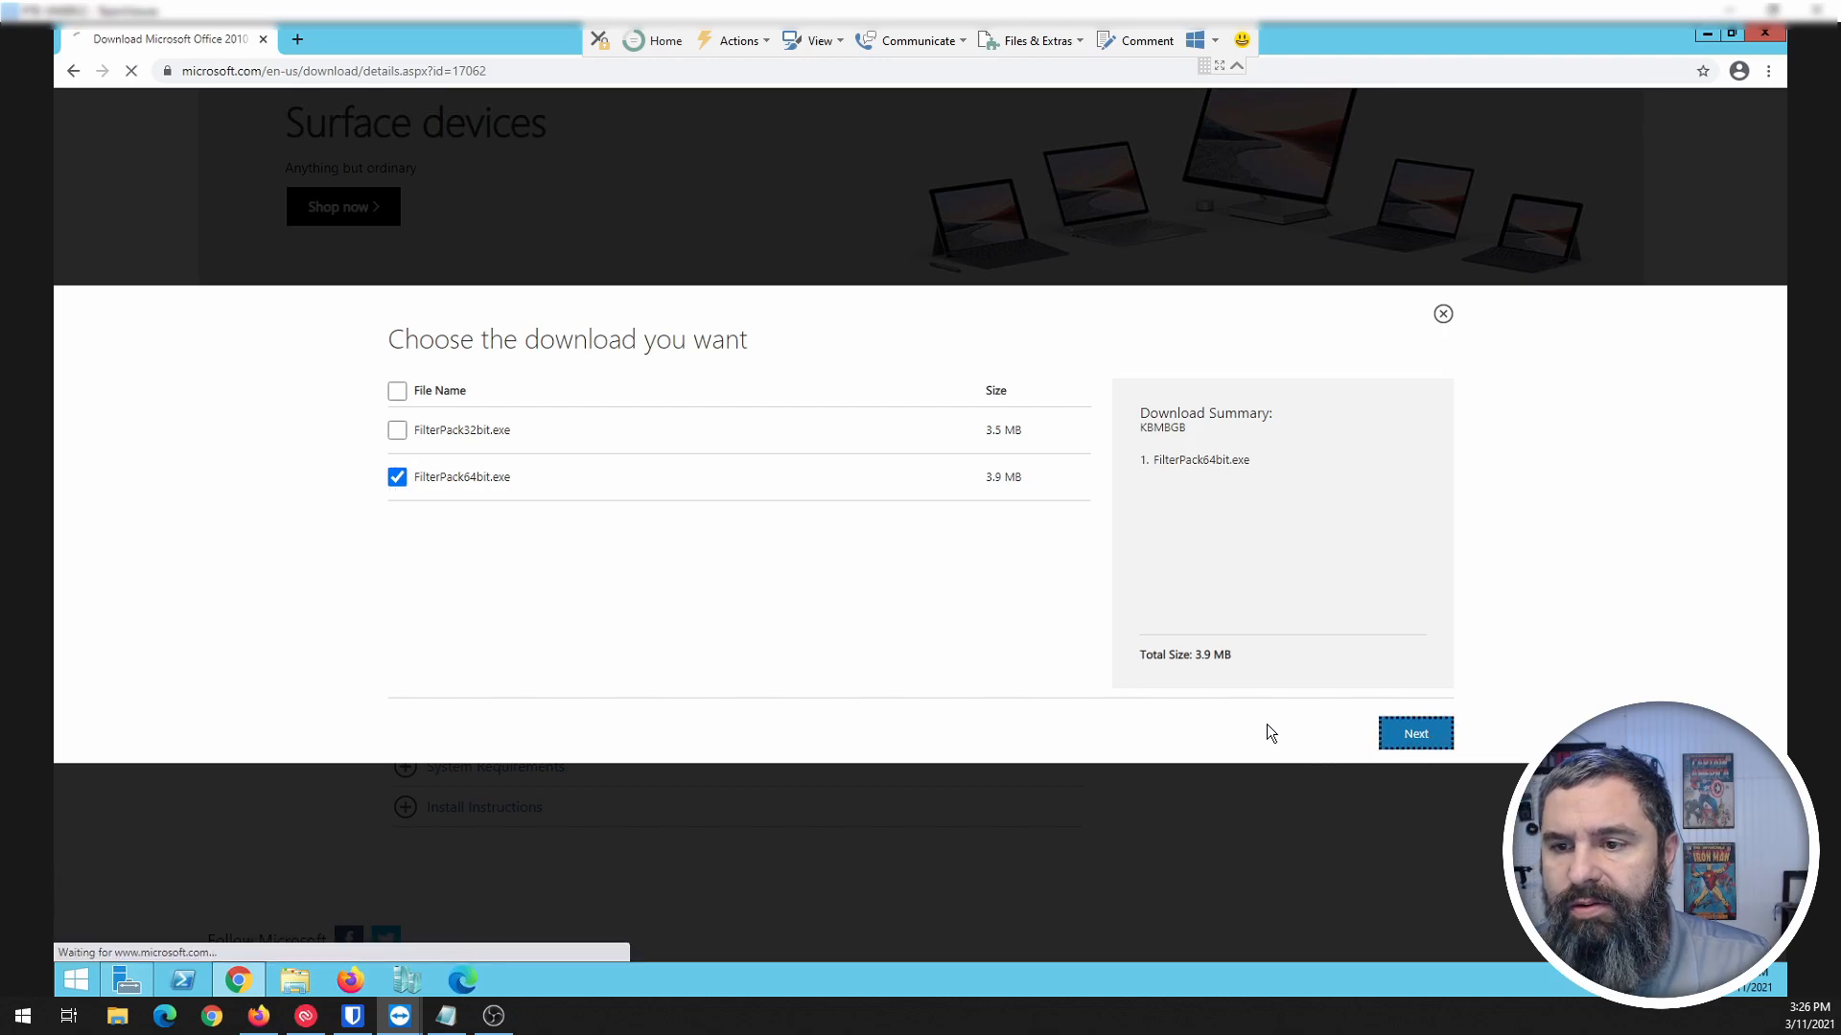
pyautogui.click(1415, 733)
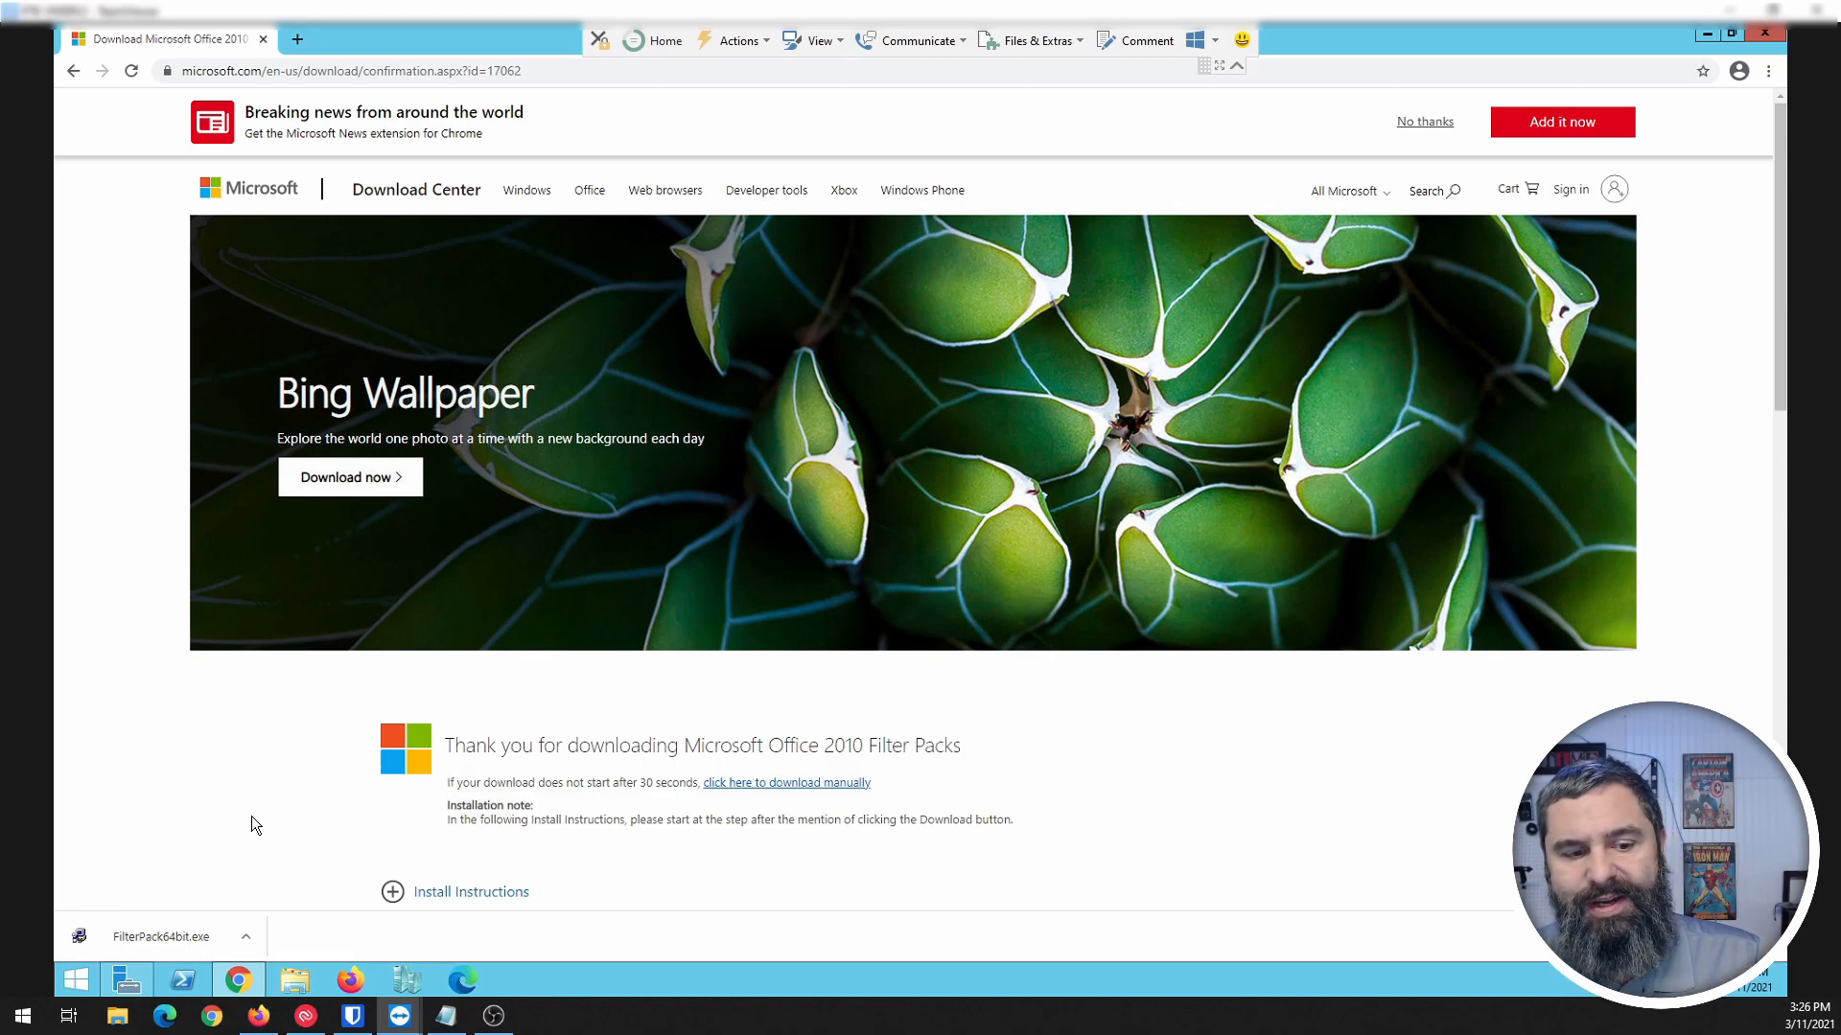
pyautogui.click(153, 936)
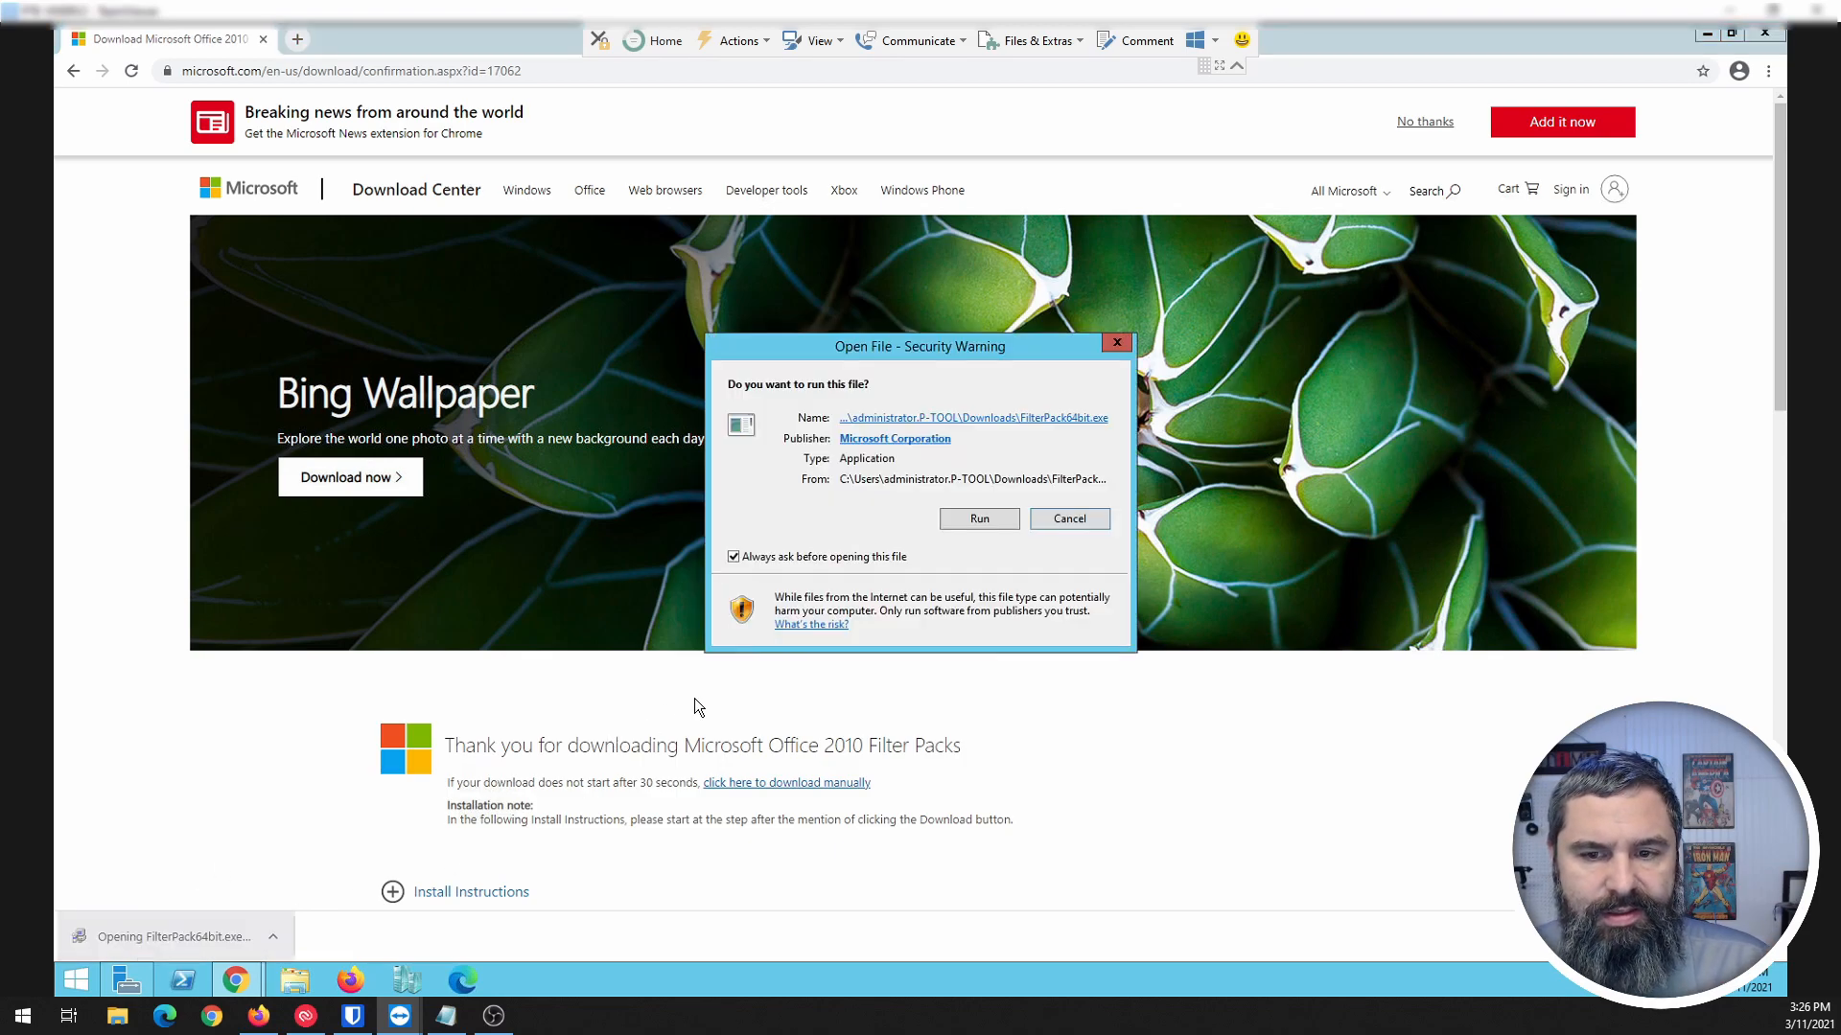
# Step: Run the installer, accept the license, install Microsoft Filter Pack 2.0 and dismiss the completion message
pyautogui.click(978, 520)
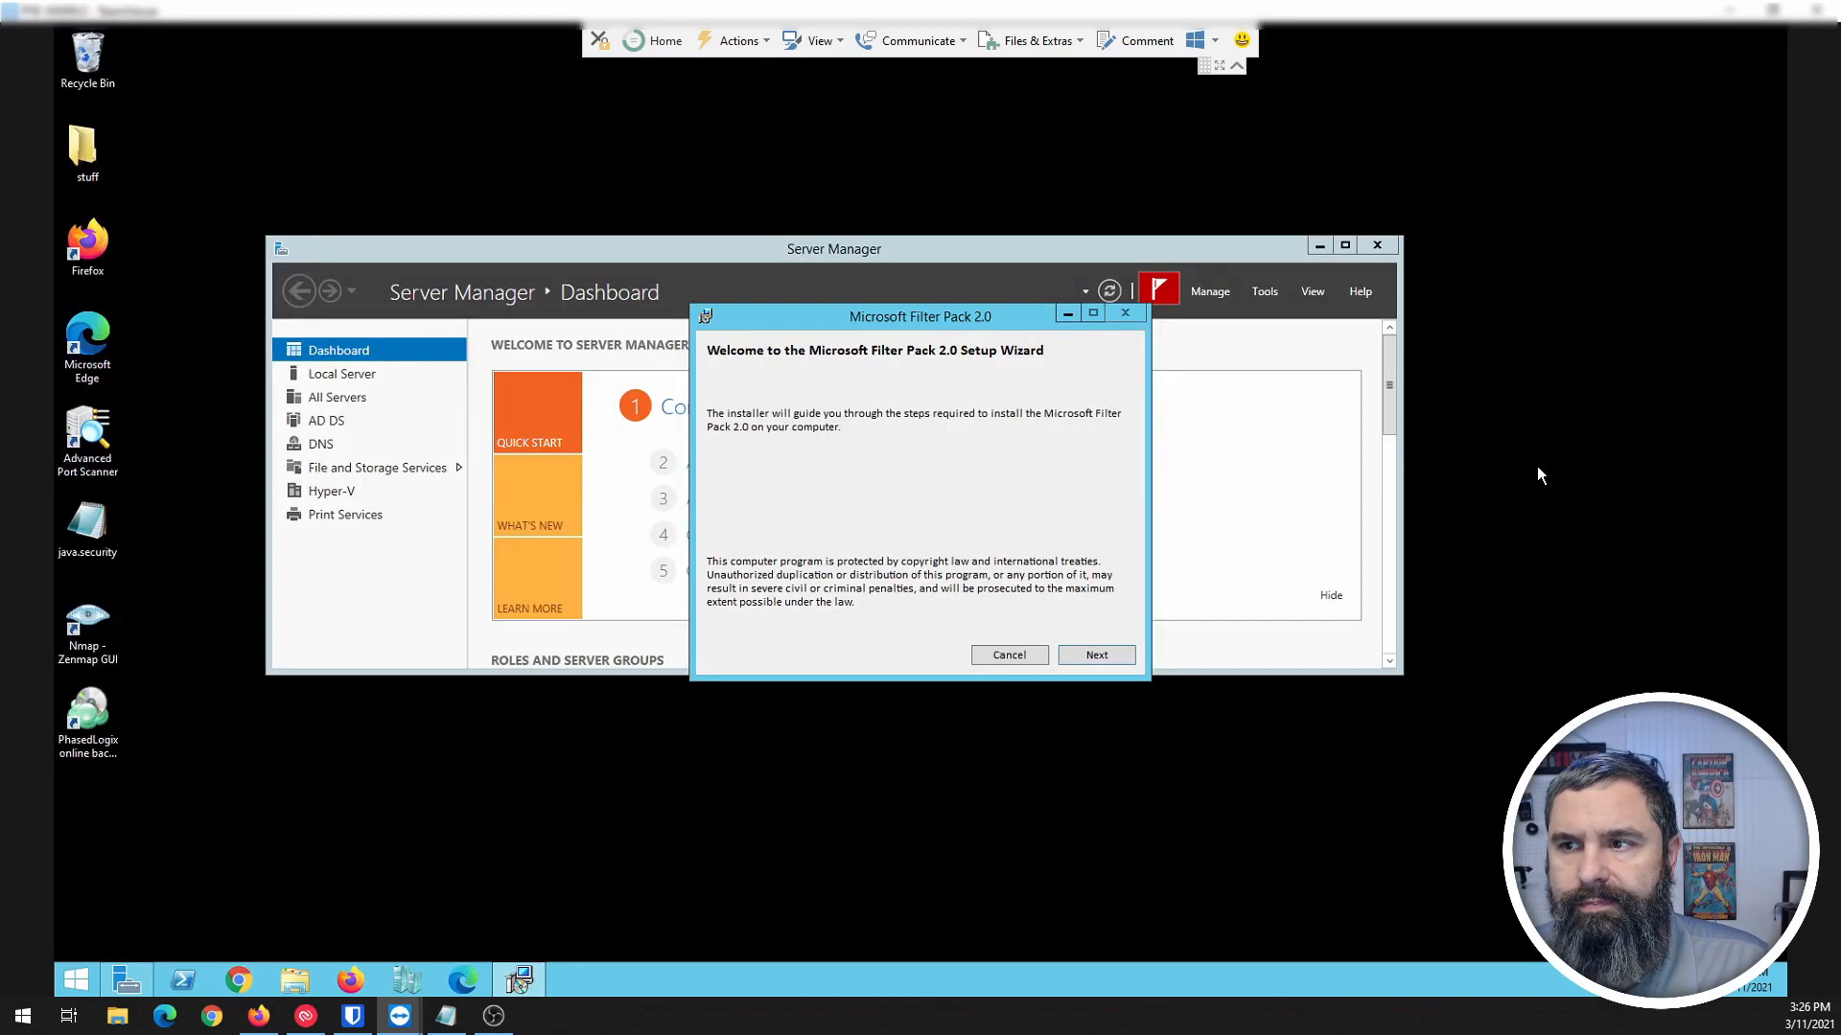
pyautogui.click(1095, 656)
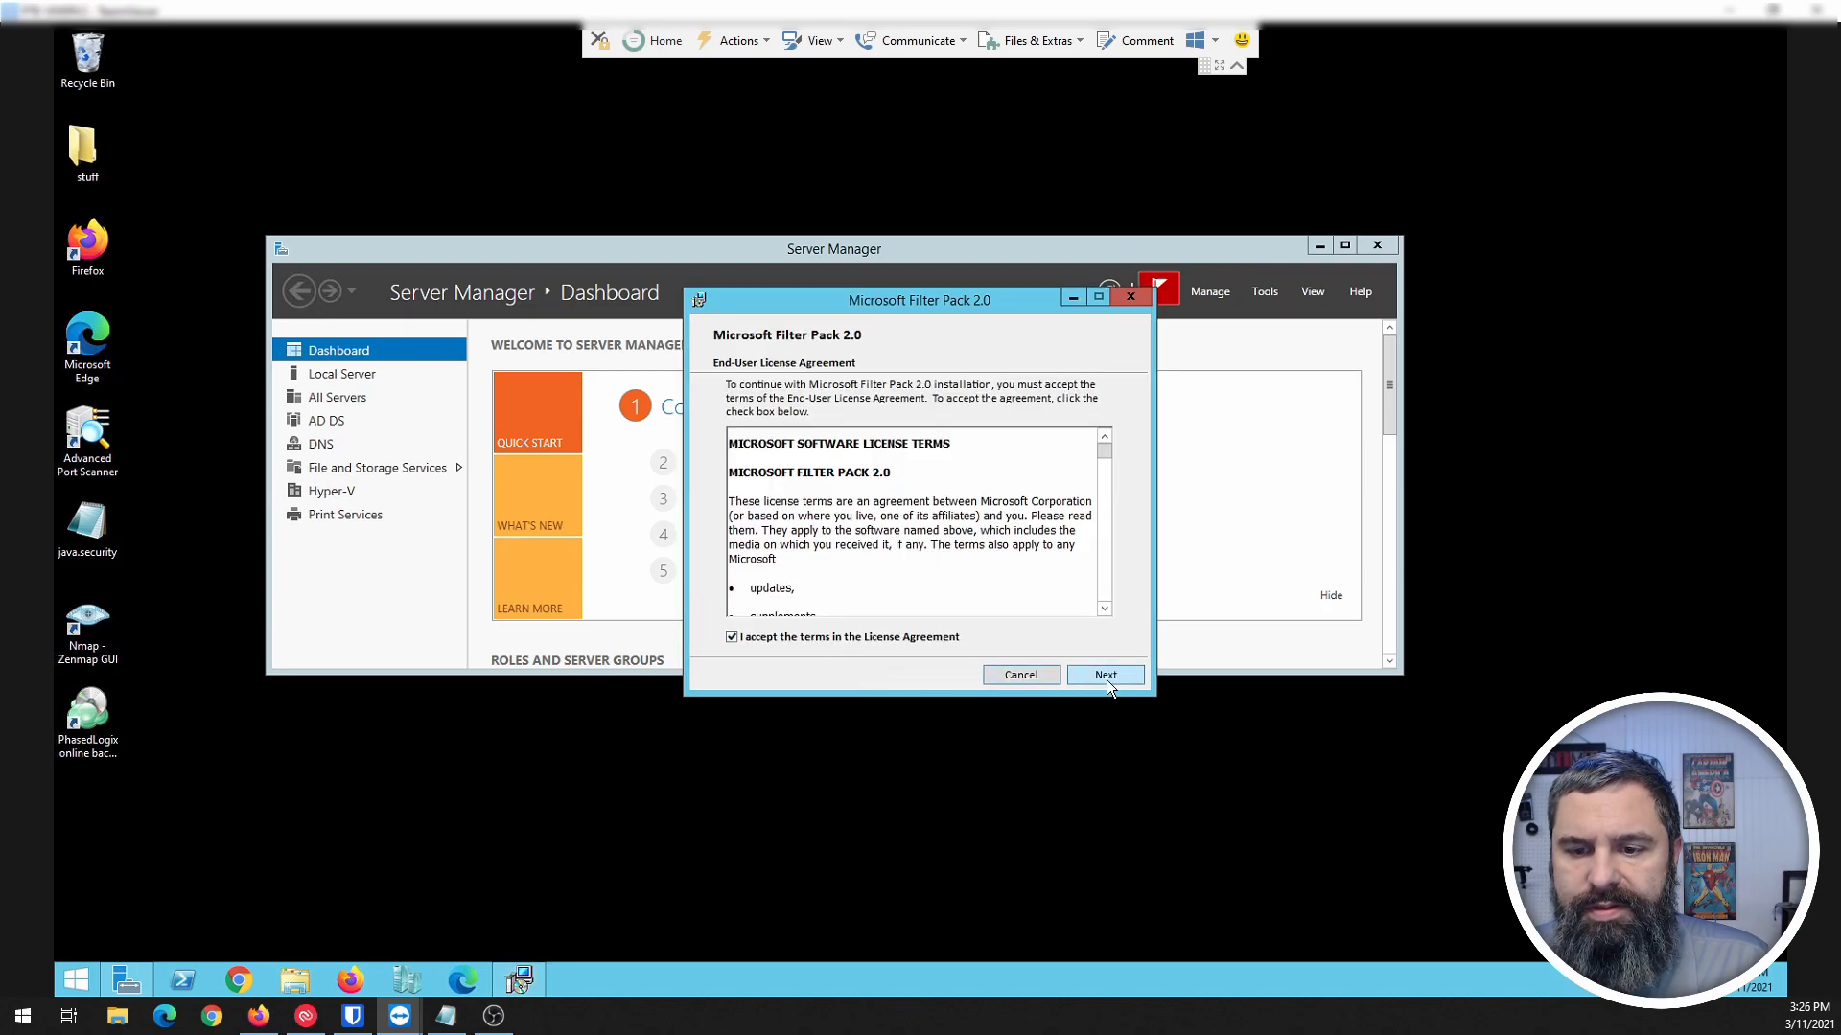
pyautogui.click(1104, 673)
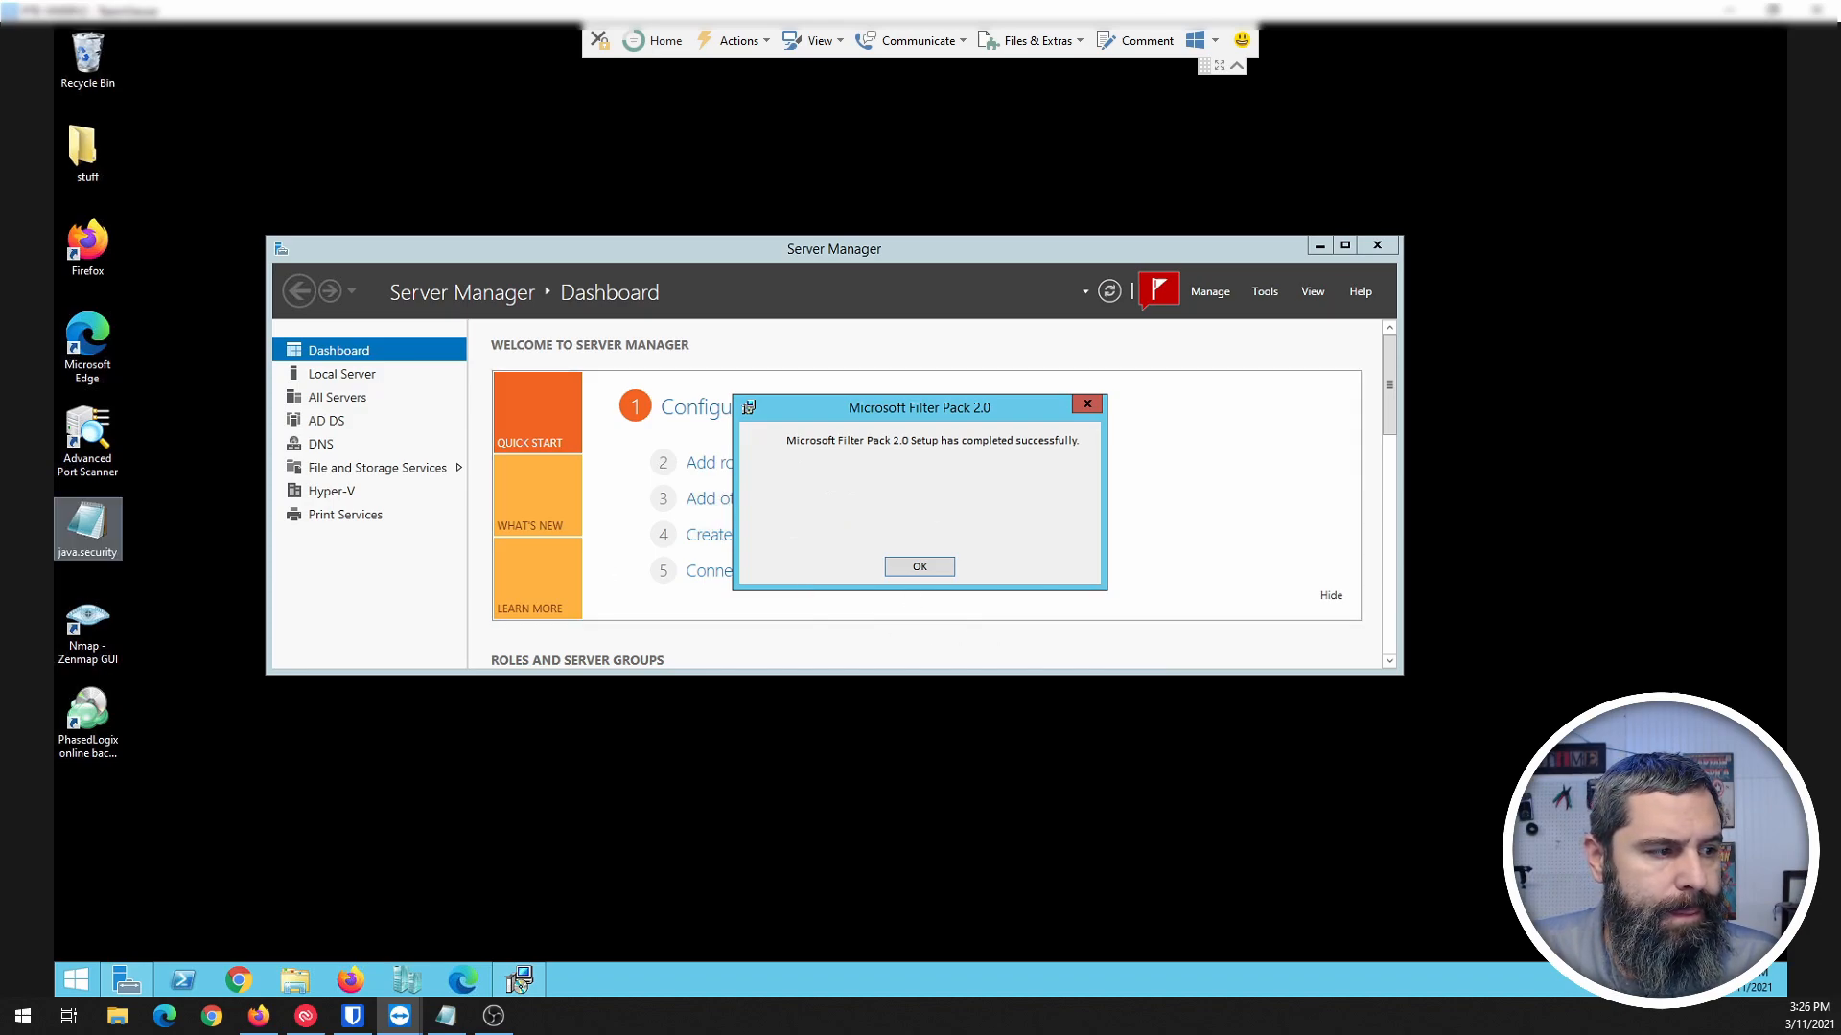
pyautogui.click(919, 565)
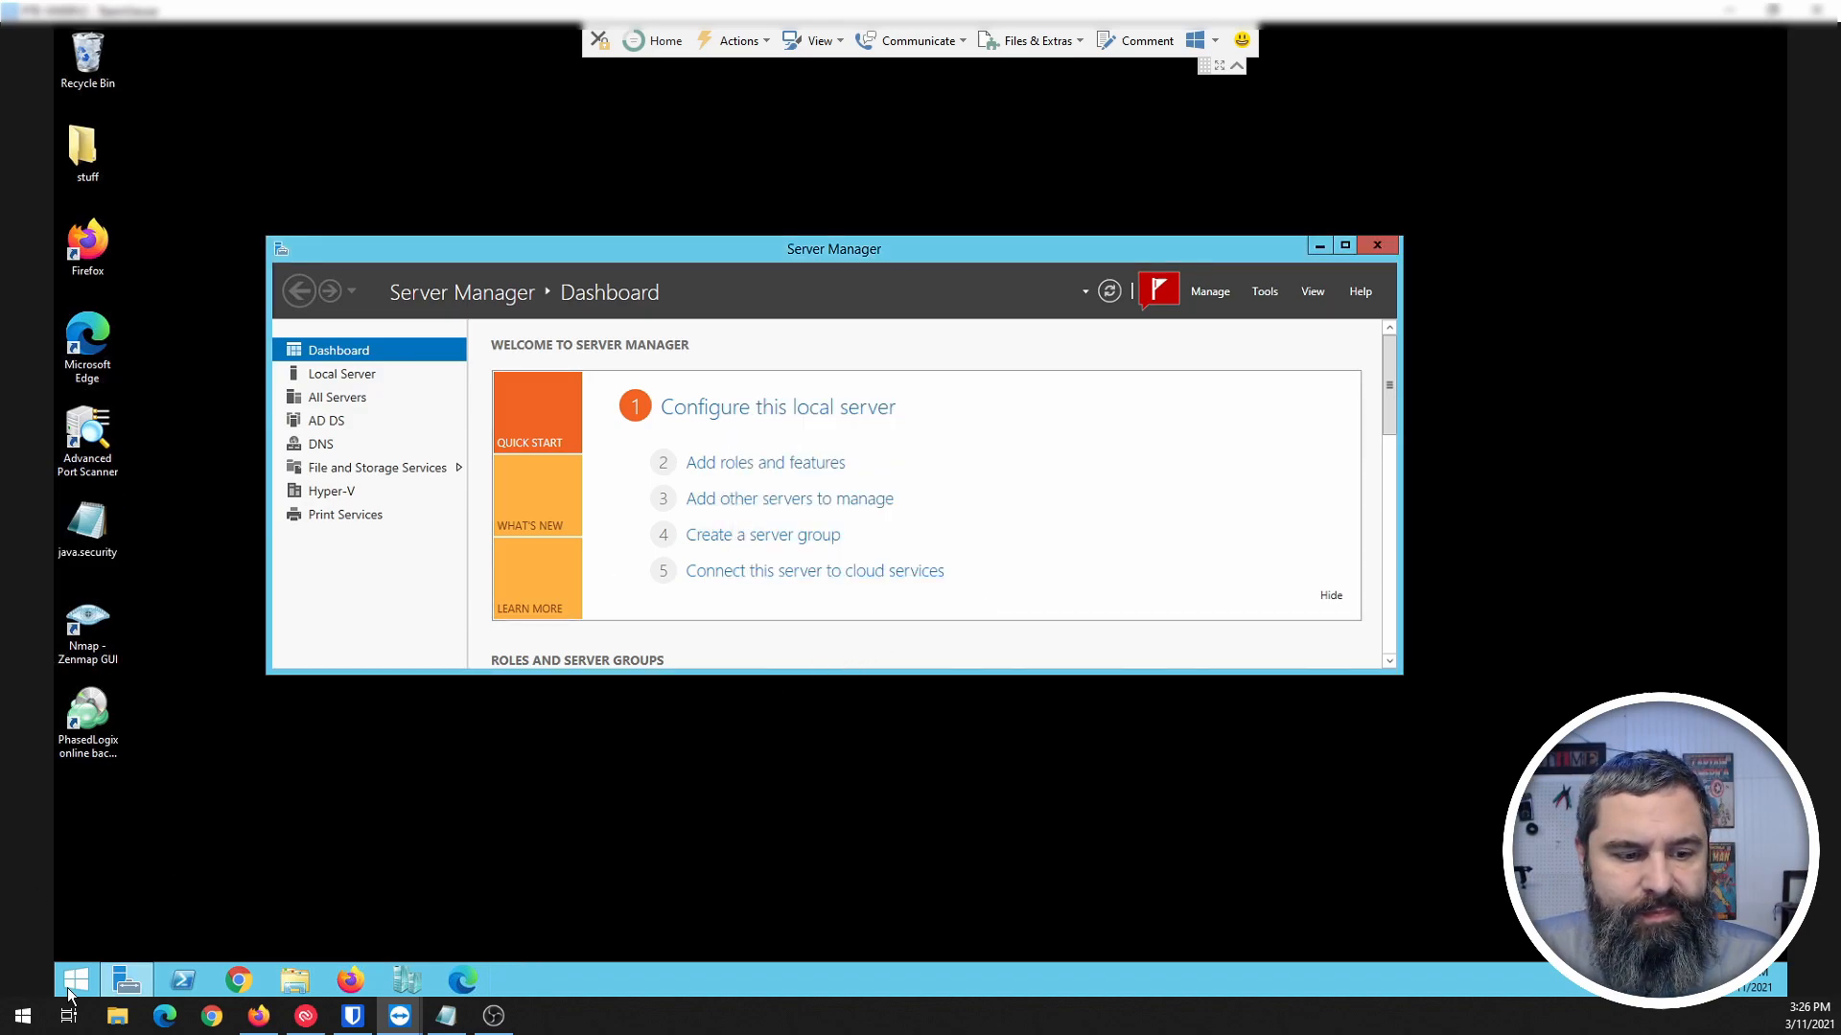
pyautogui.moveTo(1288, 303)
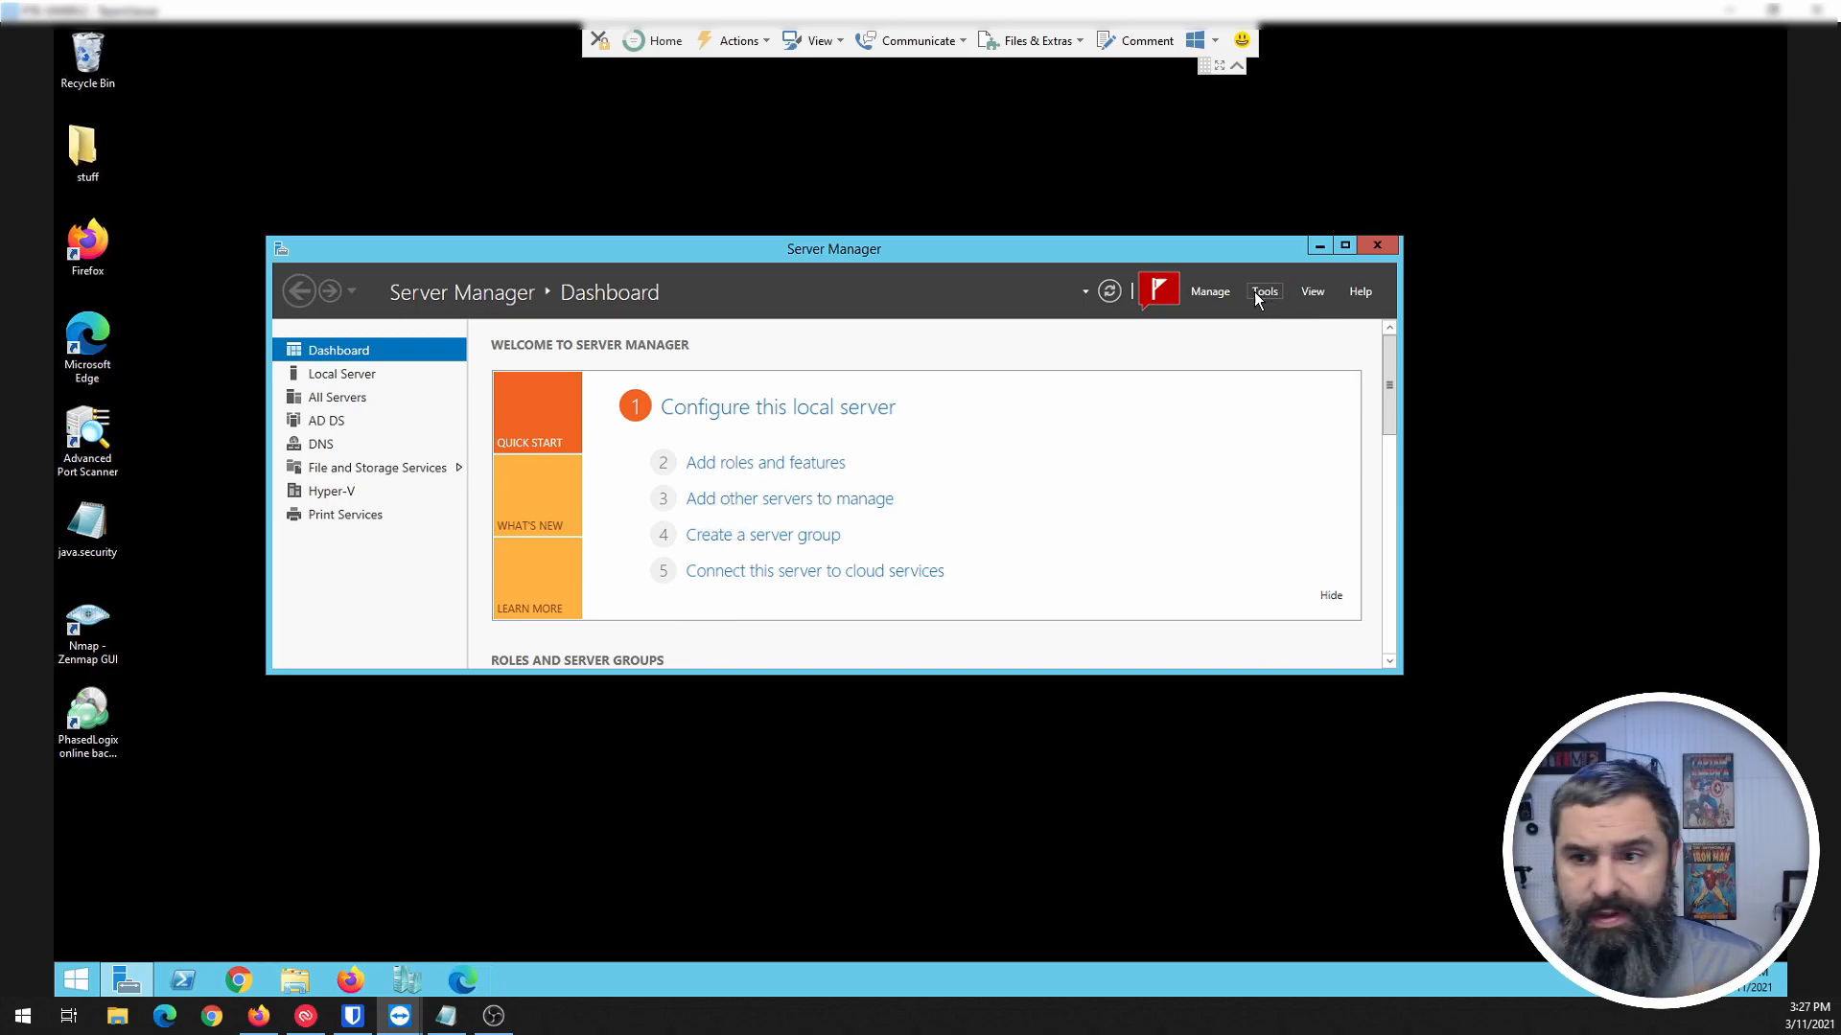
# Step: Reach Services from the Tools menu and bring up the Windows Search service's properties
pyautogui.click(1264, 291)
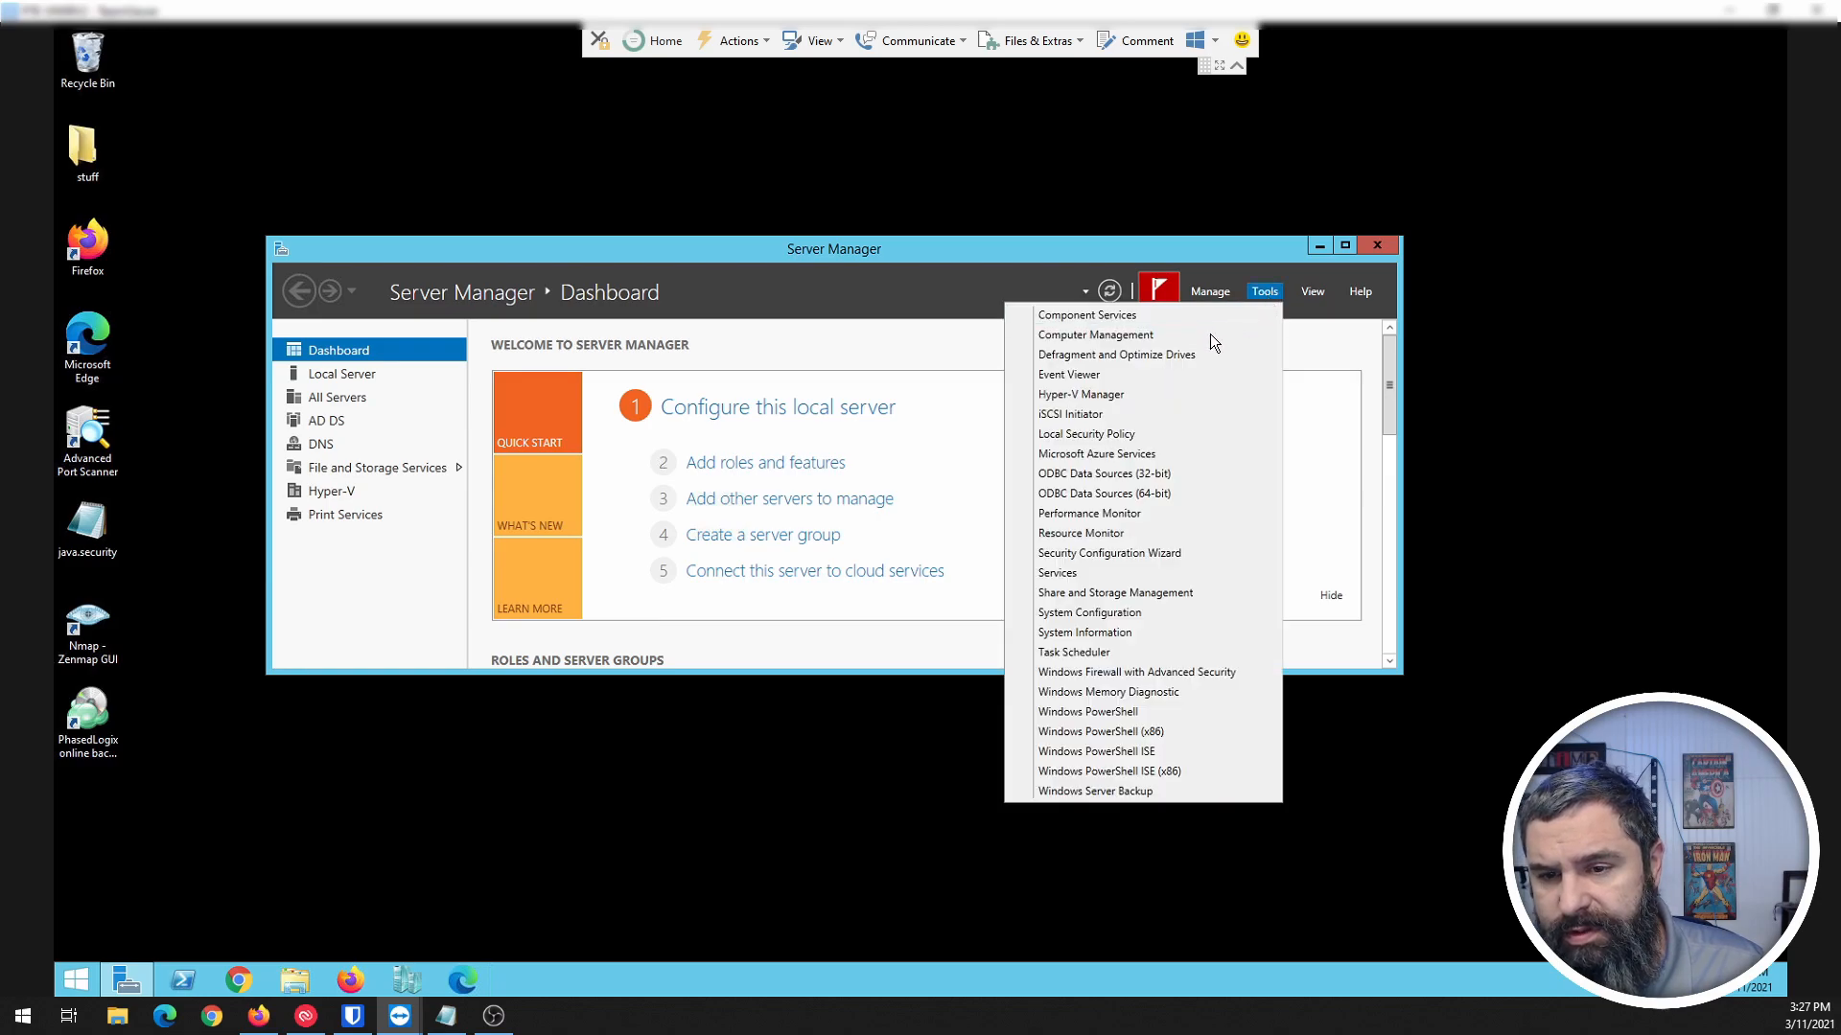
pyautogui.moveTo(1090, 612)
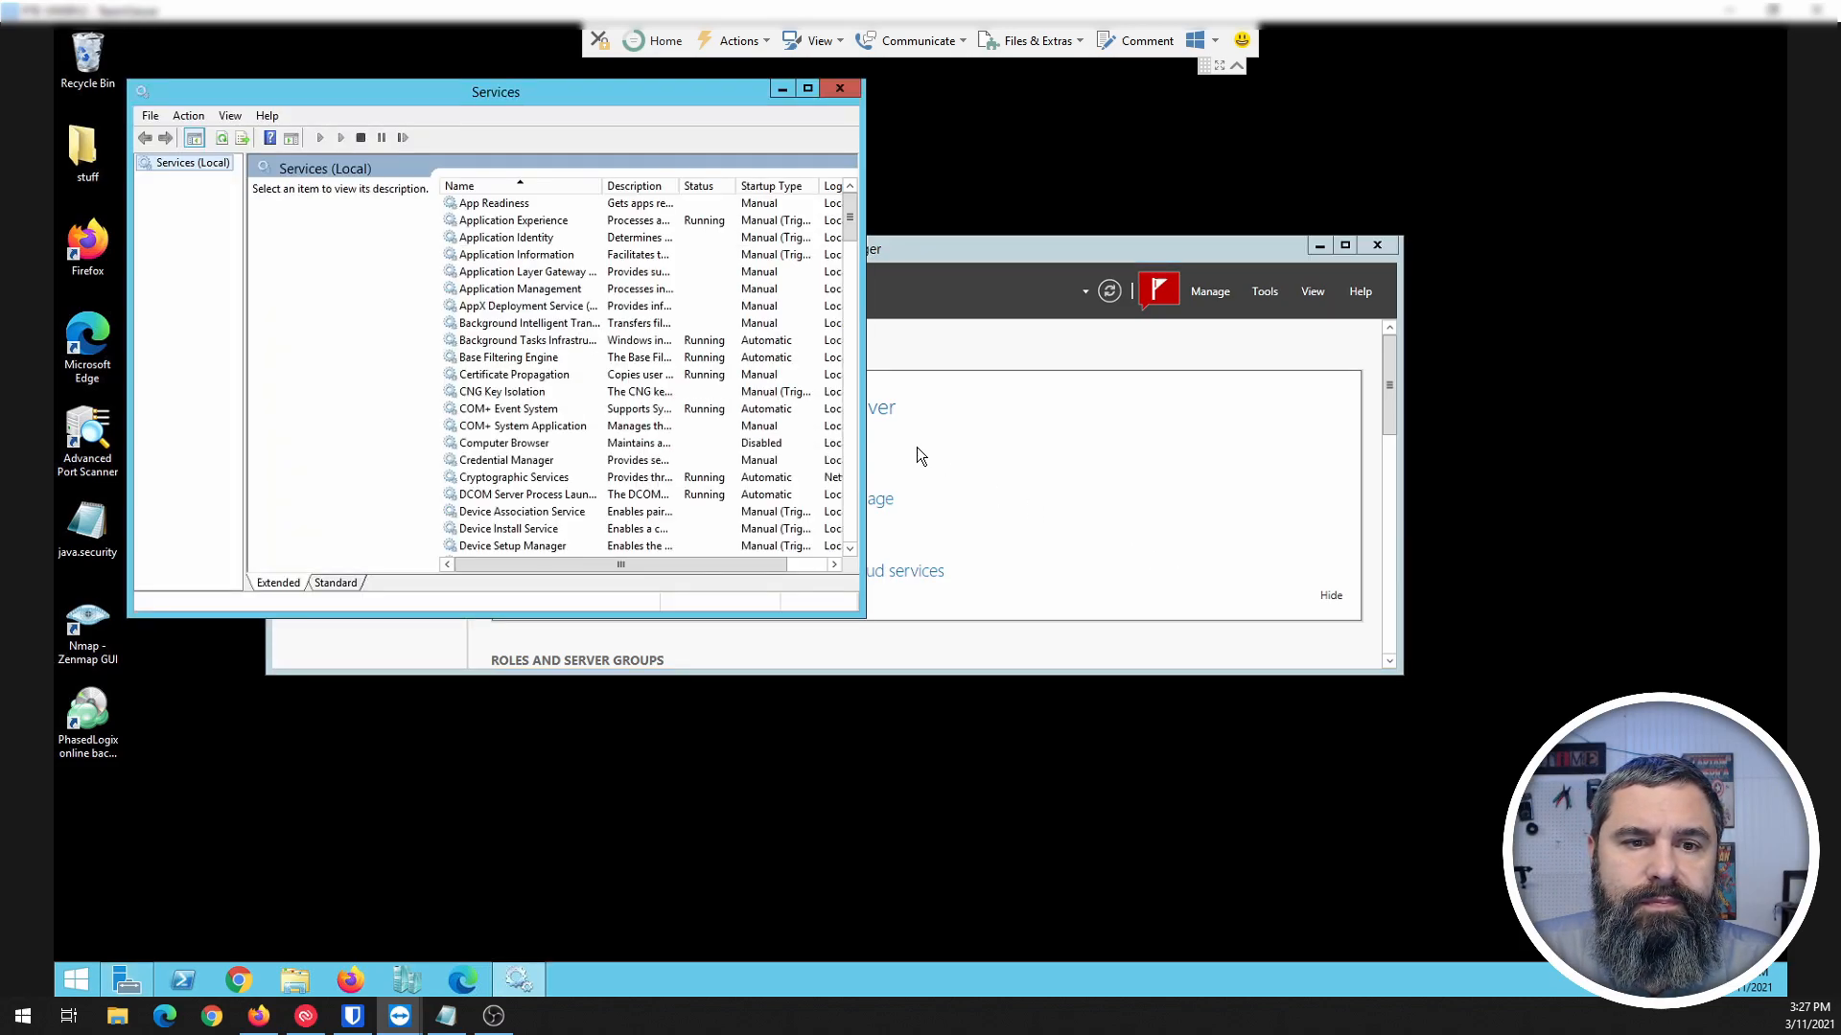
pyautogui.moveTo(851, 222)
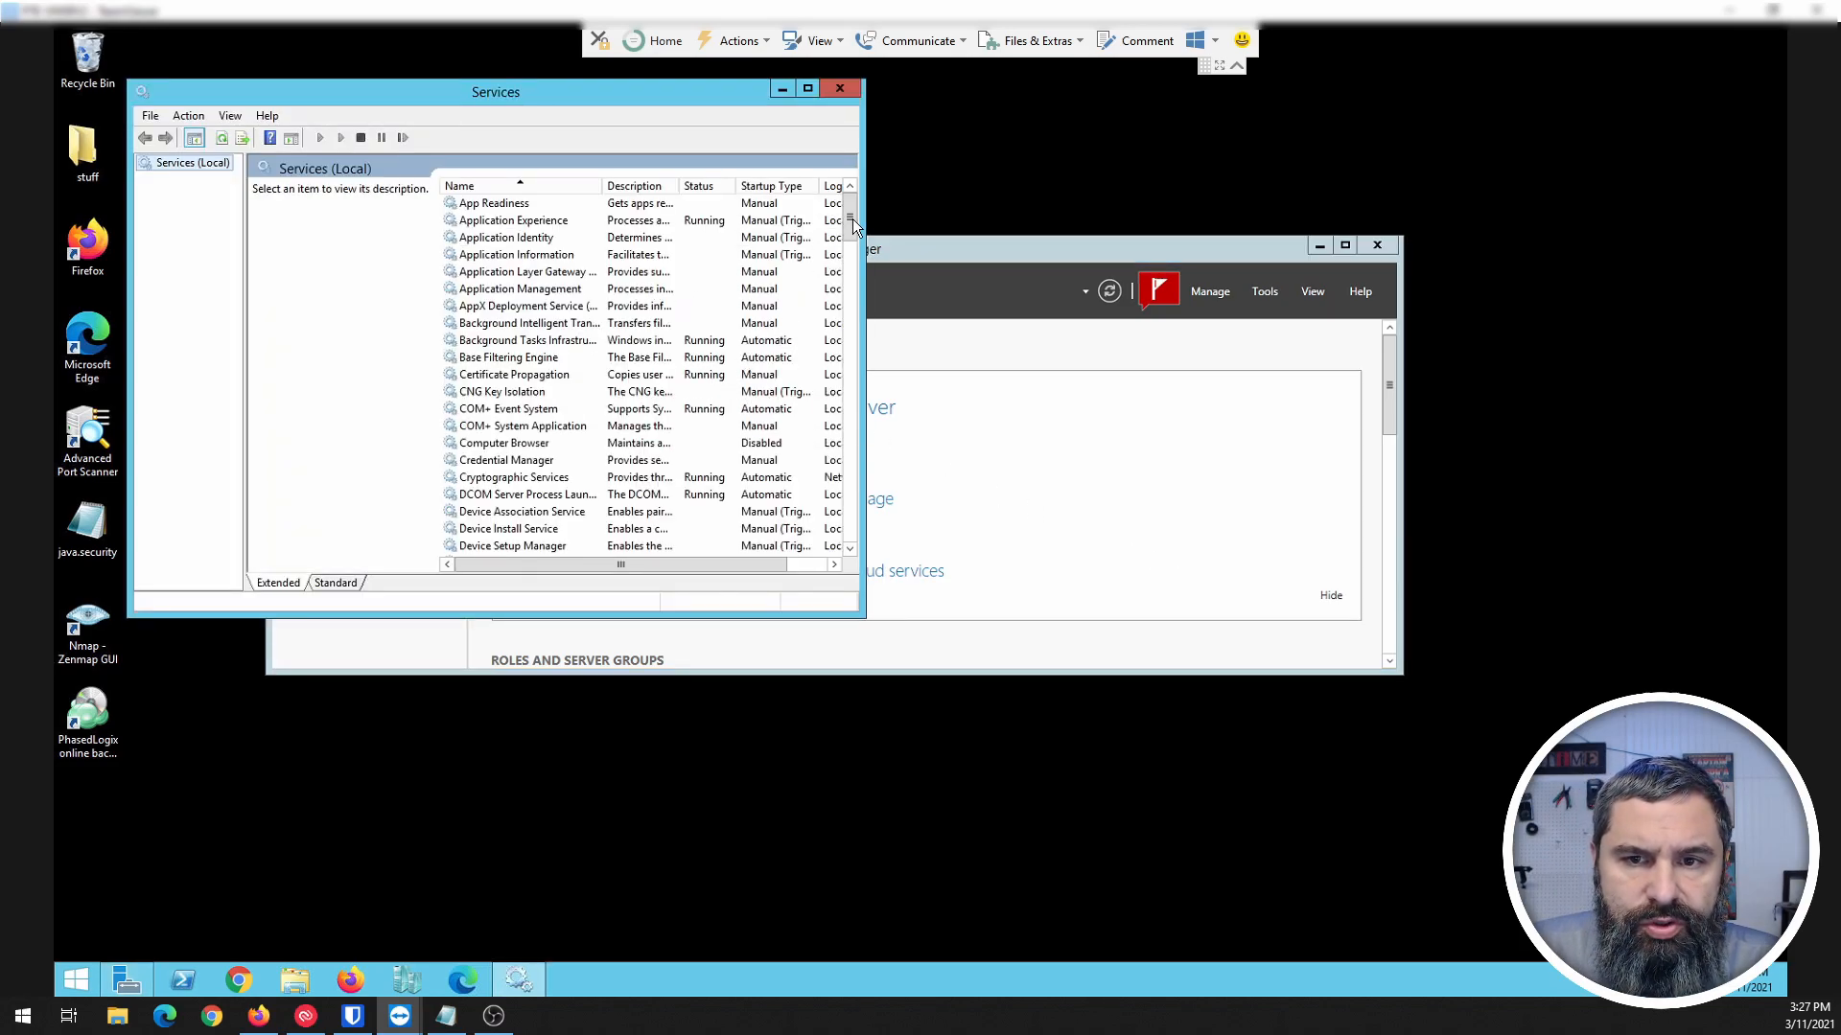
pyautogui.scroll(-3)
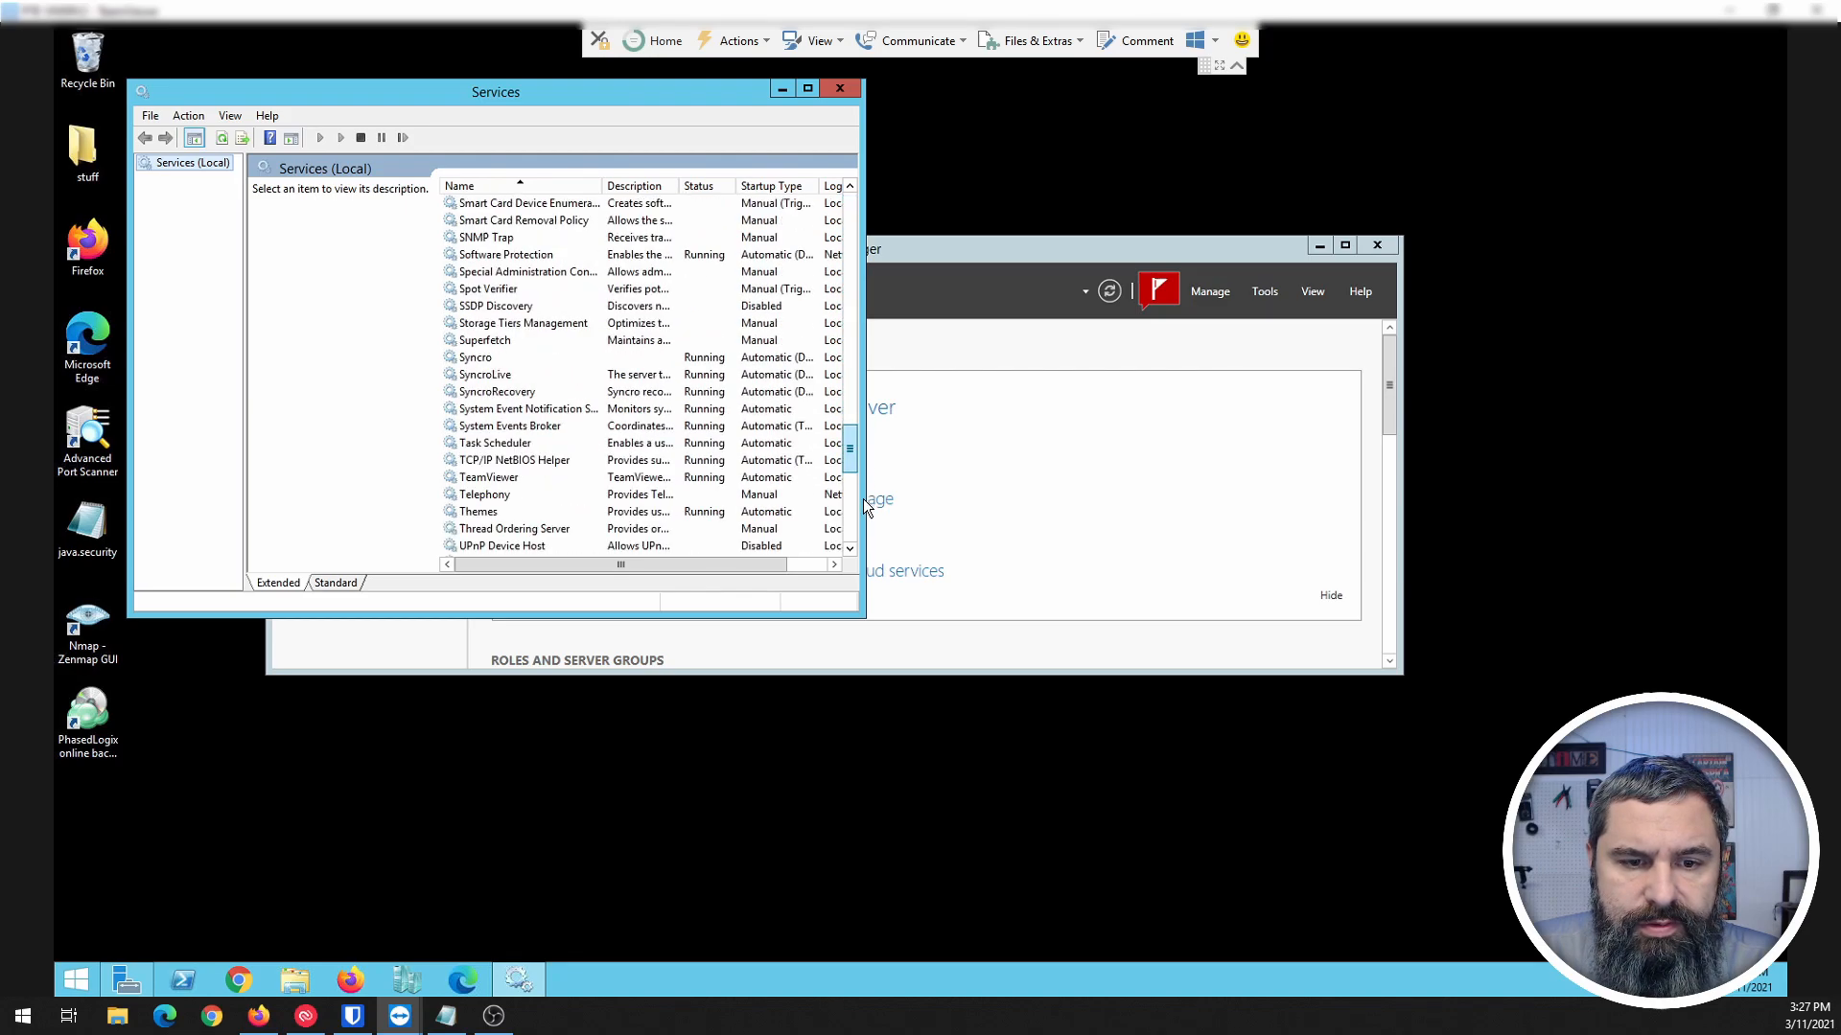
pyautogui.scroll(-3)
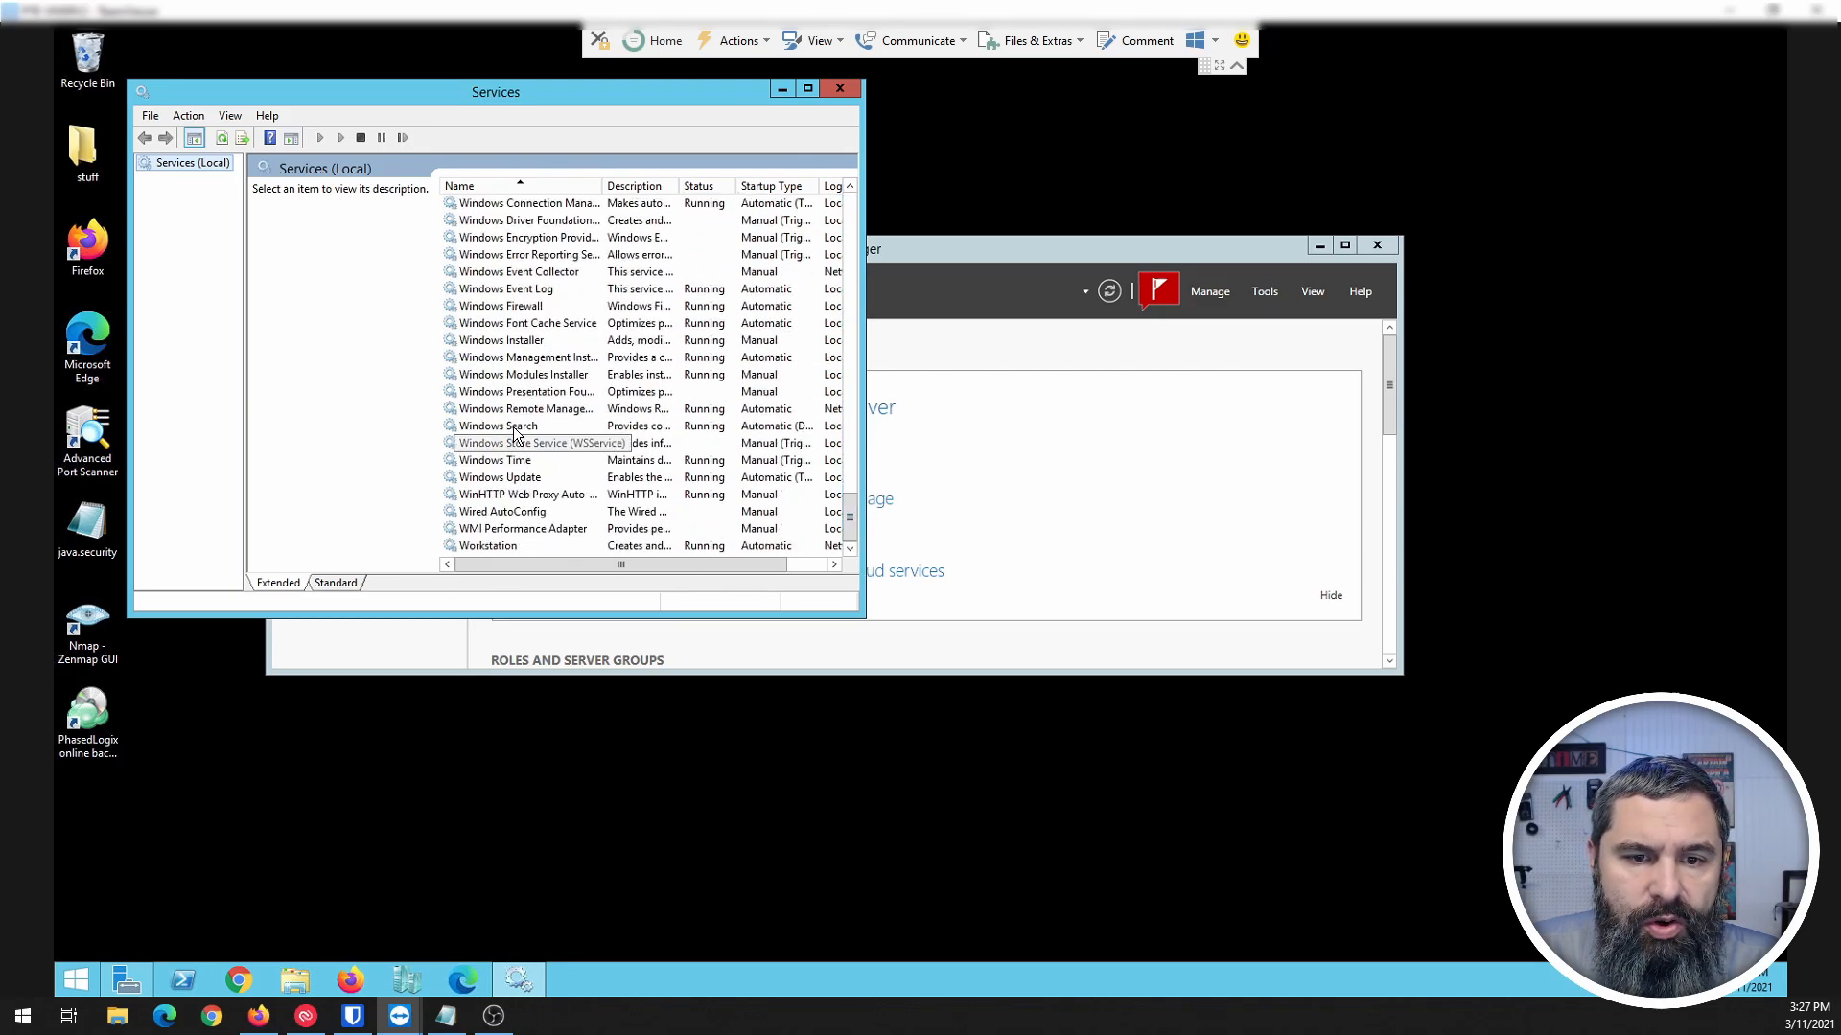
pyautogui.click(498, 425)
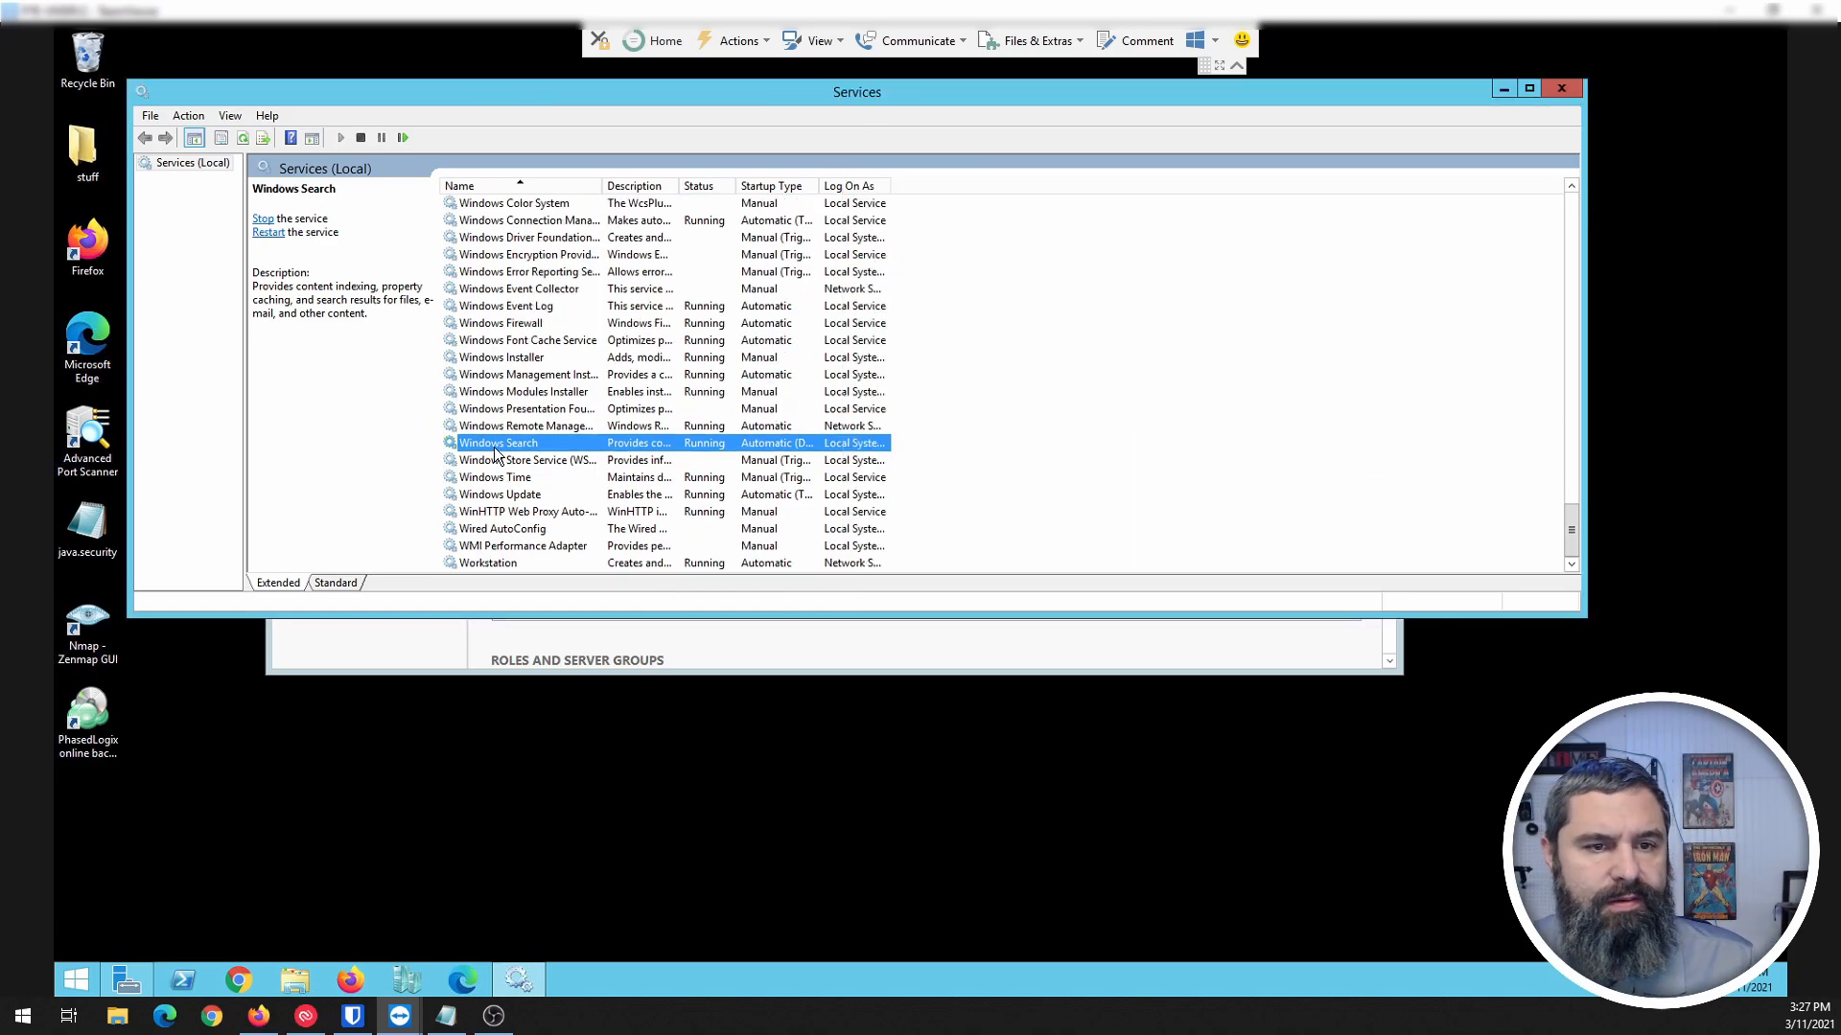
pyautogui.doubleClick(498, 442)
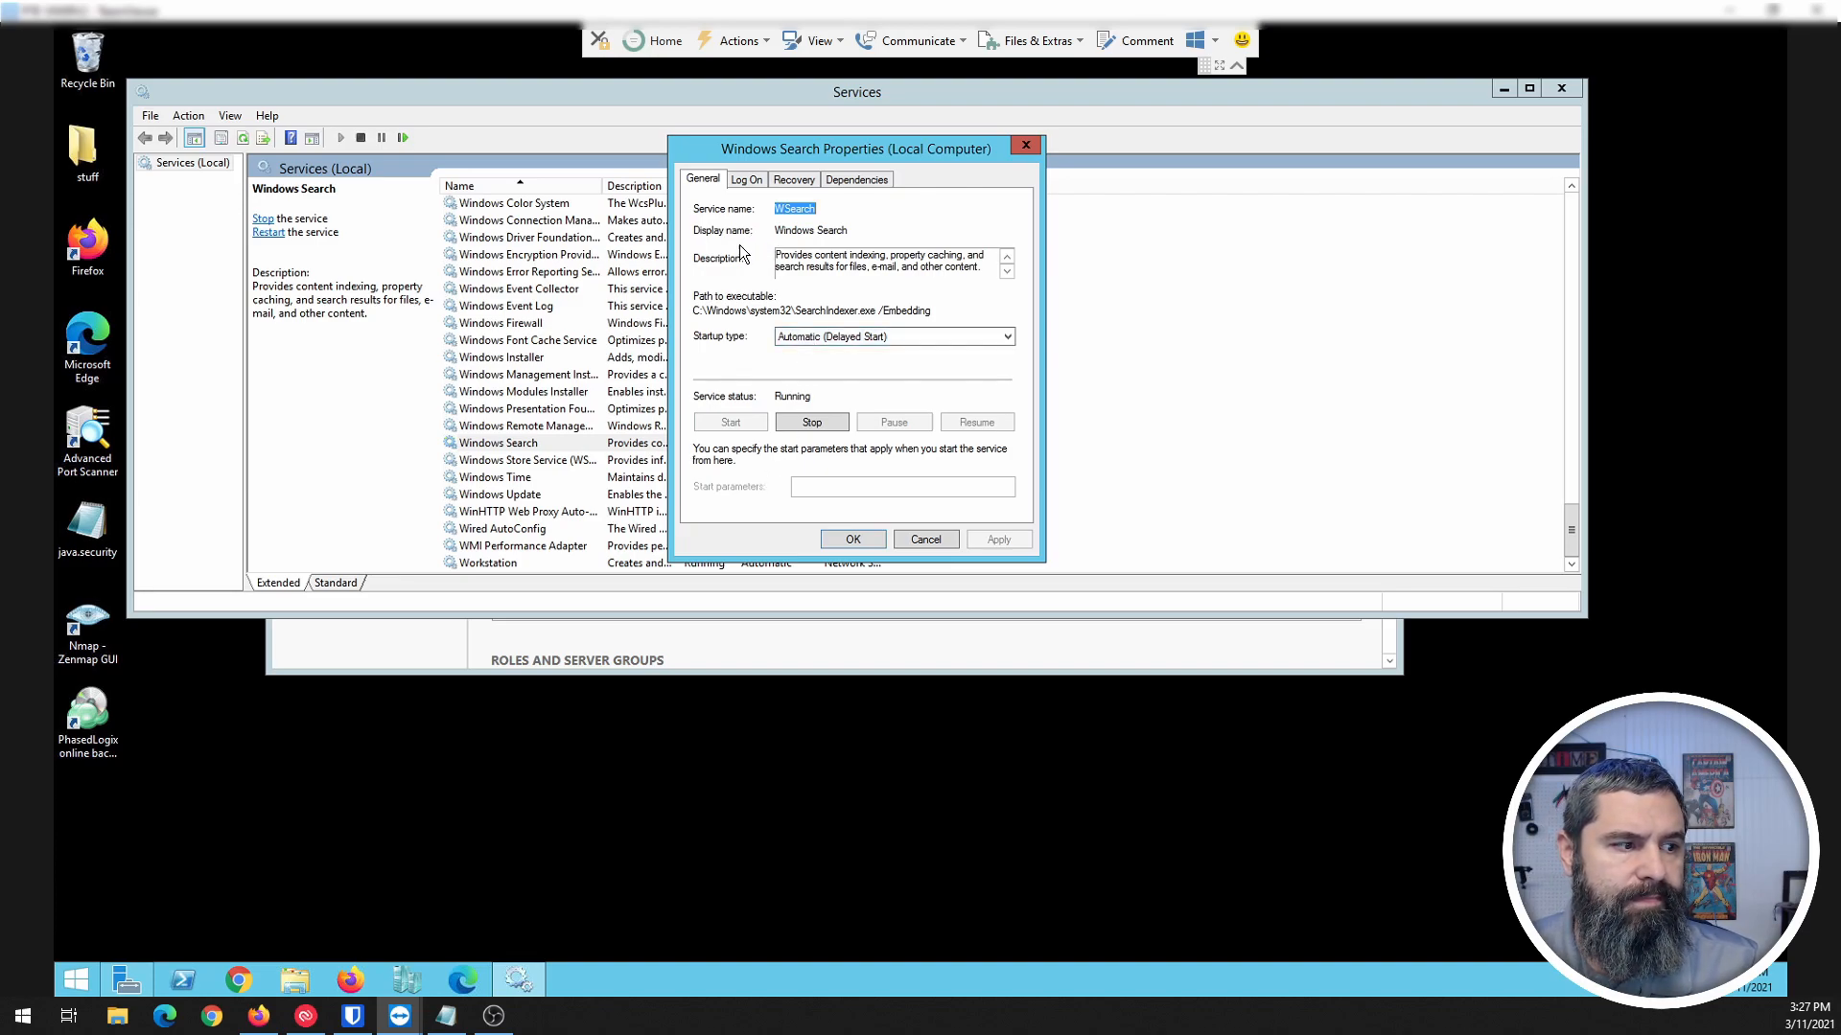
# Step: Review Windows Search's Log On and Dependencies settings, then close its properties
pyautogui.click(746, 180)
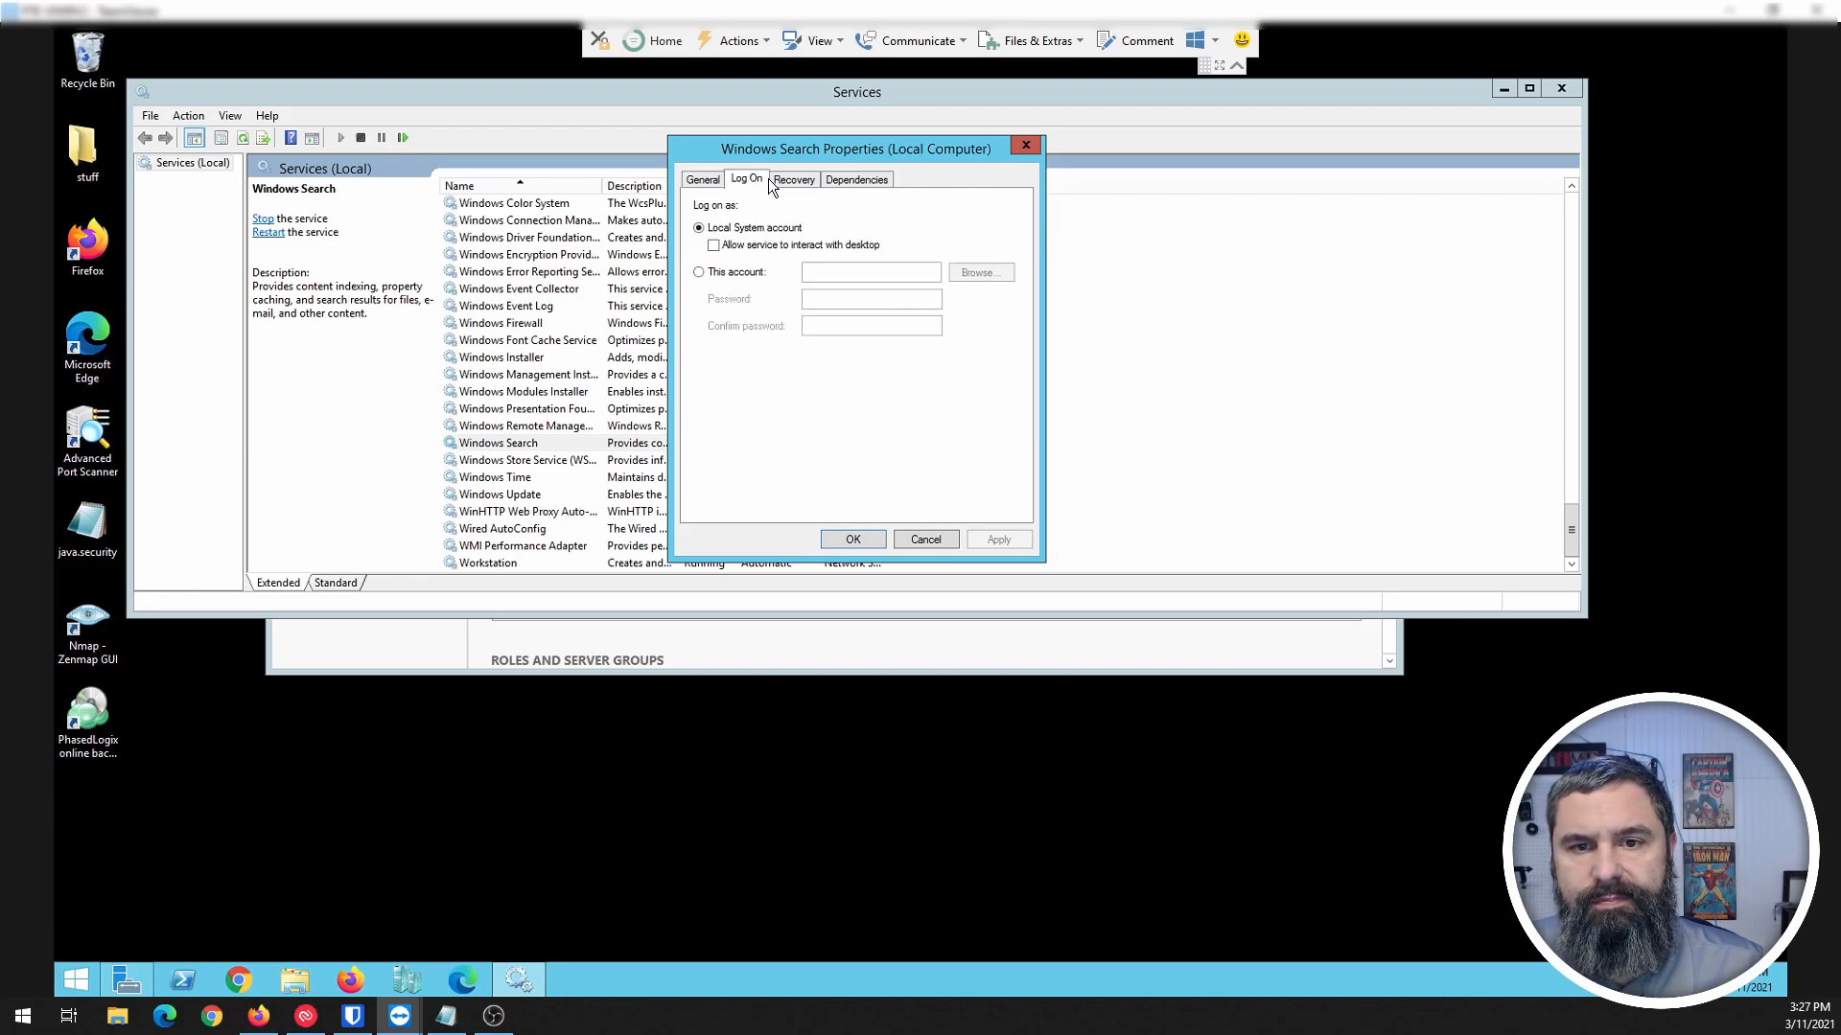
pyautogui.click(855, 178)
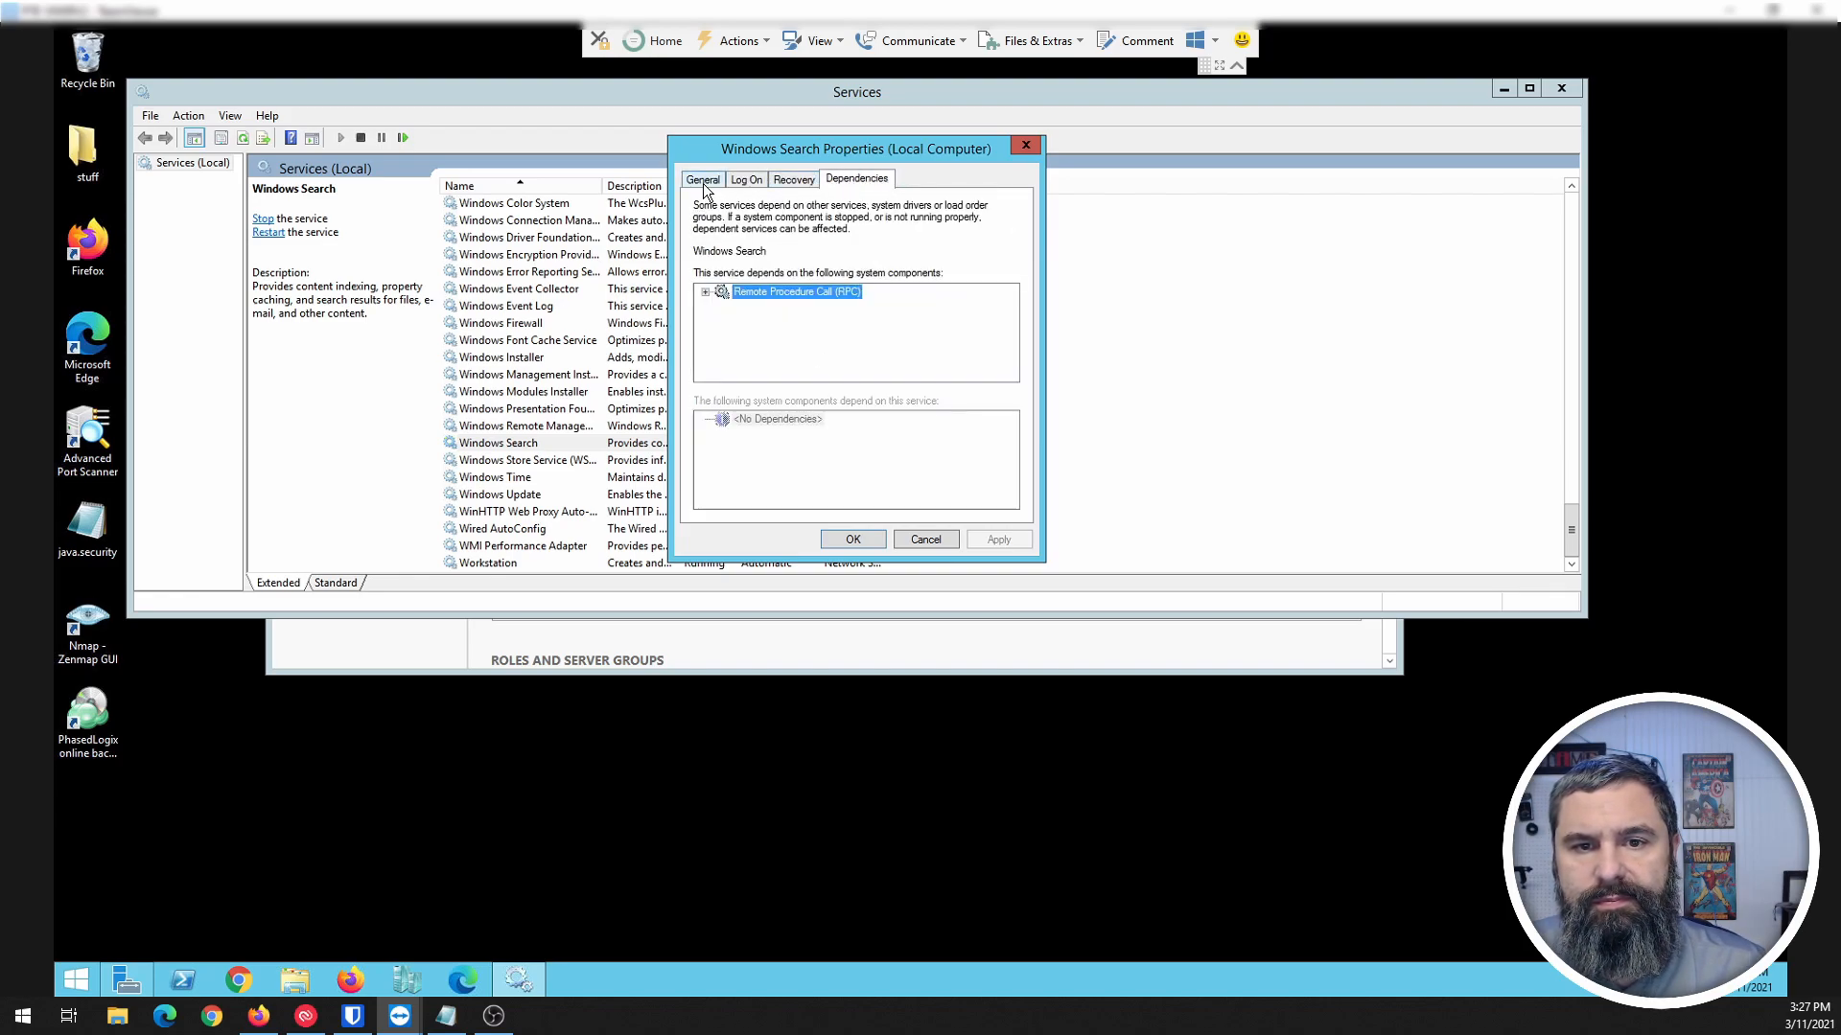
pyautogui.click(924, 538)
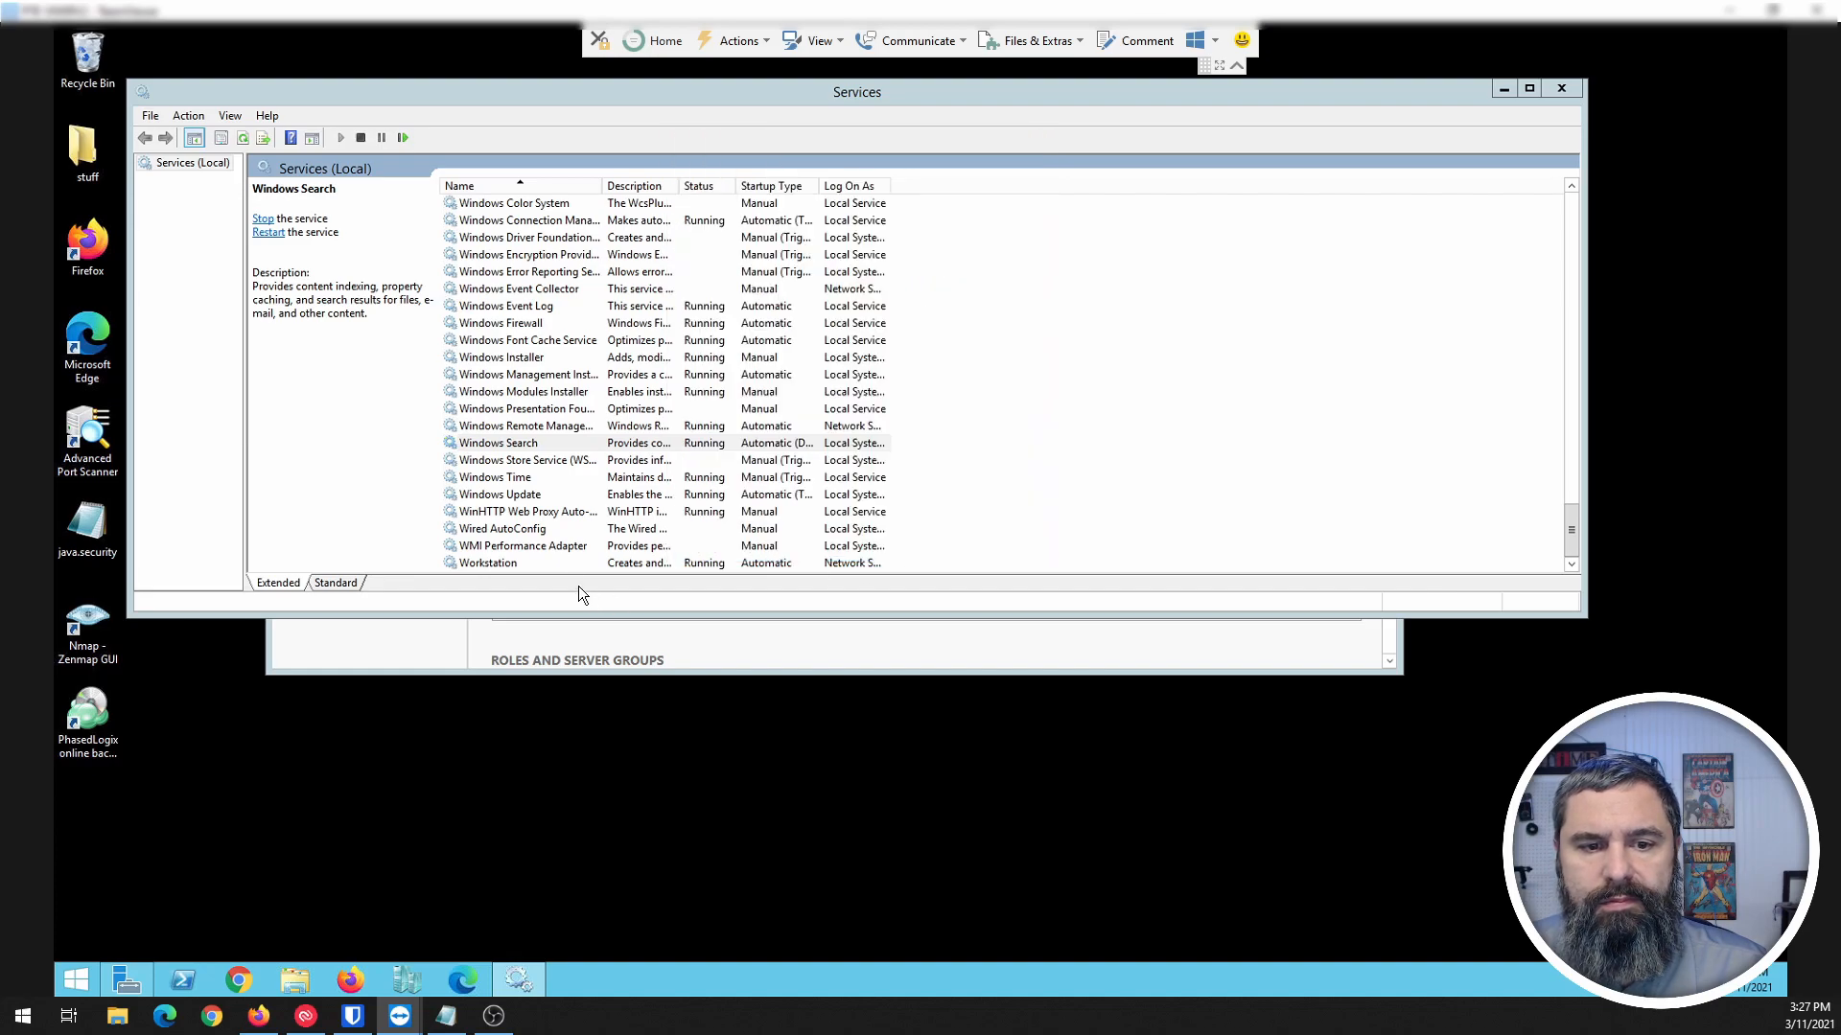
pyautogui.click(499, 443)
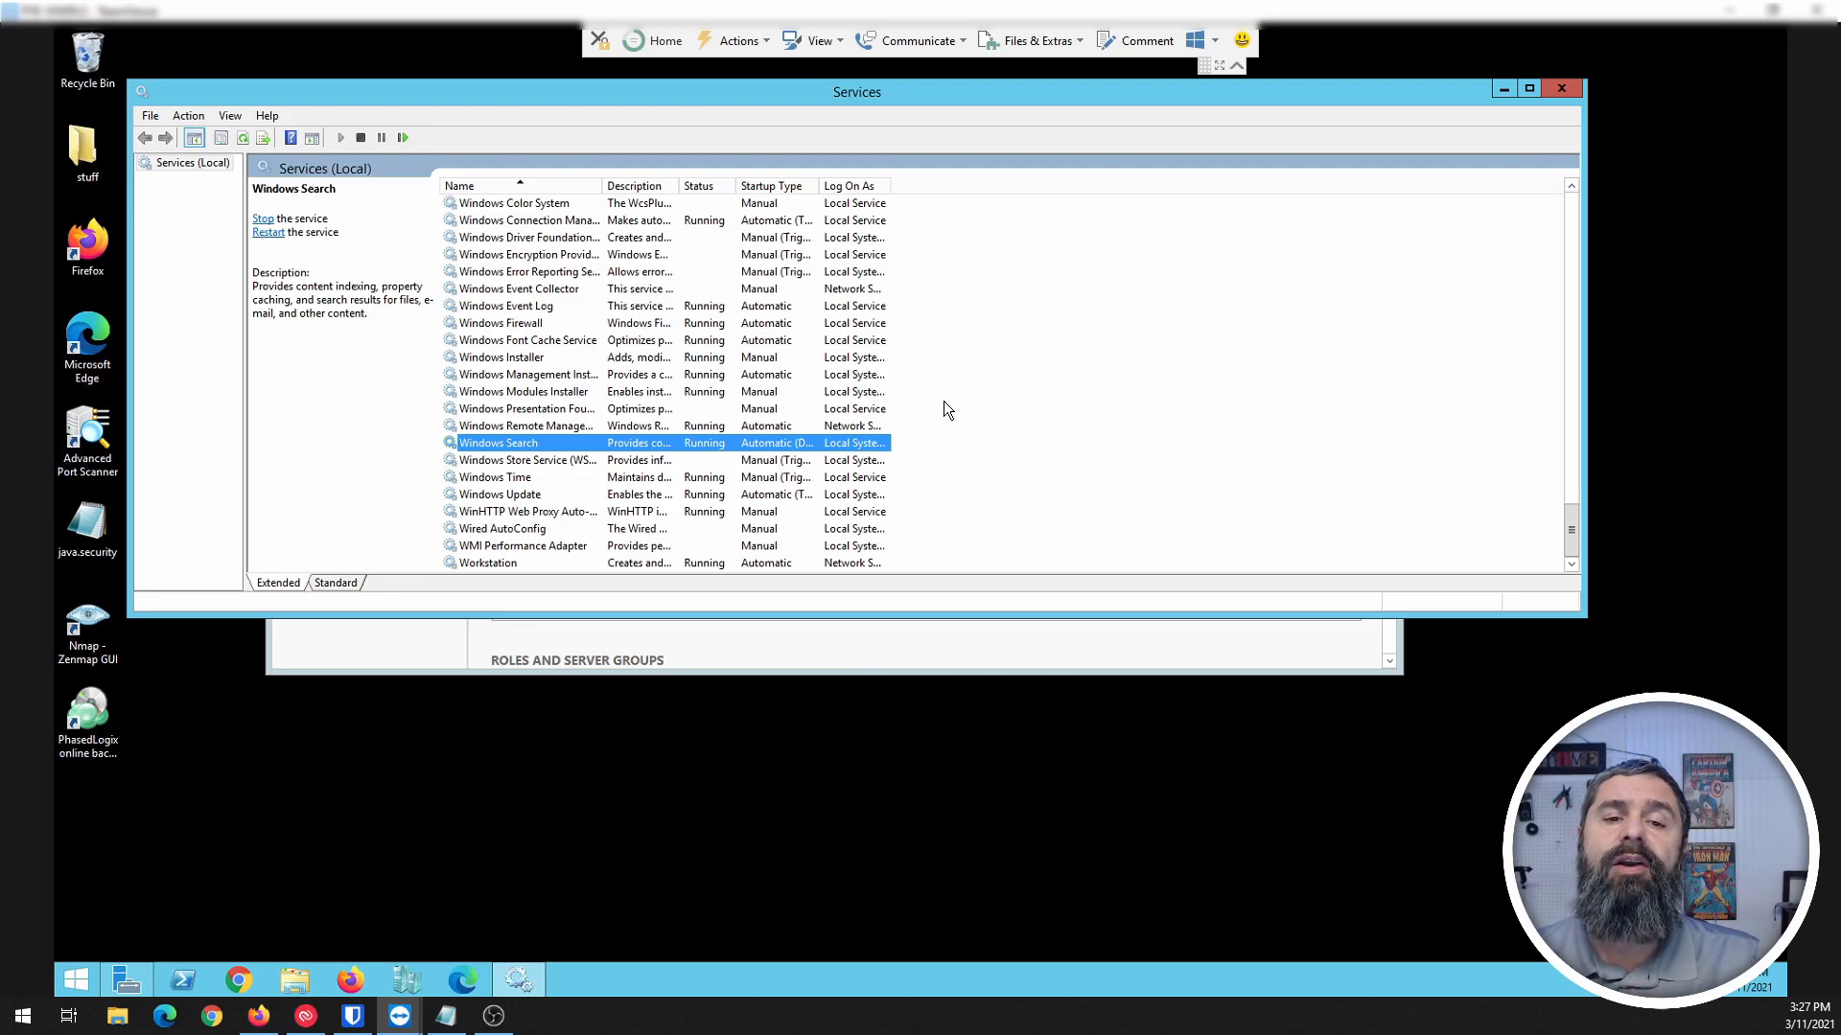
pyautogui.moveTo(1687, 115)
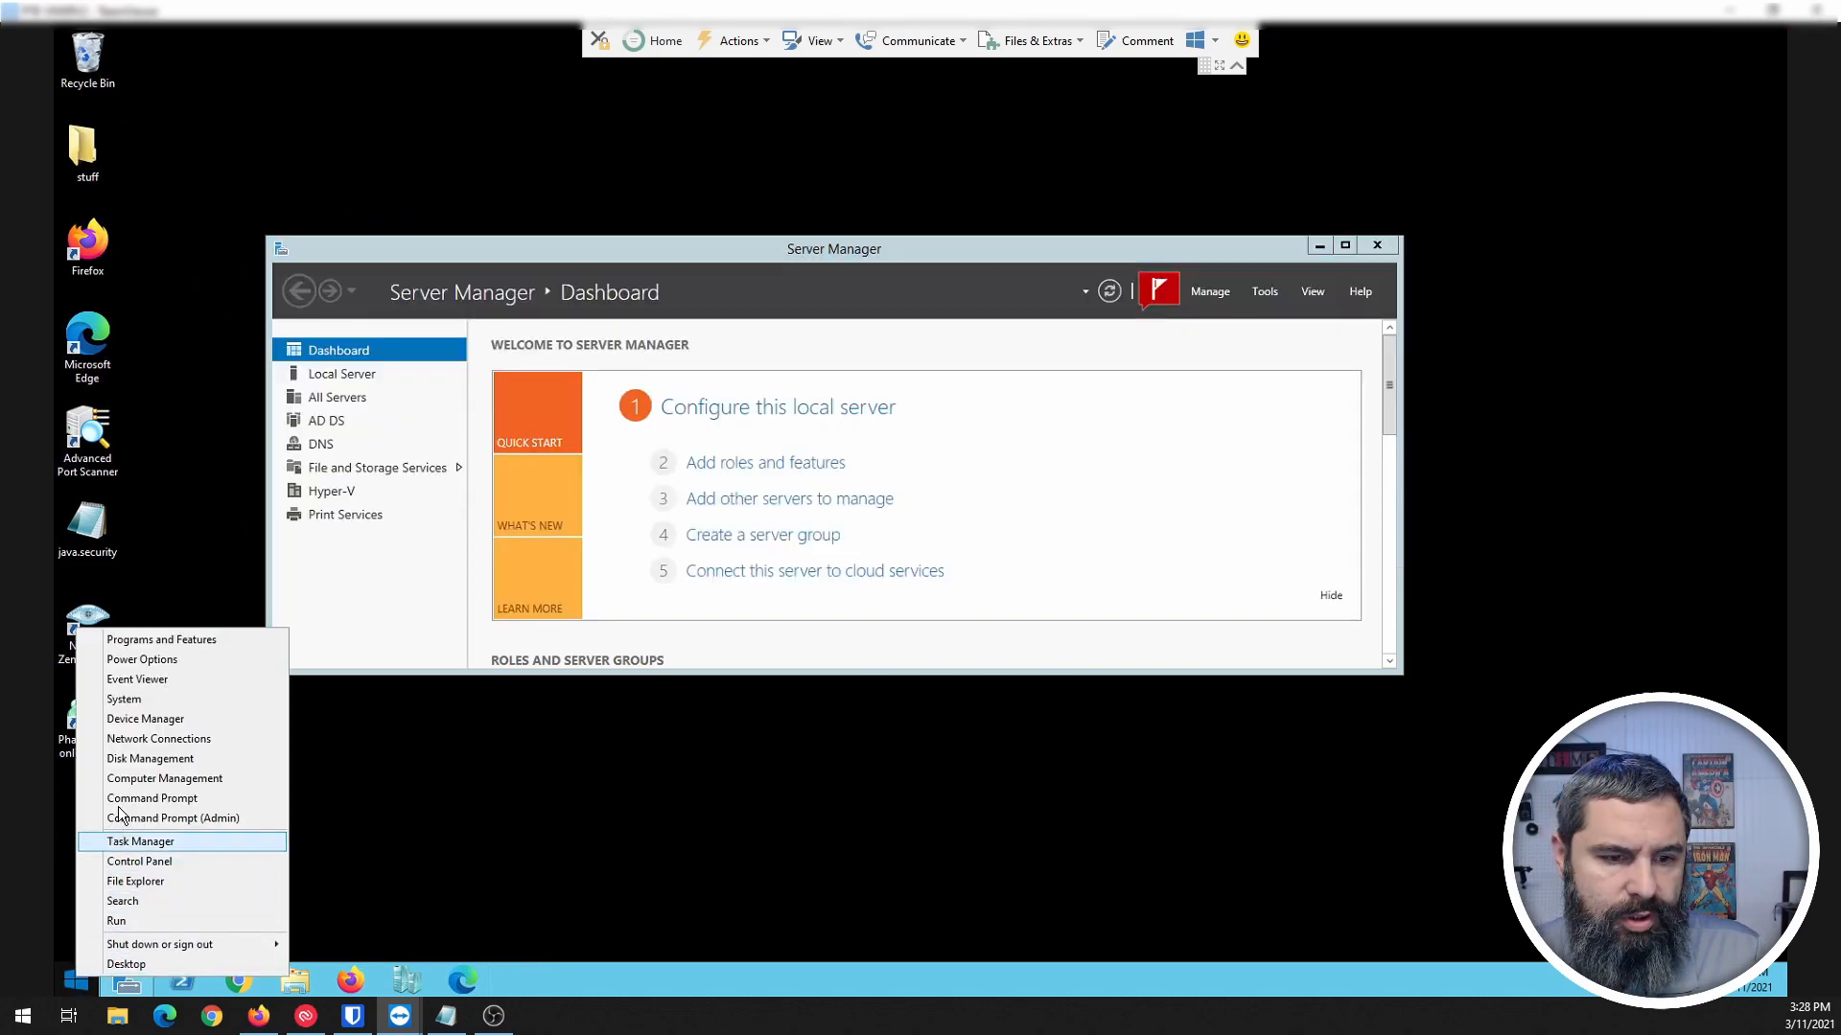
# Step: Reach Indexing Options from Control Panel, showing Start Menu and Users as indexed locations
pyautogui.click(138, 868)
pyautogui.write('ind')
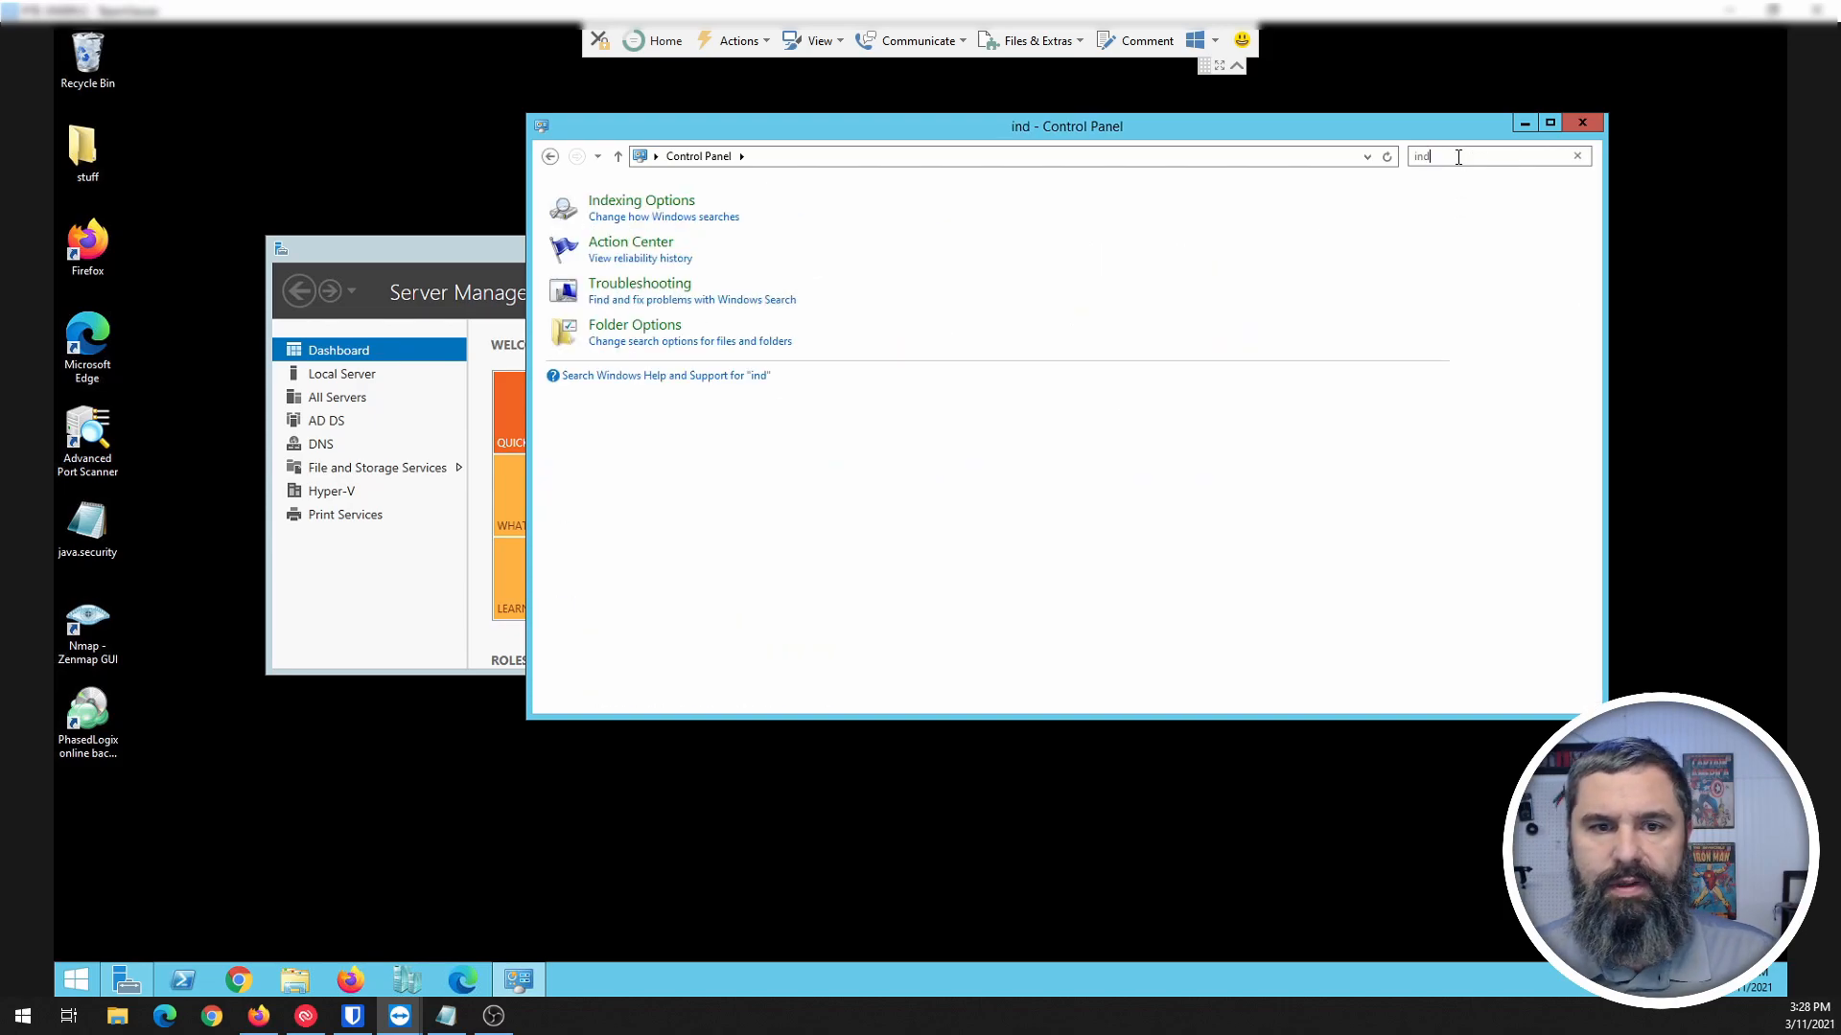
pyautogui.moveTo(640, 207)
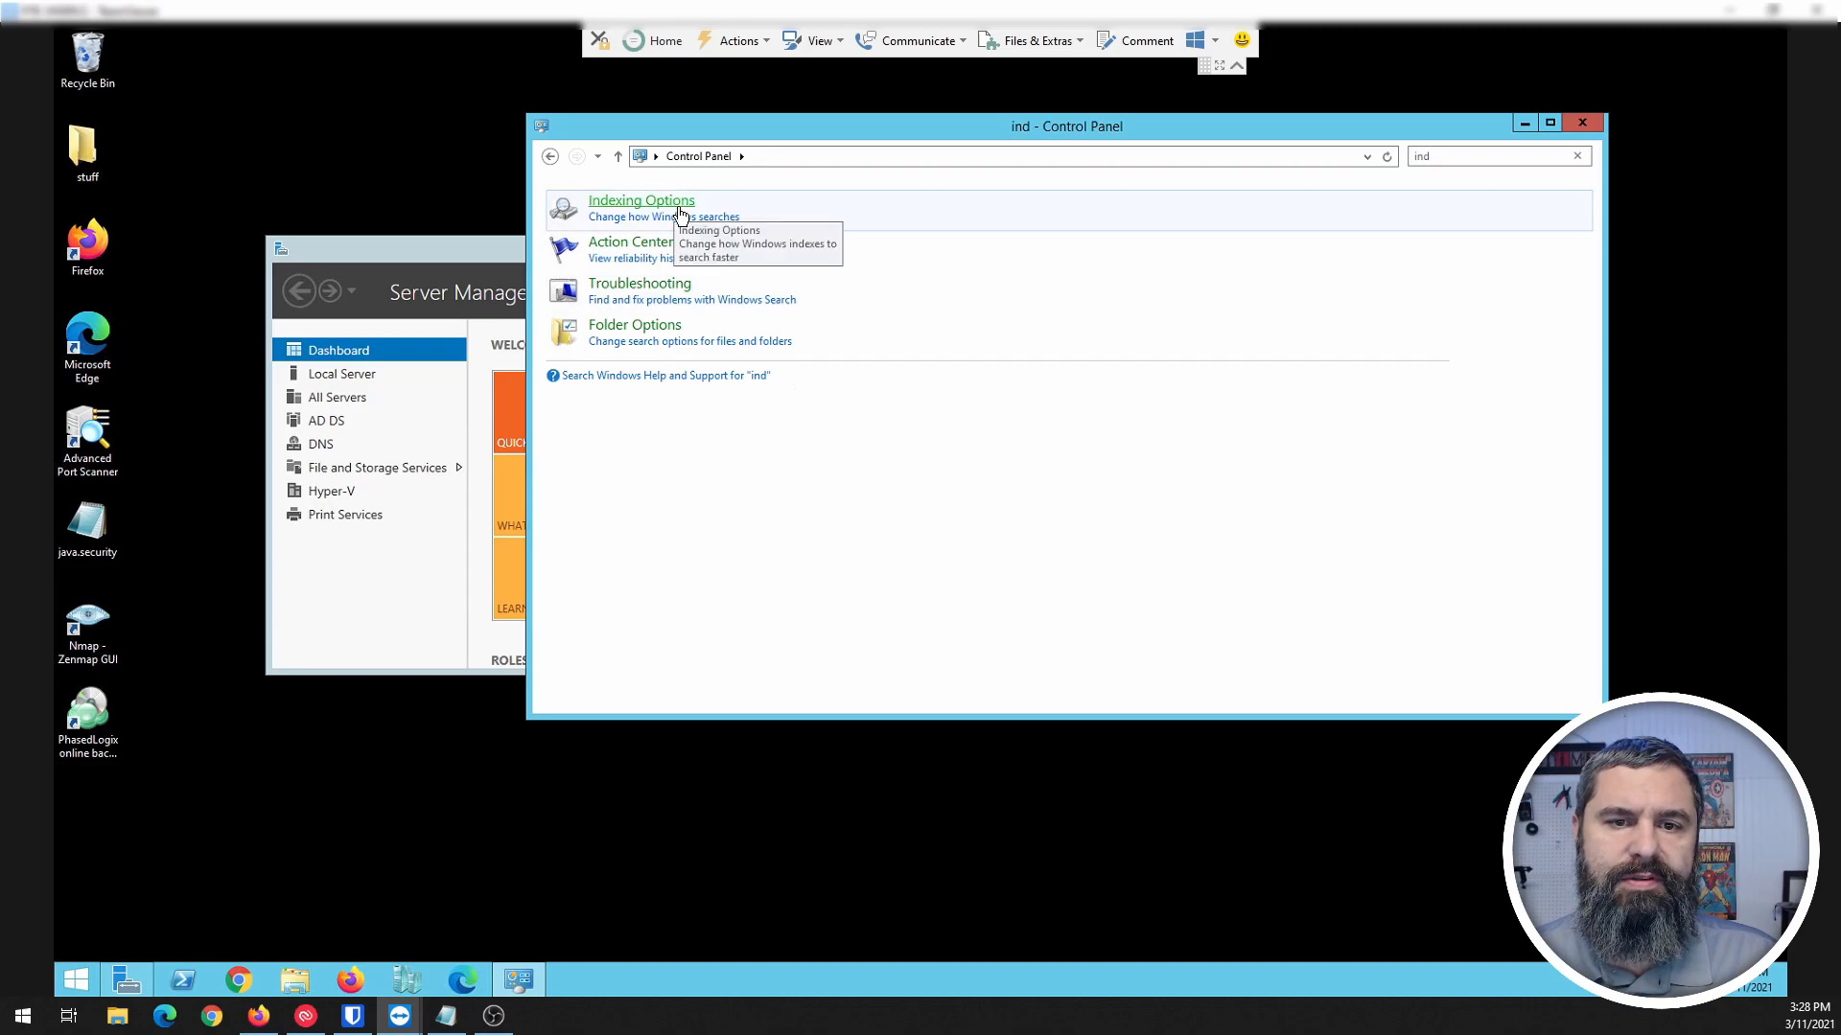
pyautogui.click(641, 200)
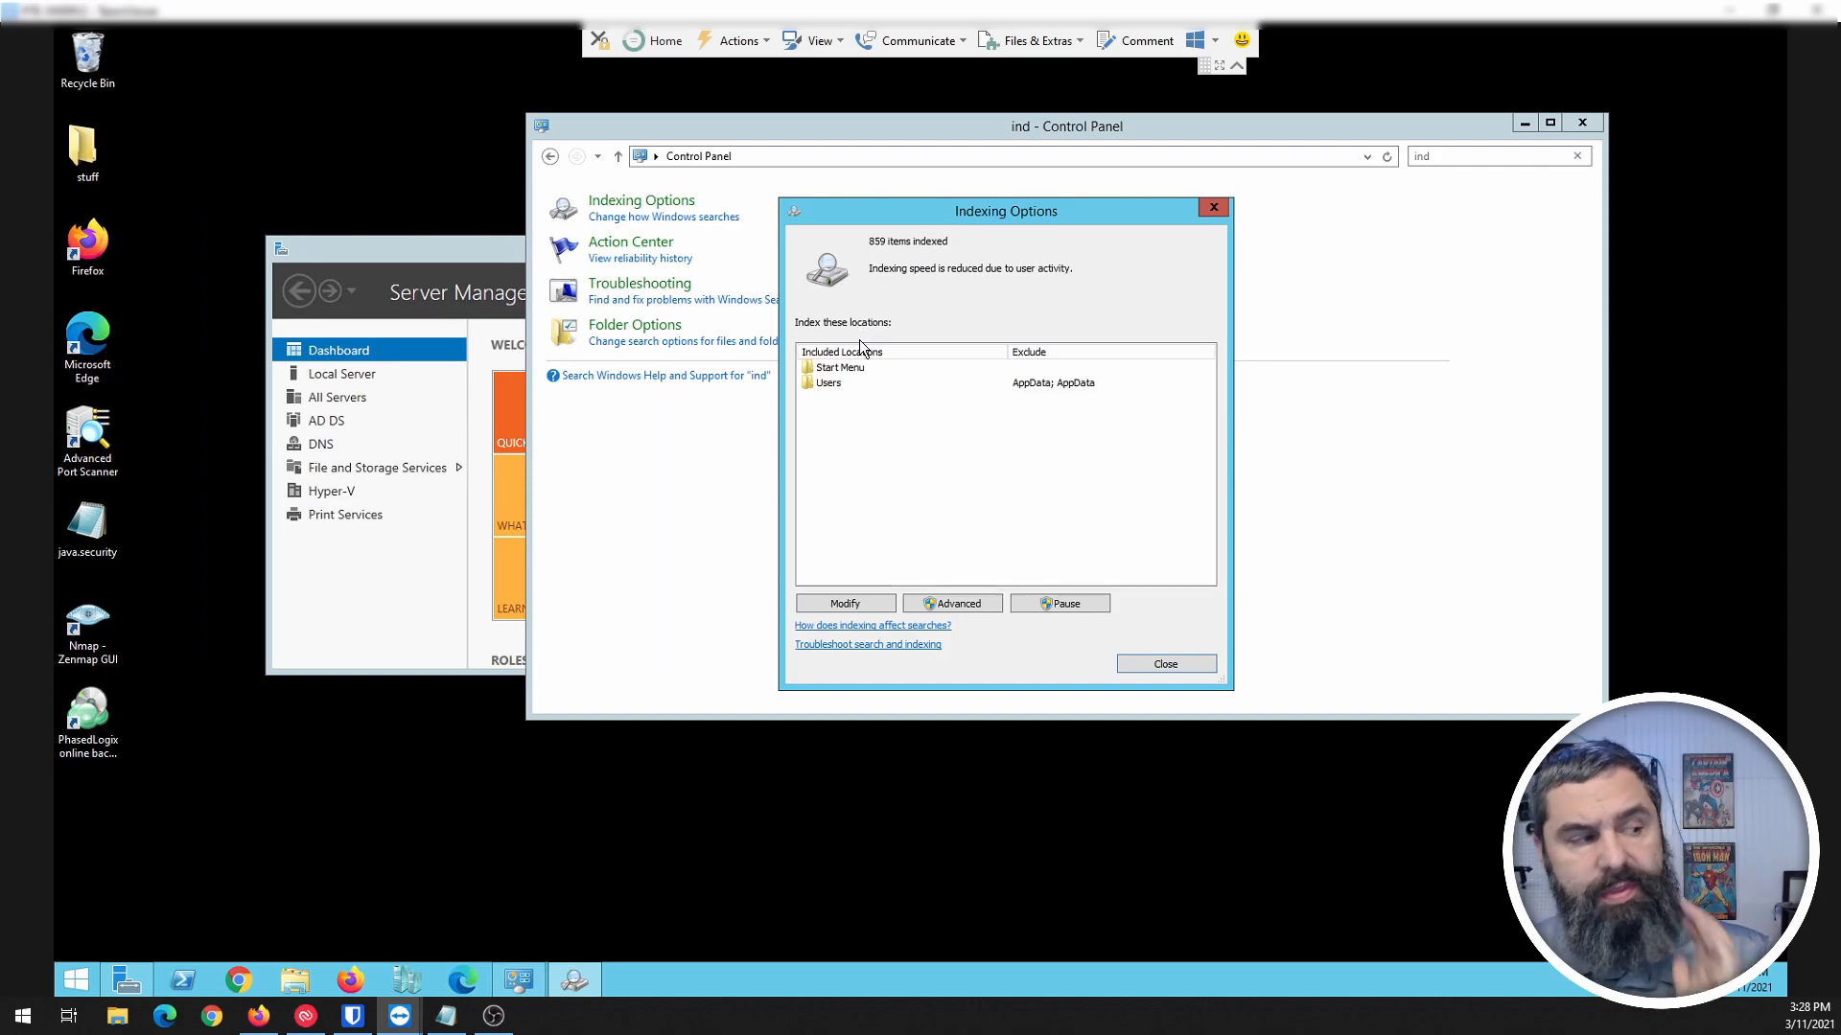
pyautogui.moveTo(829, 524)
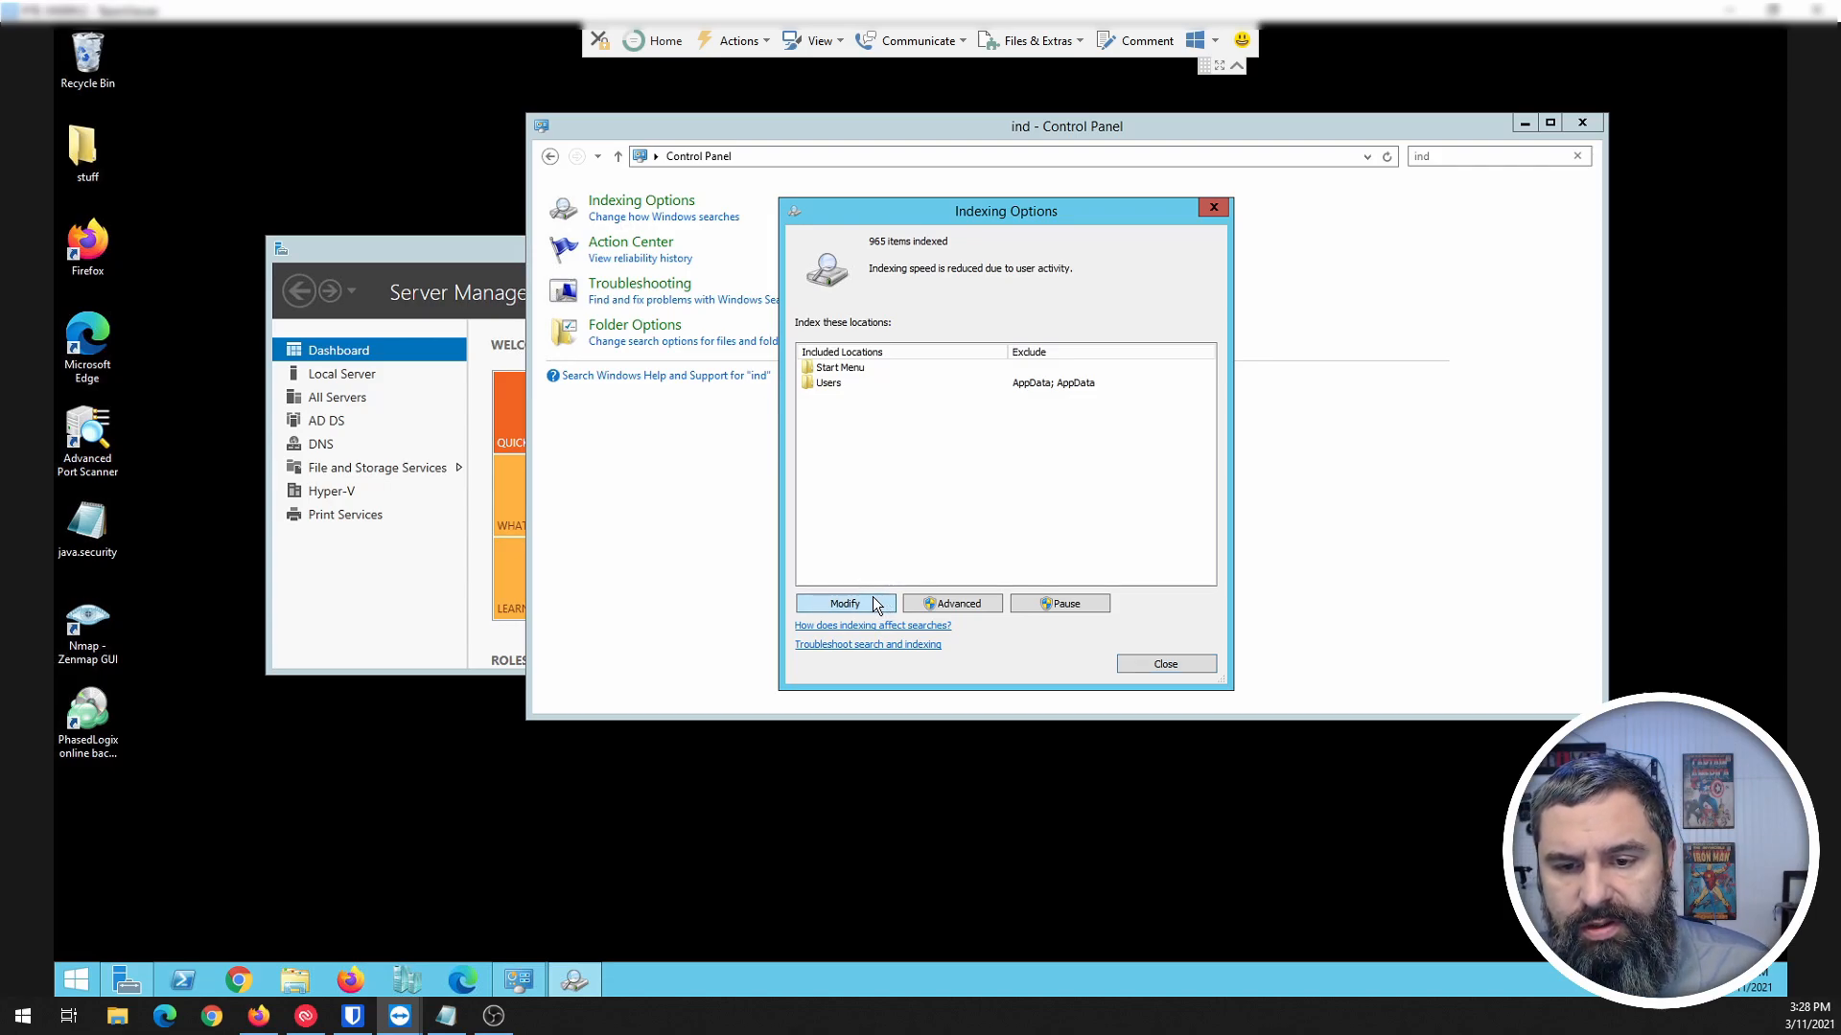
# Step: Add PTE_PUBLIC on Data128_1 (E:) to the indexed locations and confirm
pyautogui.click(843, 602)
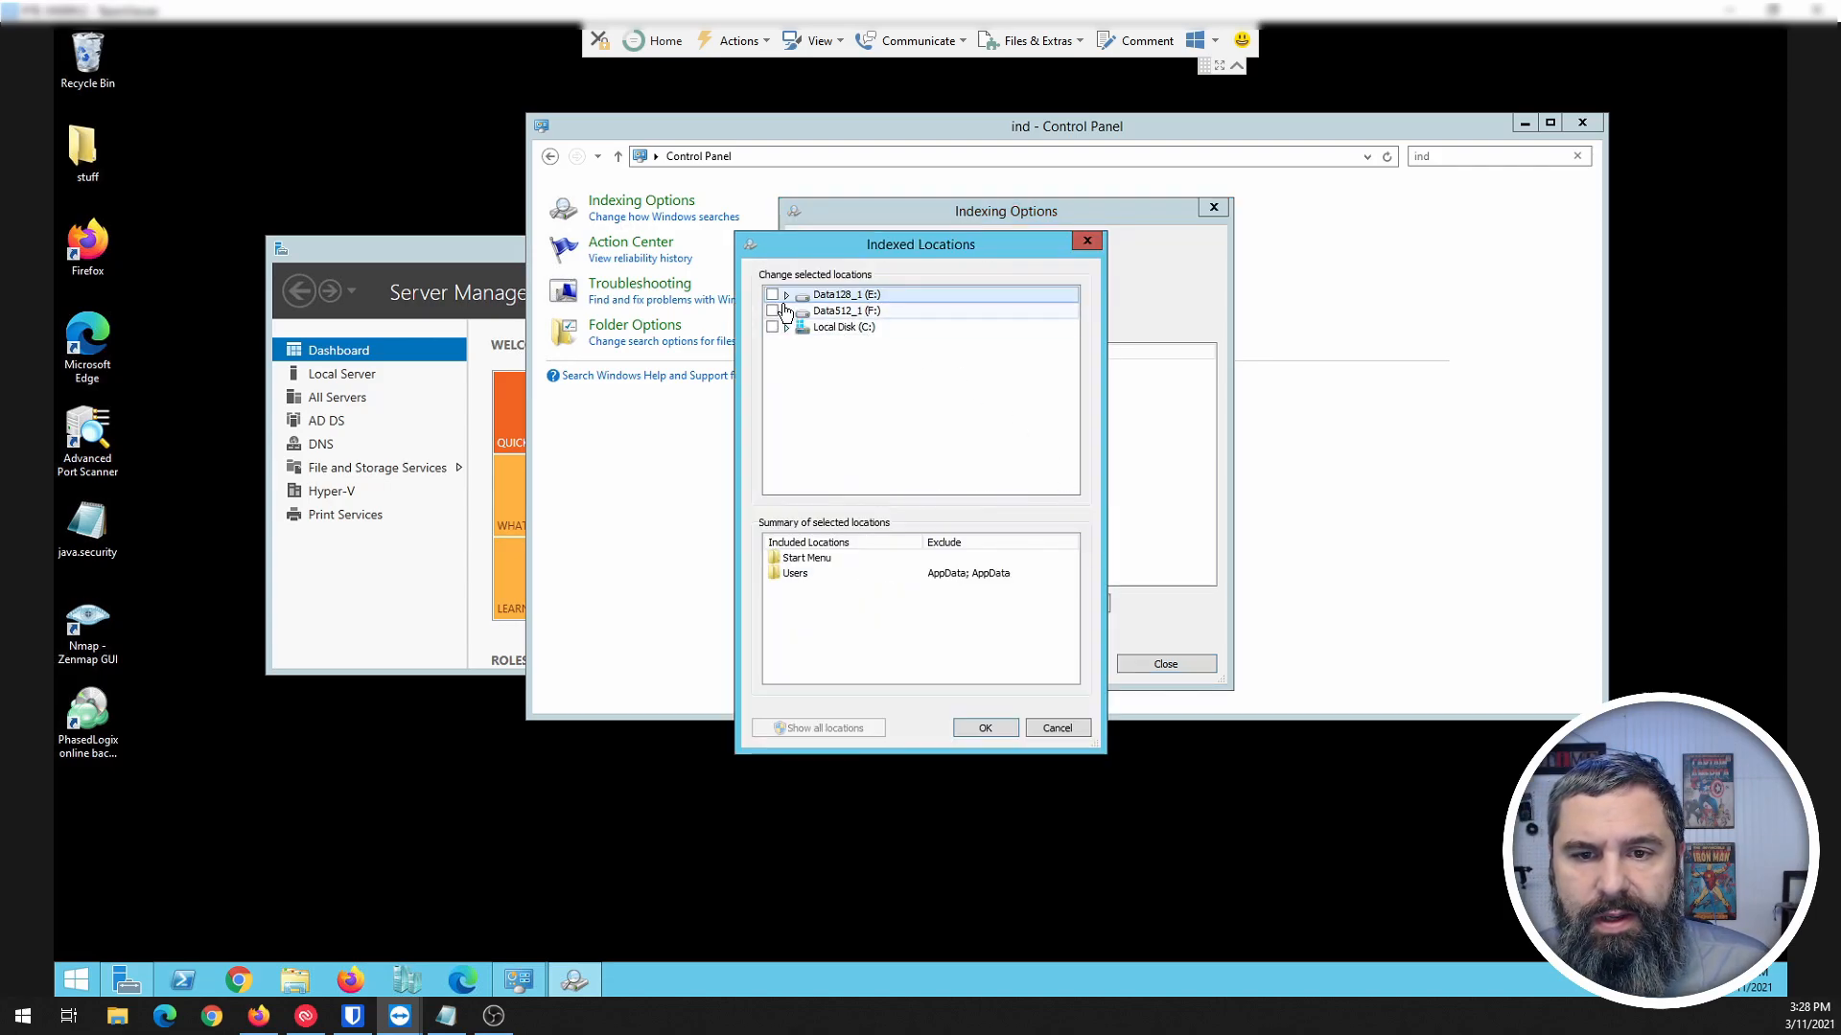
pyautogui.click(786, 311)
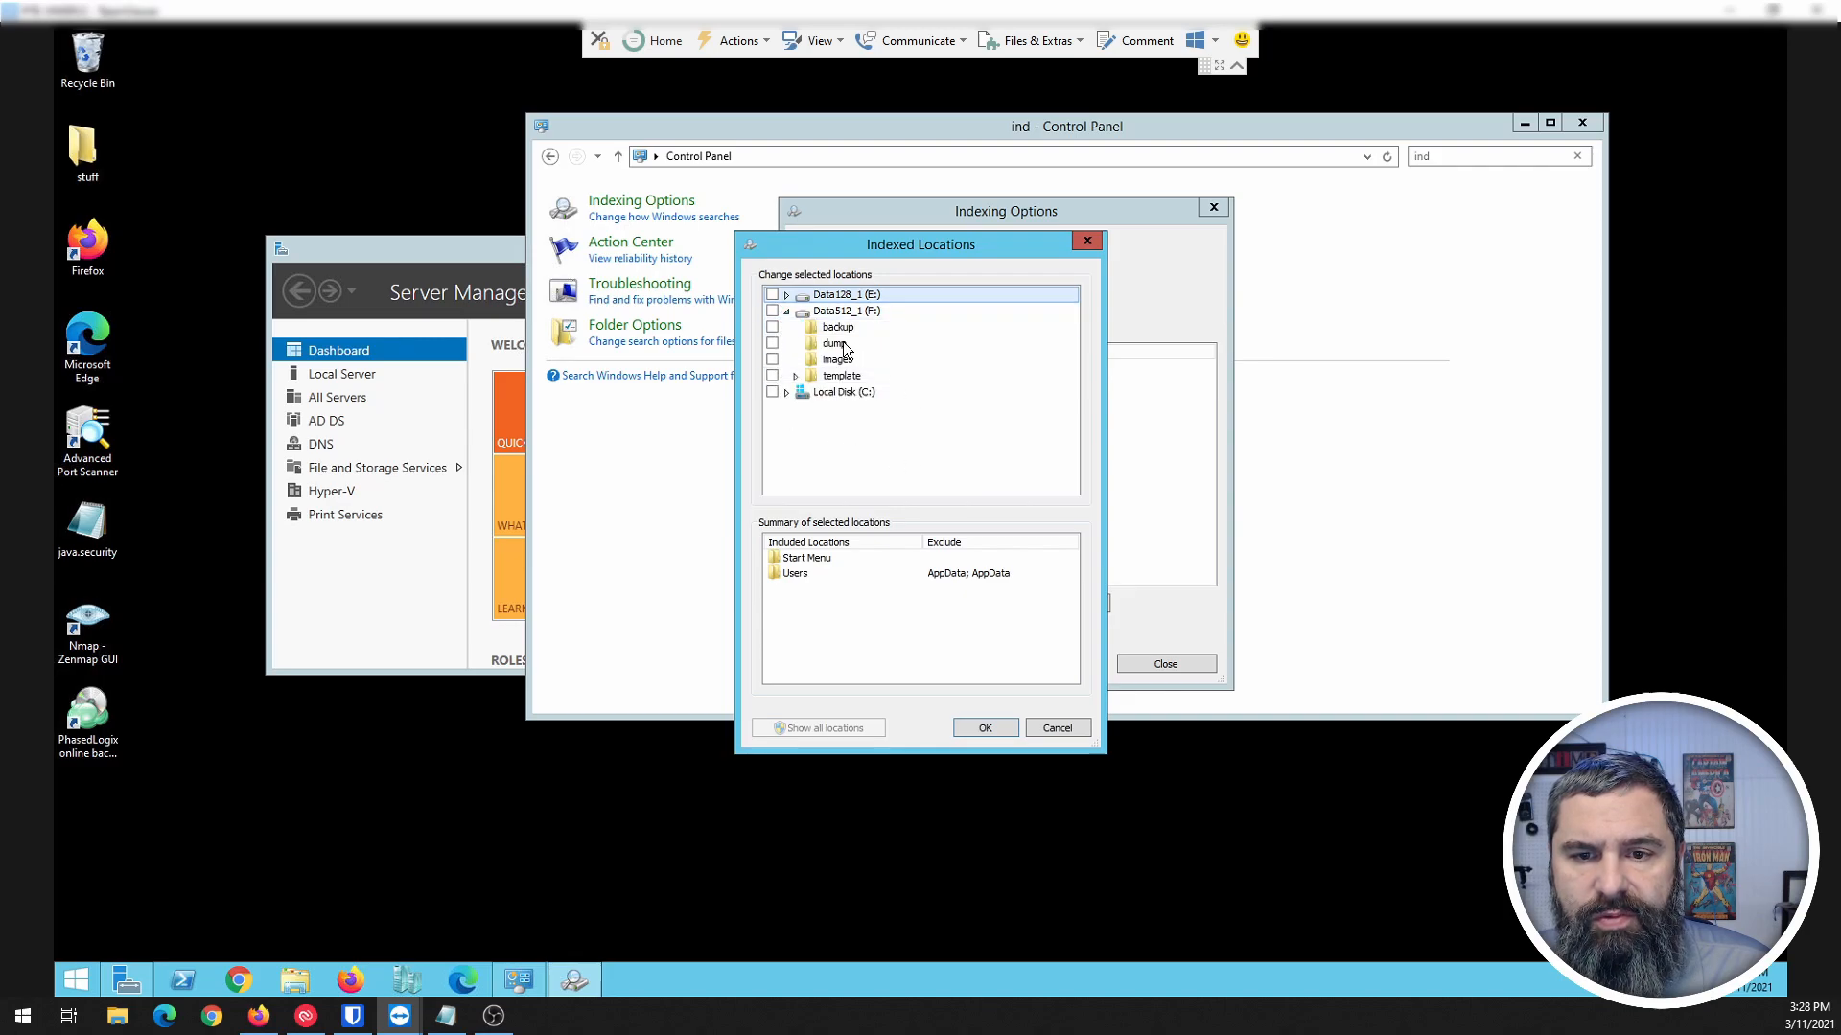
pyautogui.click(786, 311)
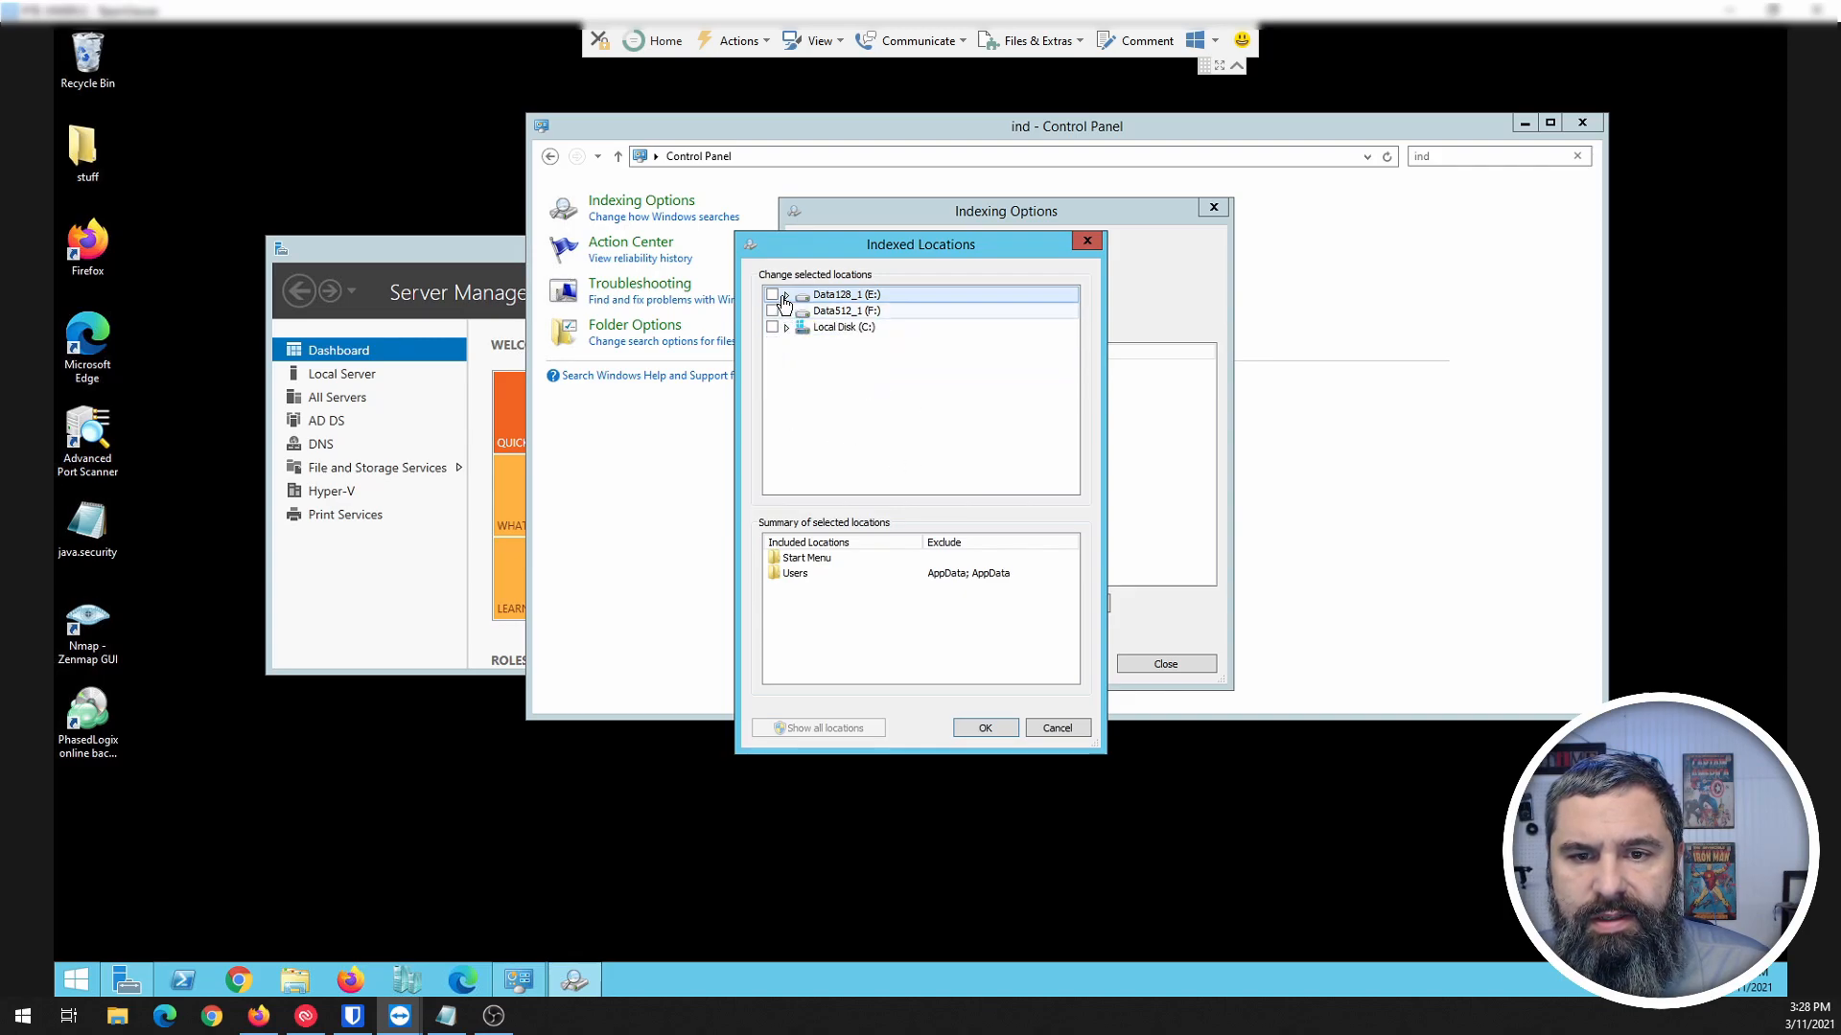
pyautogui.click(786, 295)
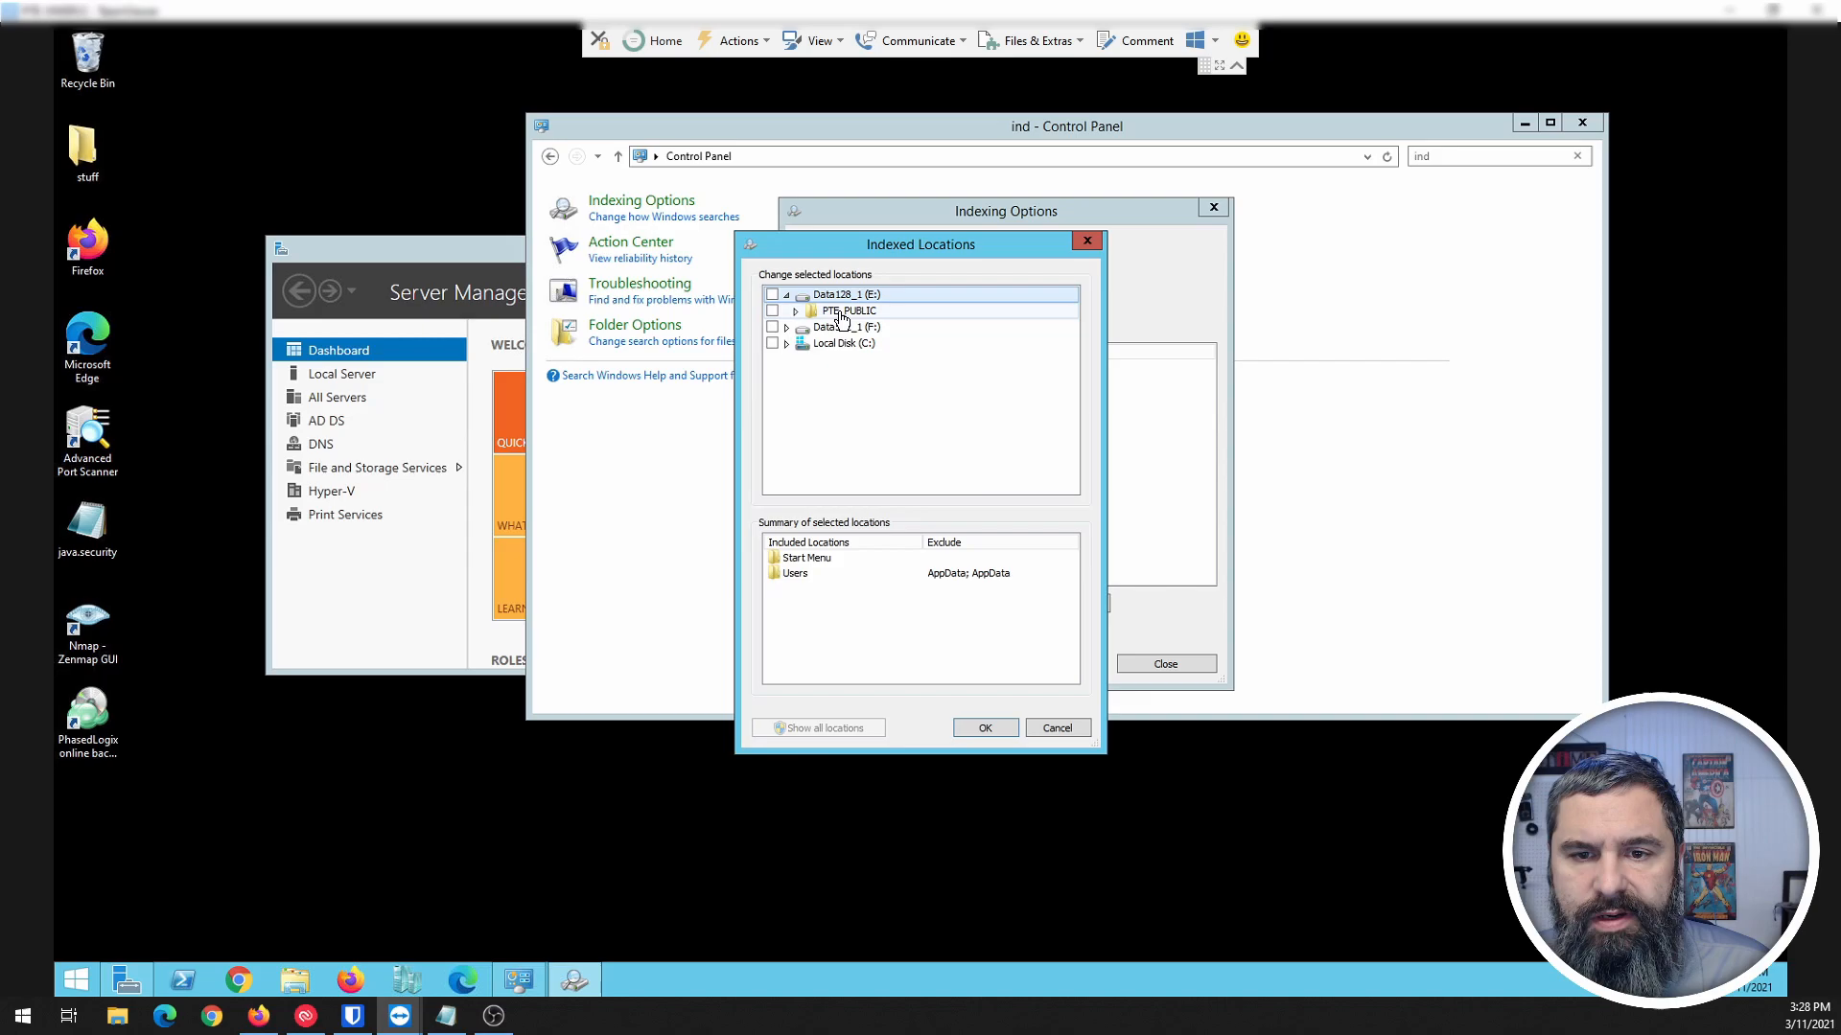
pyautogui.click(773, 311)
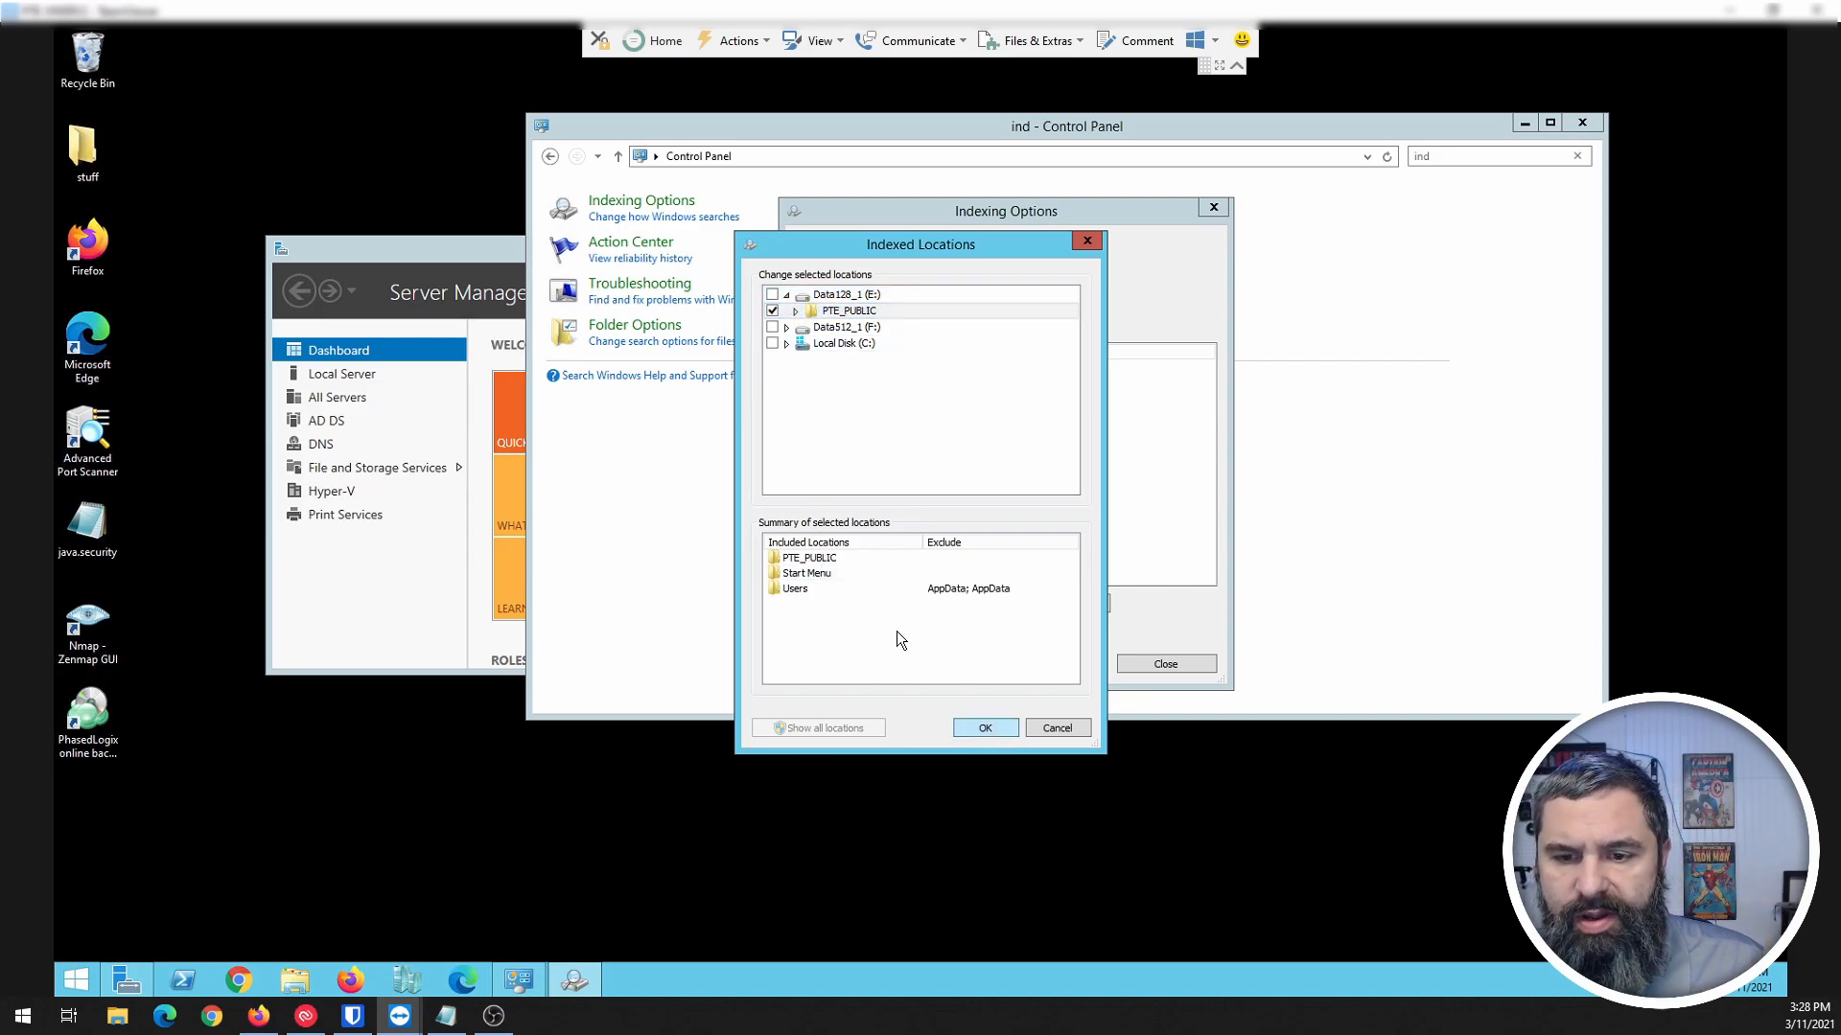
pyautogui.click(984, 727)
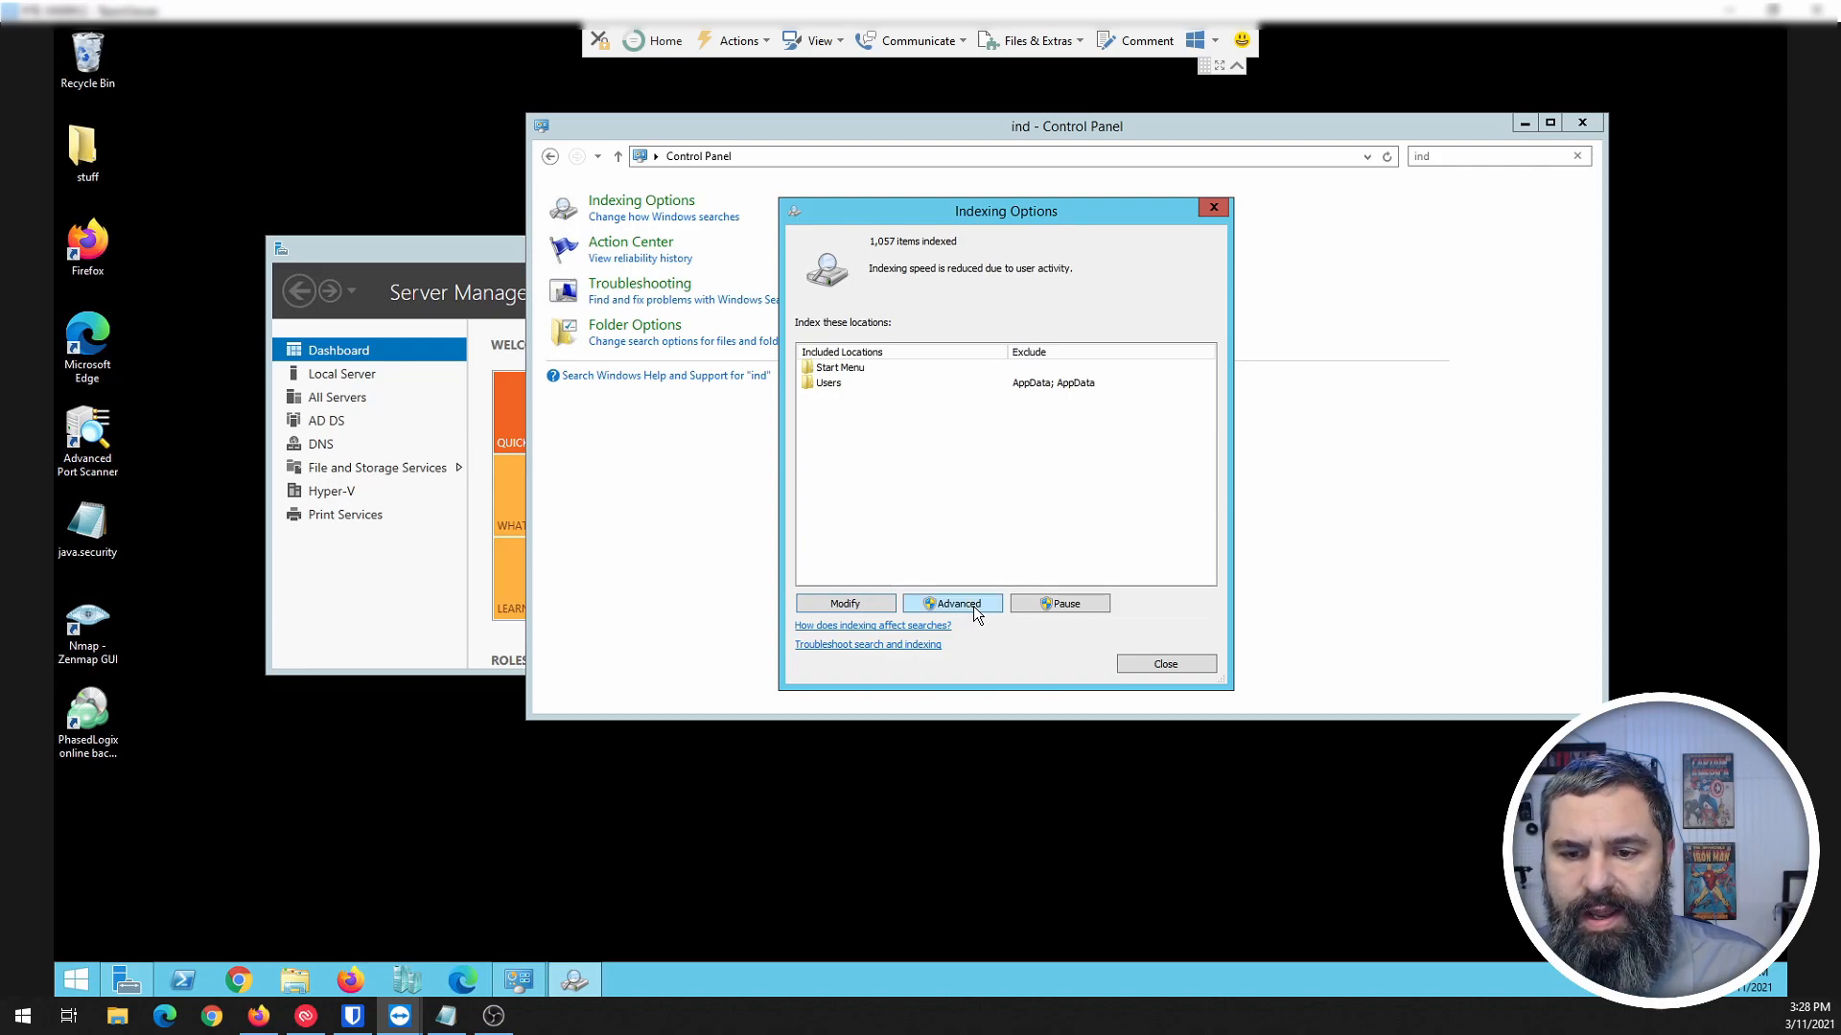
# Step: Bring up Advanced Options for indexing and its File Types list
pyautogui.click(951, 602)
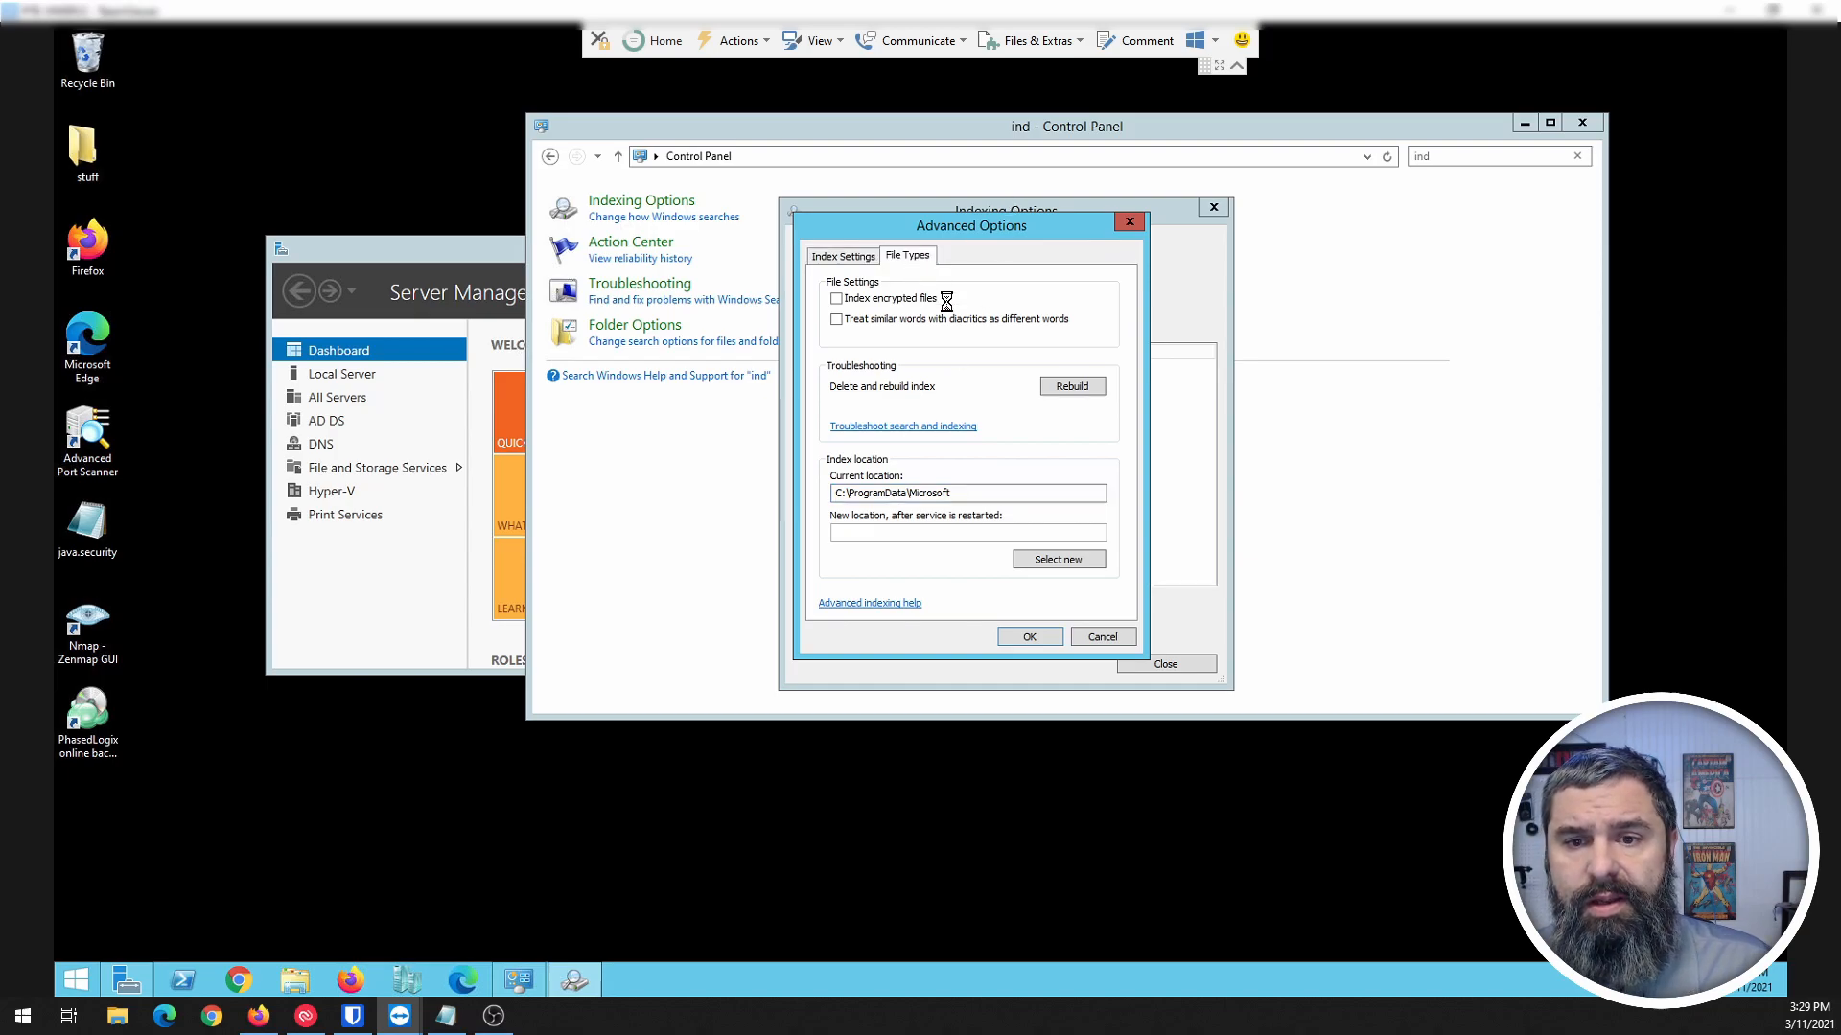
pyautogui.click(907, 255)
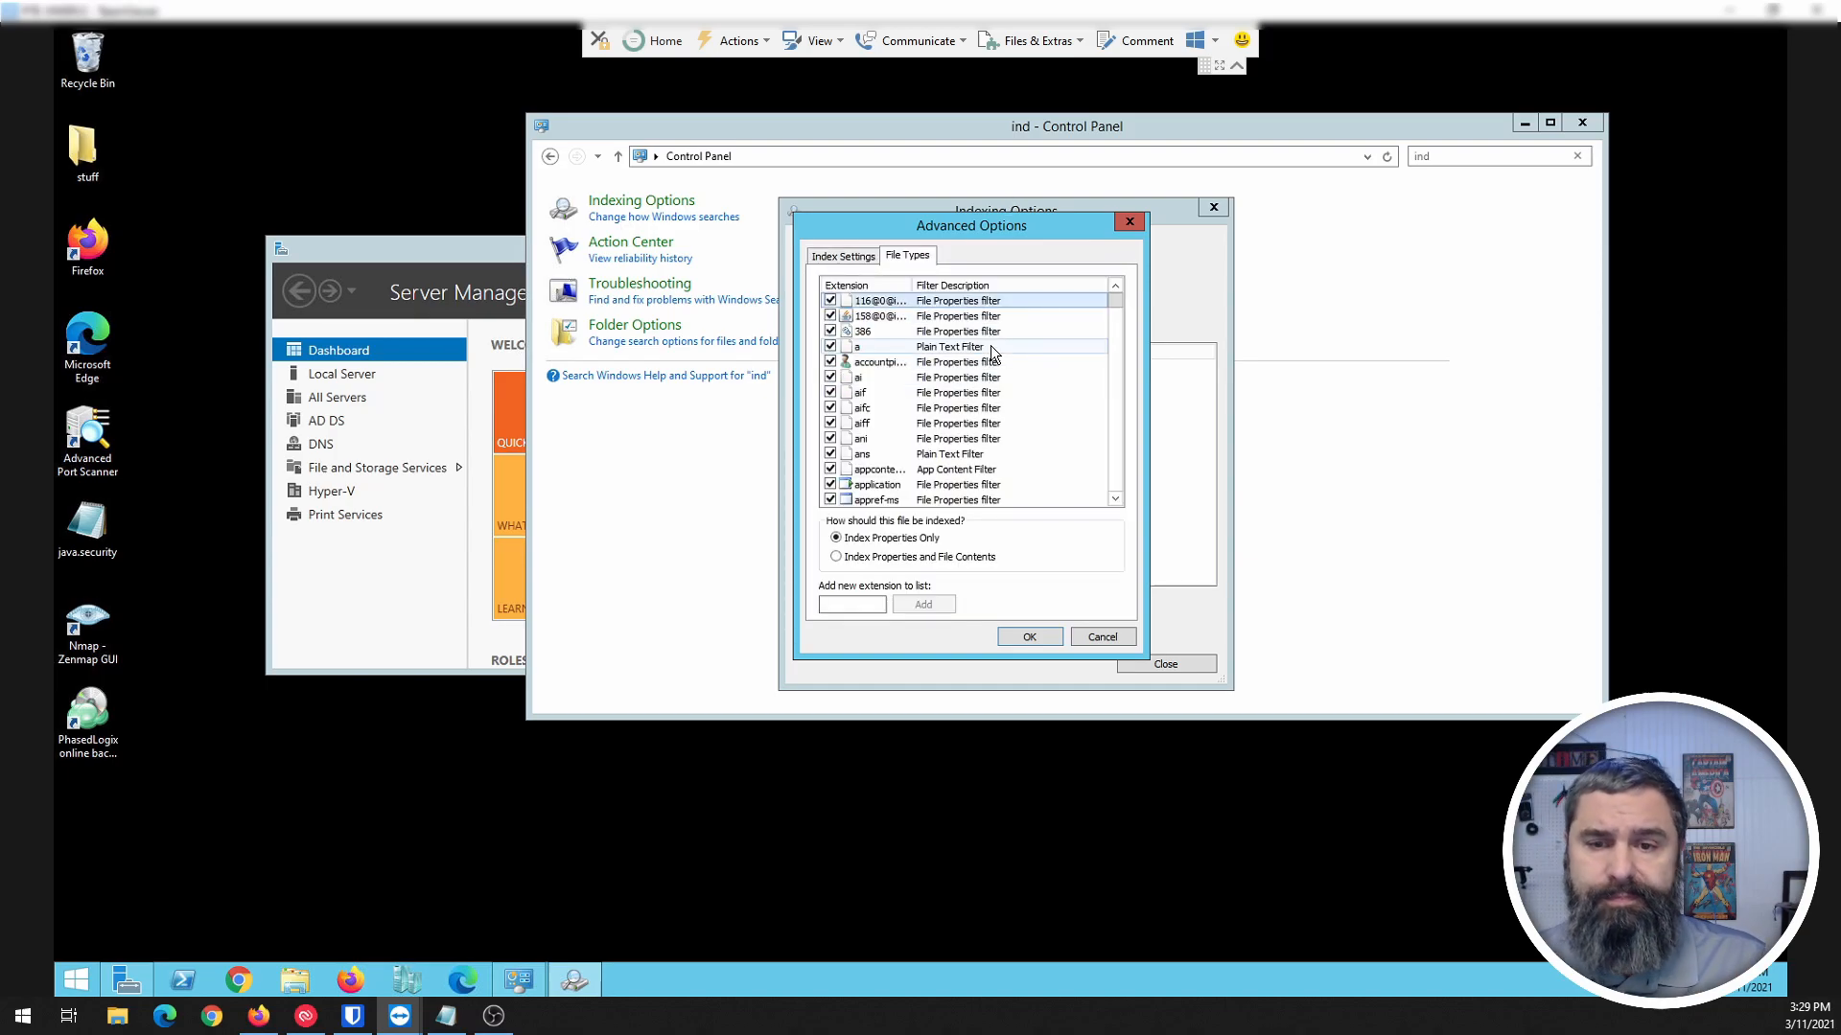
# Step: Set xlsx to 'Index Properties and File Contents', save, and close Indexing Options
pyautogui.scroll(-3)
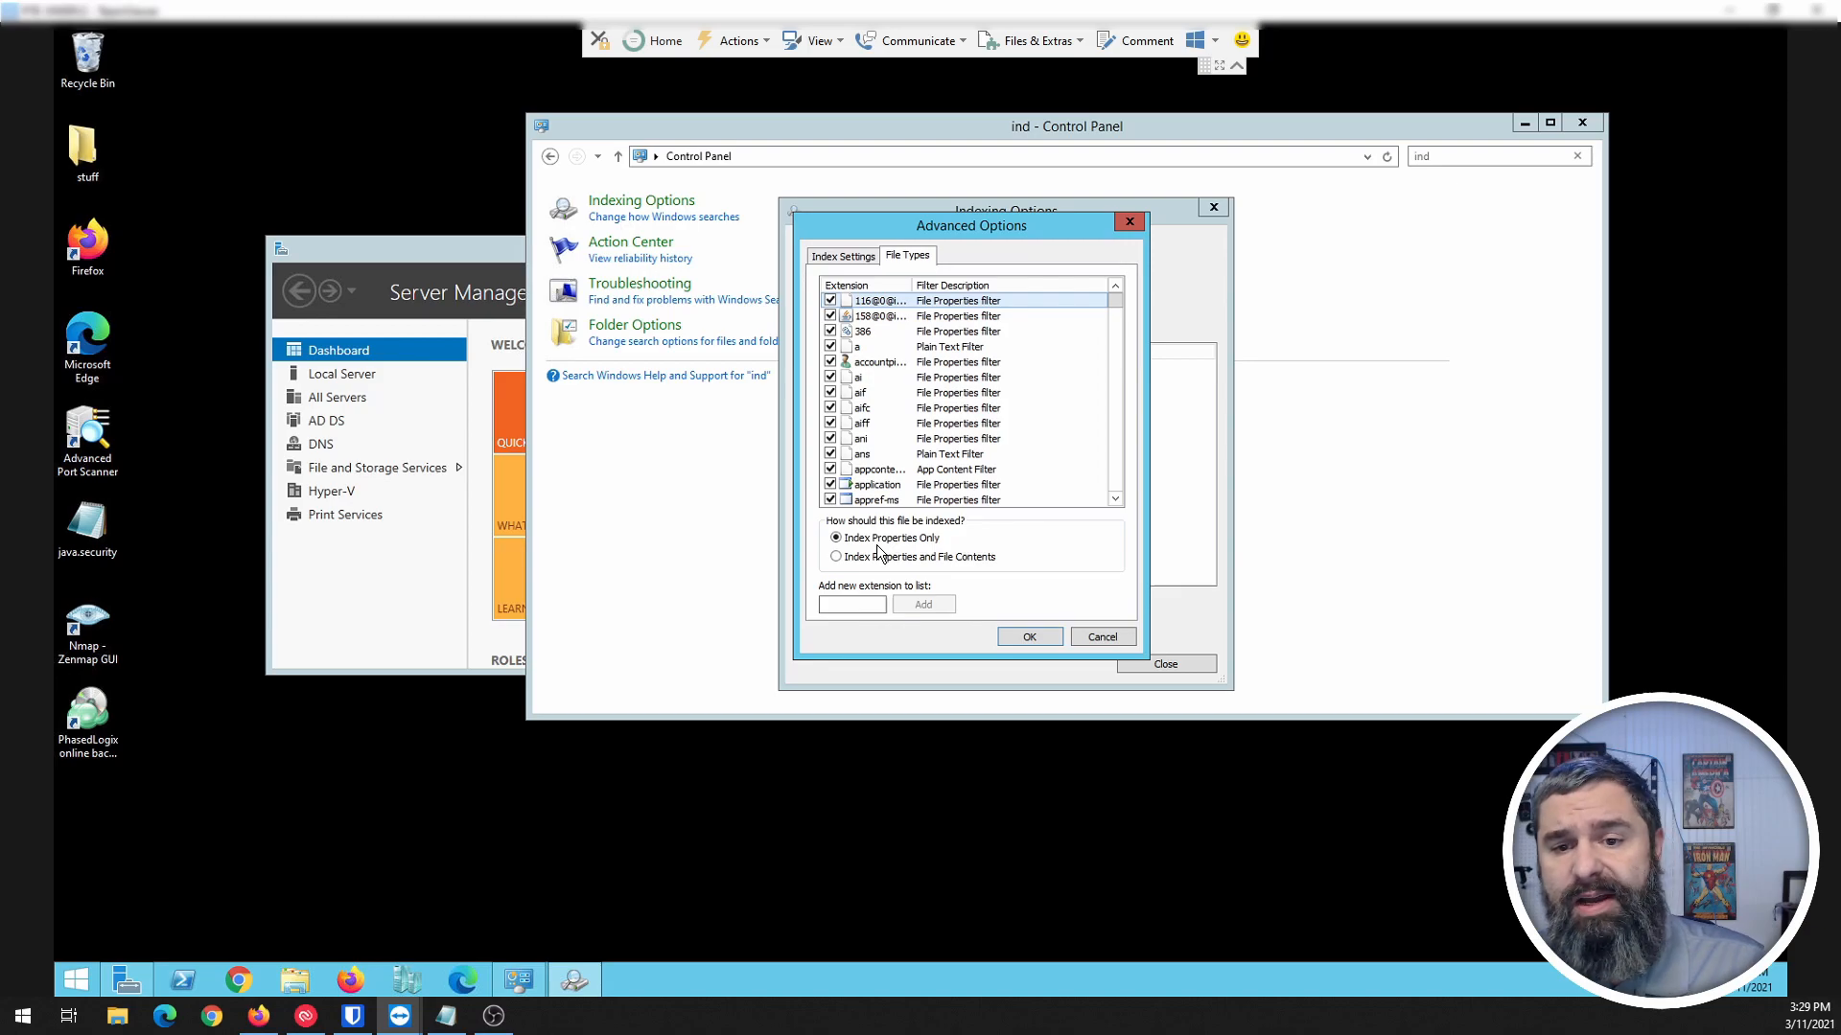
pyautogui.moveTo(1145, 342)
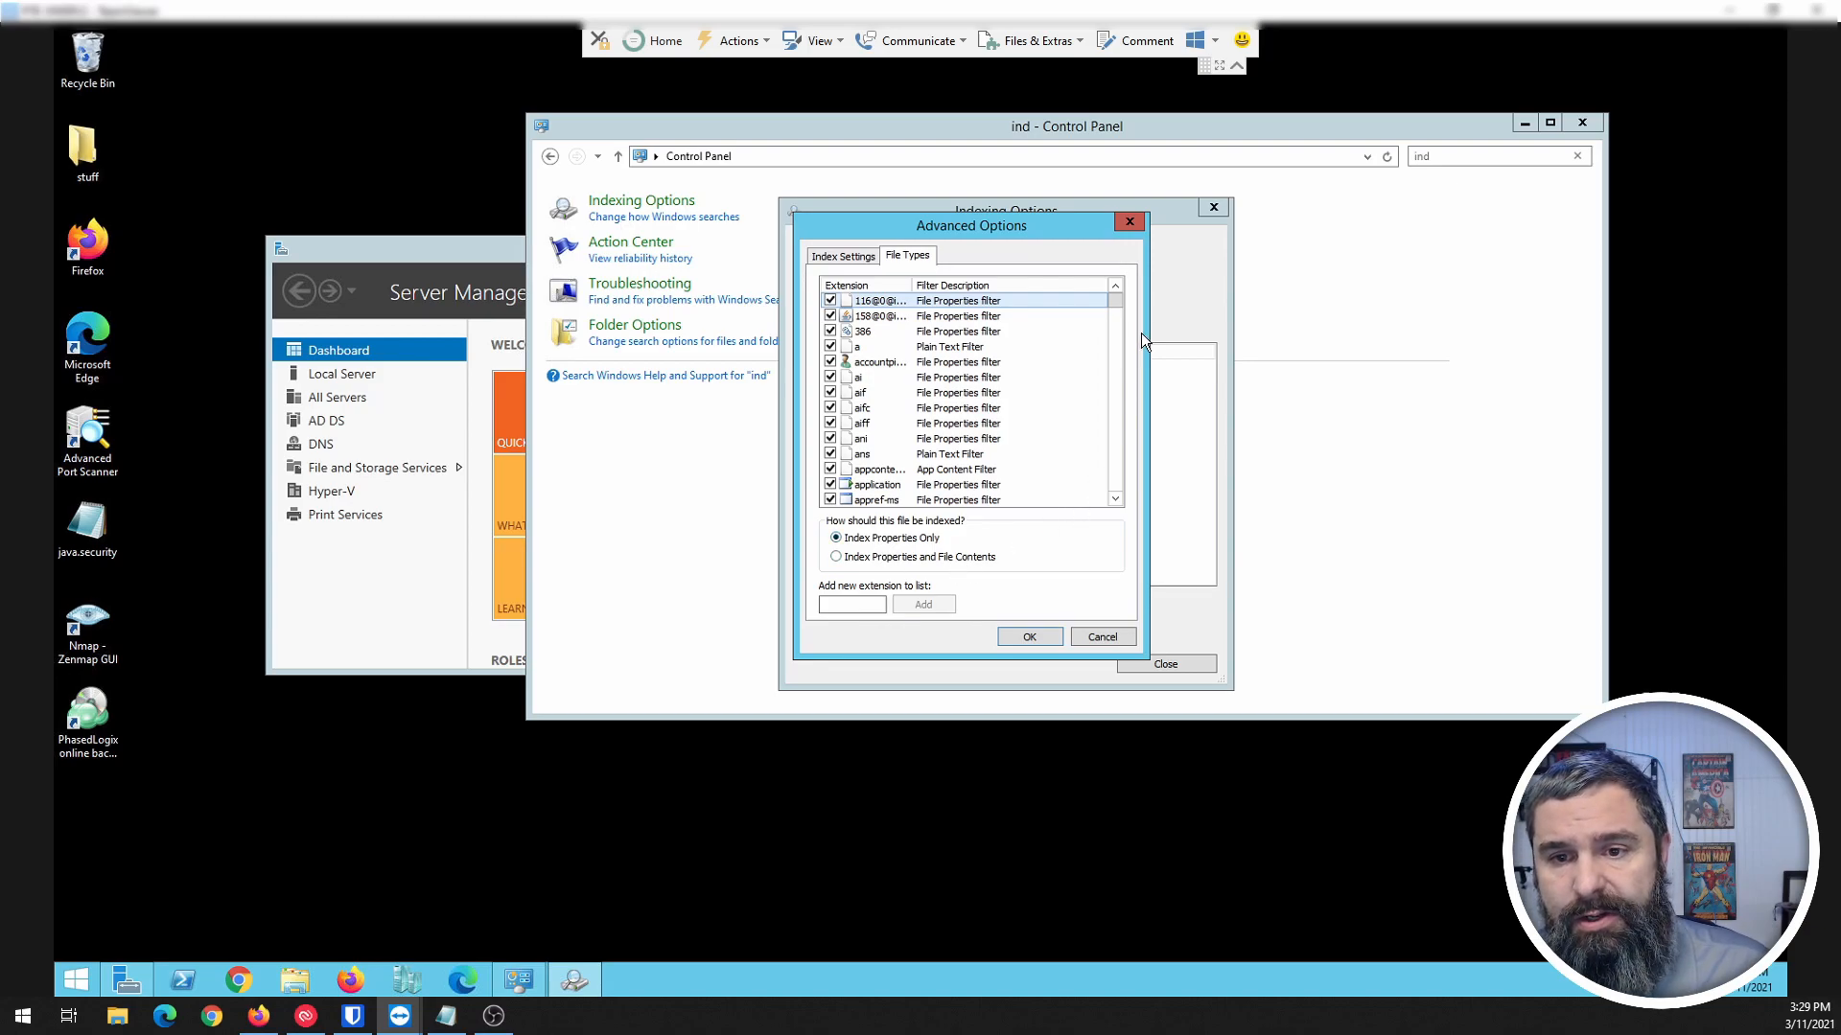
pyautogui.scroll(-3)
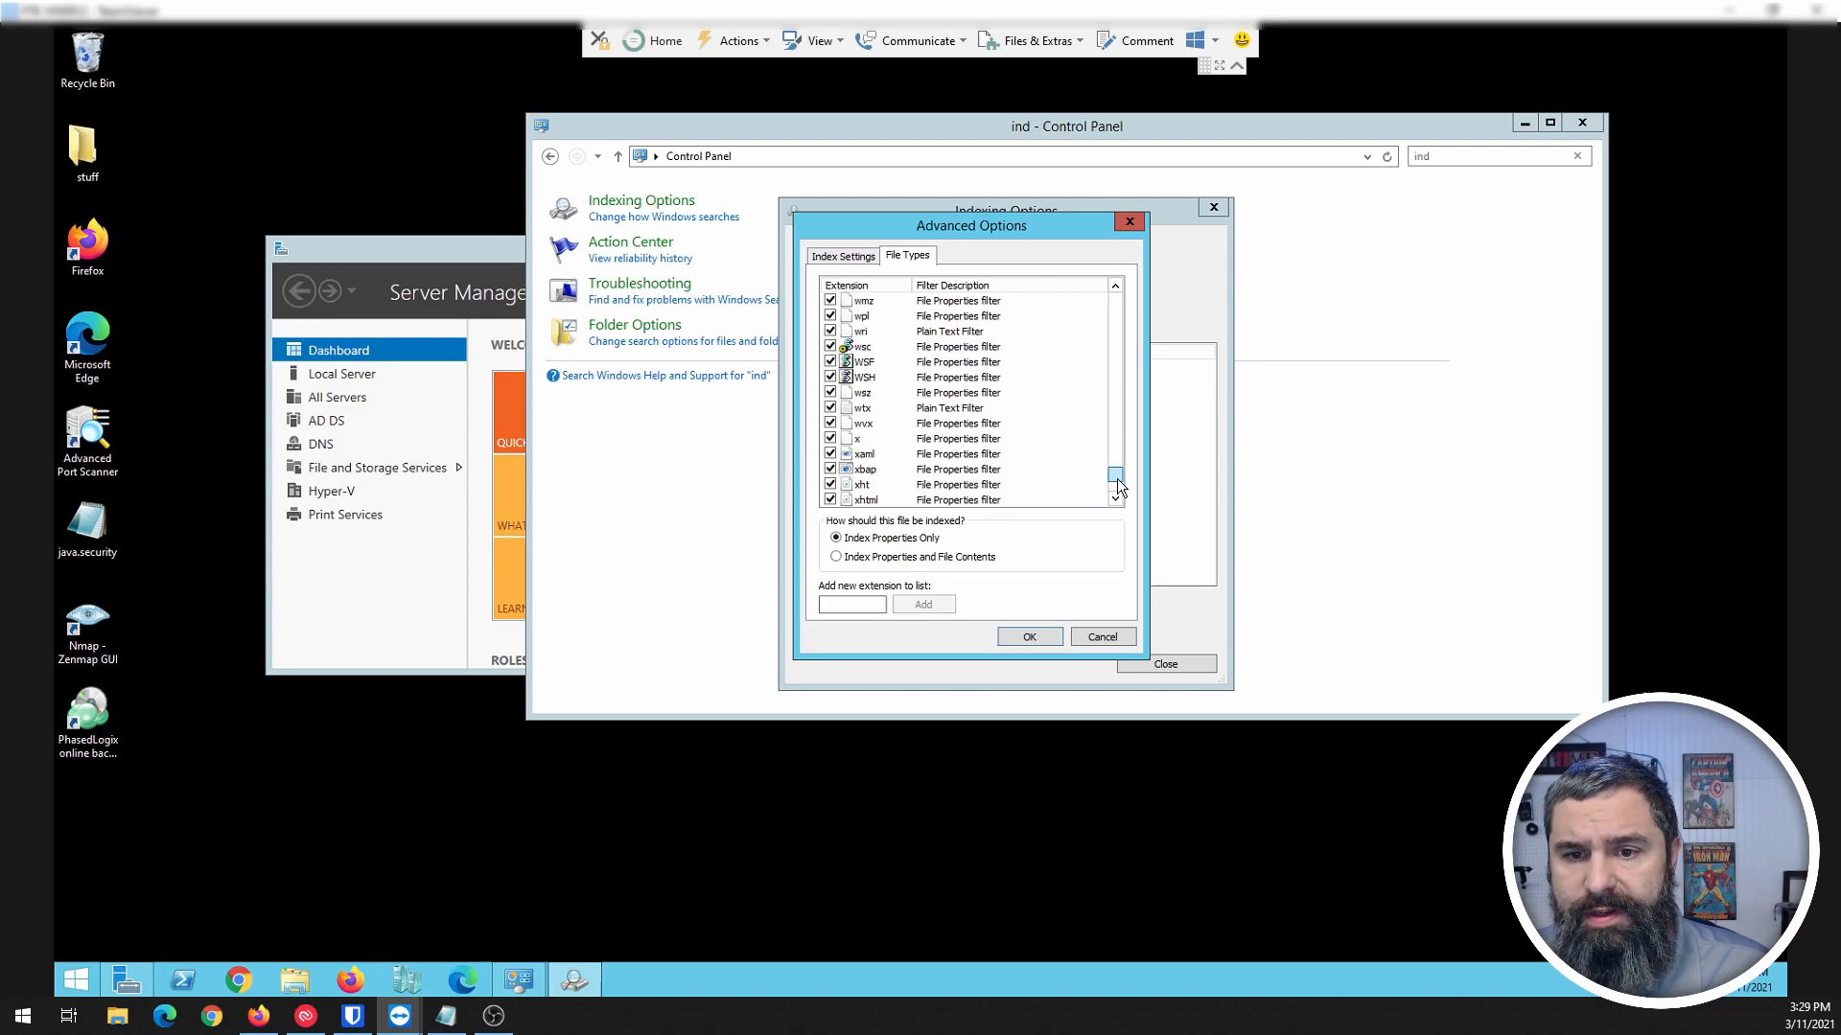
pyautogui.scroll(3)
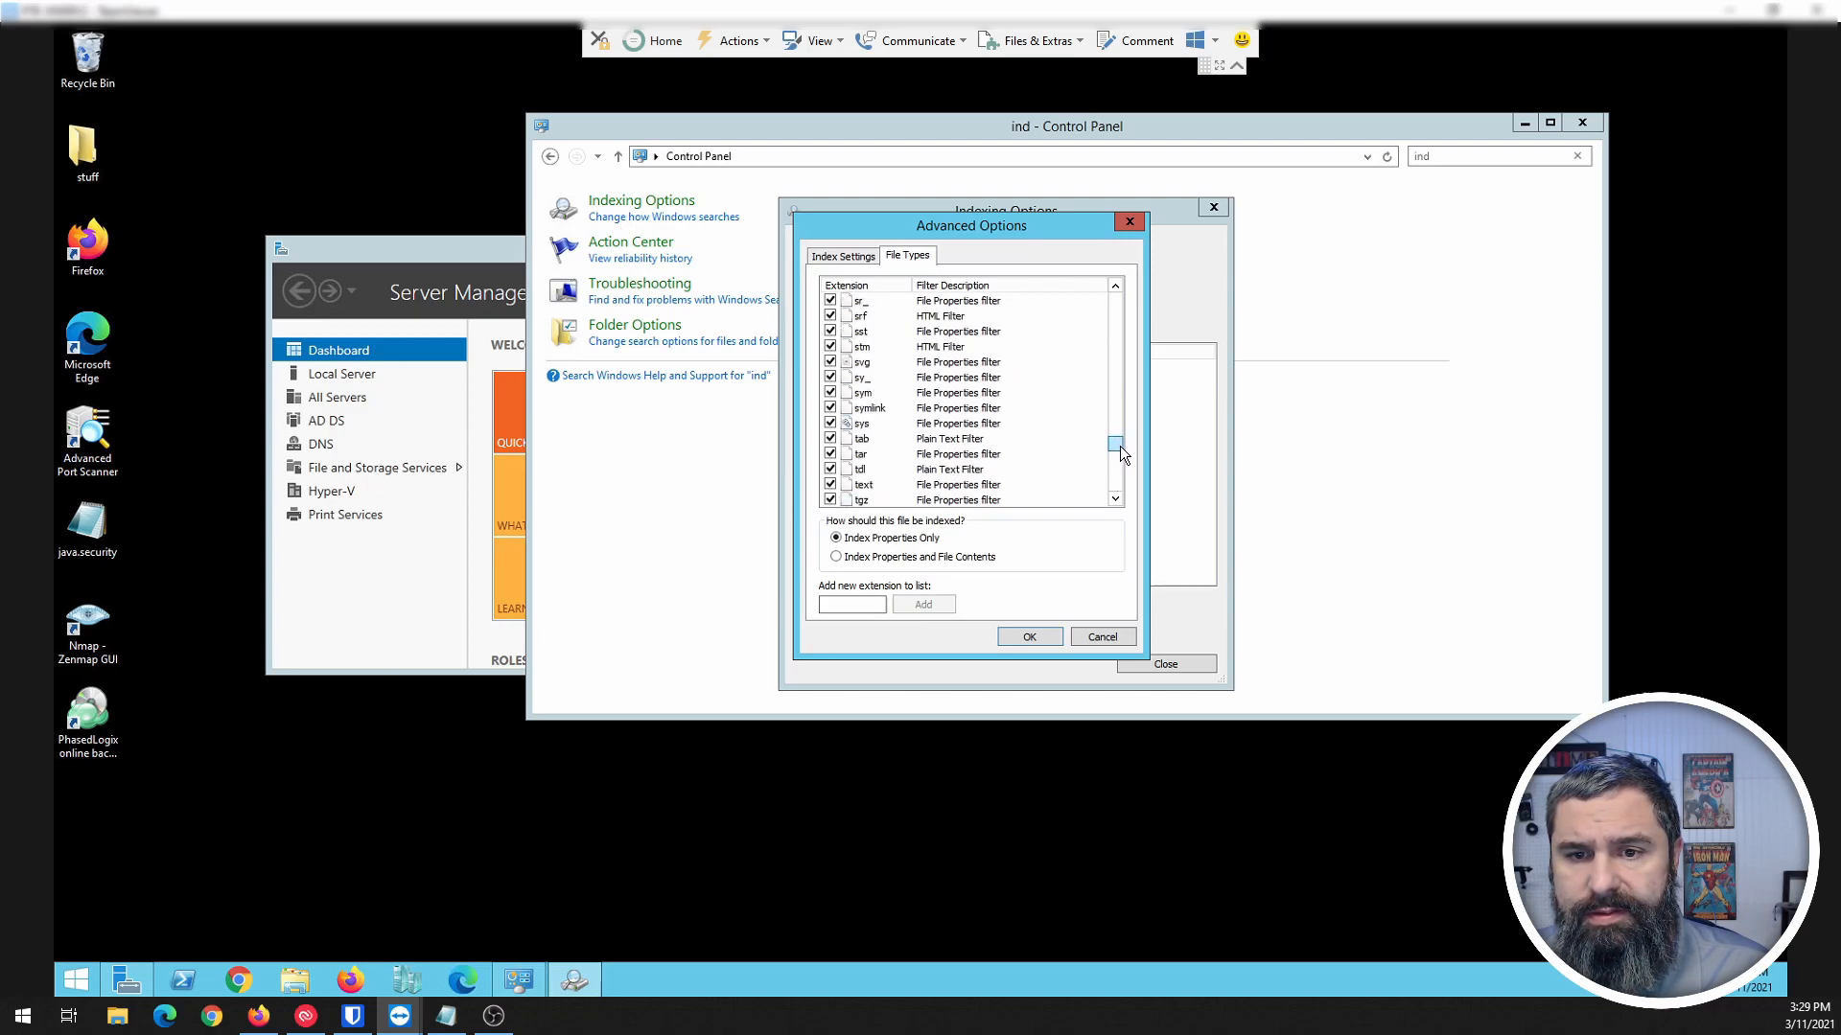
pyautogui.scroll(-3)
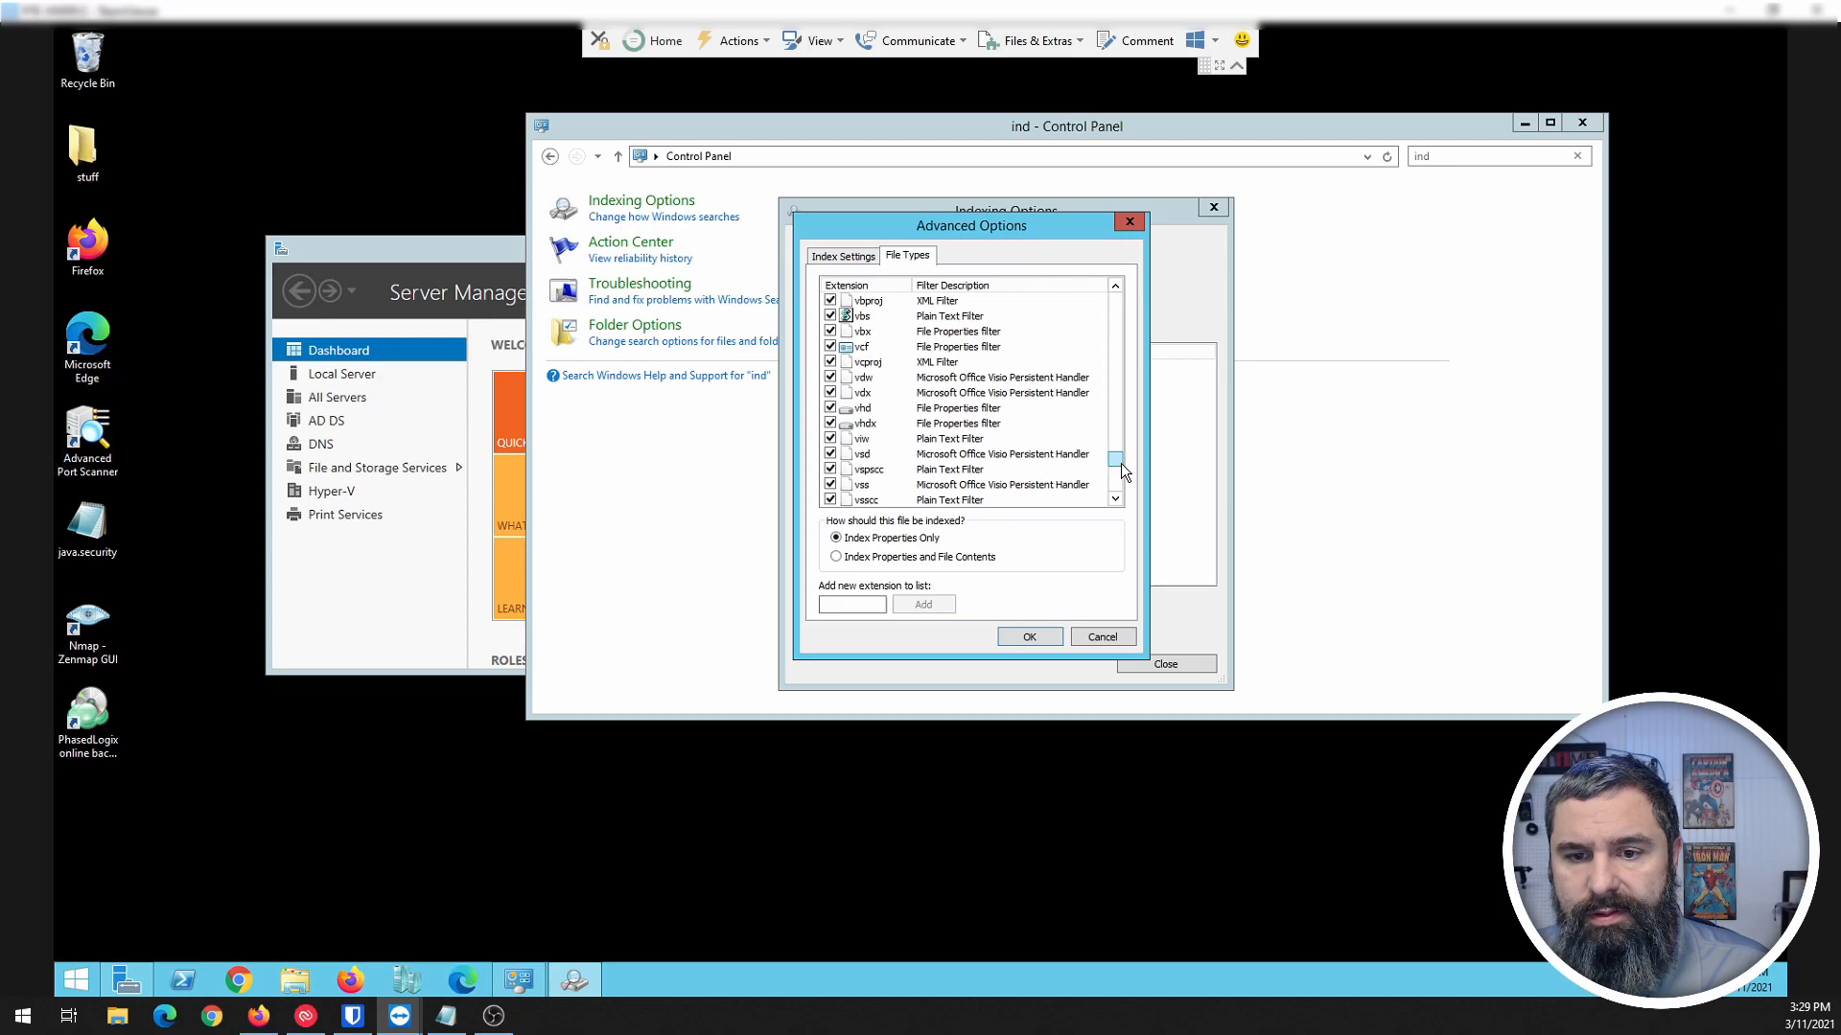
pyautogui.scroll(-3)
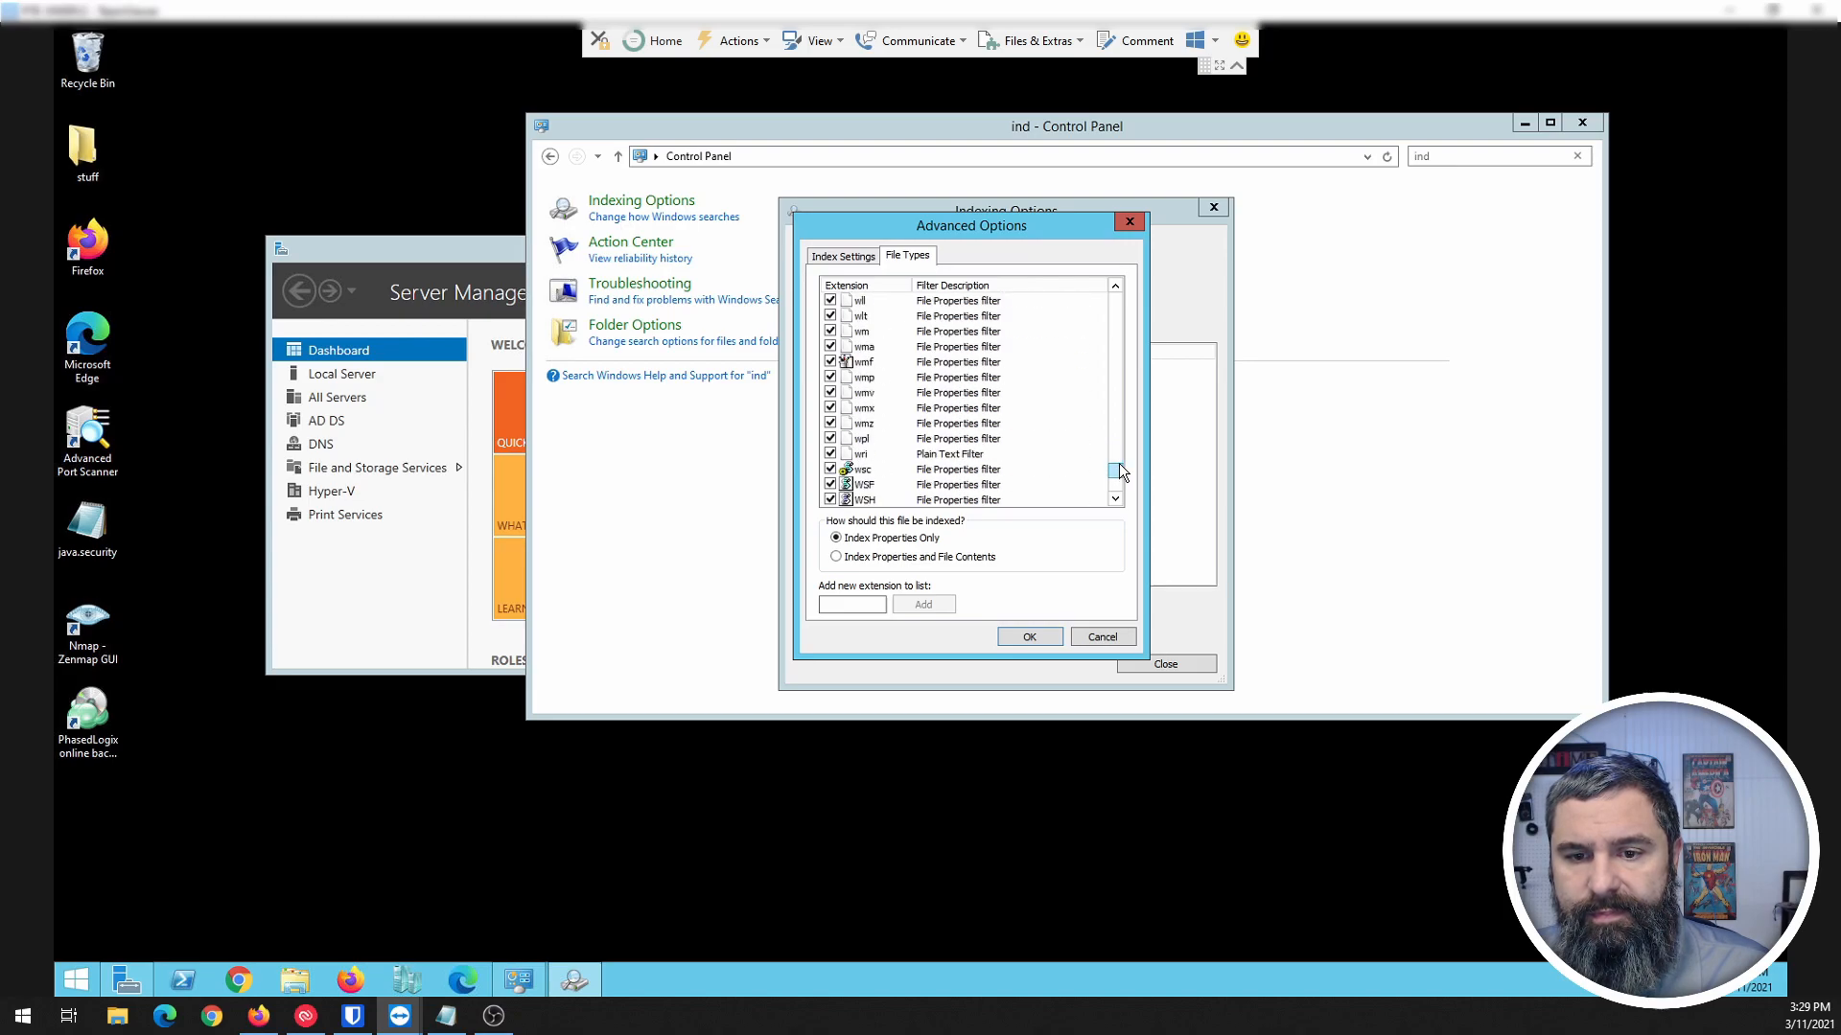
pyautogui.scroll(-3)
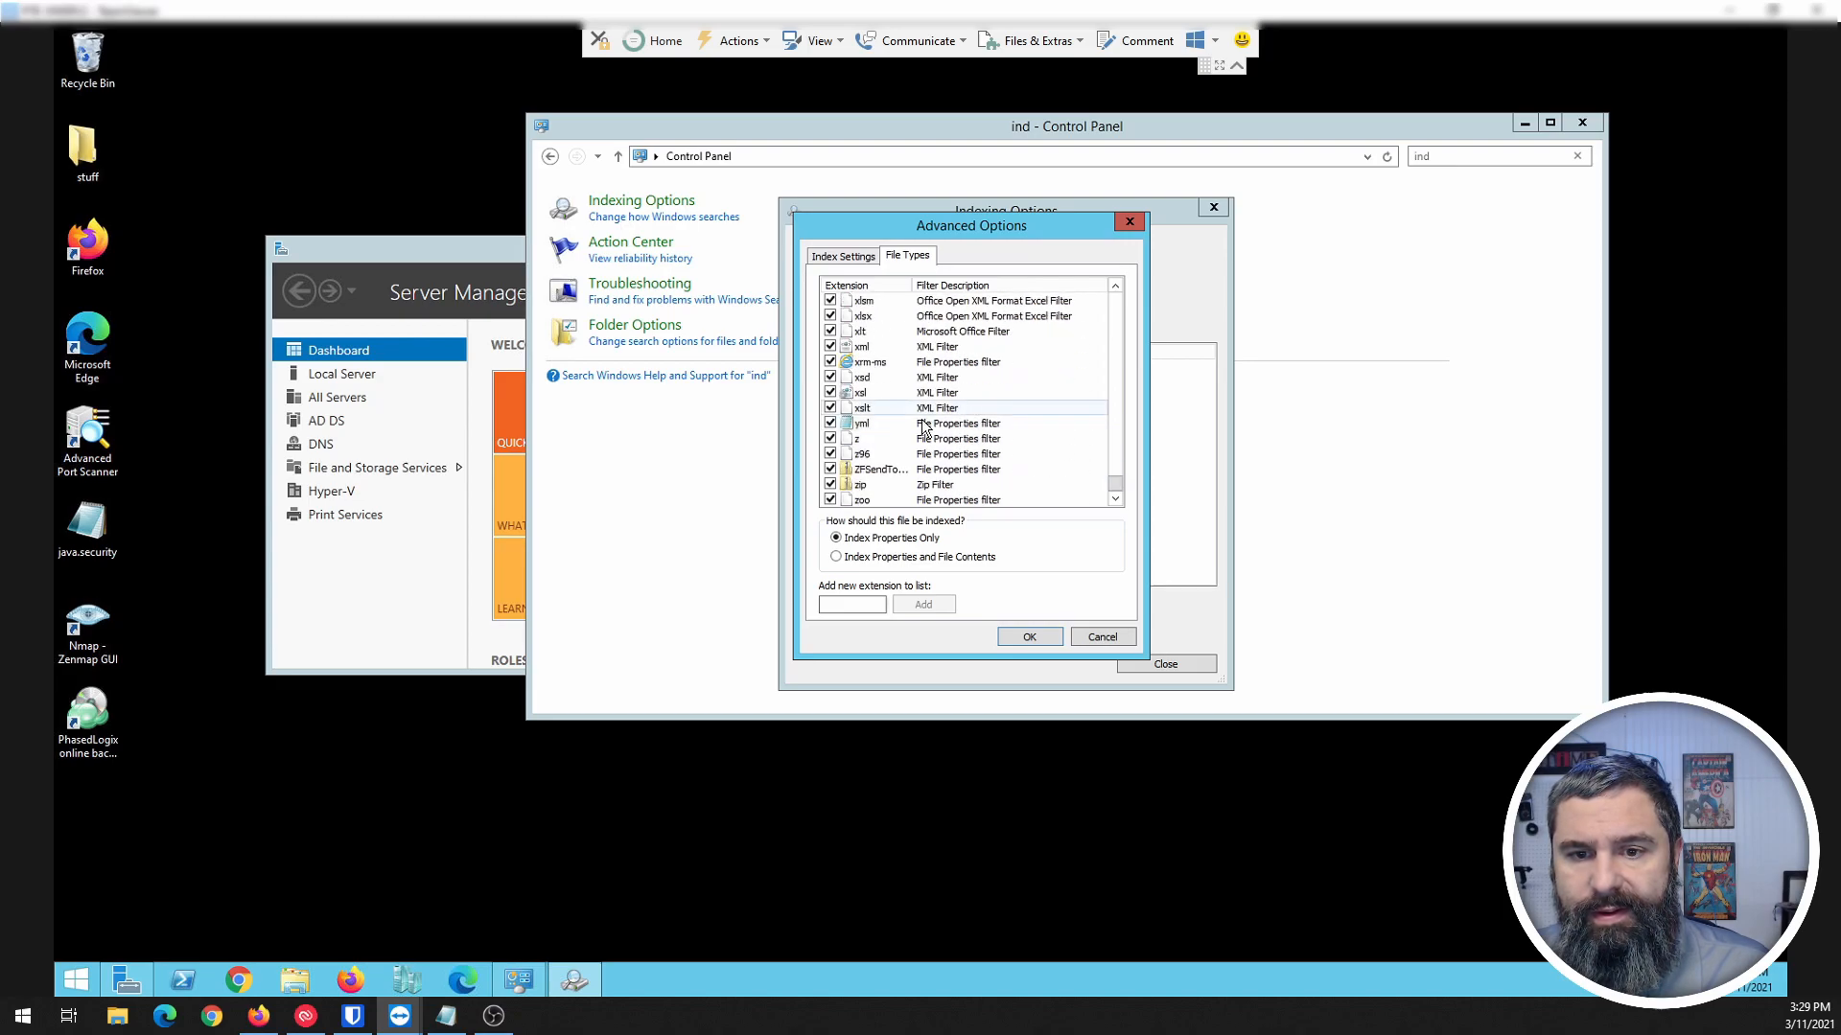
pyautogui.scroll(3)
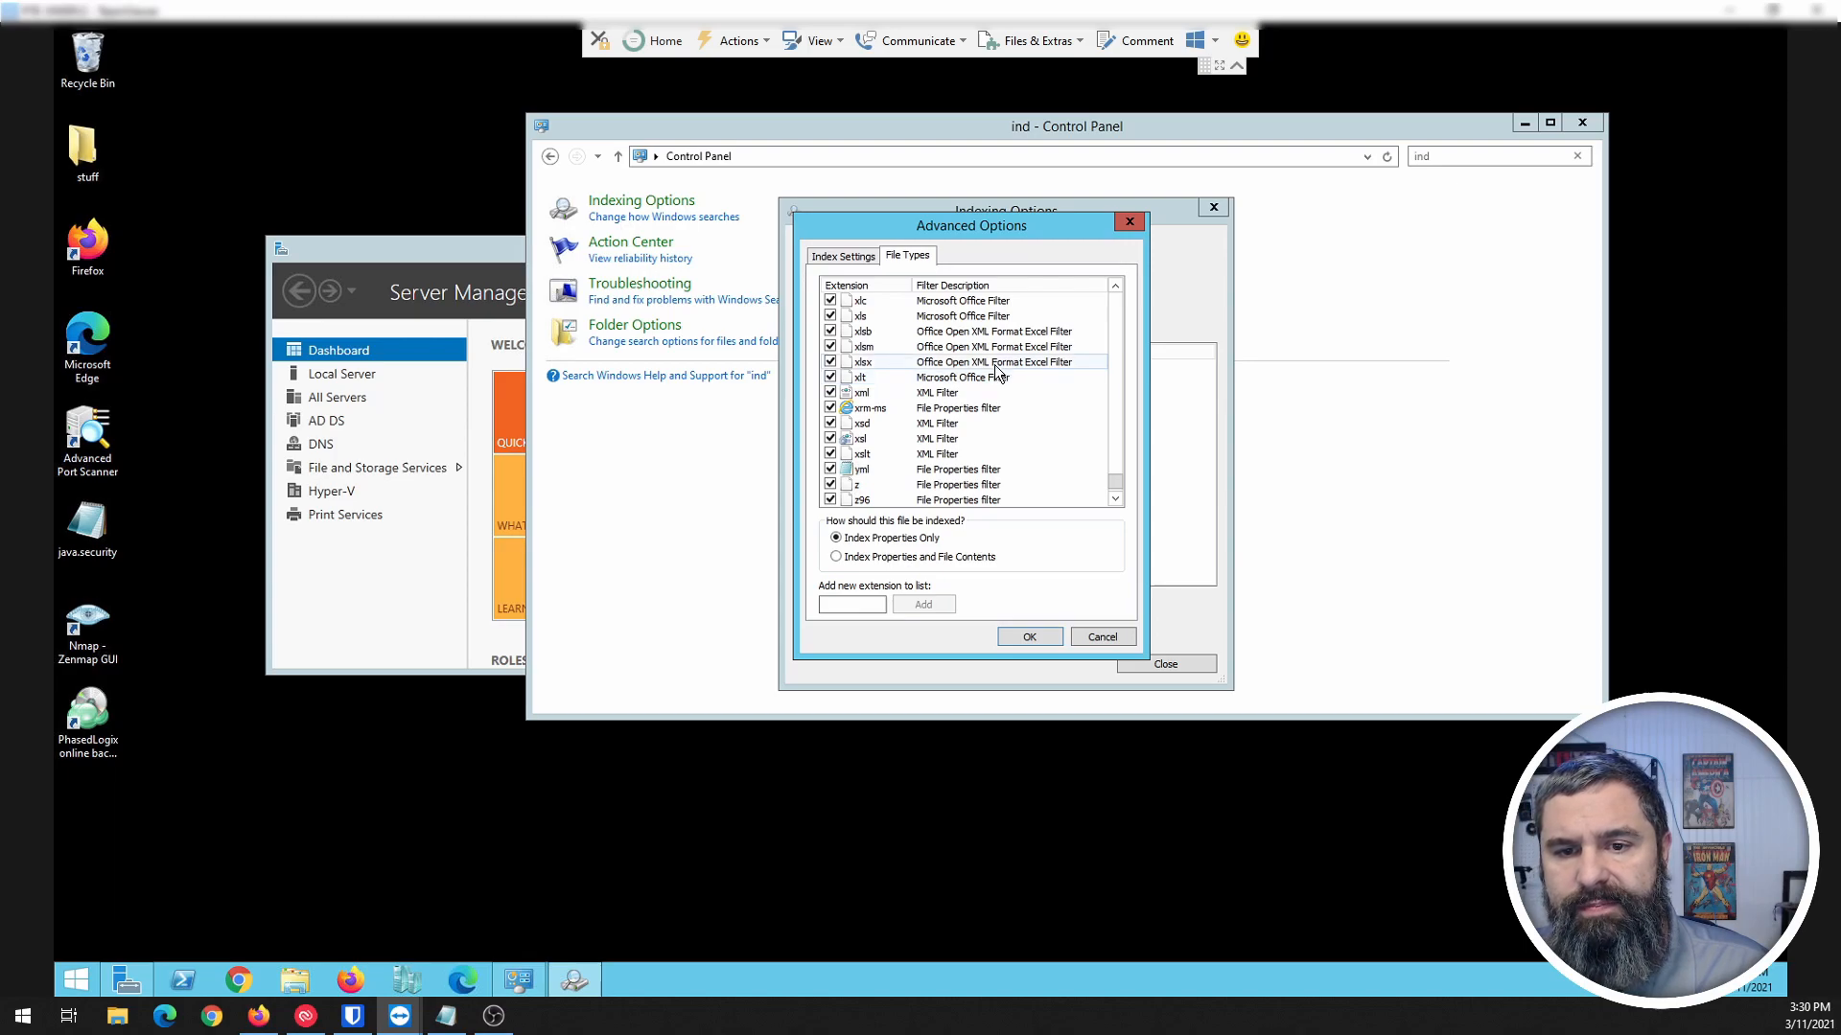
pyautogui.click(834, 556)
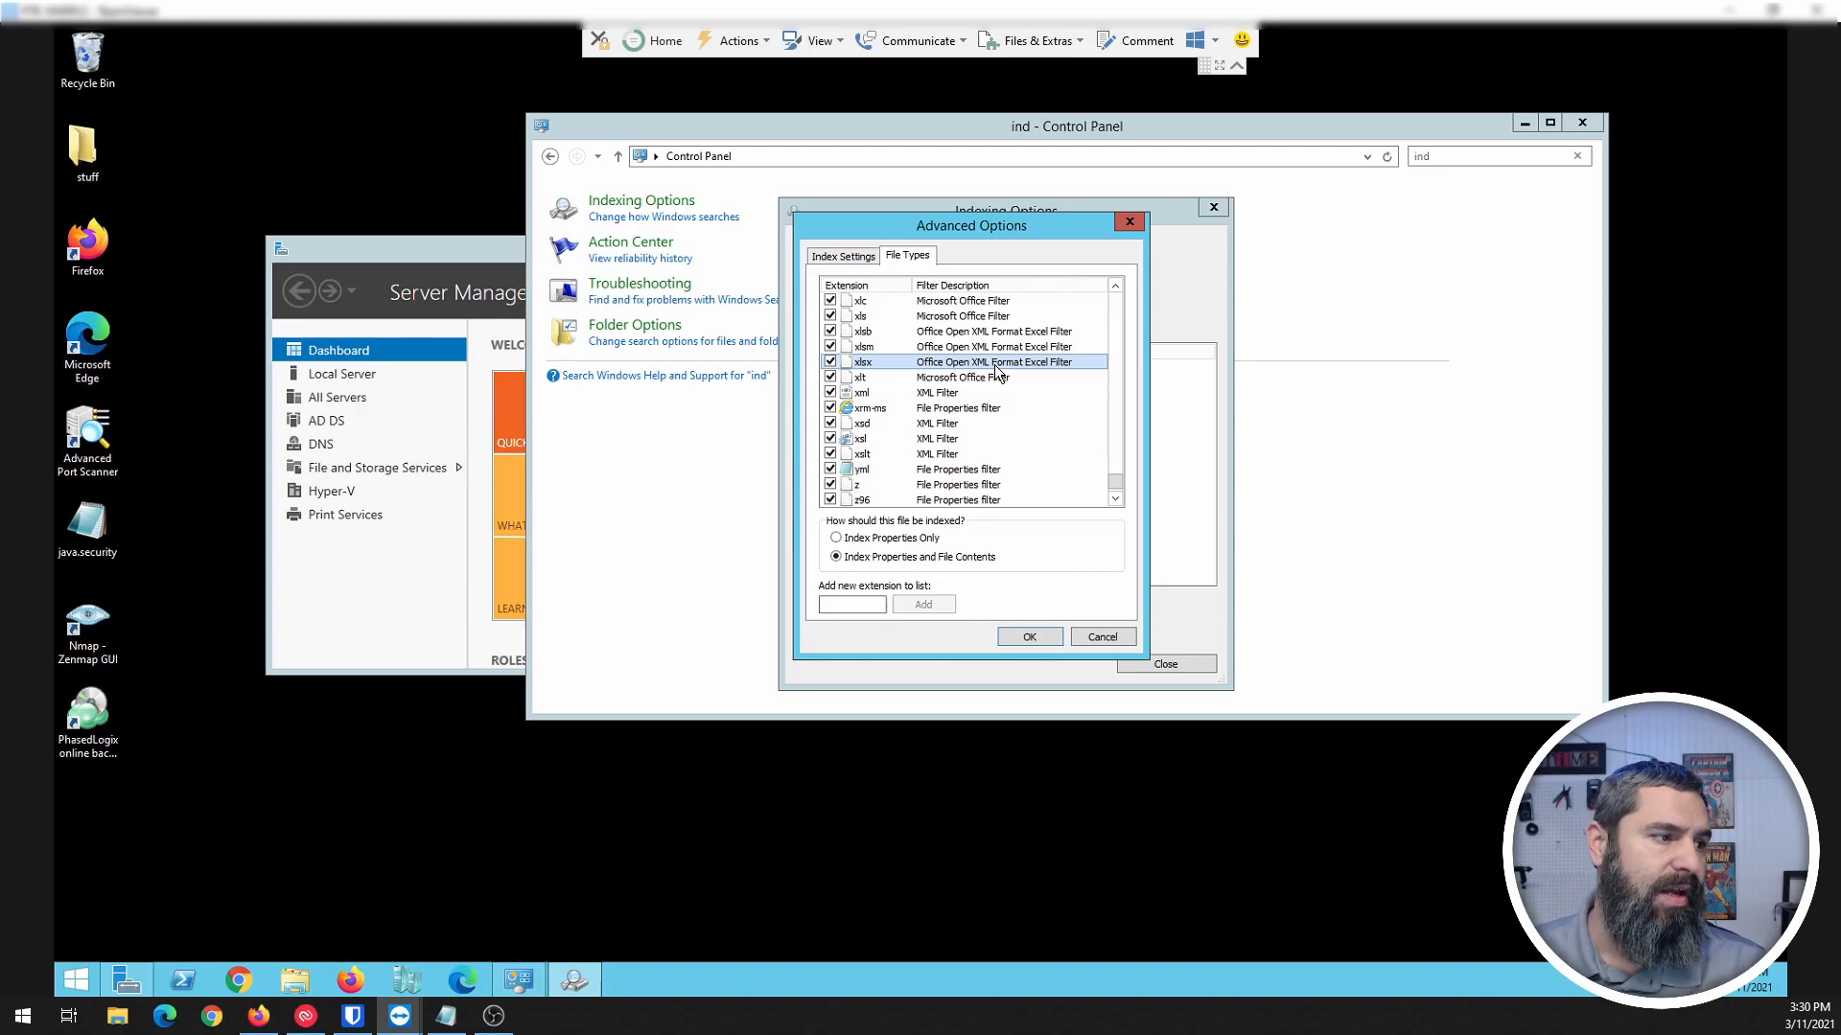
pyautogui.click(1028, 636)
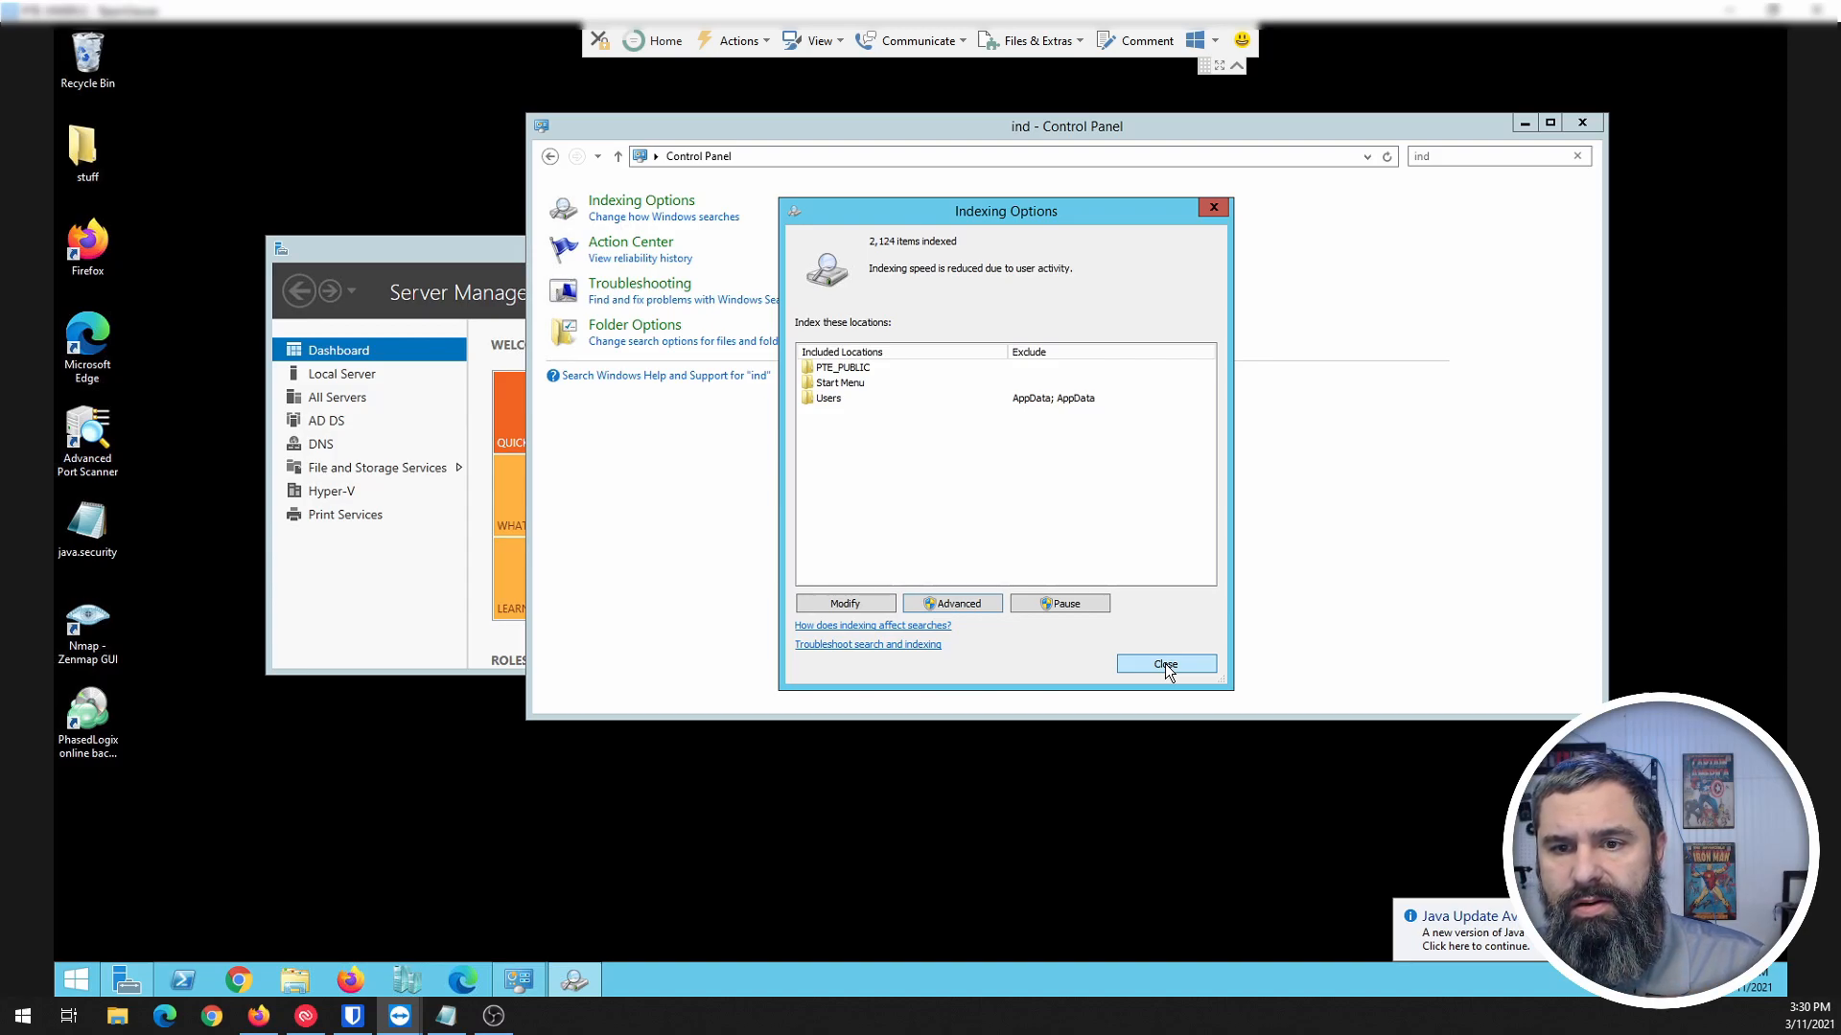
pyautogui.click(1164, 666)
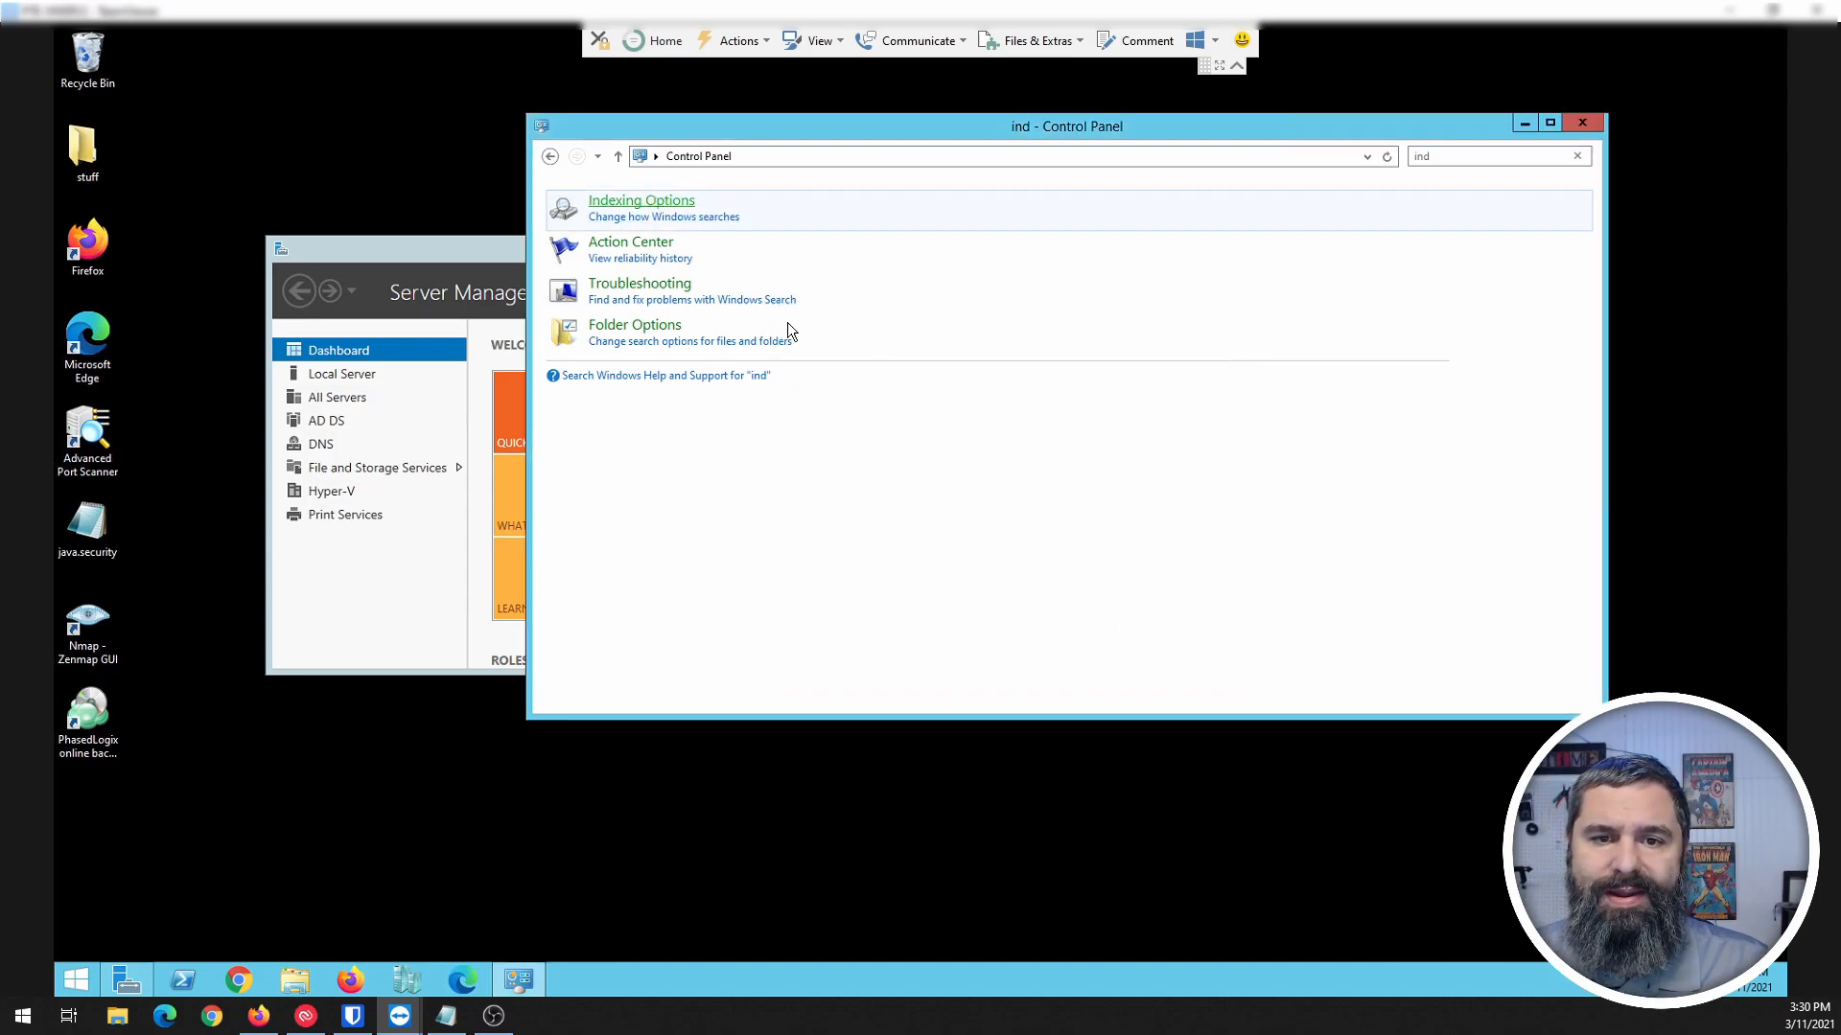
# Step: Reopen Indexing Options to confirm PTE_PUBLIC is listed, now showing 2,773 items indexed
pyautogui.click(641, 200)
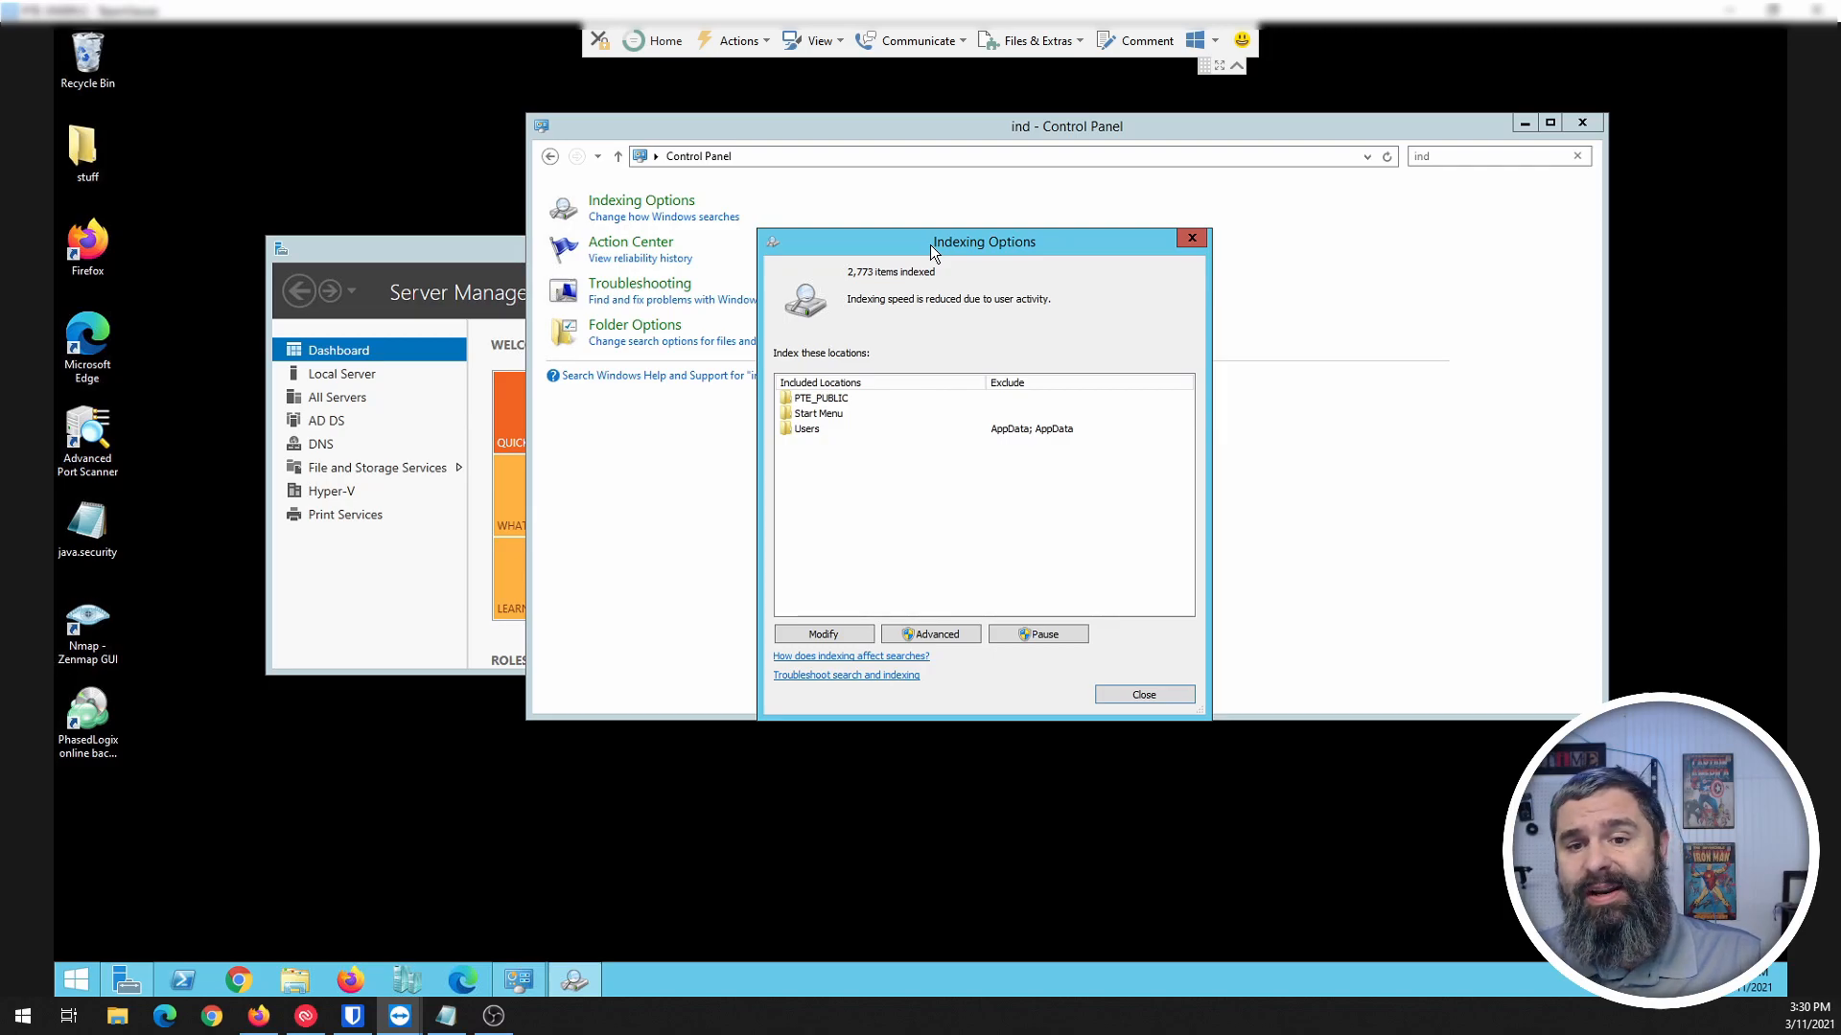
pyautogui.moveTo(934, 263)
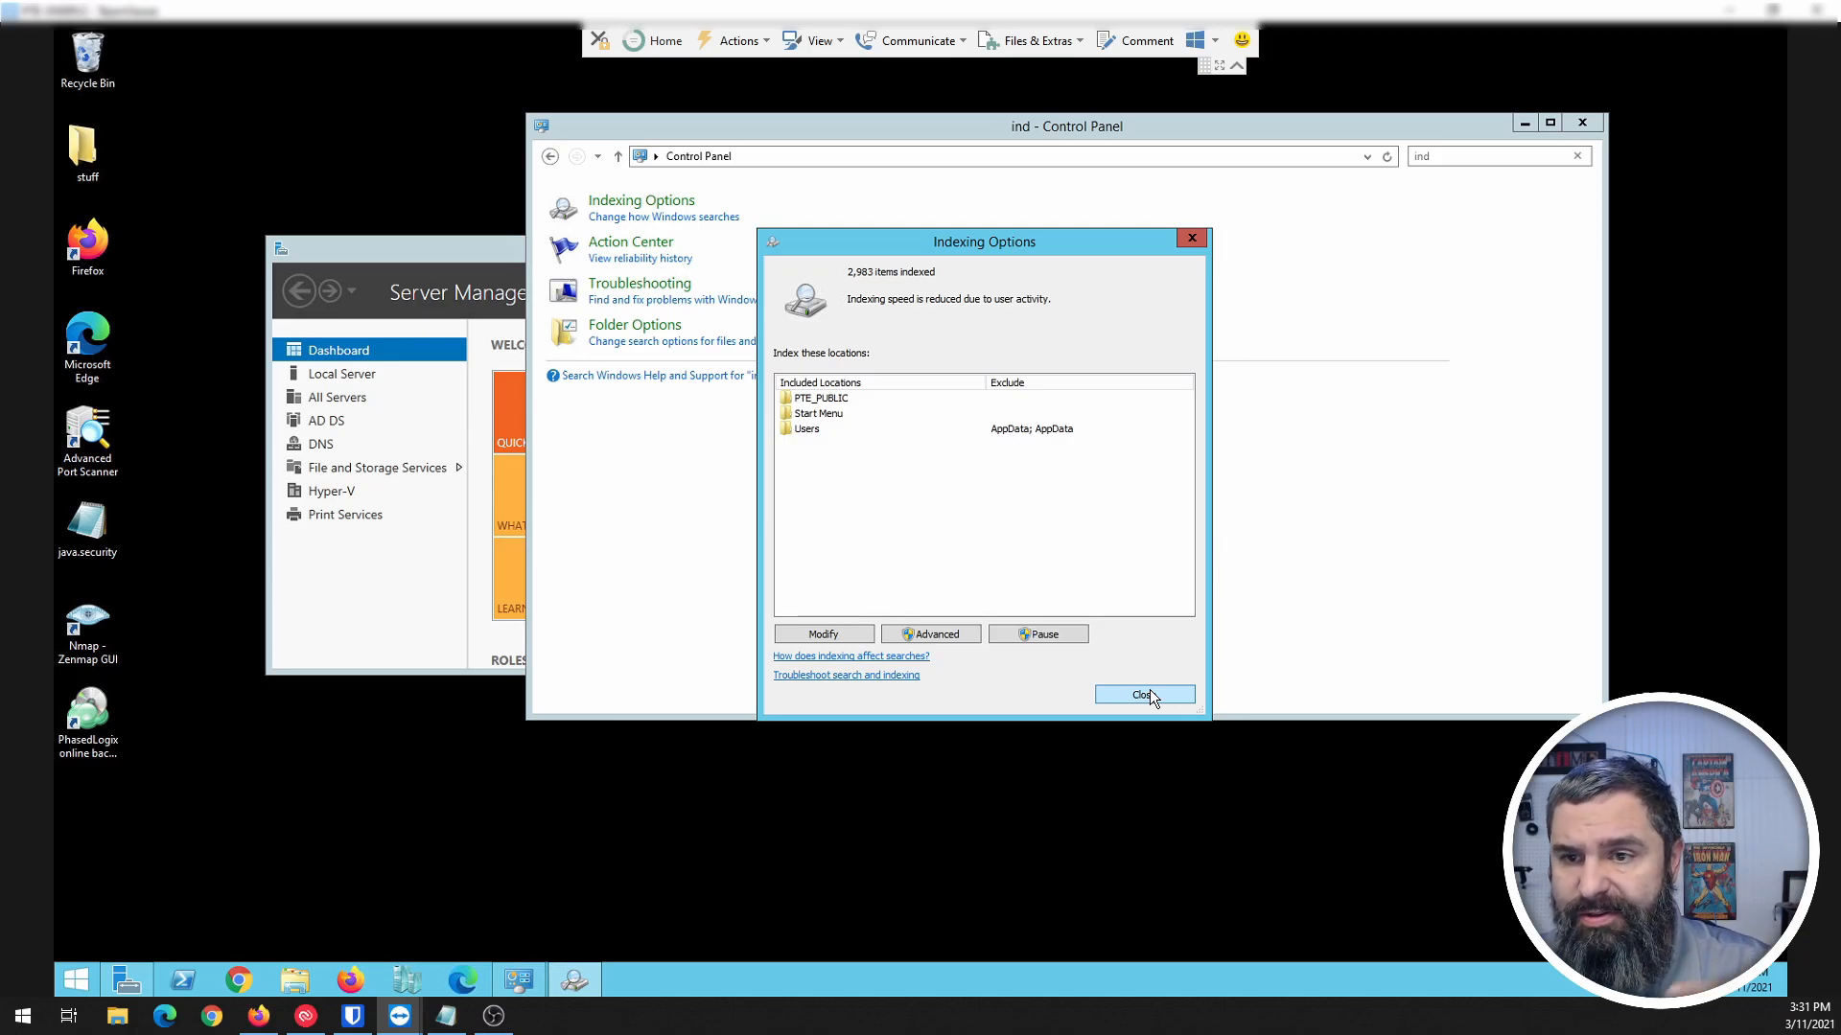
pyautogui.moveTo(295, 986)
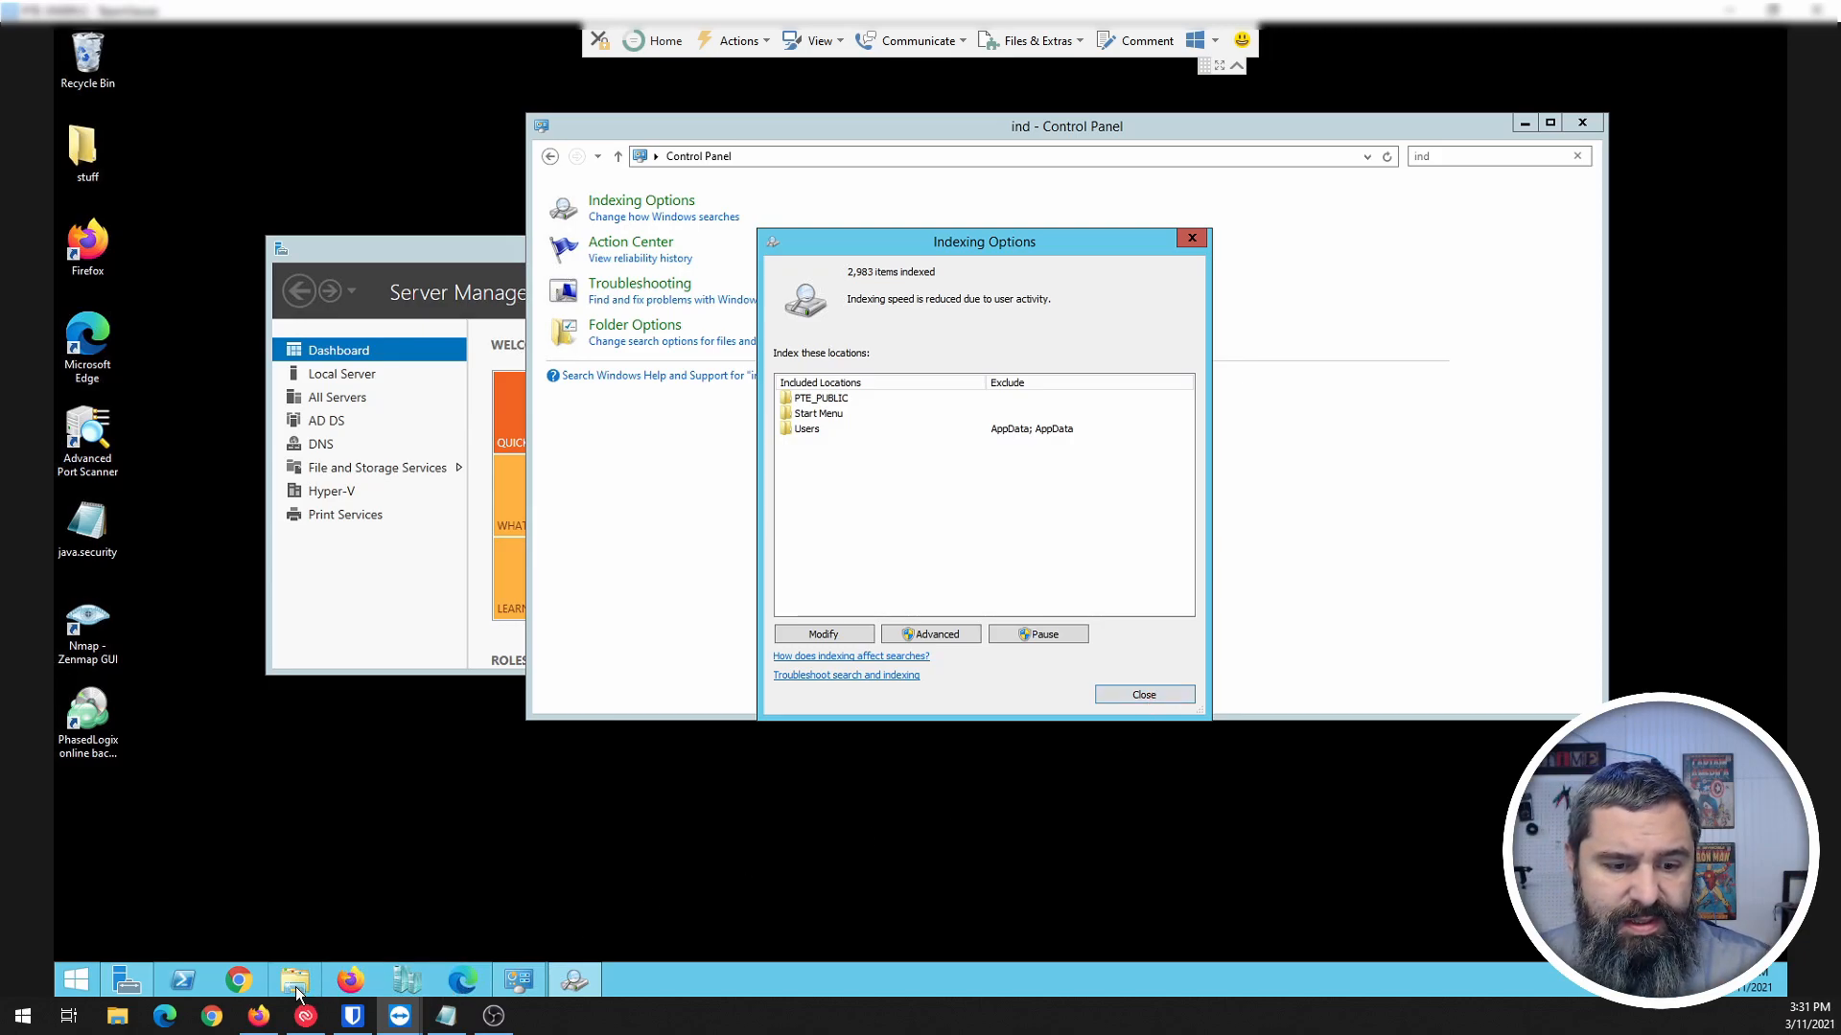
# Step: Bring up This PC in File Explorer and activate the Search This PC box
pyautogui.click(295, 980)
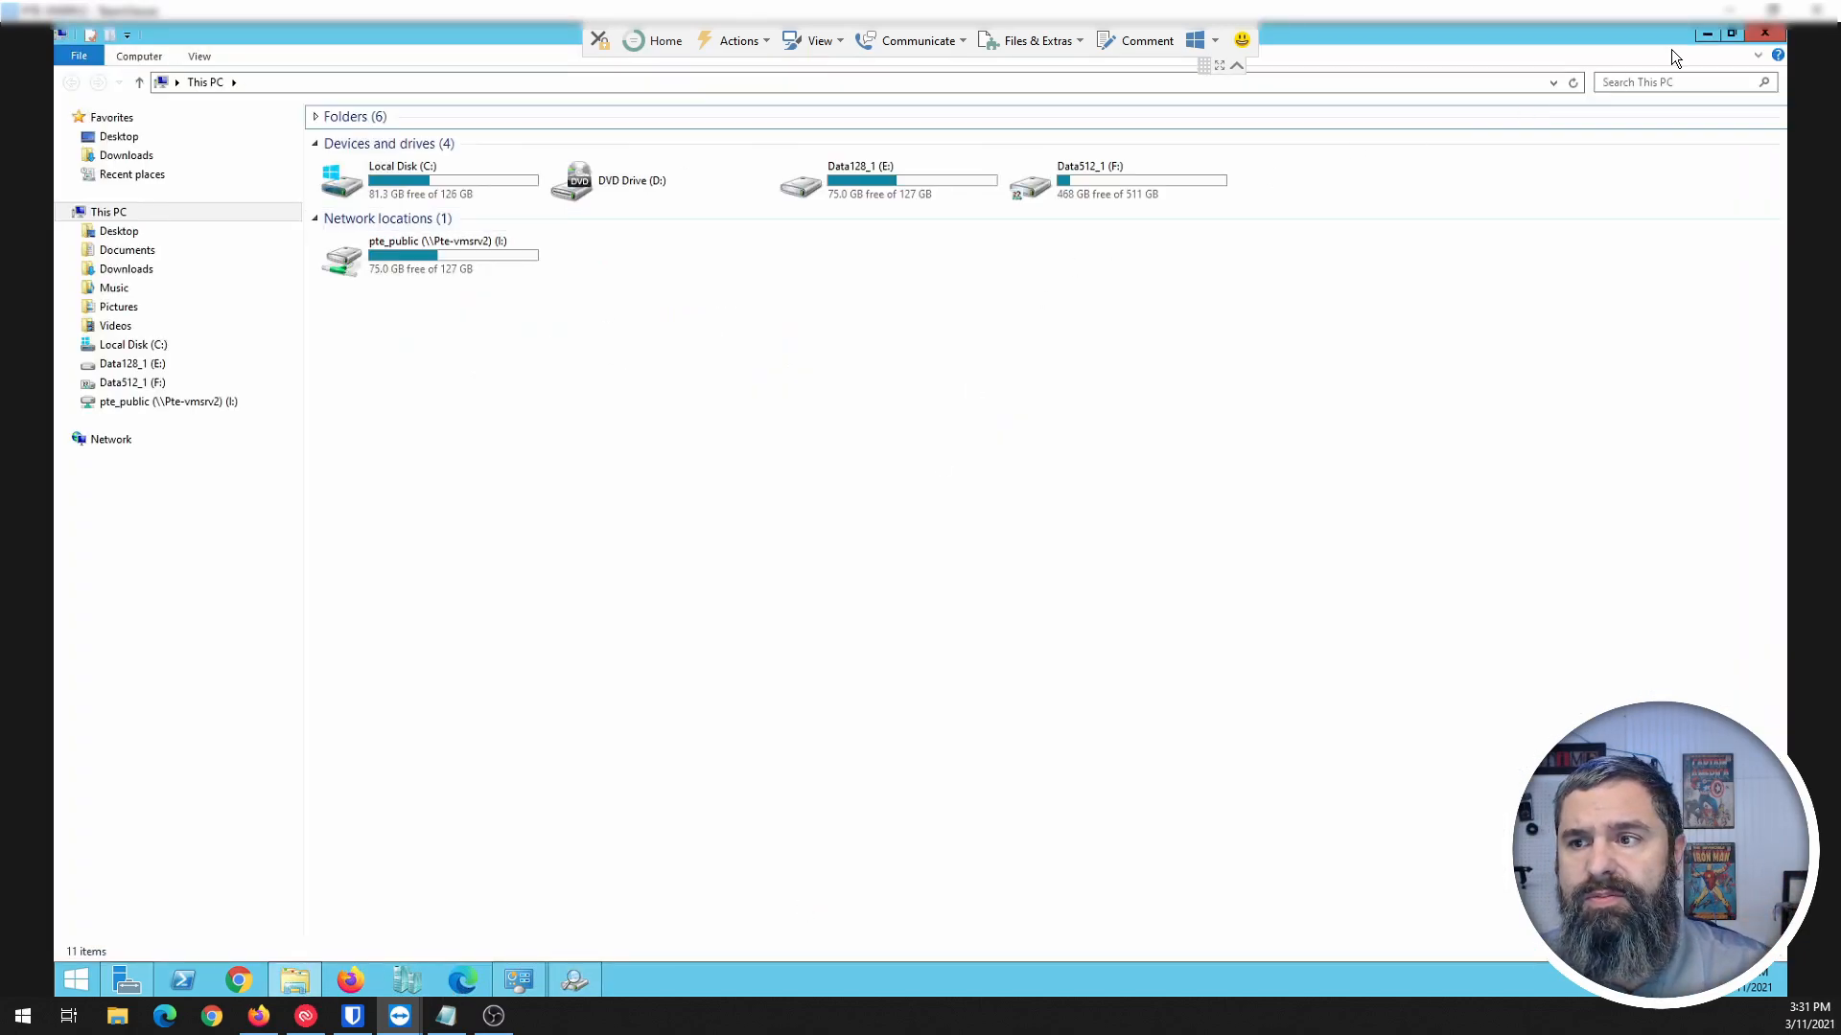
pyautogui.click(1680, 82)
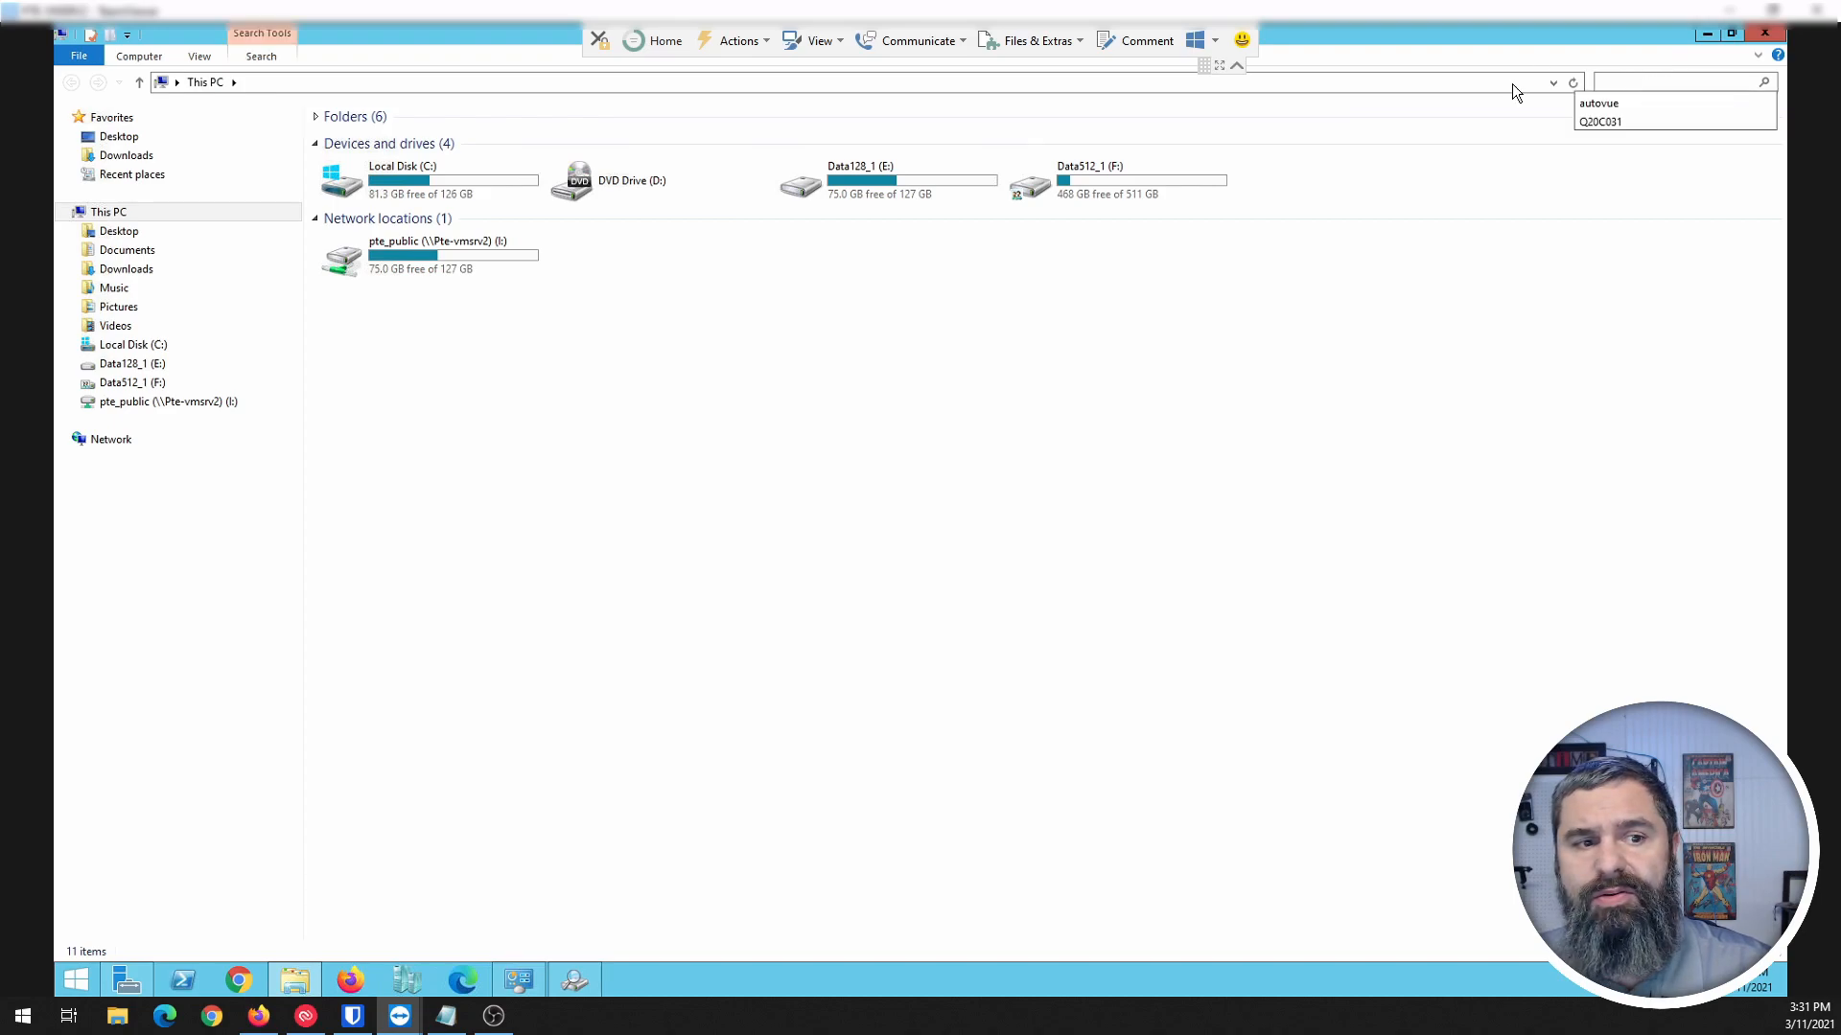
pyautogui.moveTo(1342, 280)
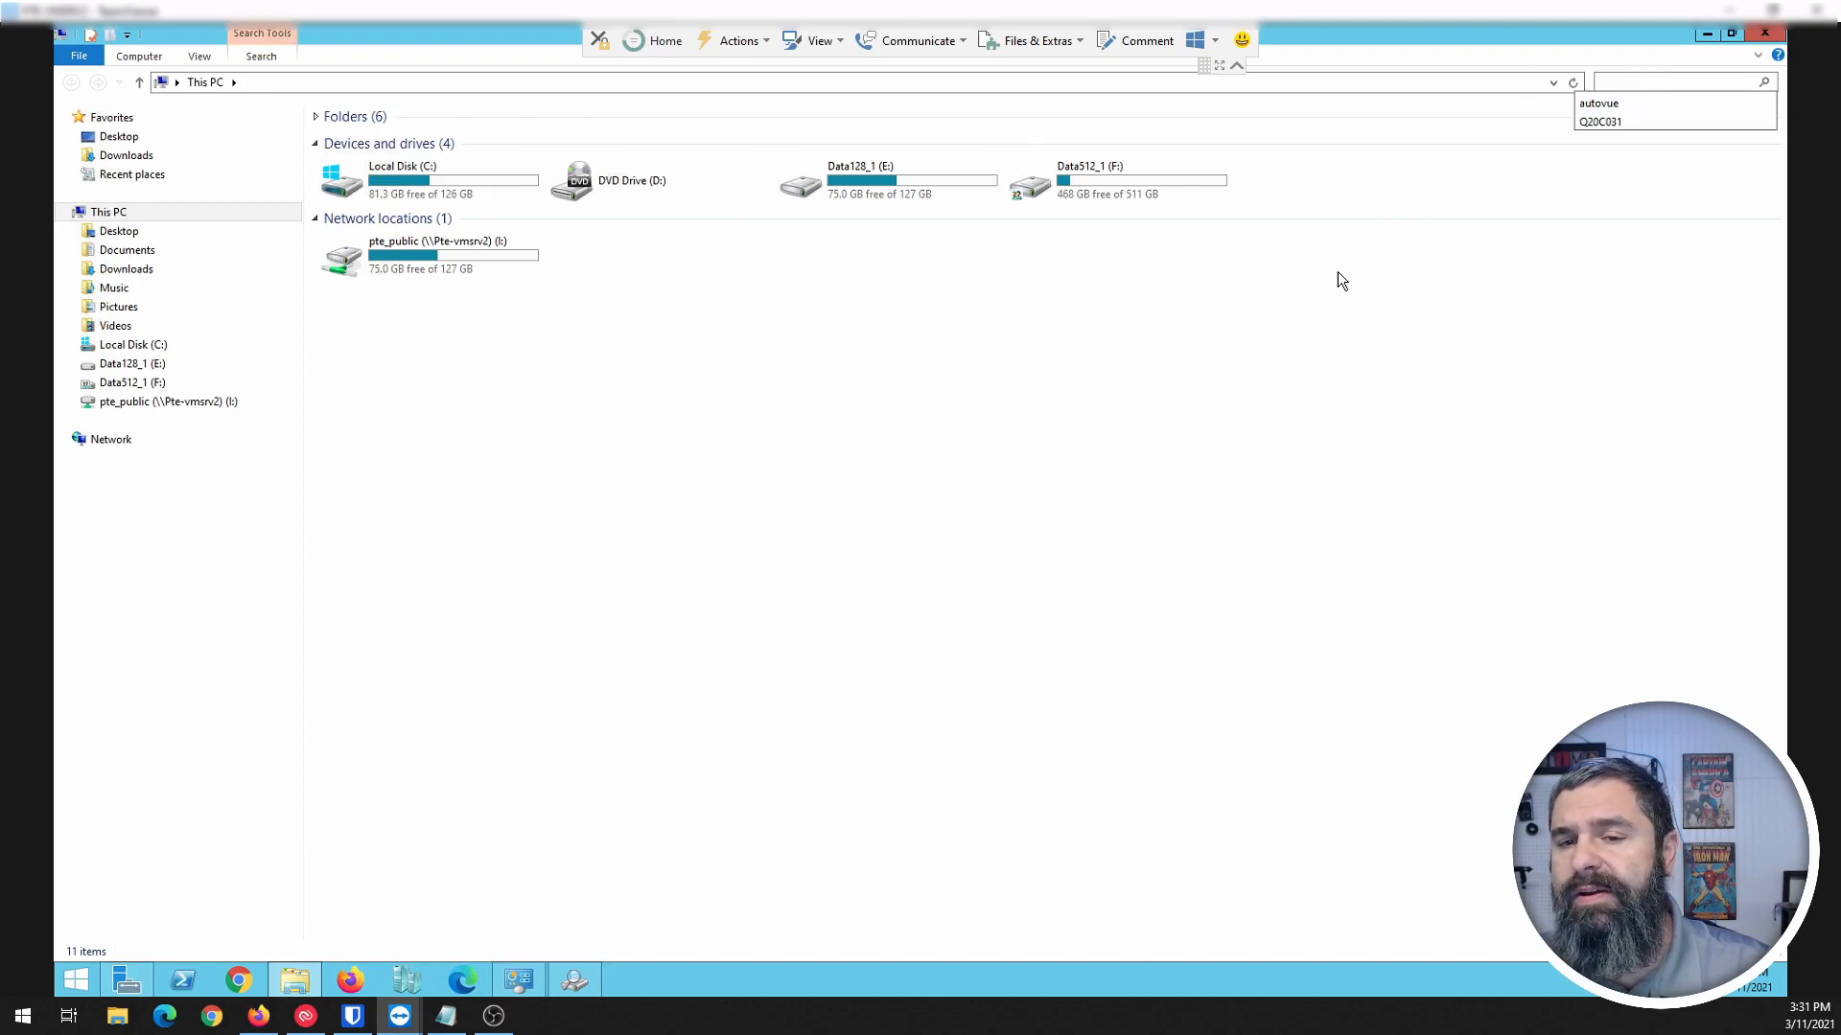